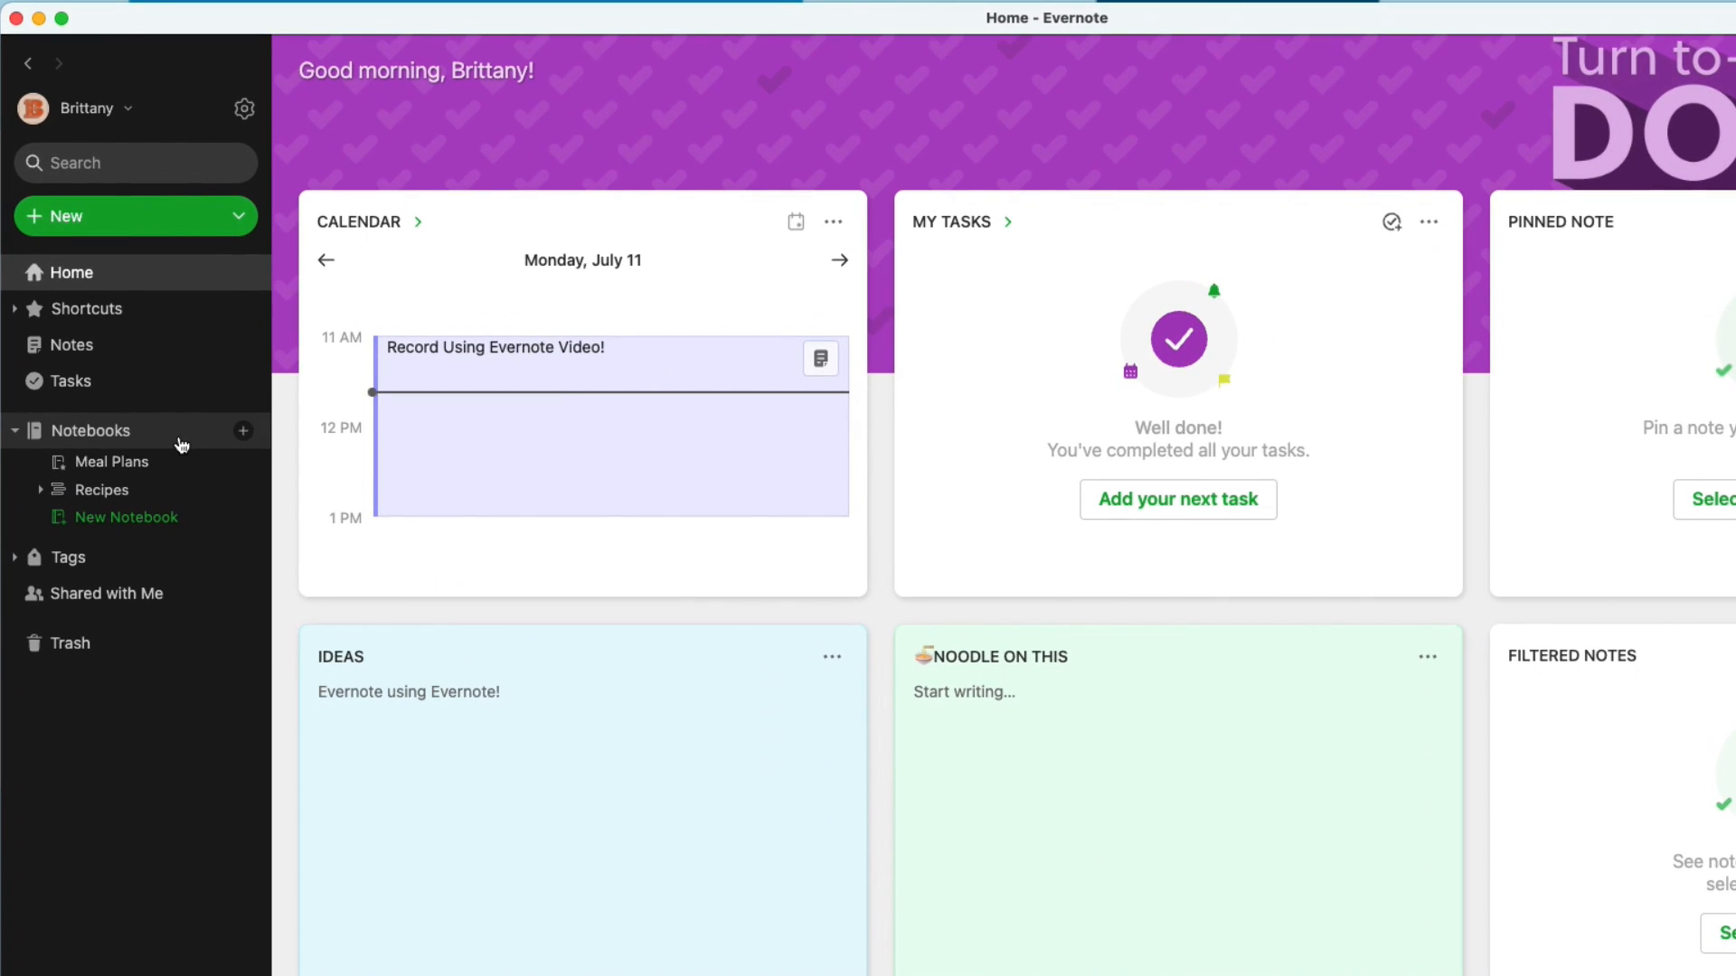
mouse_move(241, 430)
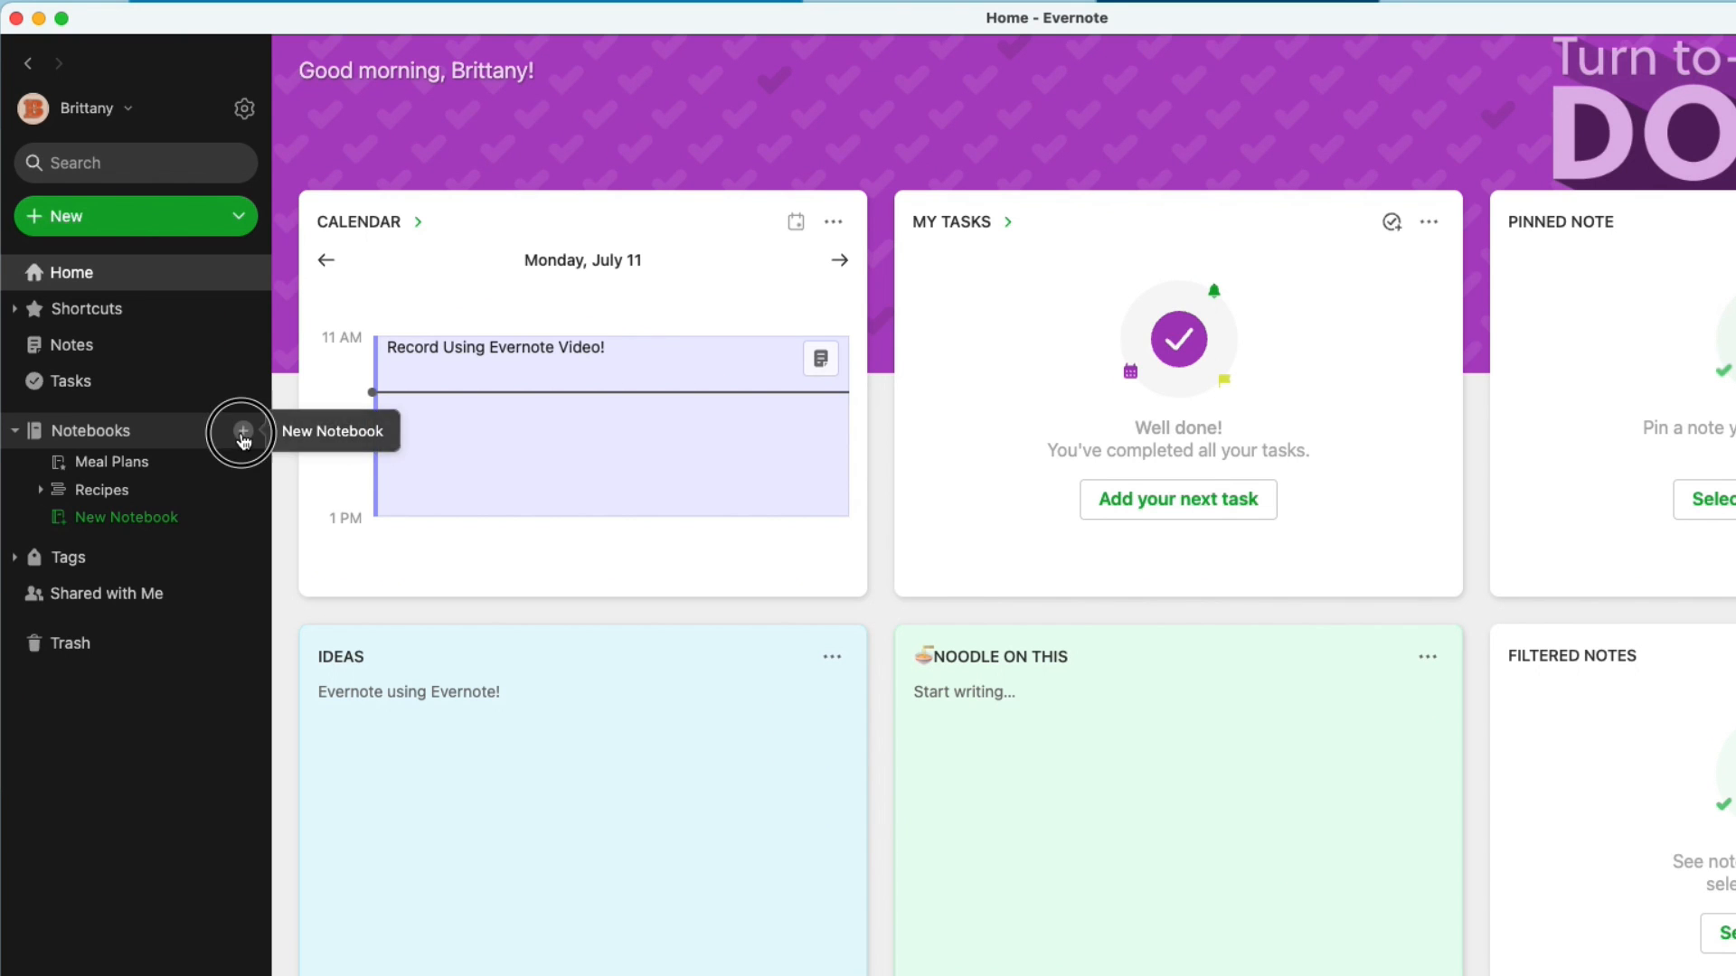
Create a notebook called 'Weekly Recurring Tasks' and open it from the sidebar
left_click(242, 431)
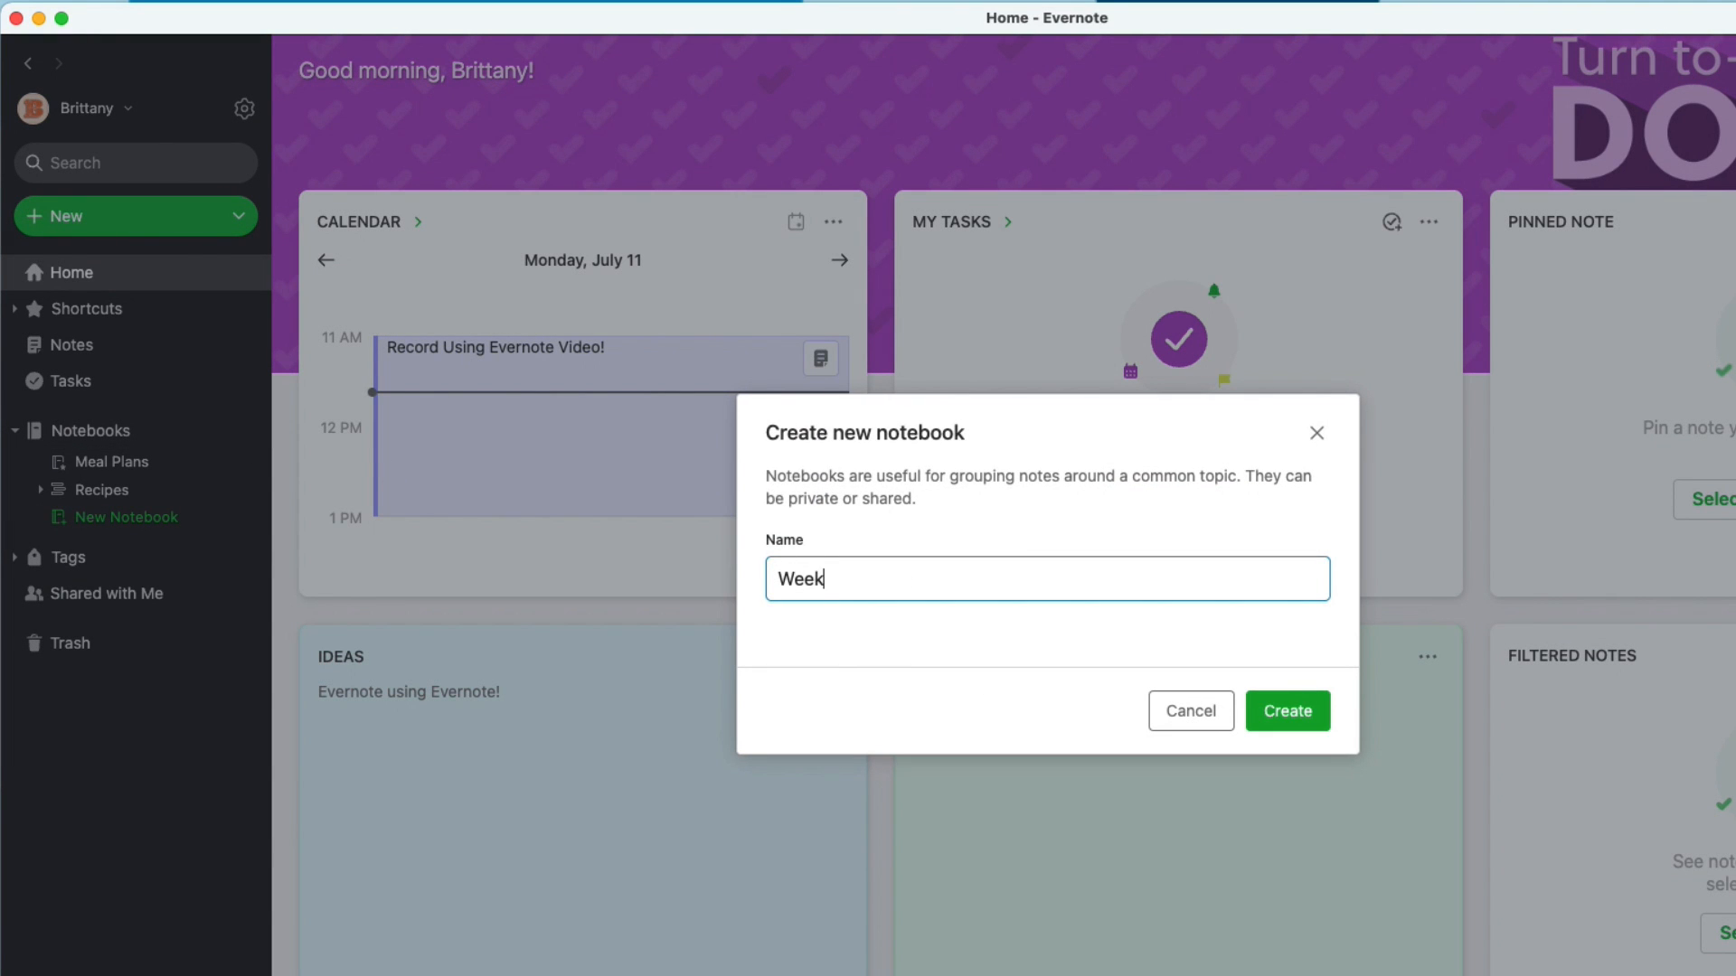
type("ly Recurring Tas")
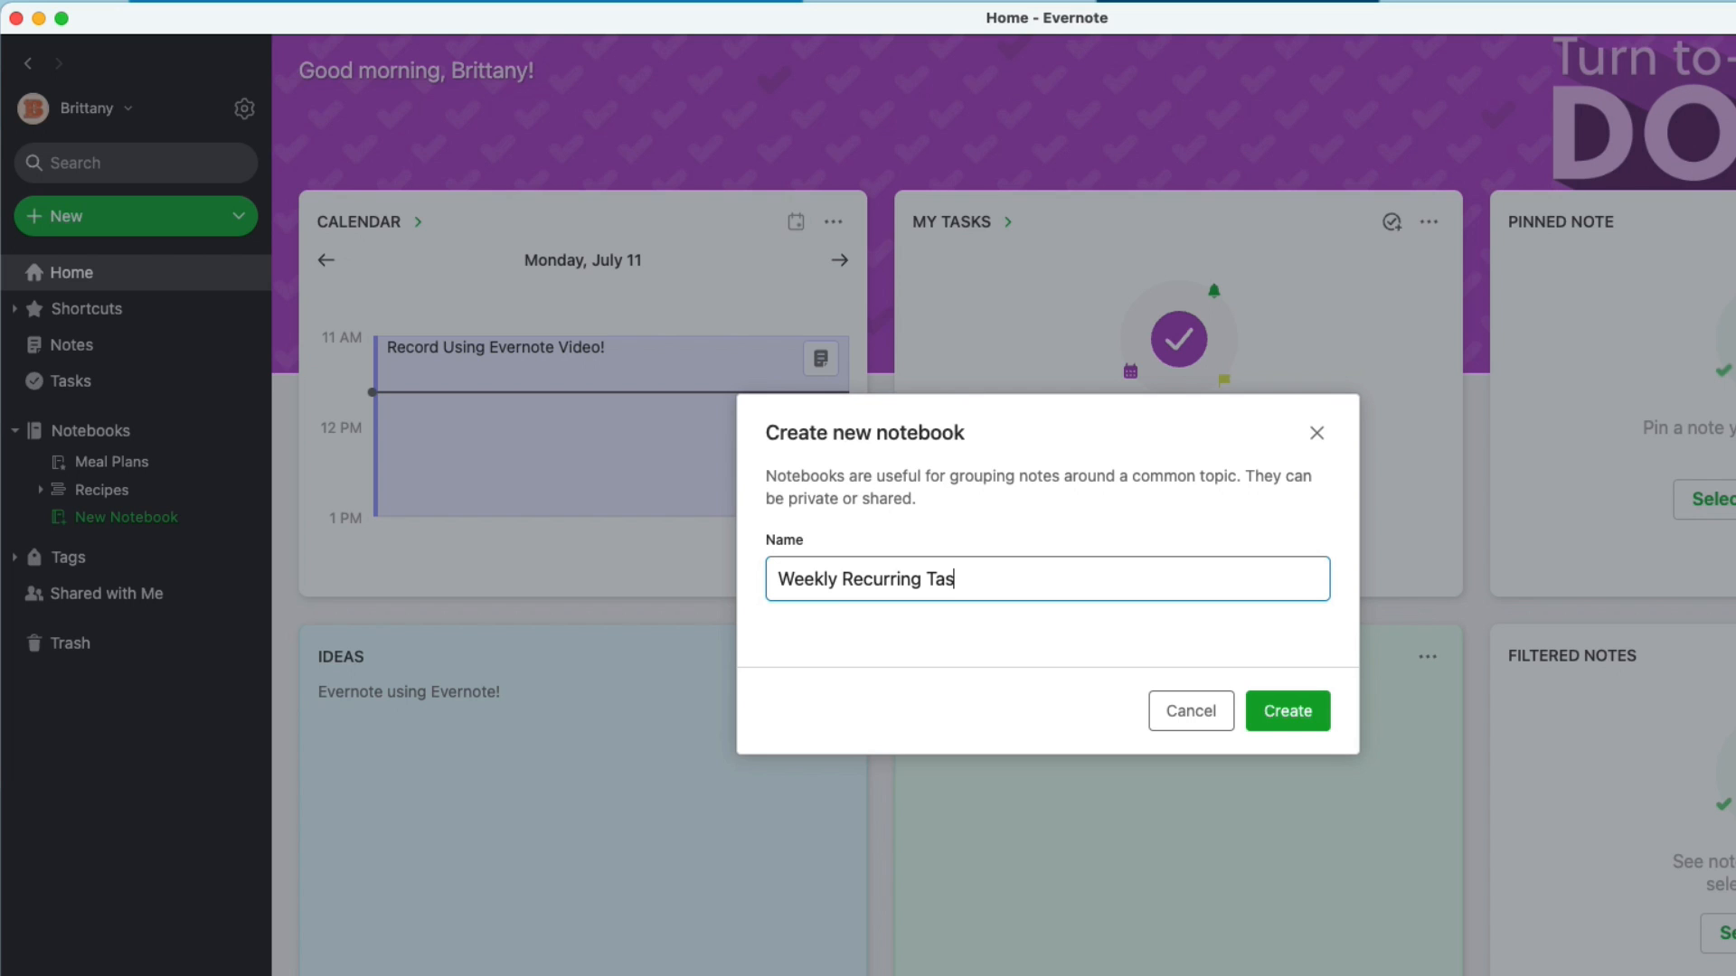
left_click(1286, 710)
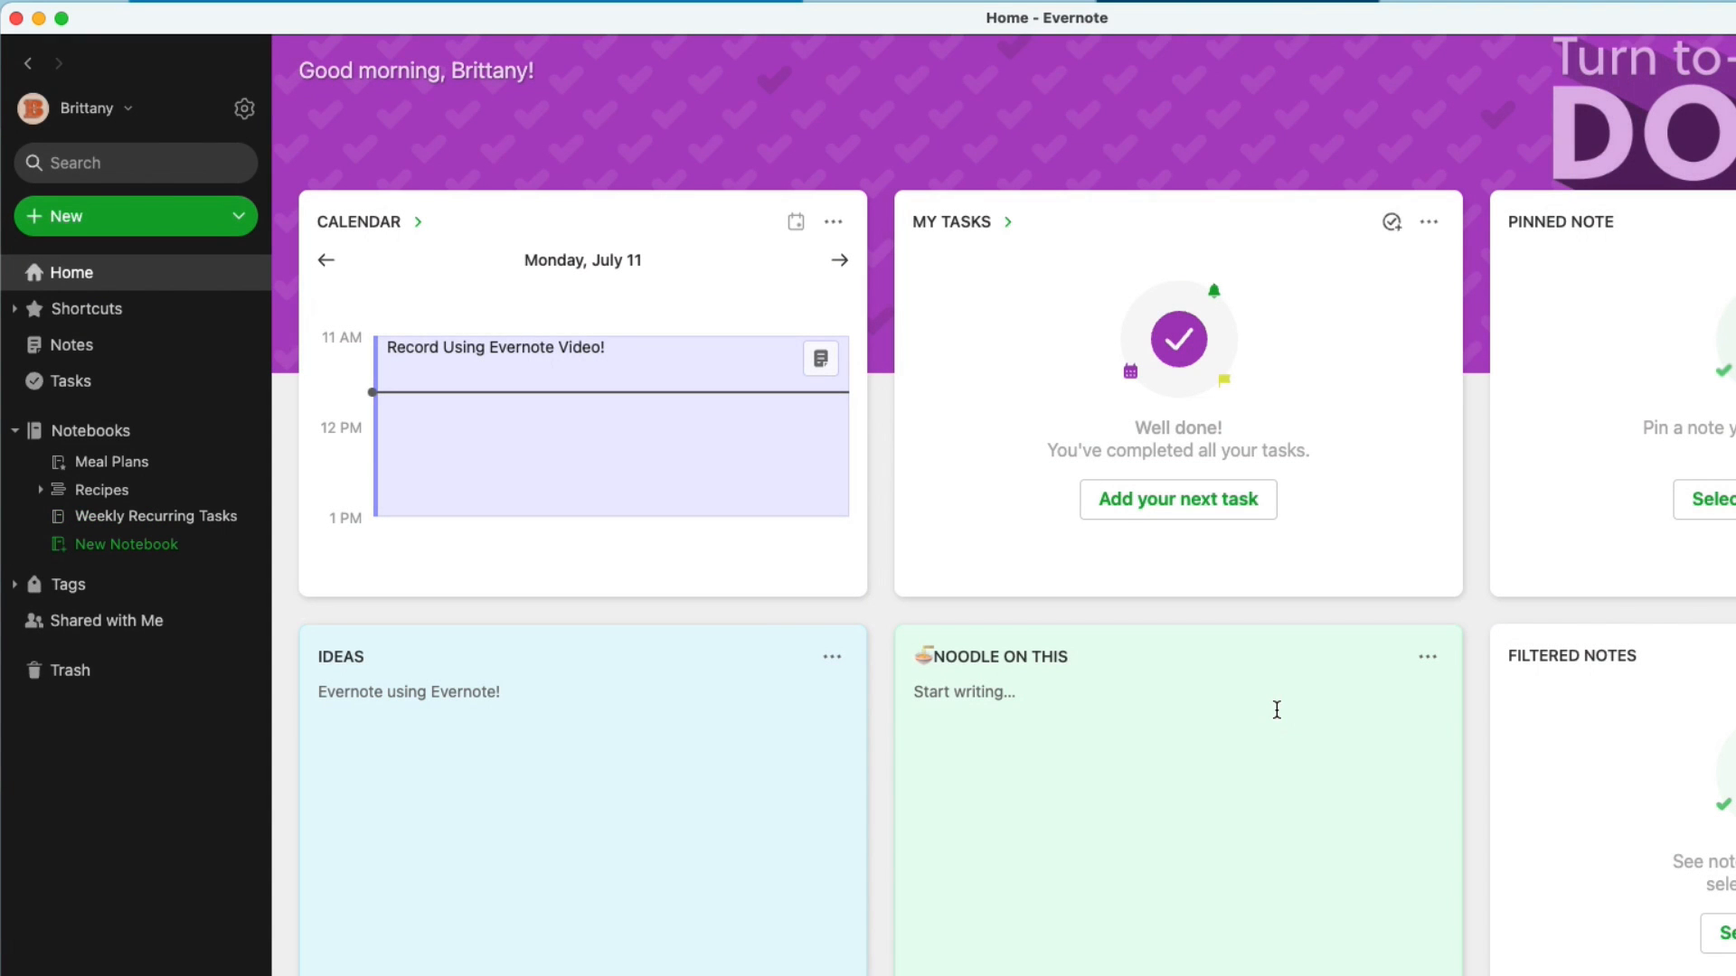
left_click(154, 517)
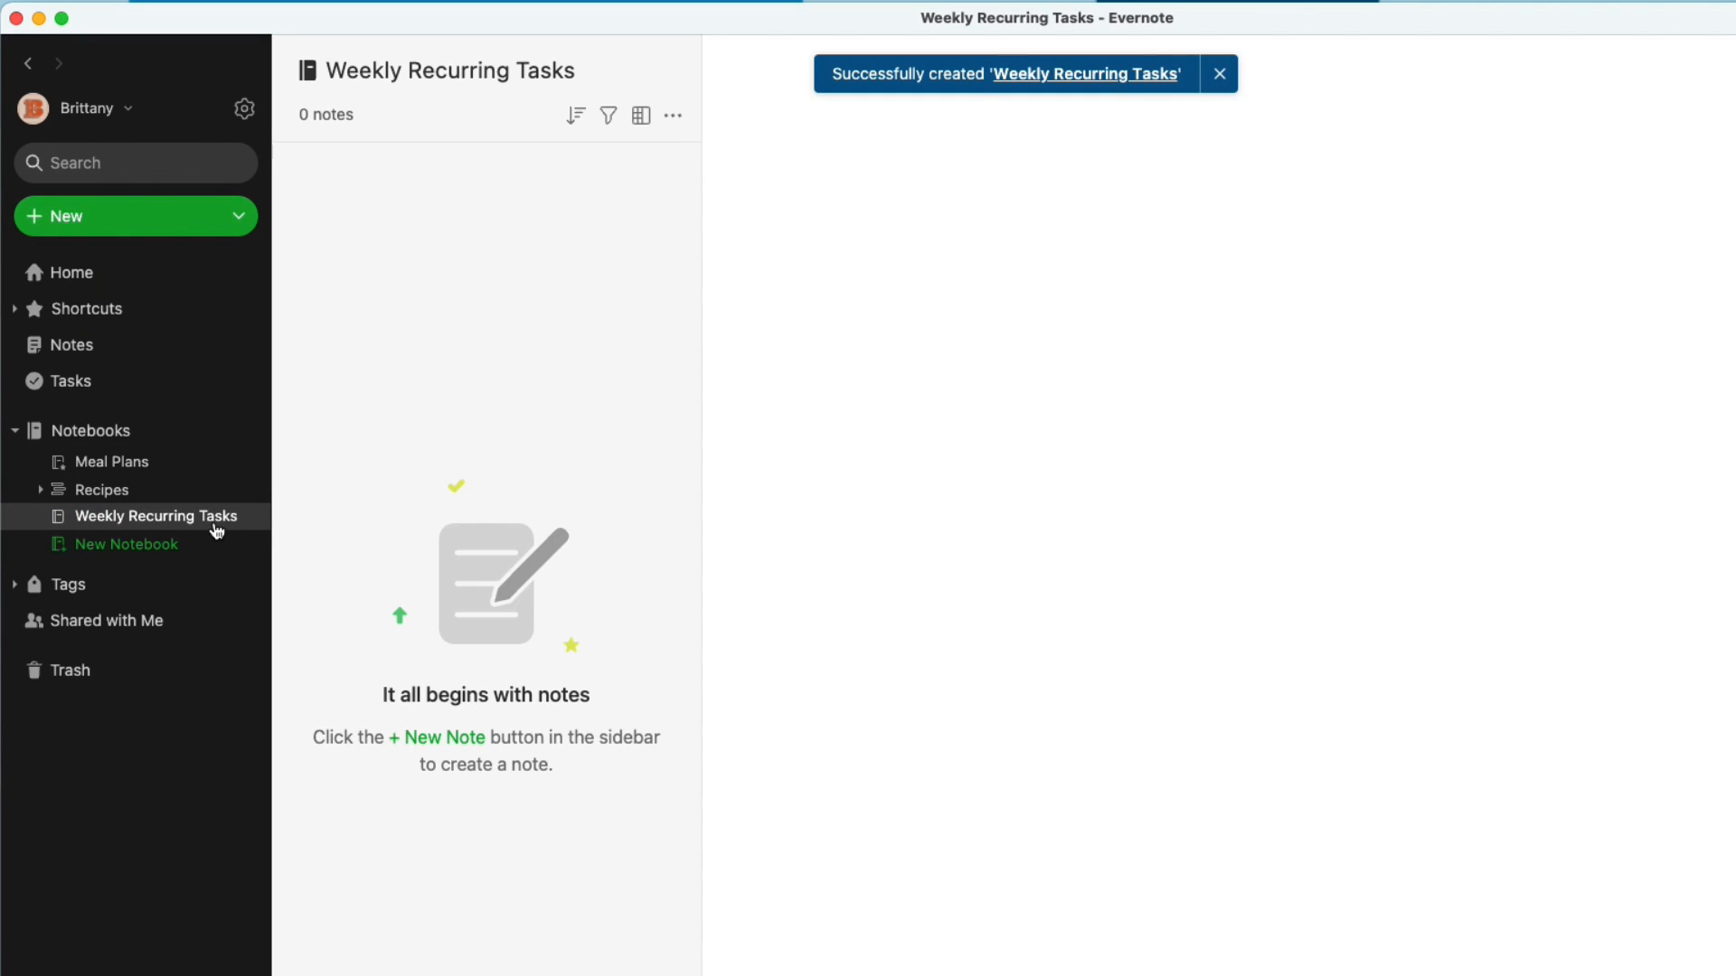
Add notes titled 'Monday' and 'Tuesday' to the Weekly Recurring Tasks notebook
left_click(66, 216)
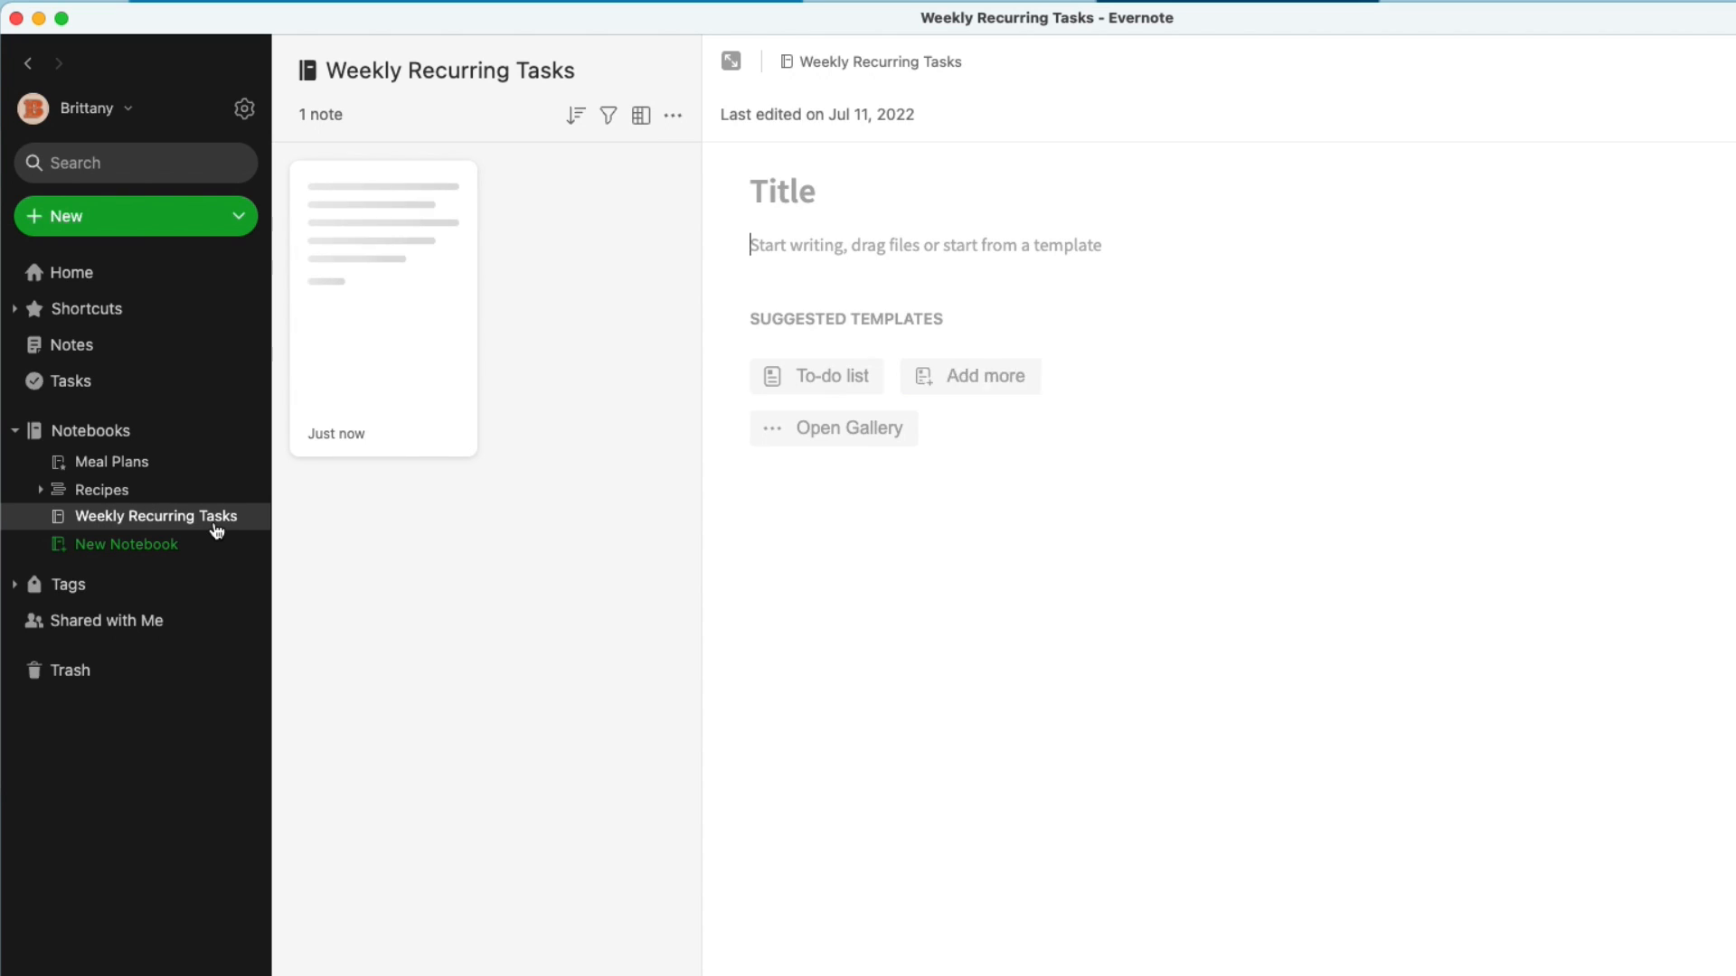
type("Mo")
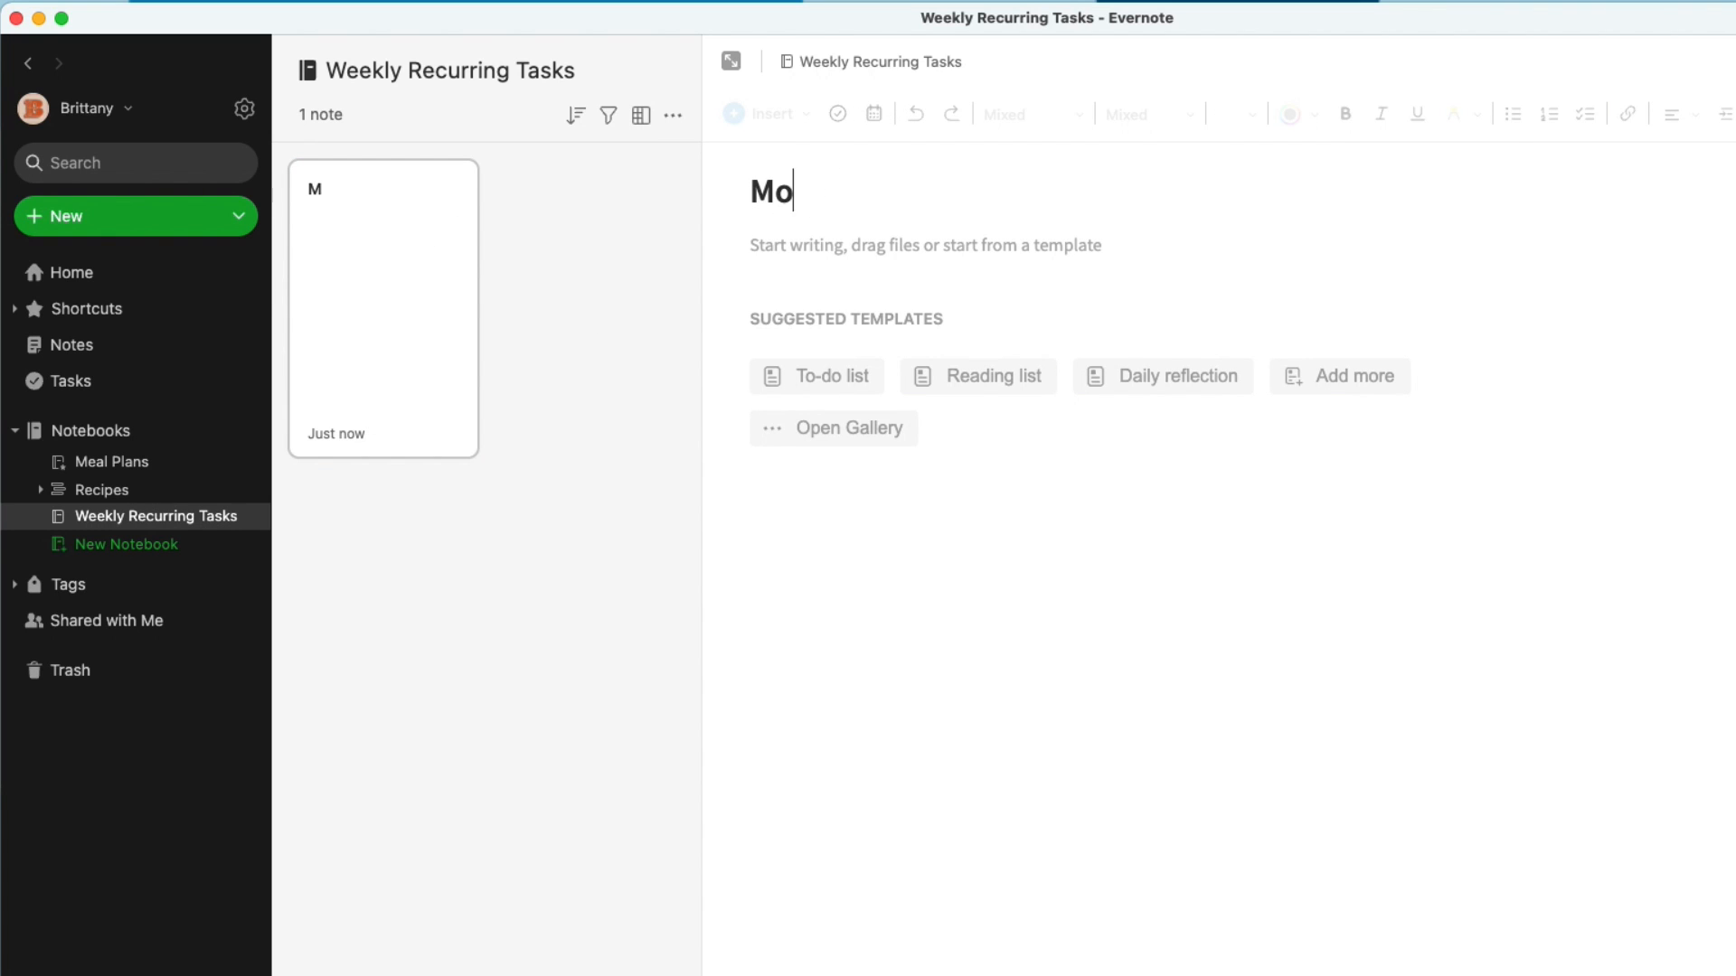
type("nday")
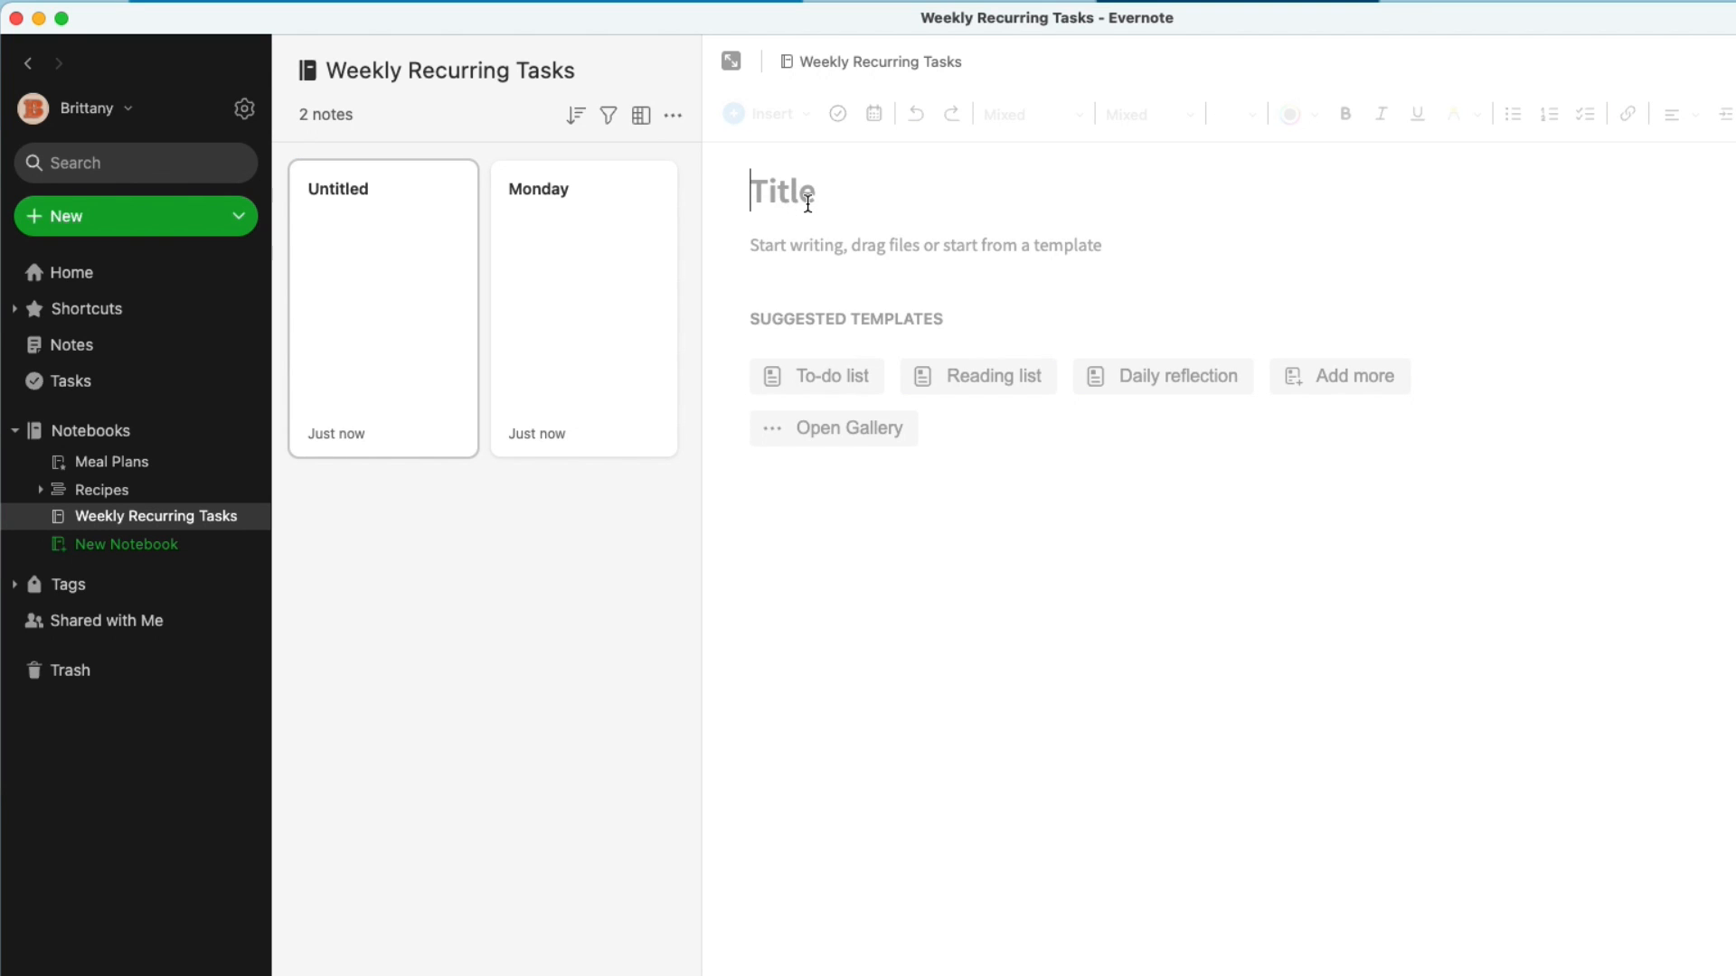
type("Tuesday")
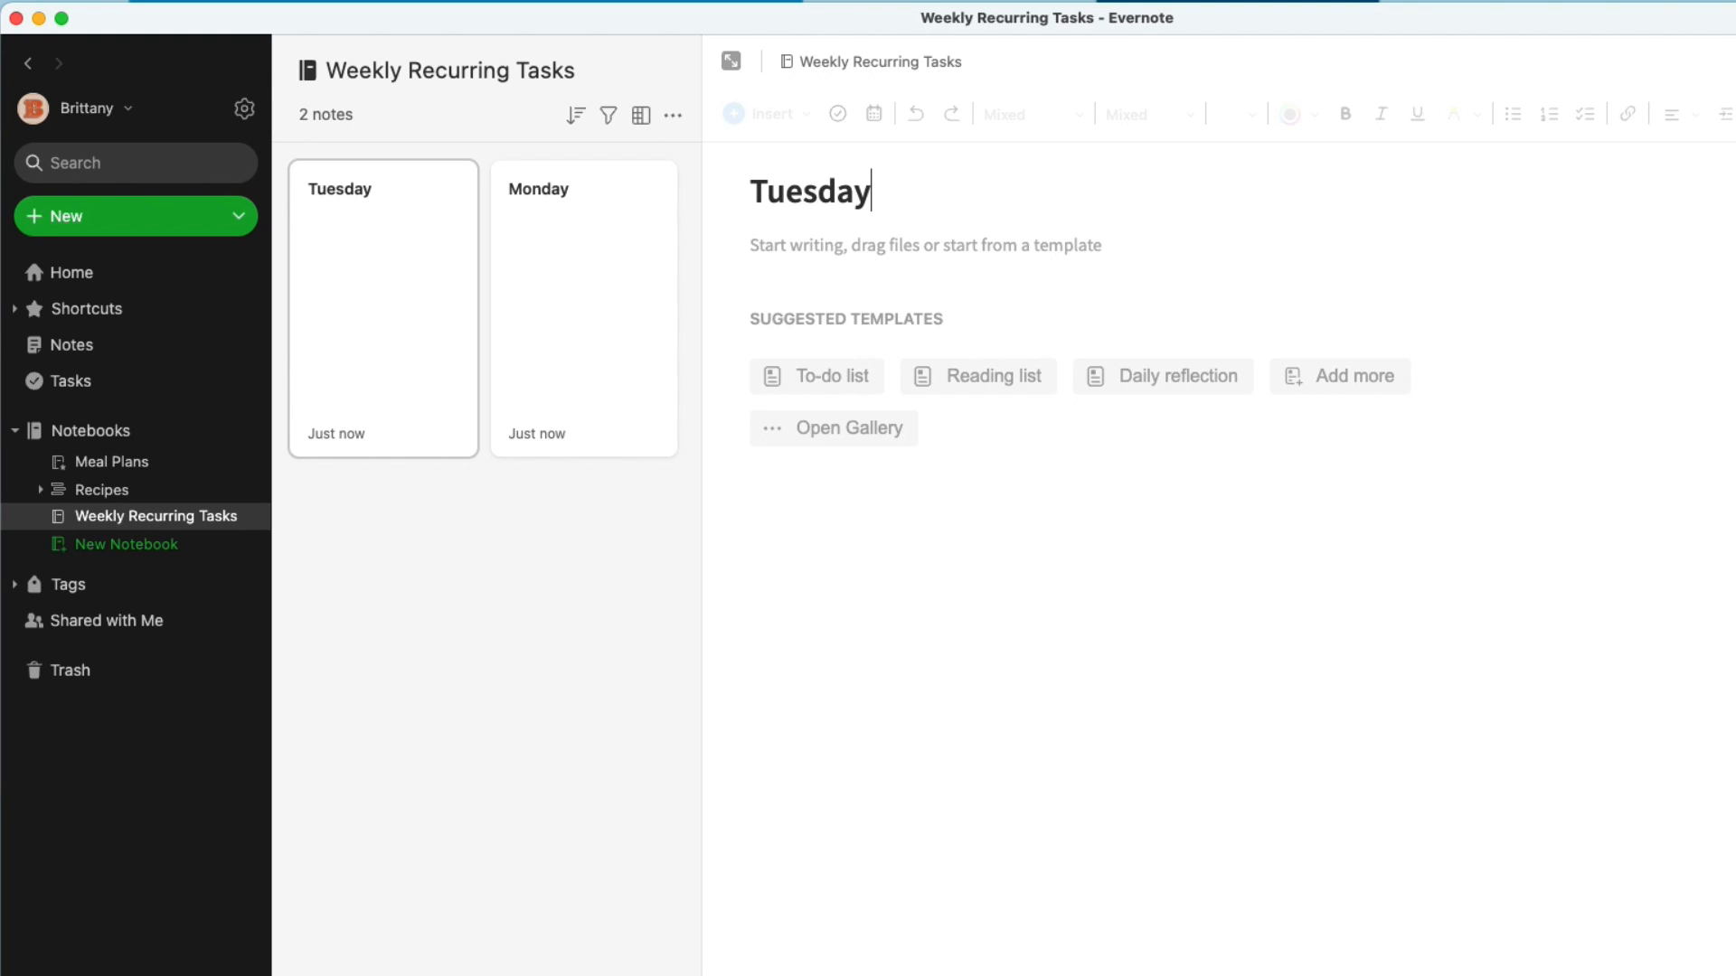
mouse_move(743, 470)
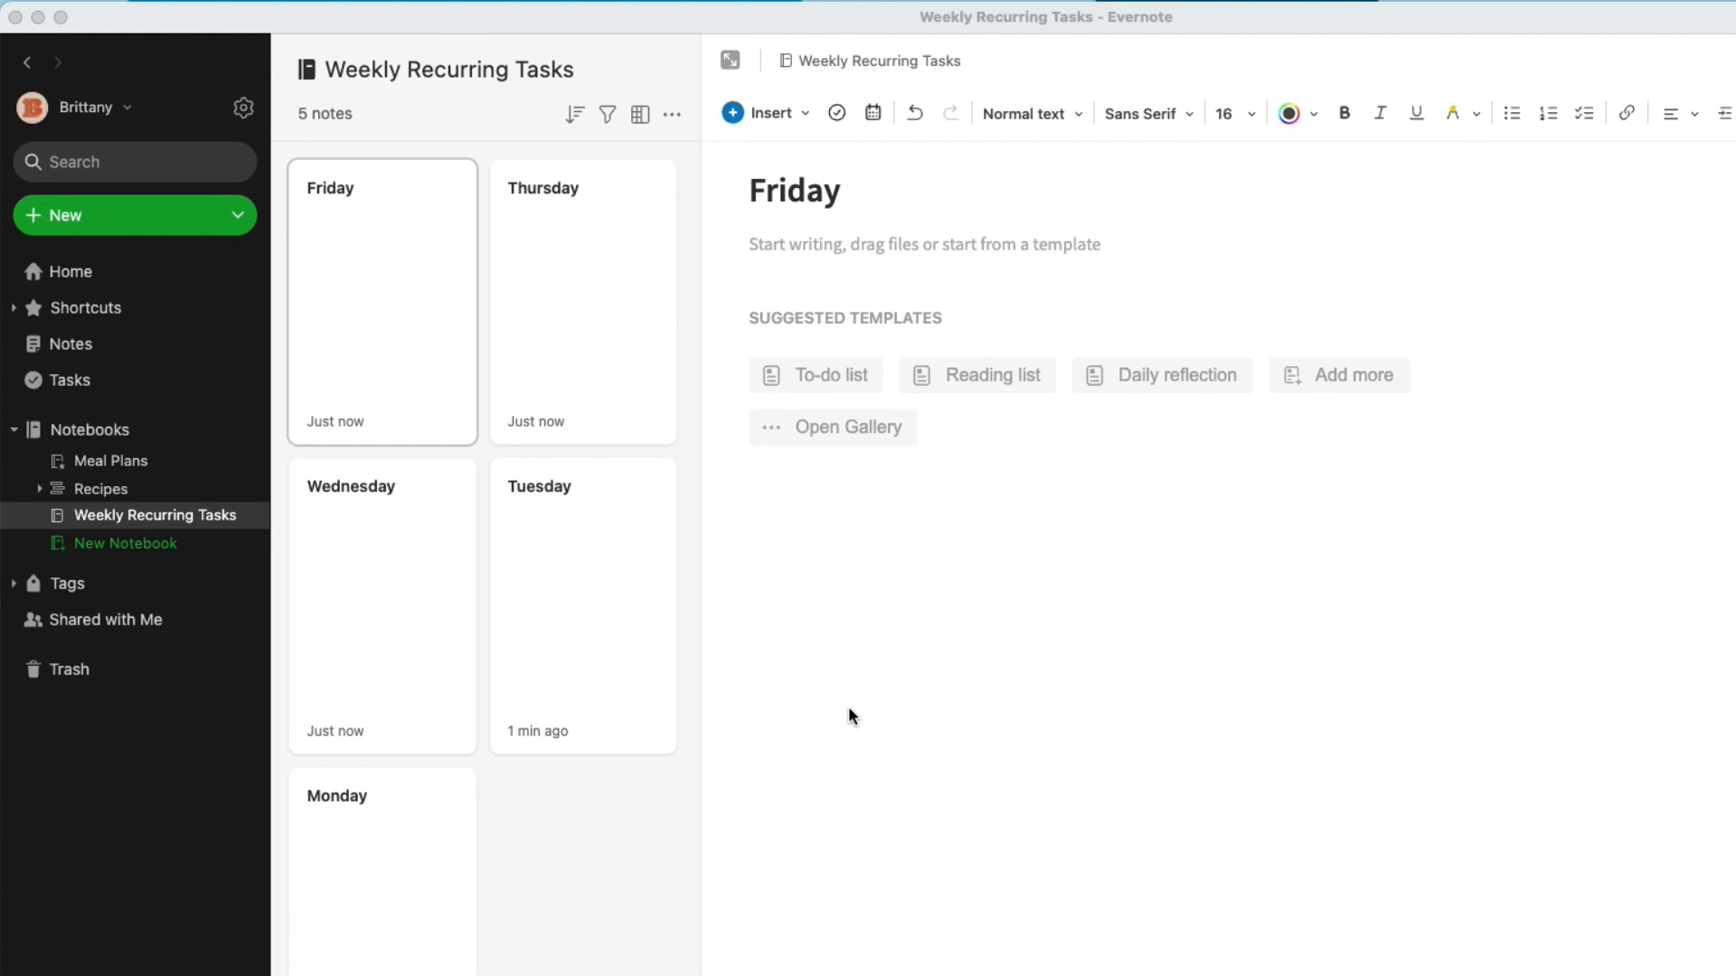
mouse_move(358, 883)
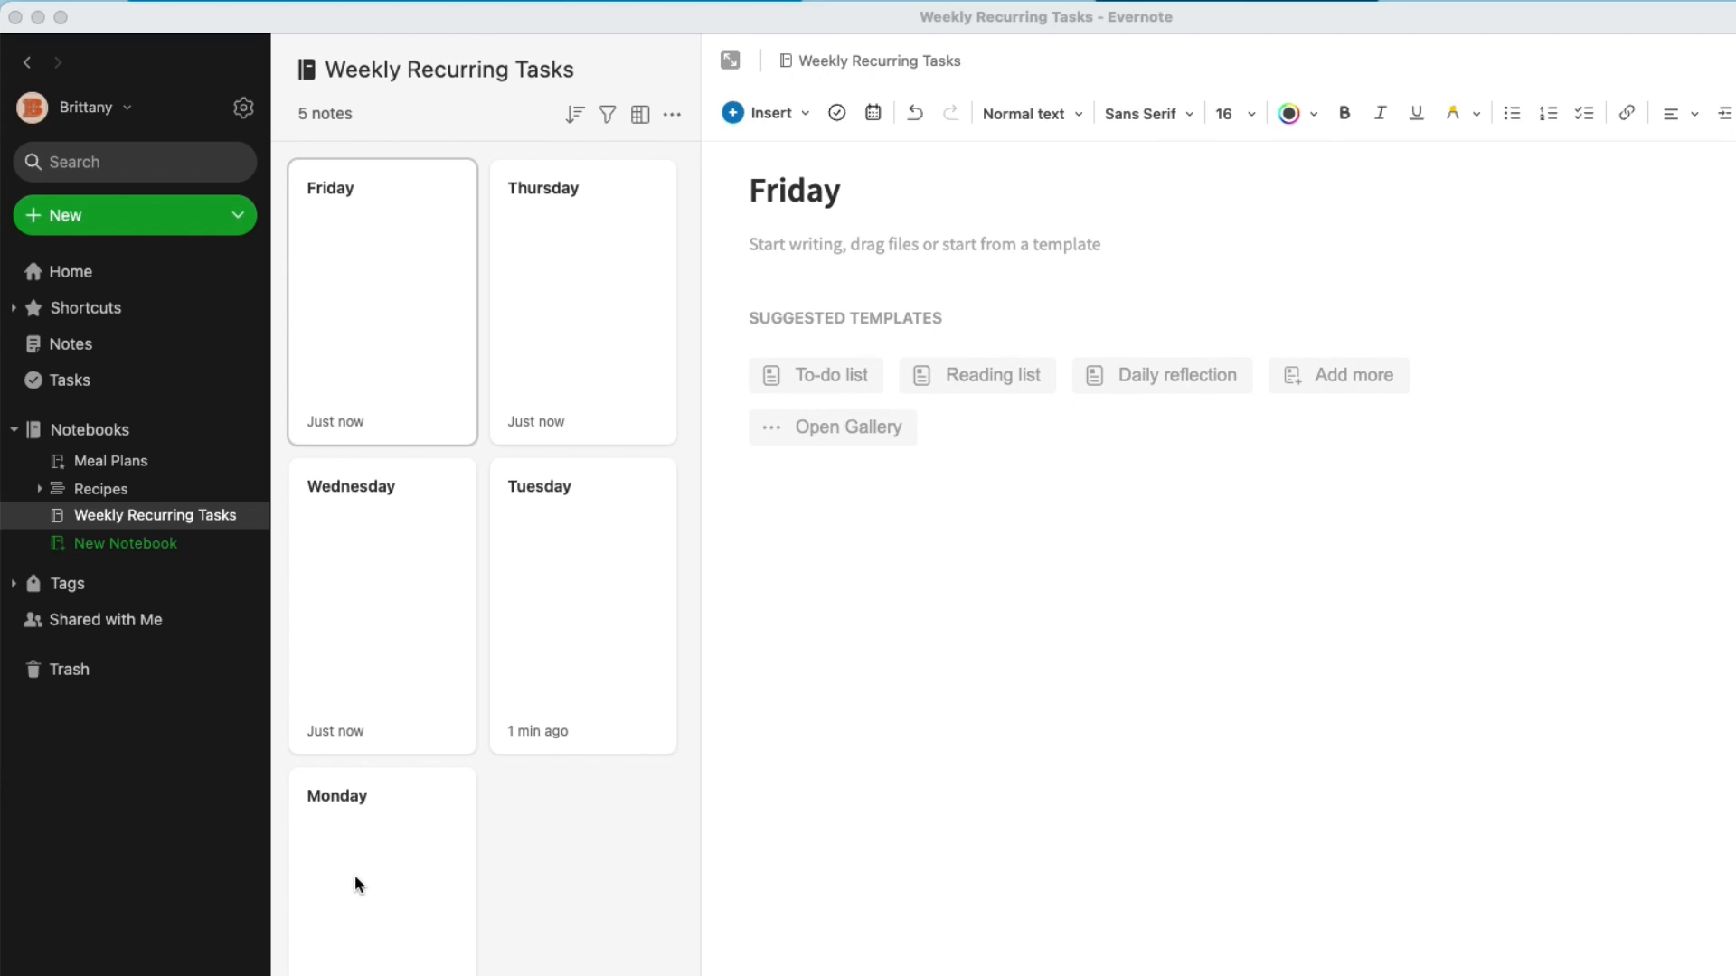
mouse_move(370, 874)
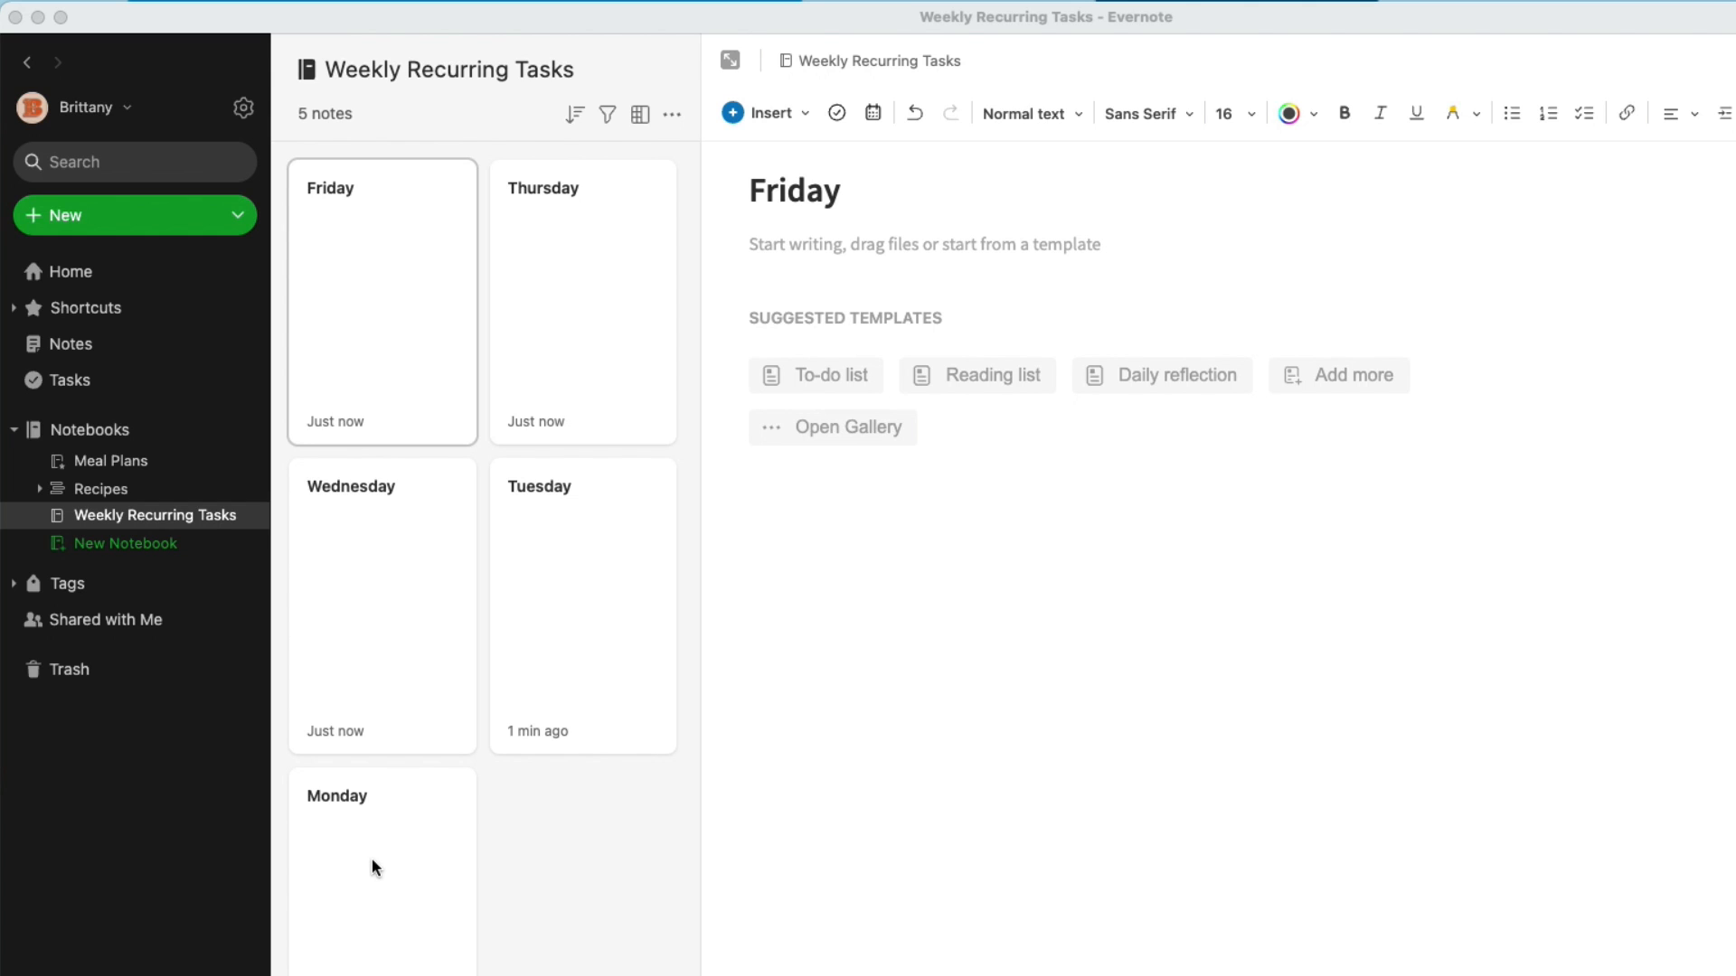
mouse_move(376, 867)
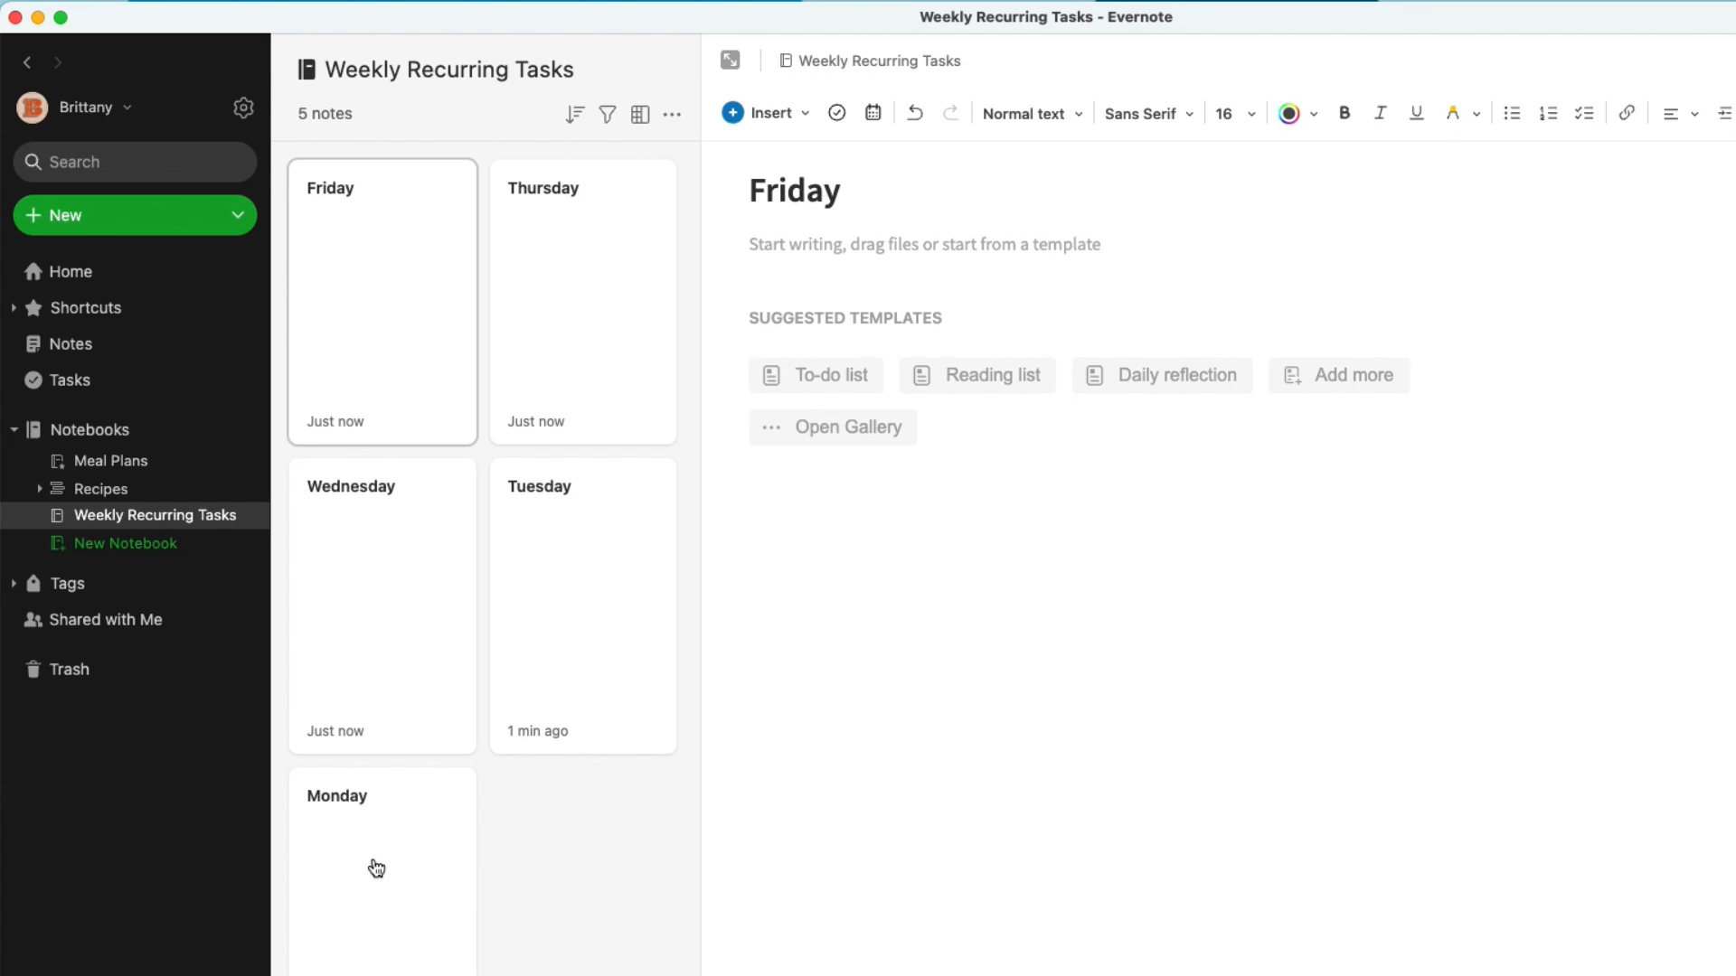
In the Monday note, add the task 'Browse social networks for new Evernote mentions'
left_click(377, 863)
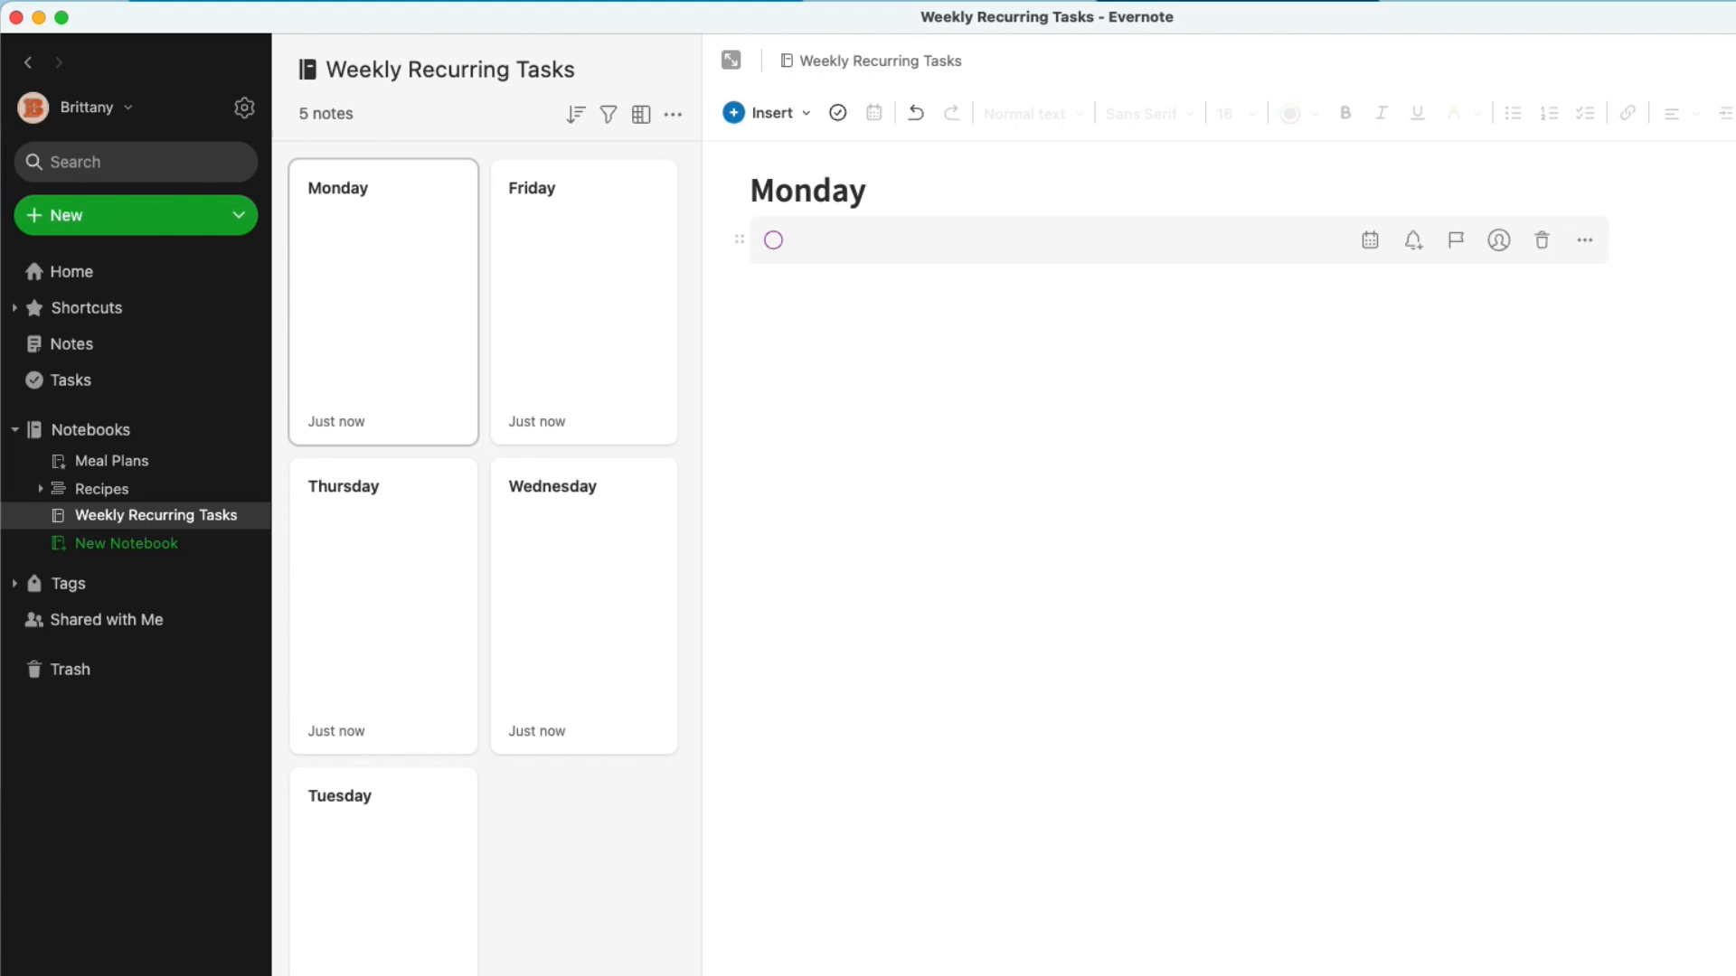
type("Browse soci")
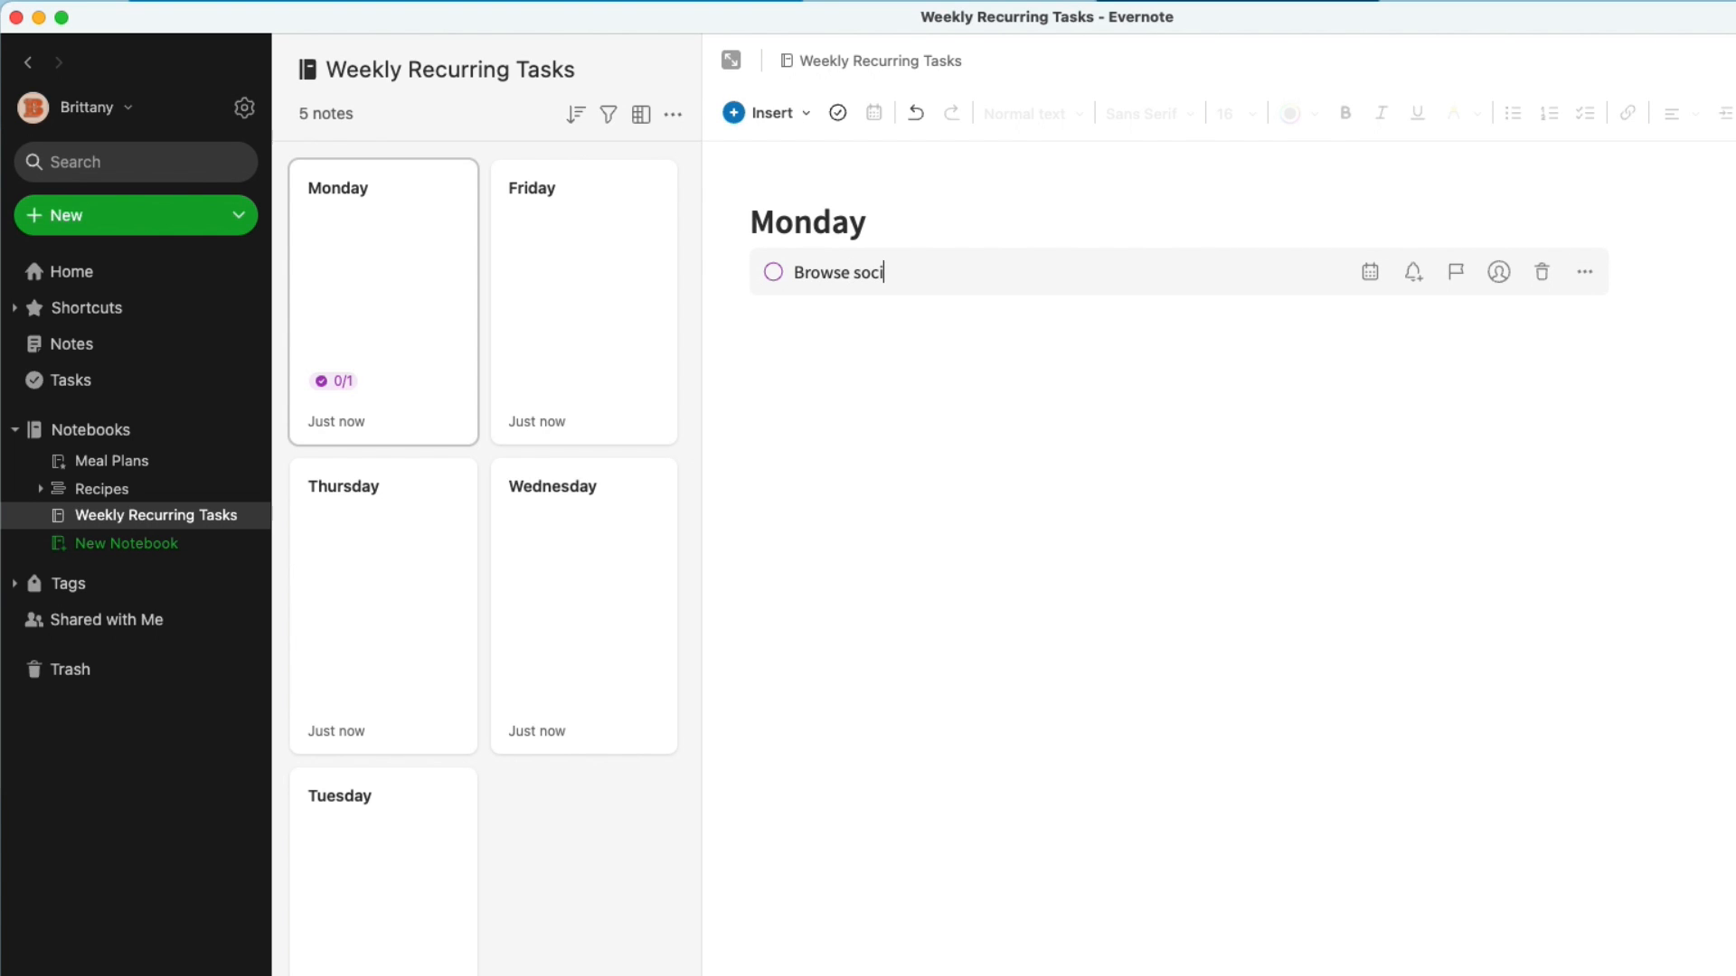
type("al netw")
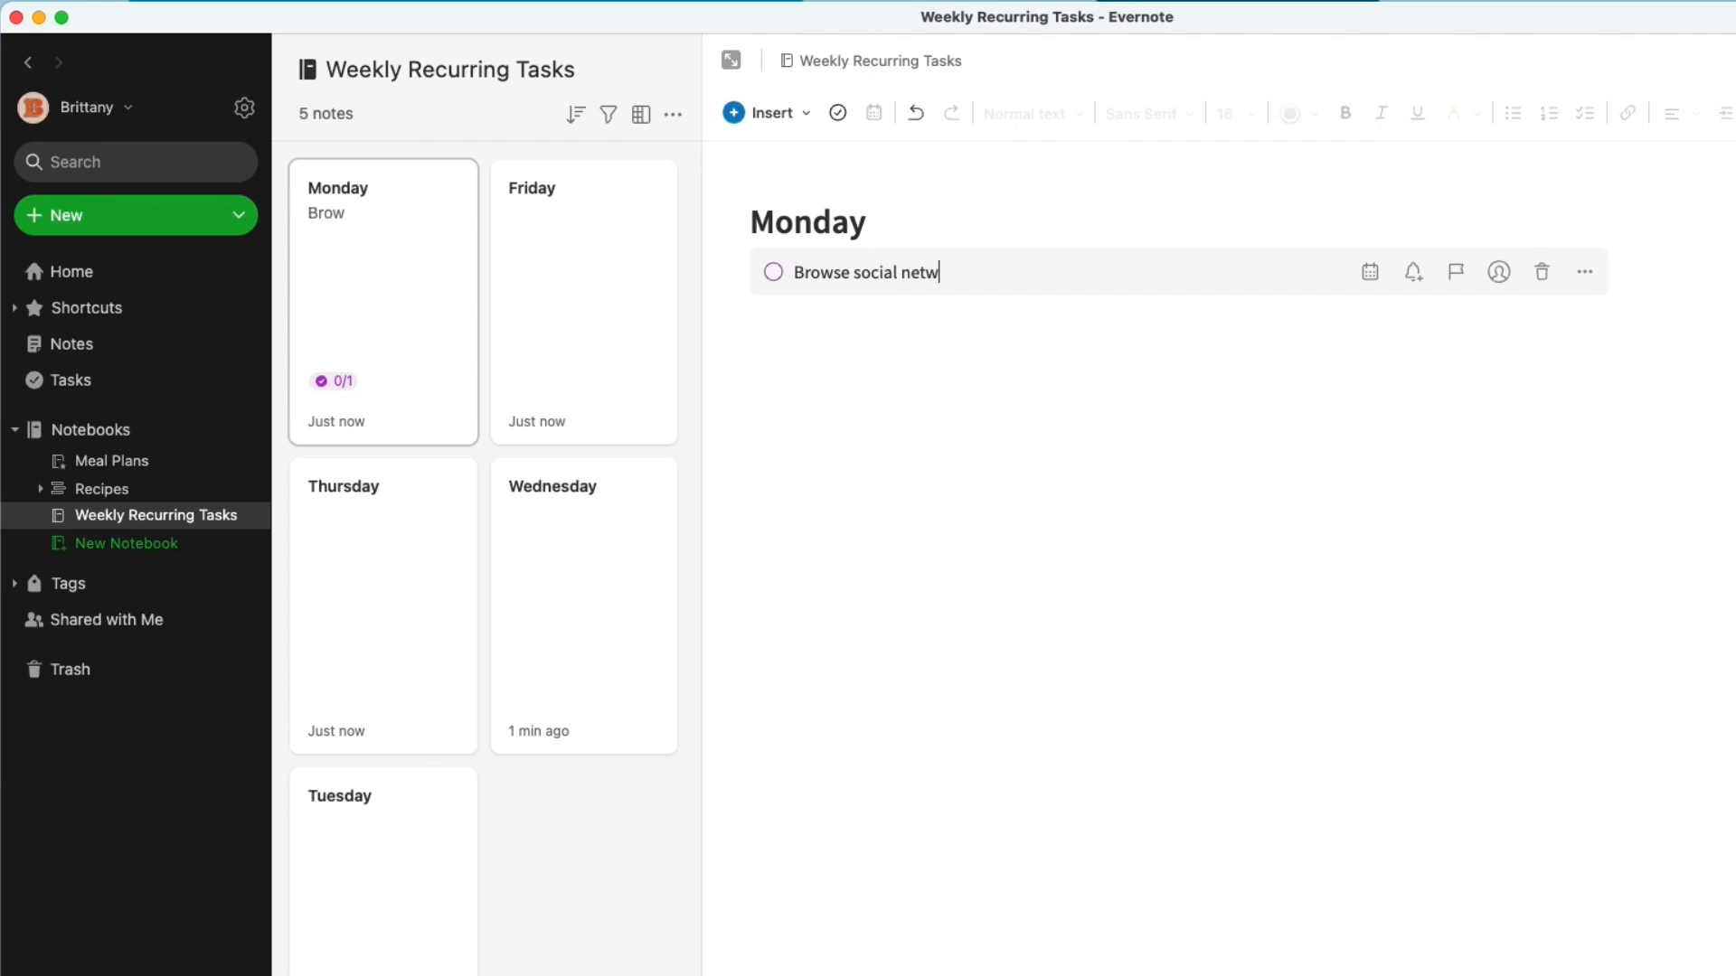
type("orks for new E")
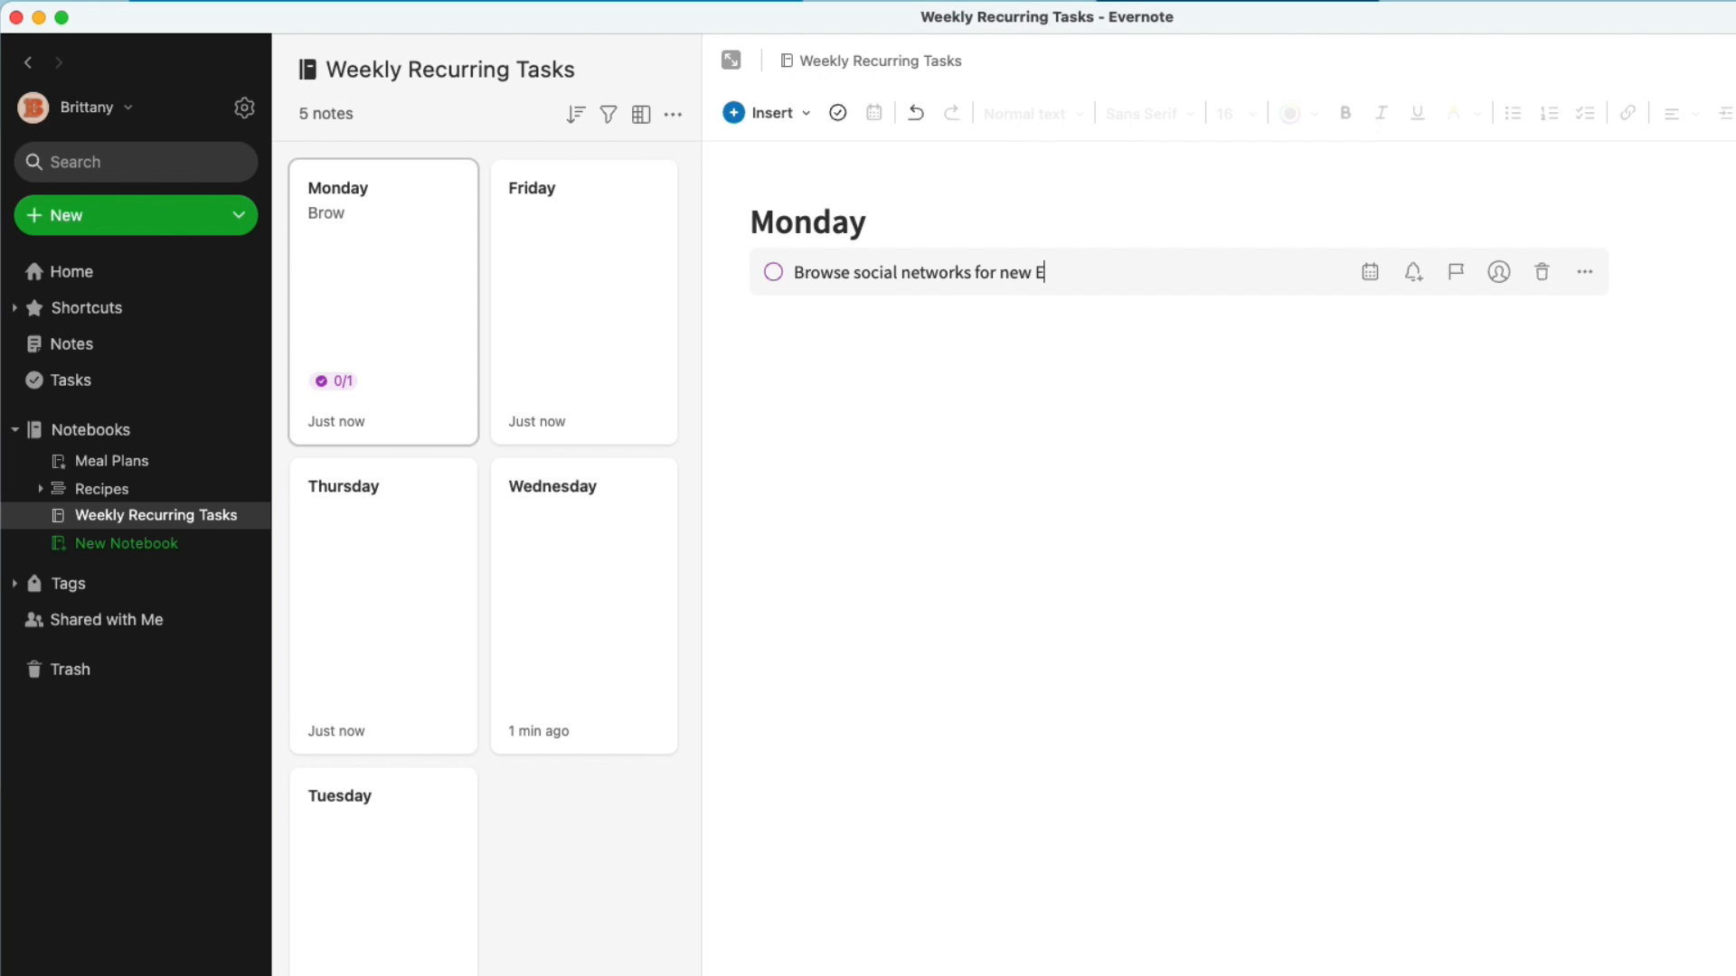
type("vernote mention")
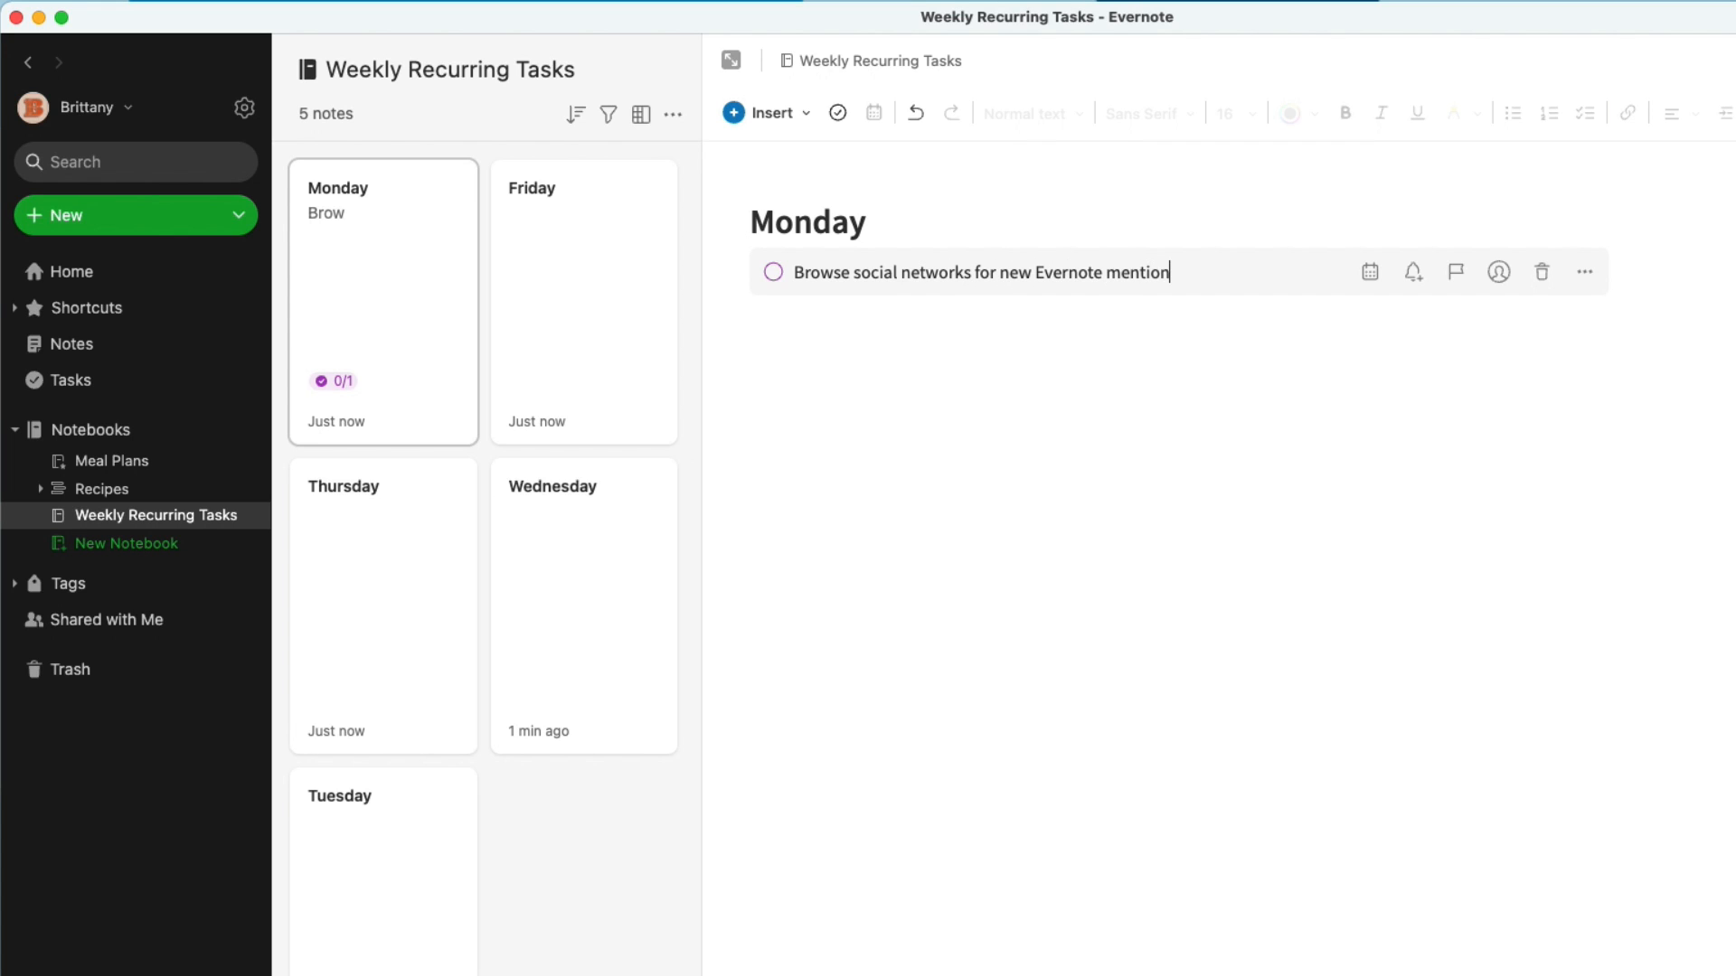
type("s")
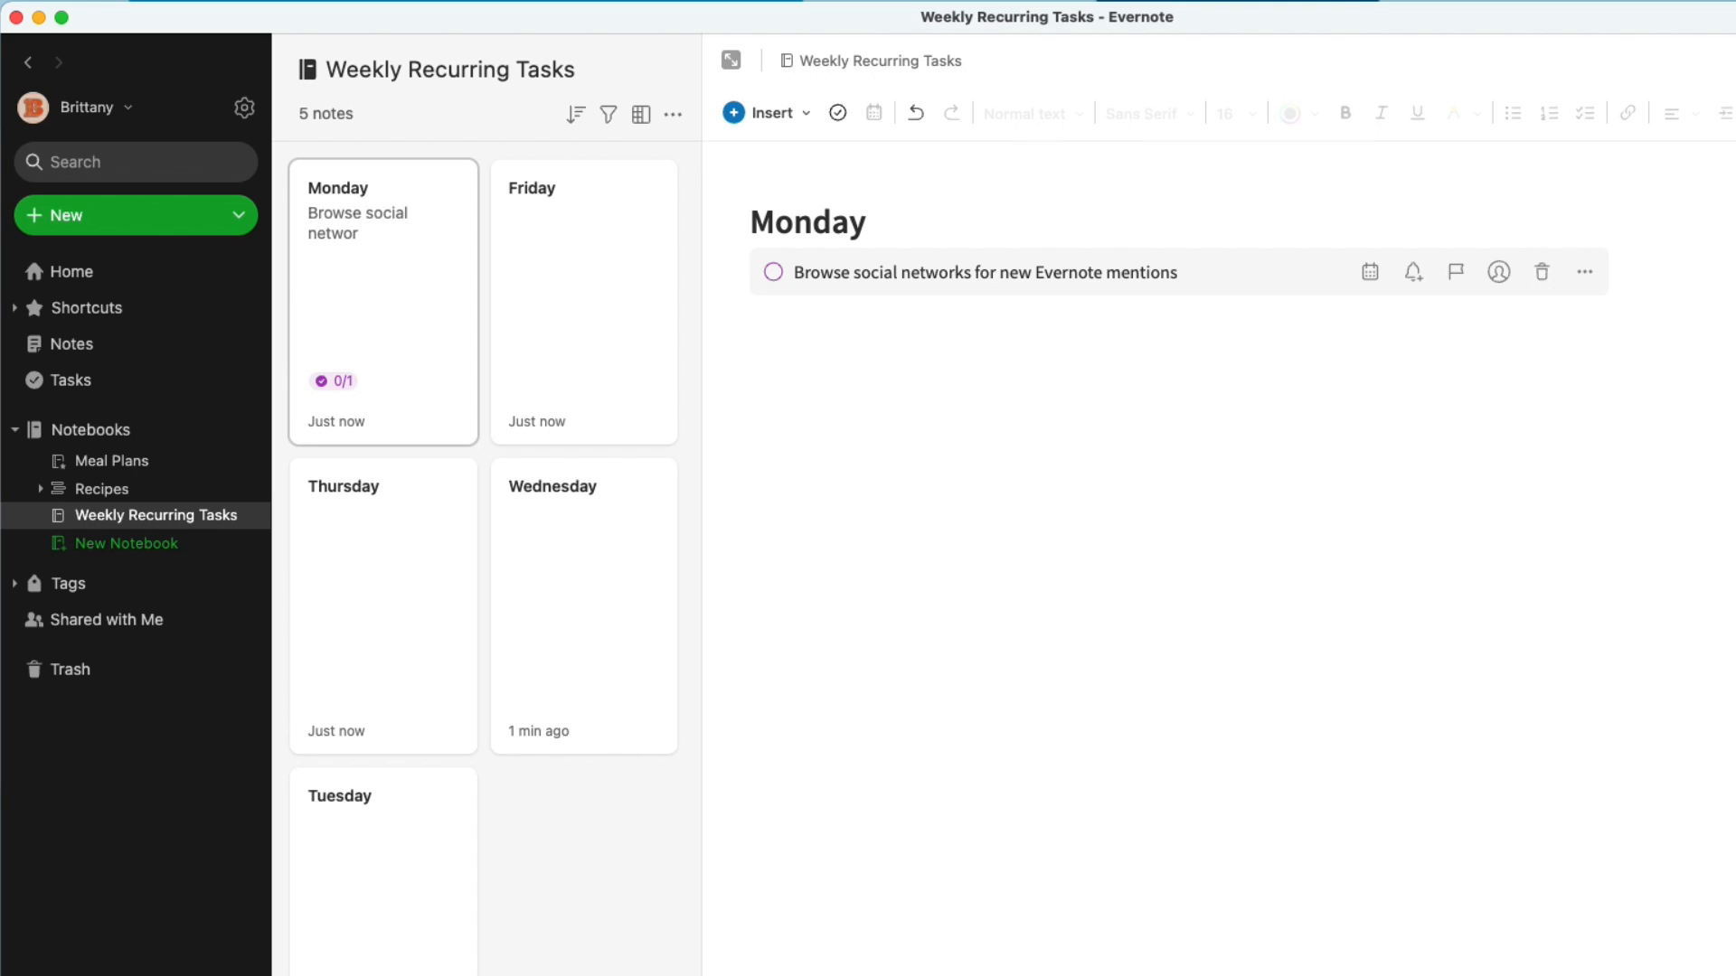
mouse_move(1369, 272)
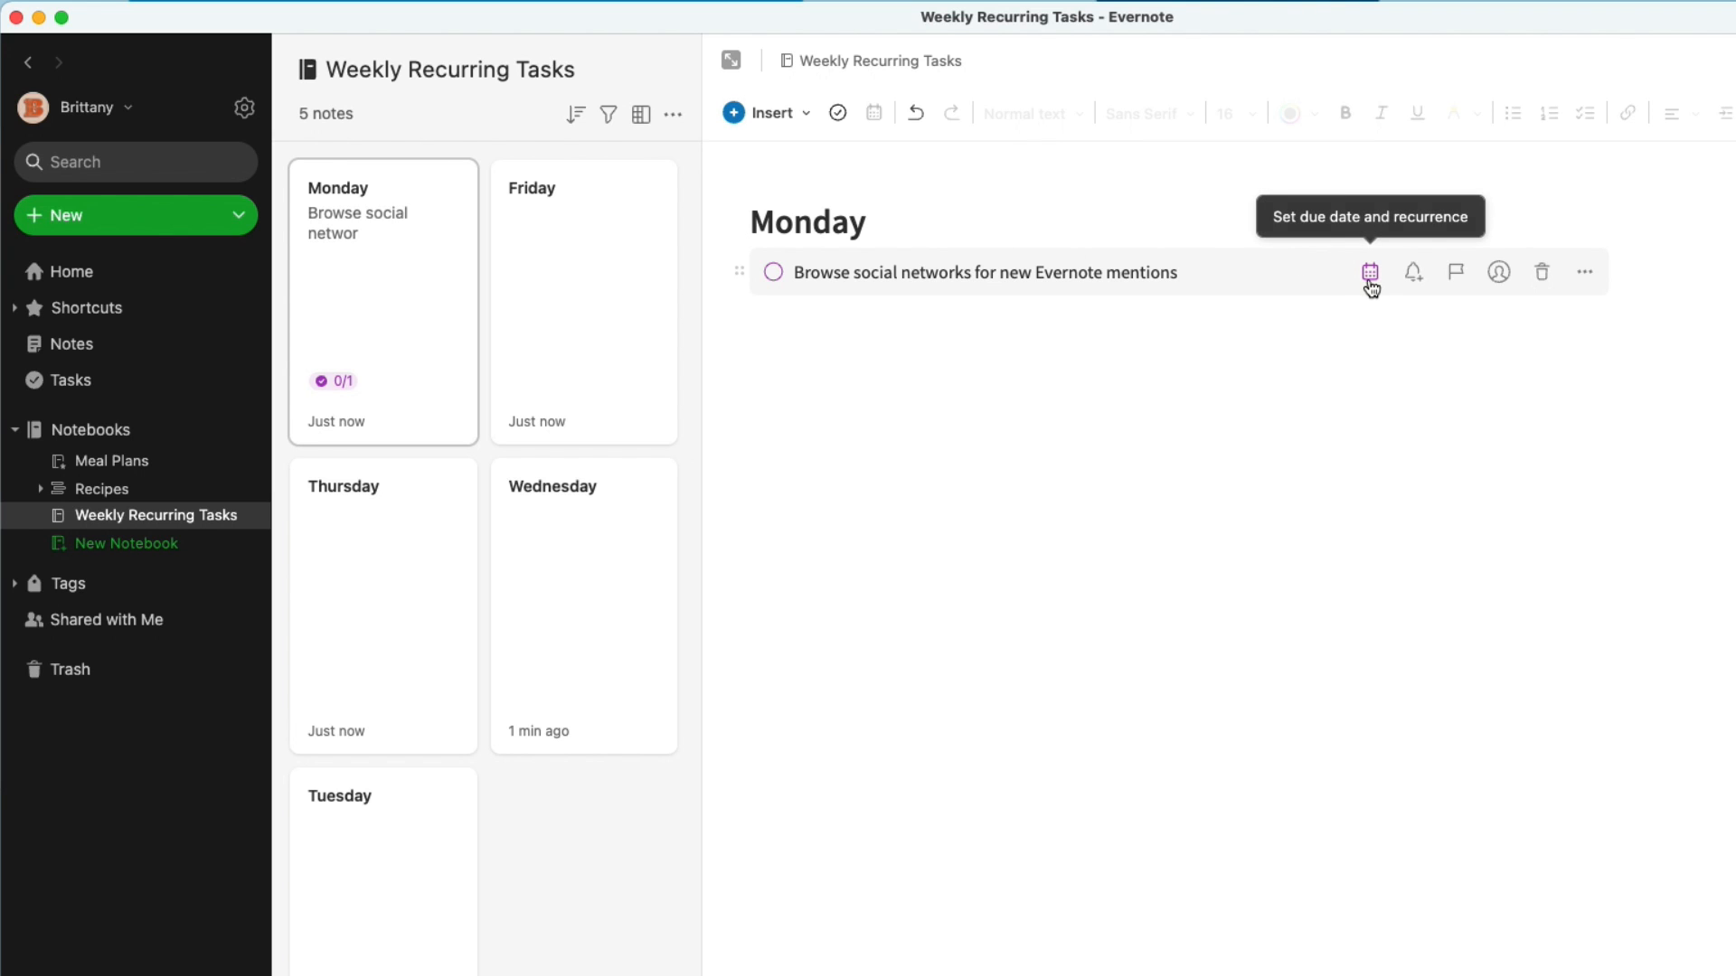
Set the social networks task due today, repeating weekly on Monday
left_click(1370, 271)
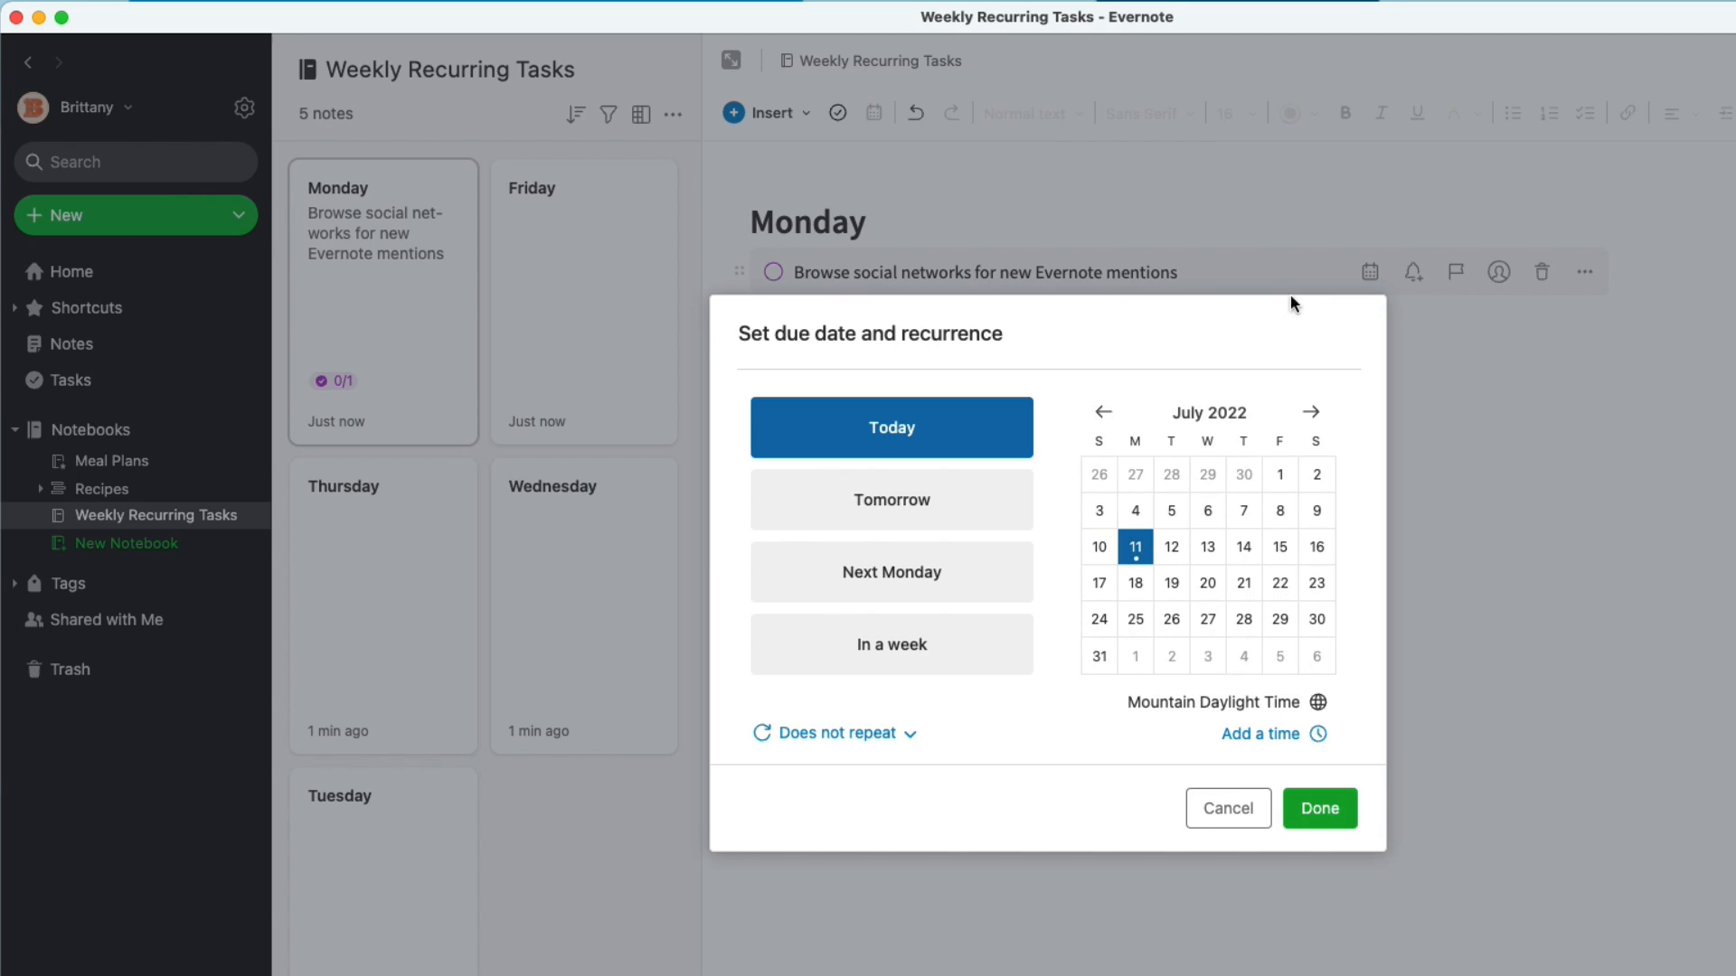
mouse_move(1110, 579)
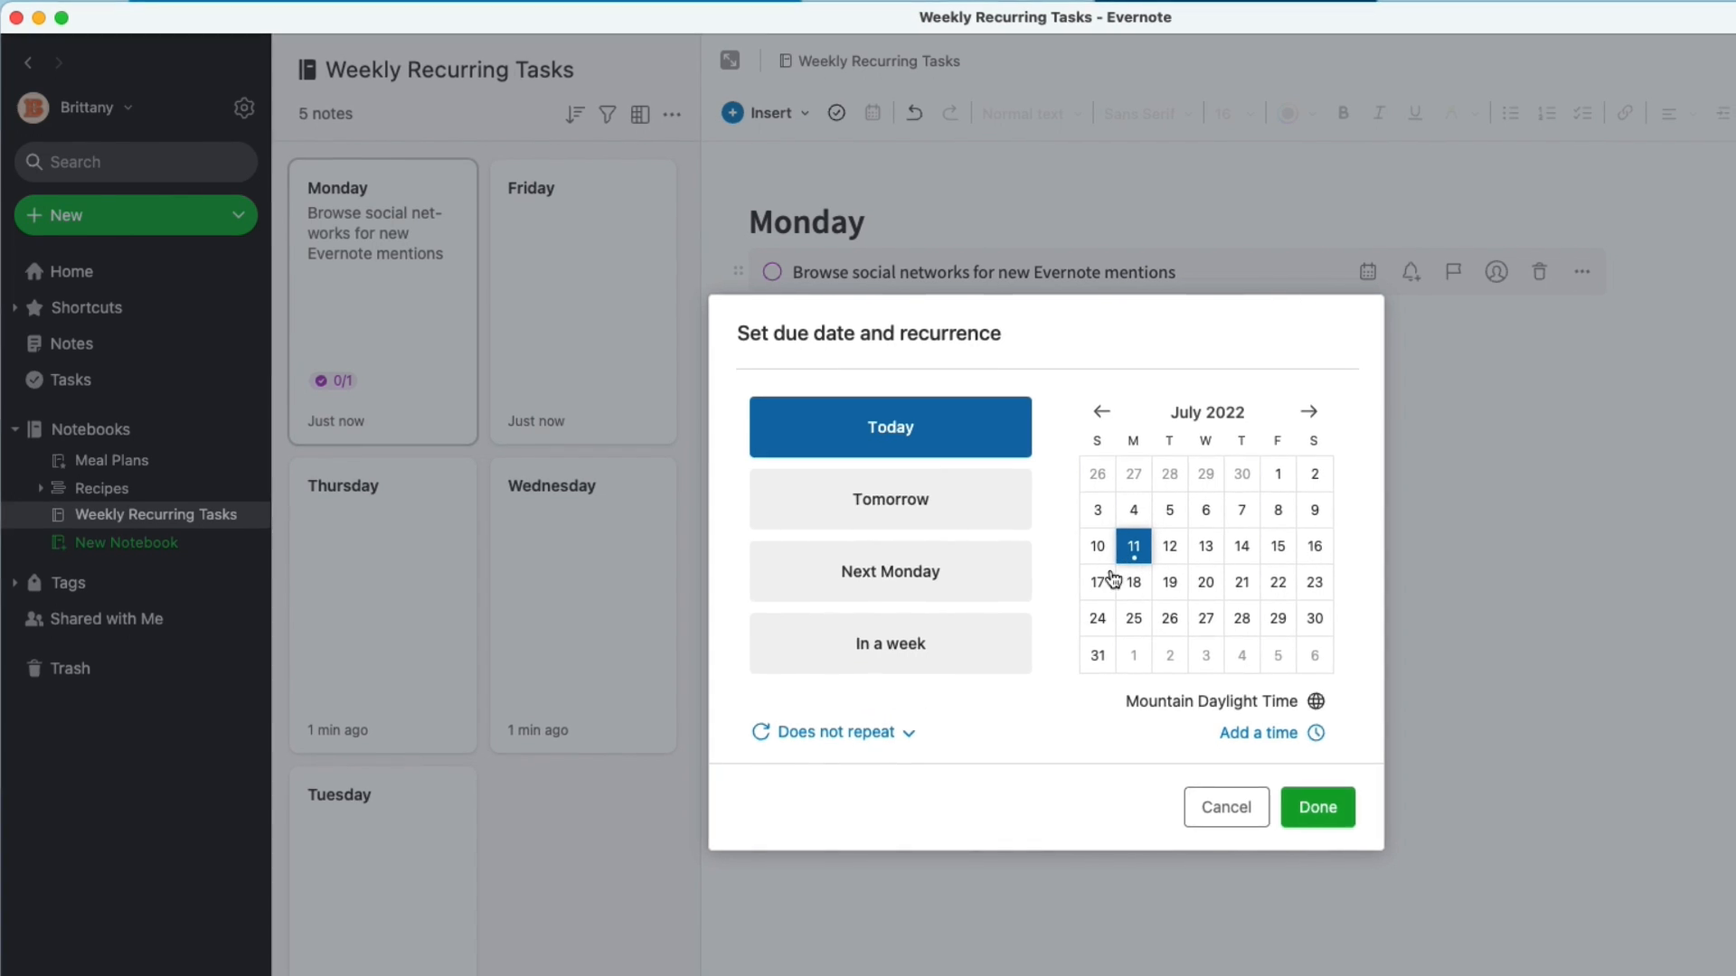
left_click(824, 732)
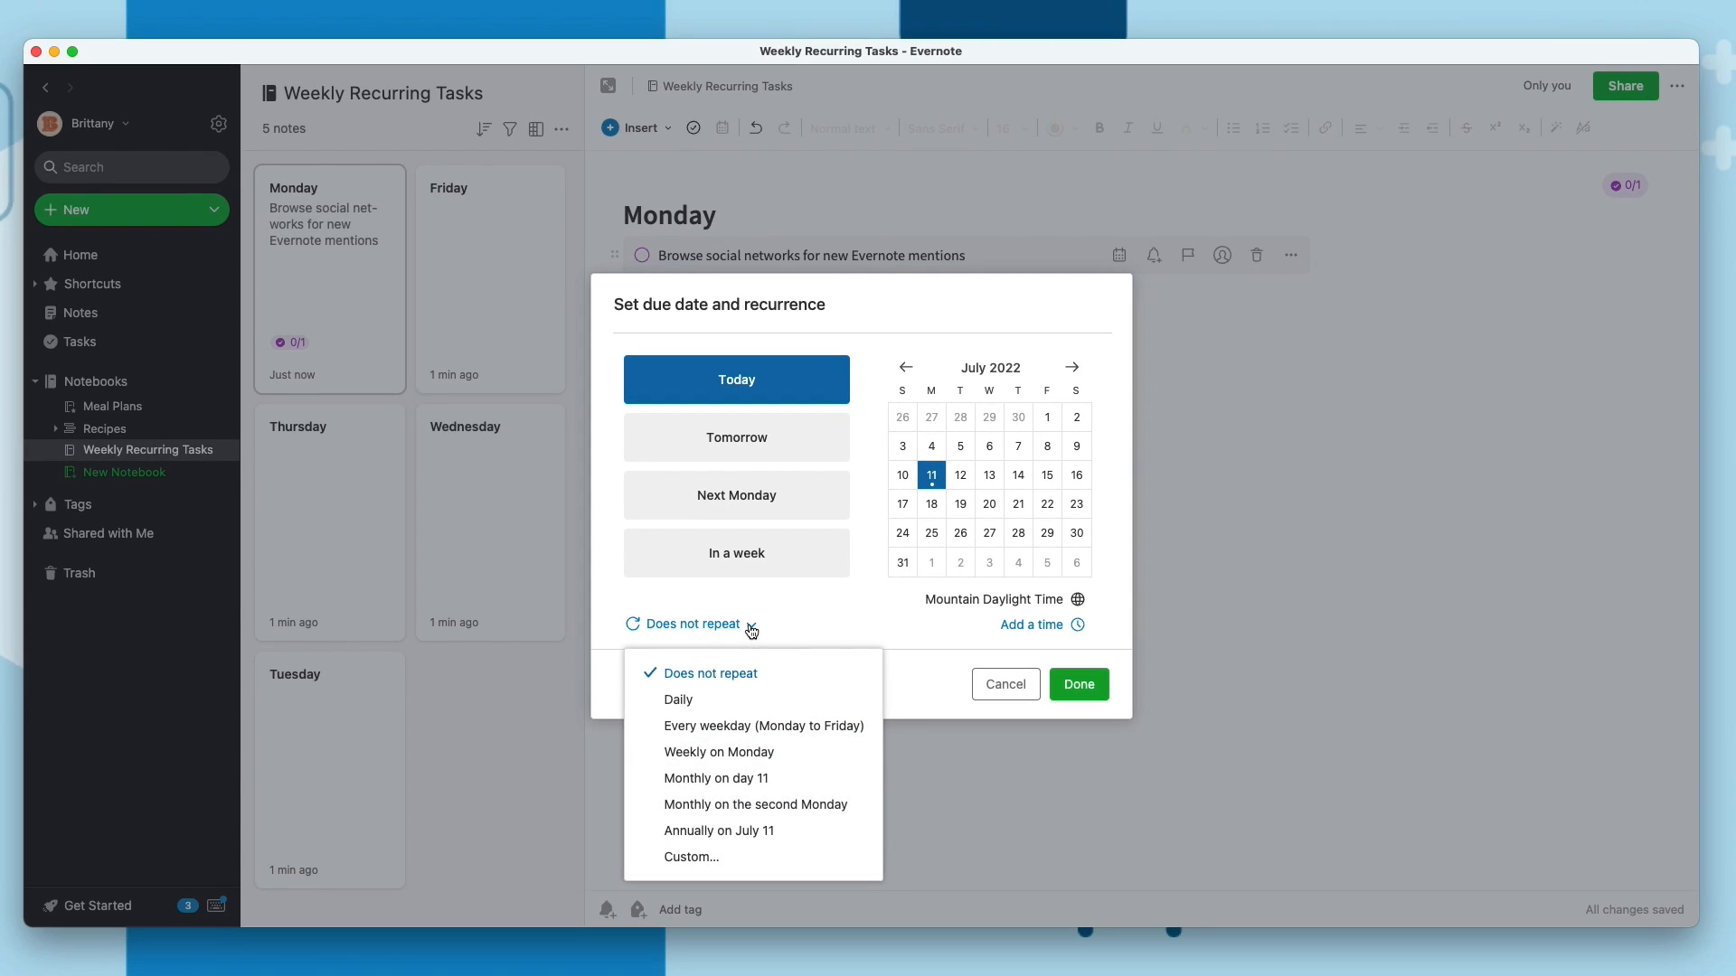
mouse_move(751, 751)
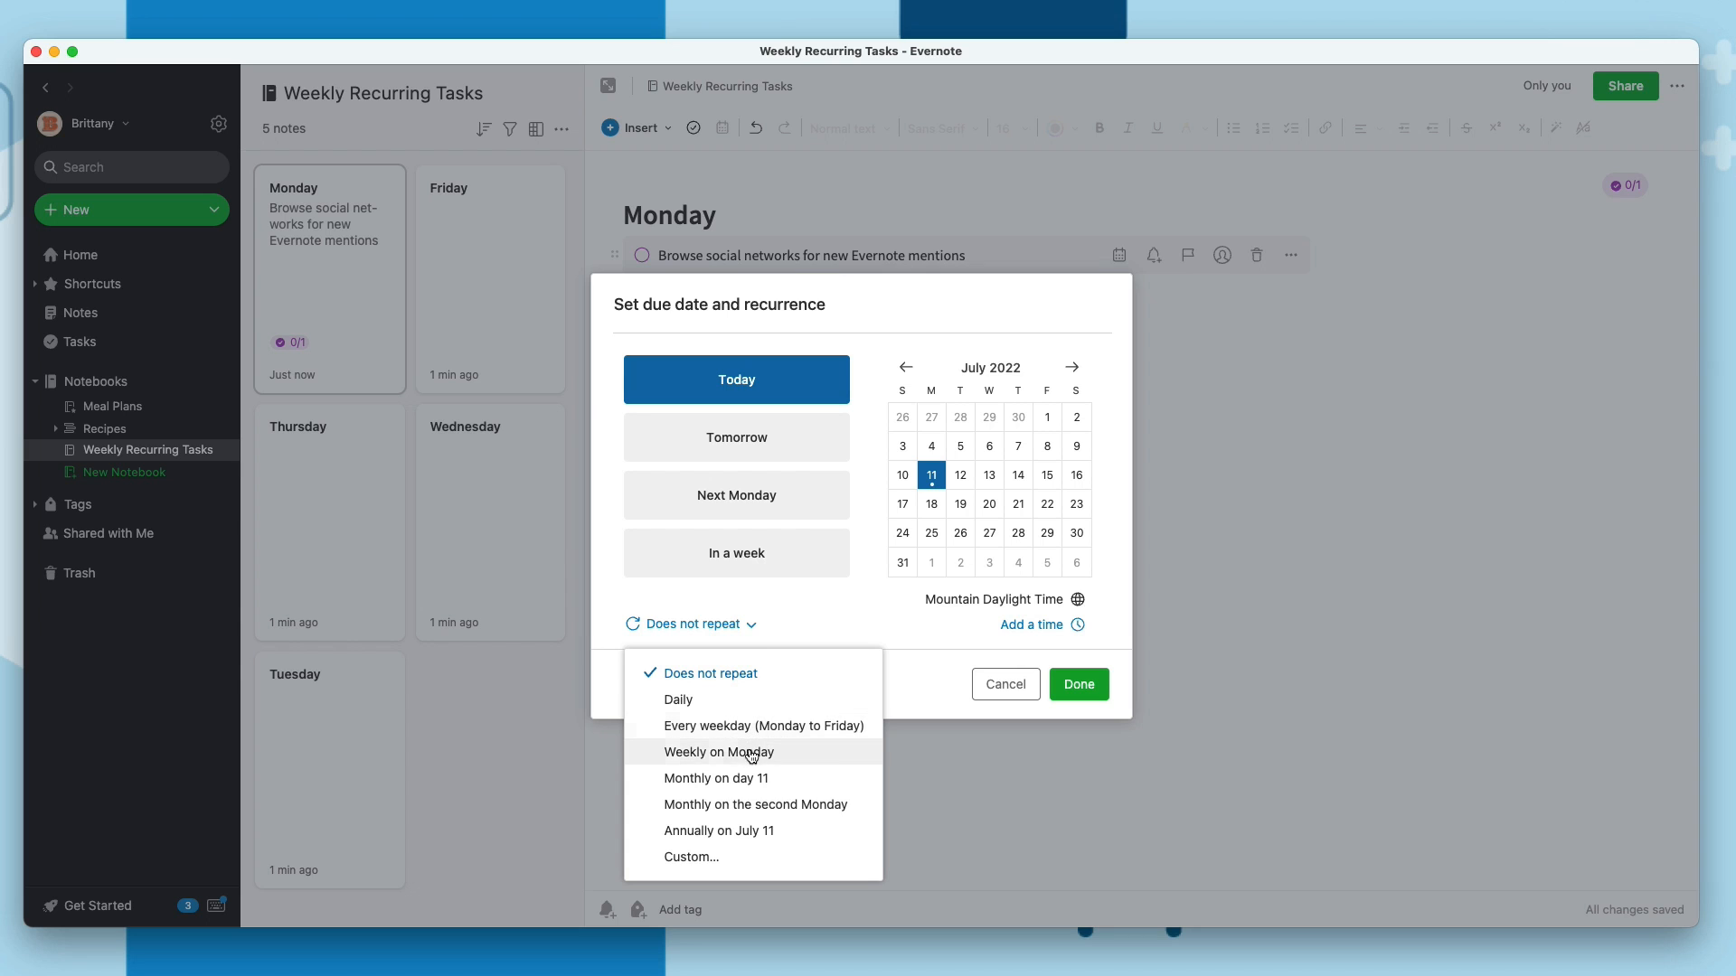
left_click(717, 752)
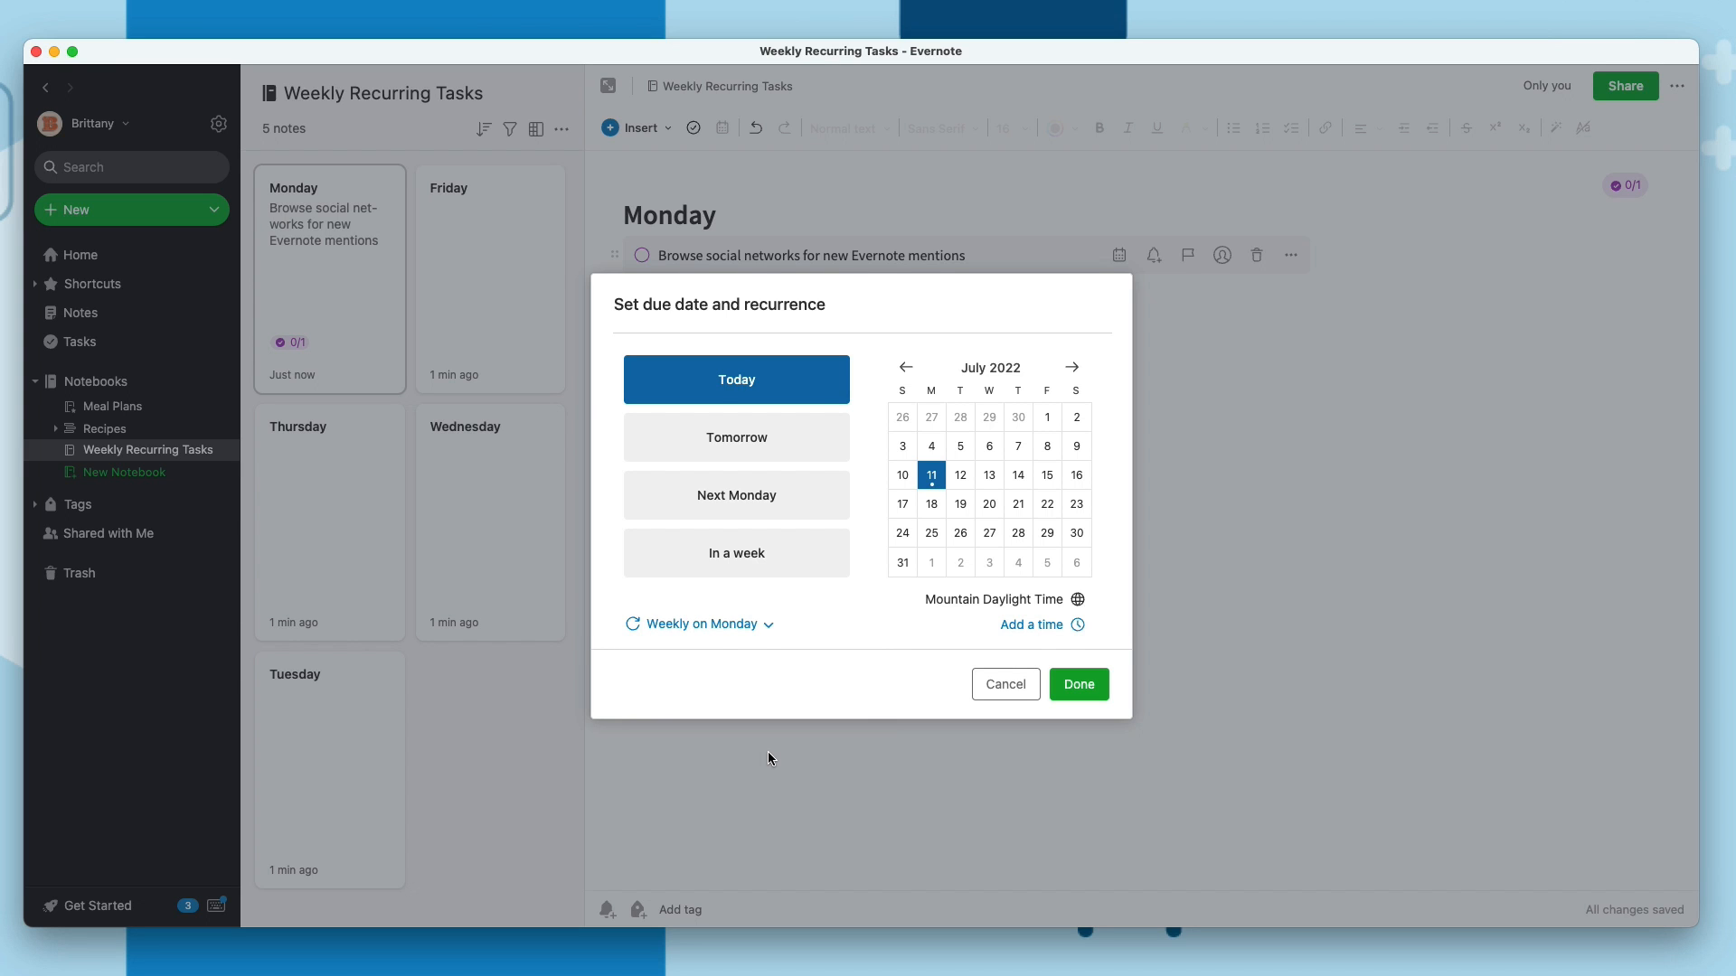
mouse_move(1077, 685)
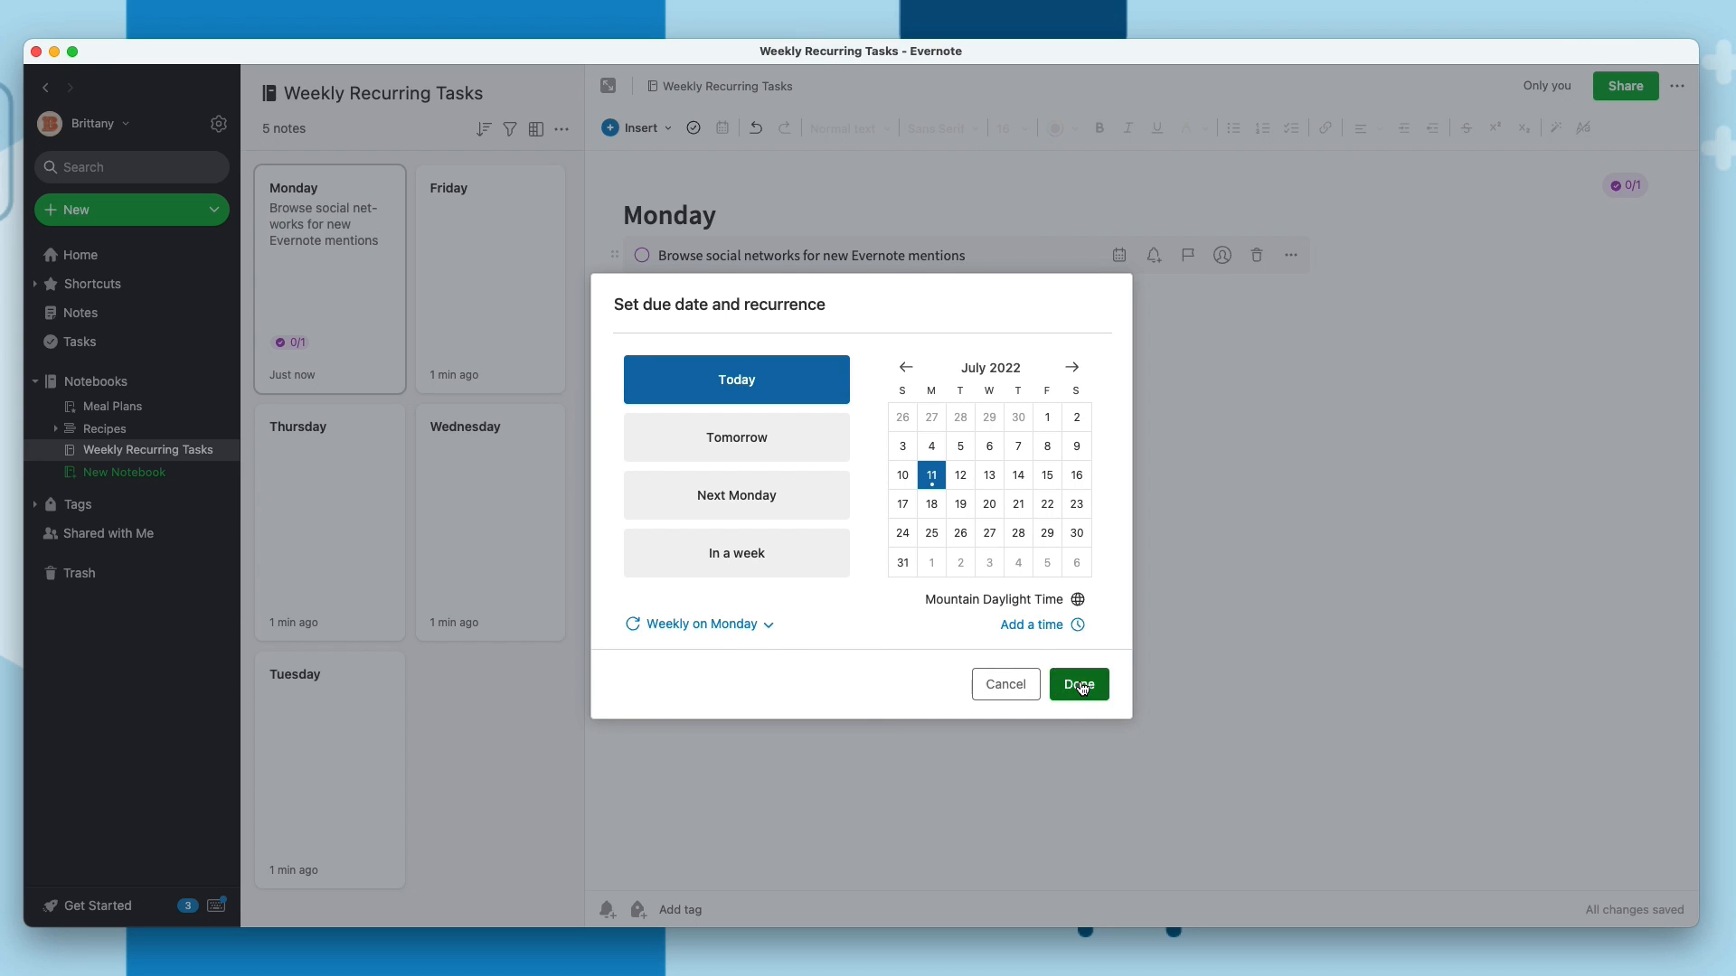
left_click(1076, 684)
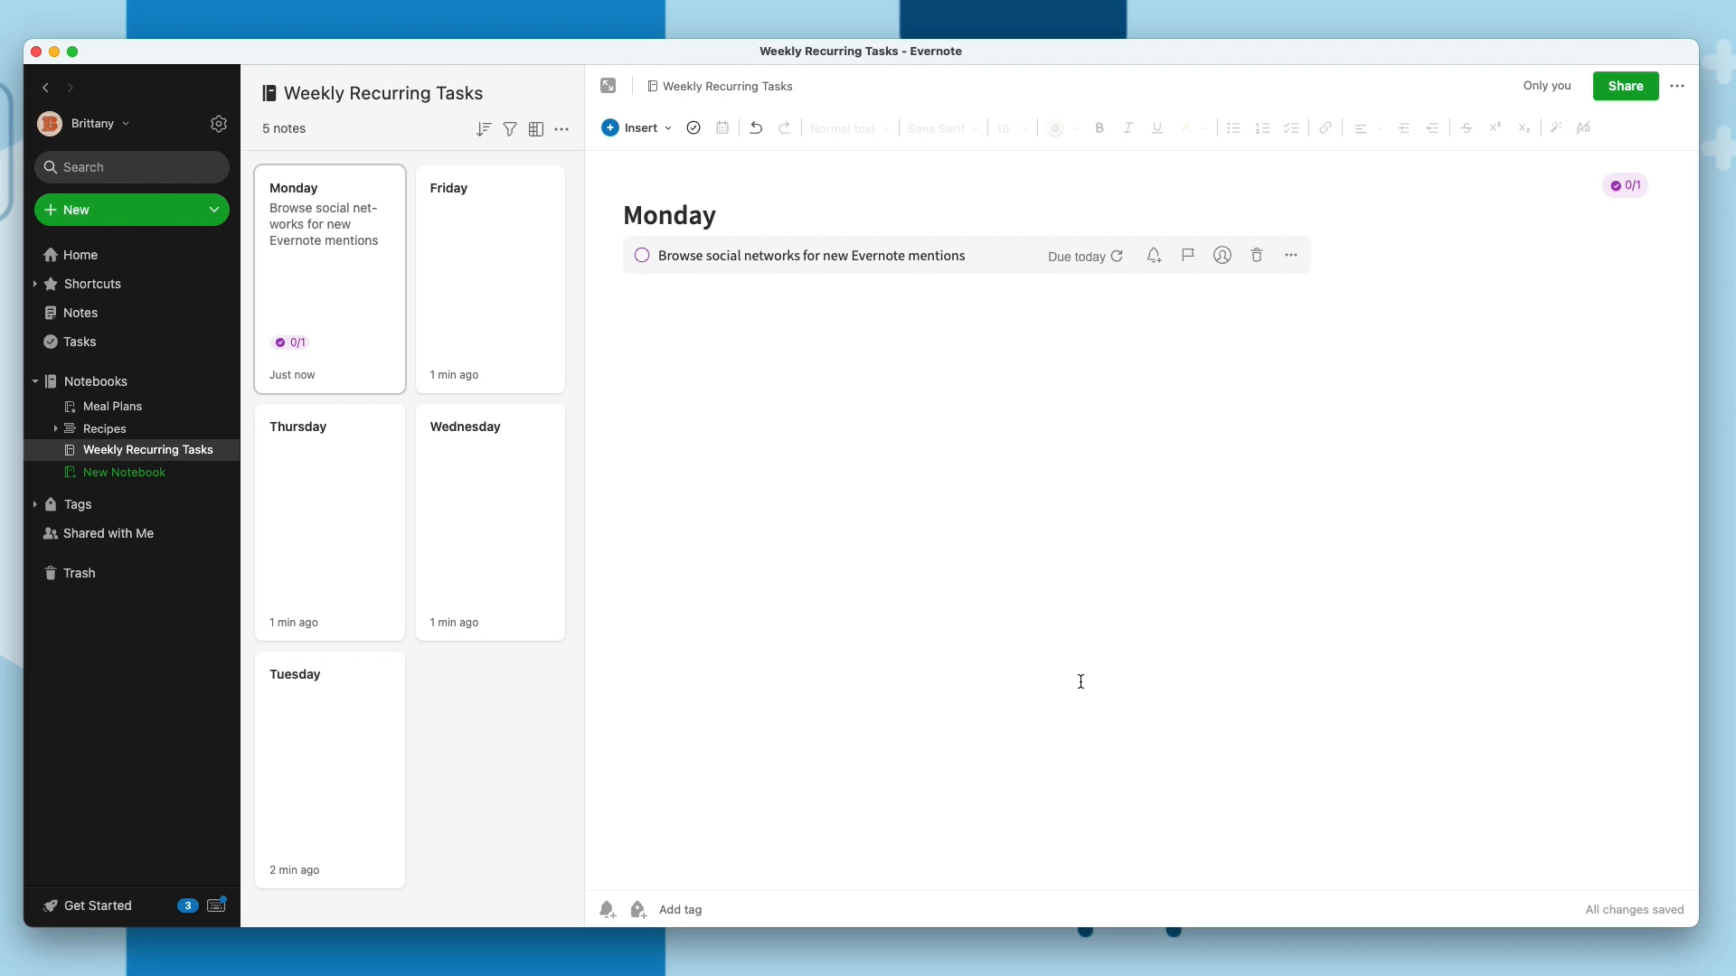
Give the Friday task a due date of Friday, July 15, and view repeat options
left_click(1075, 256)
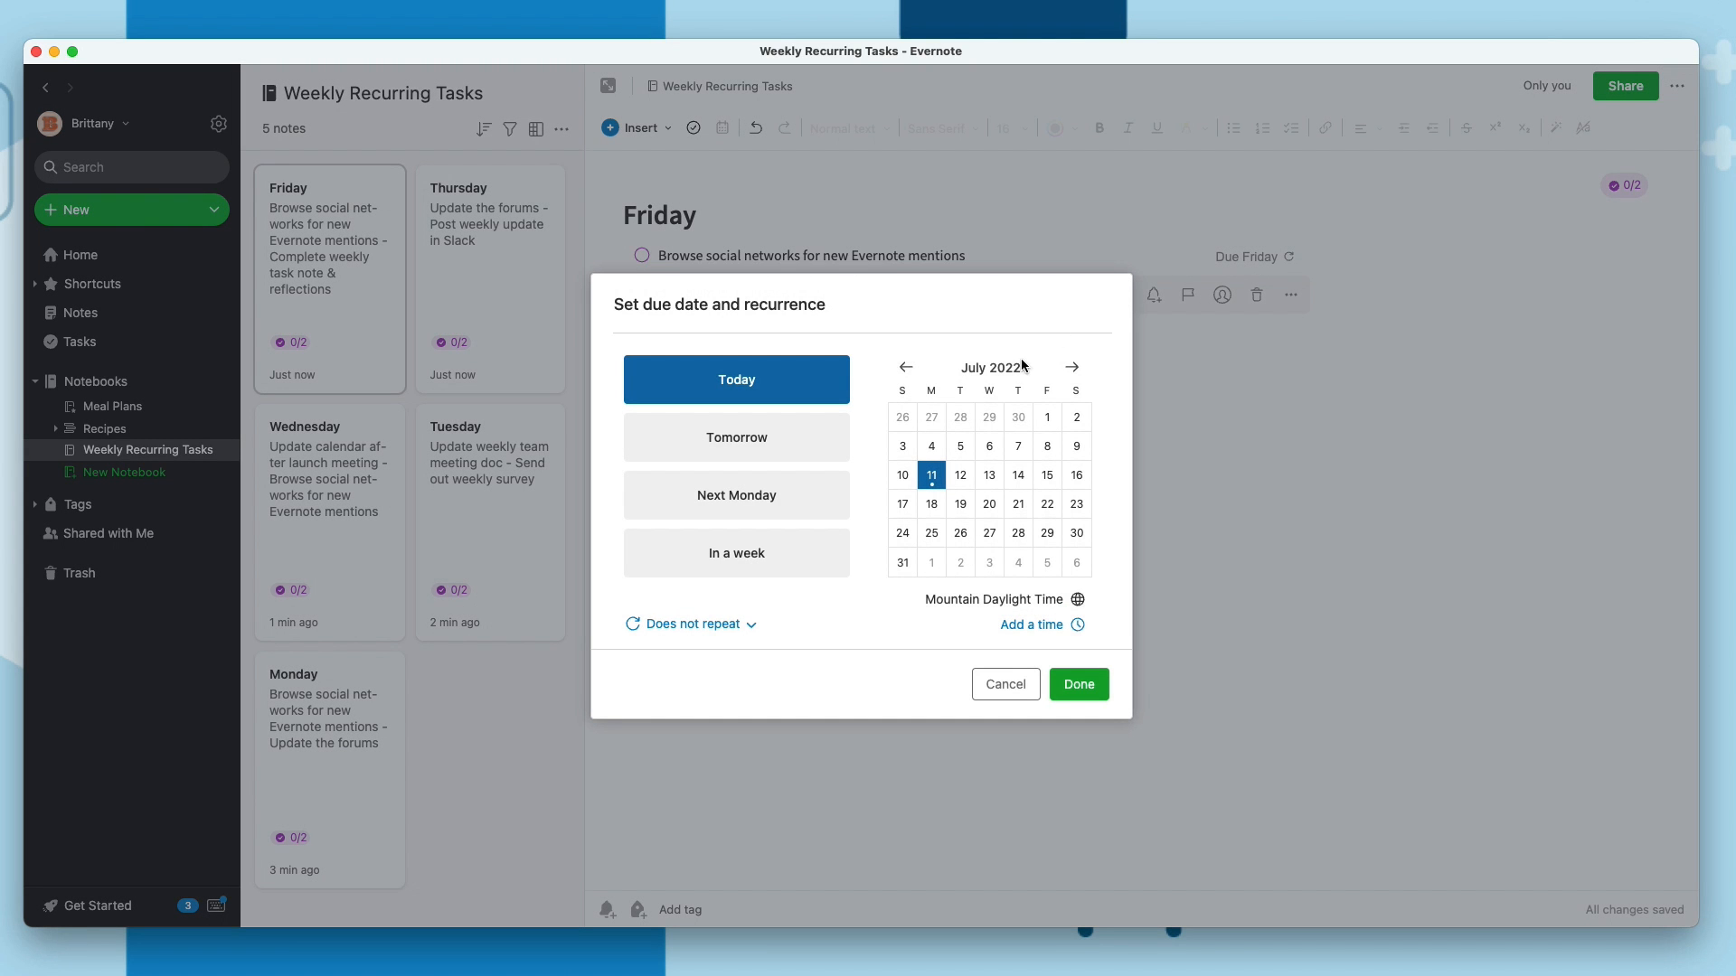
left_click(1045, 475)
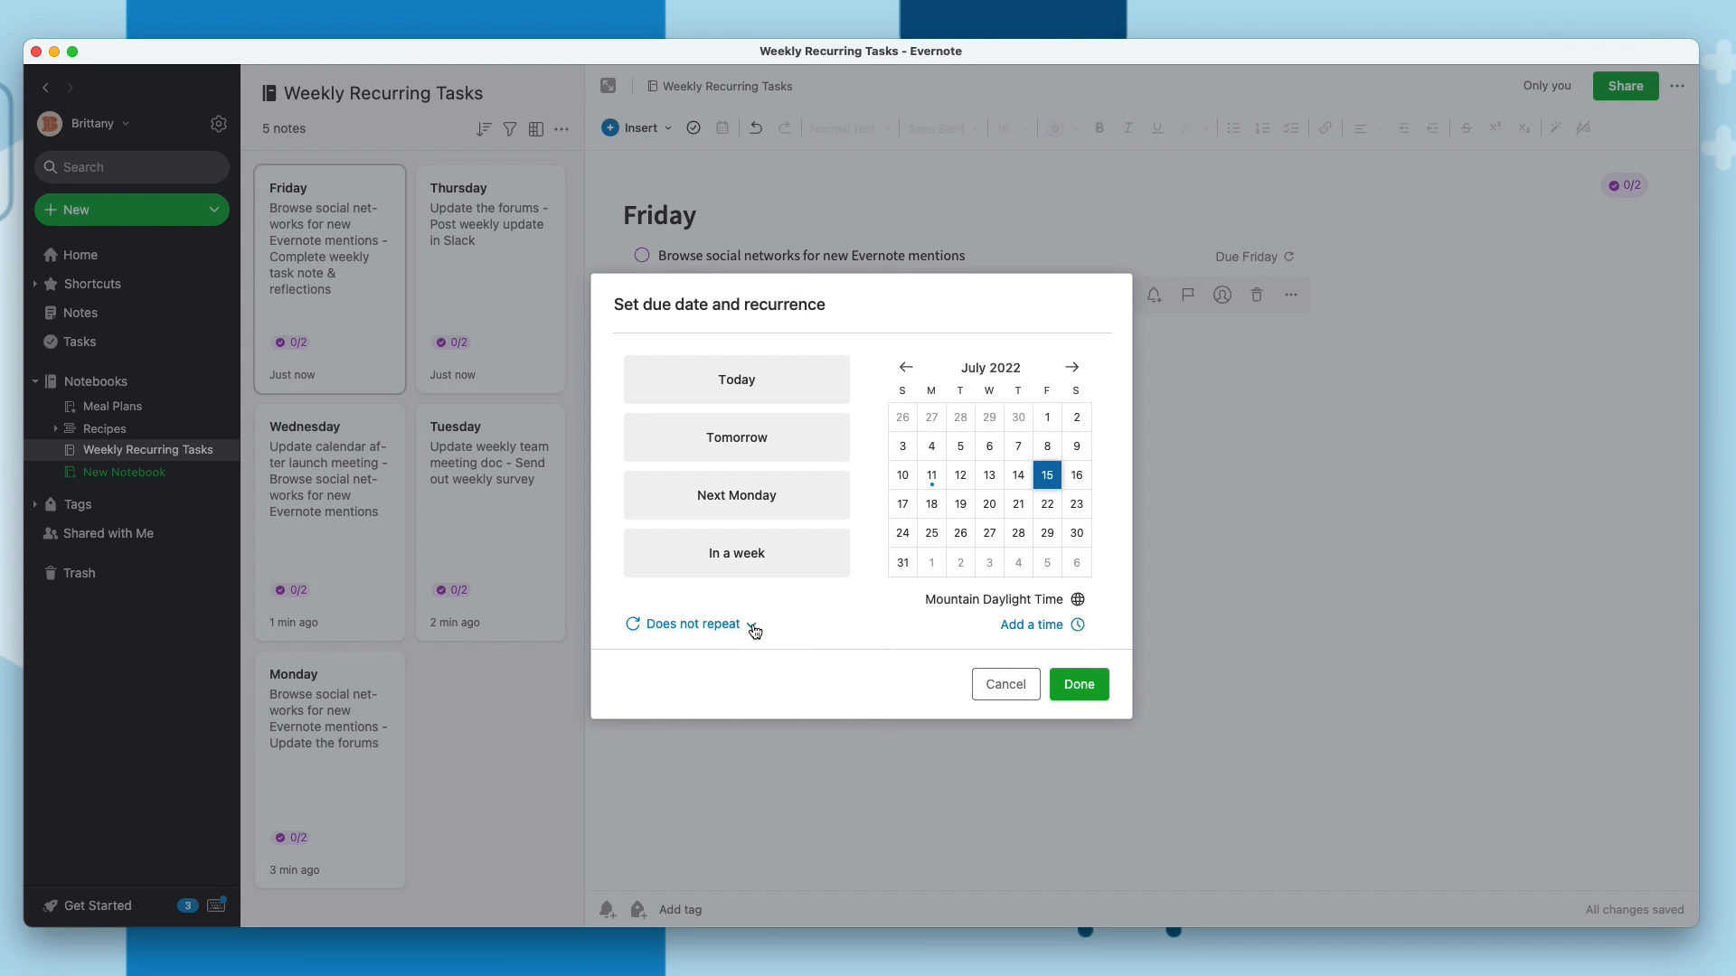
left_click(690, 623)
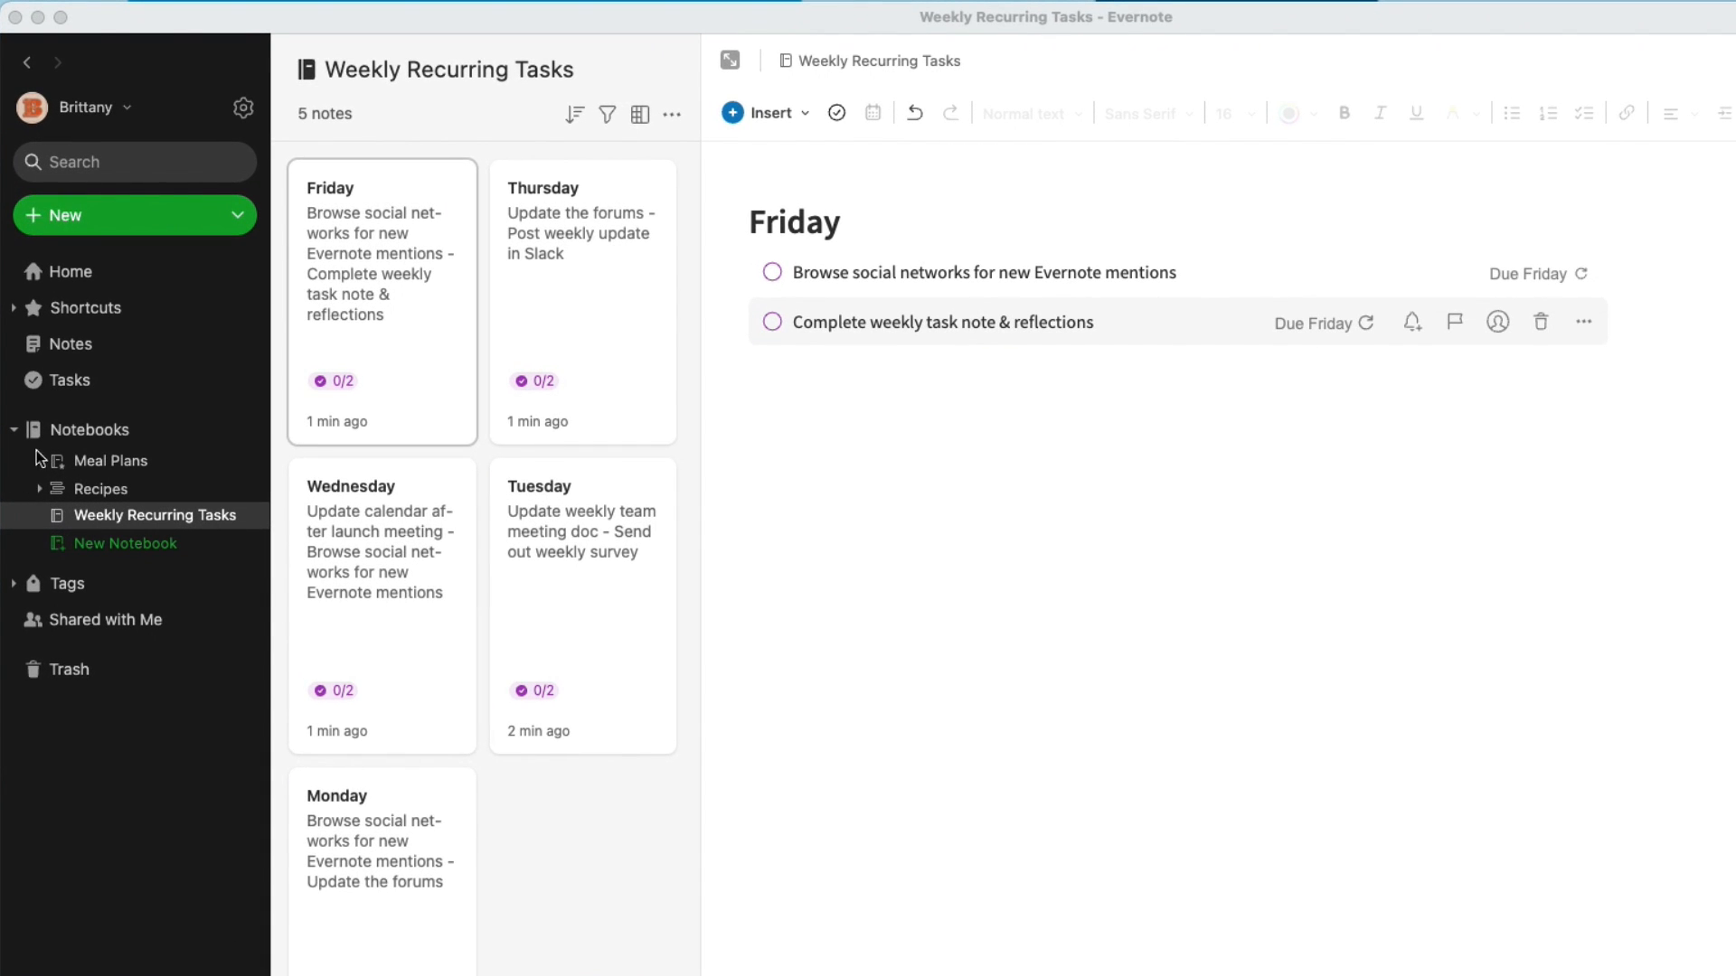
mouse_move(241, 430)
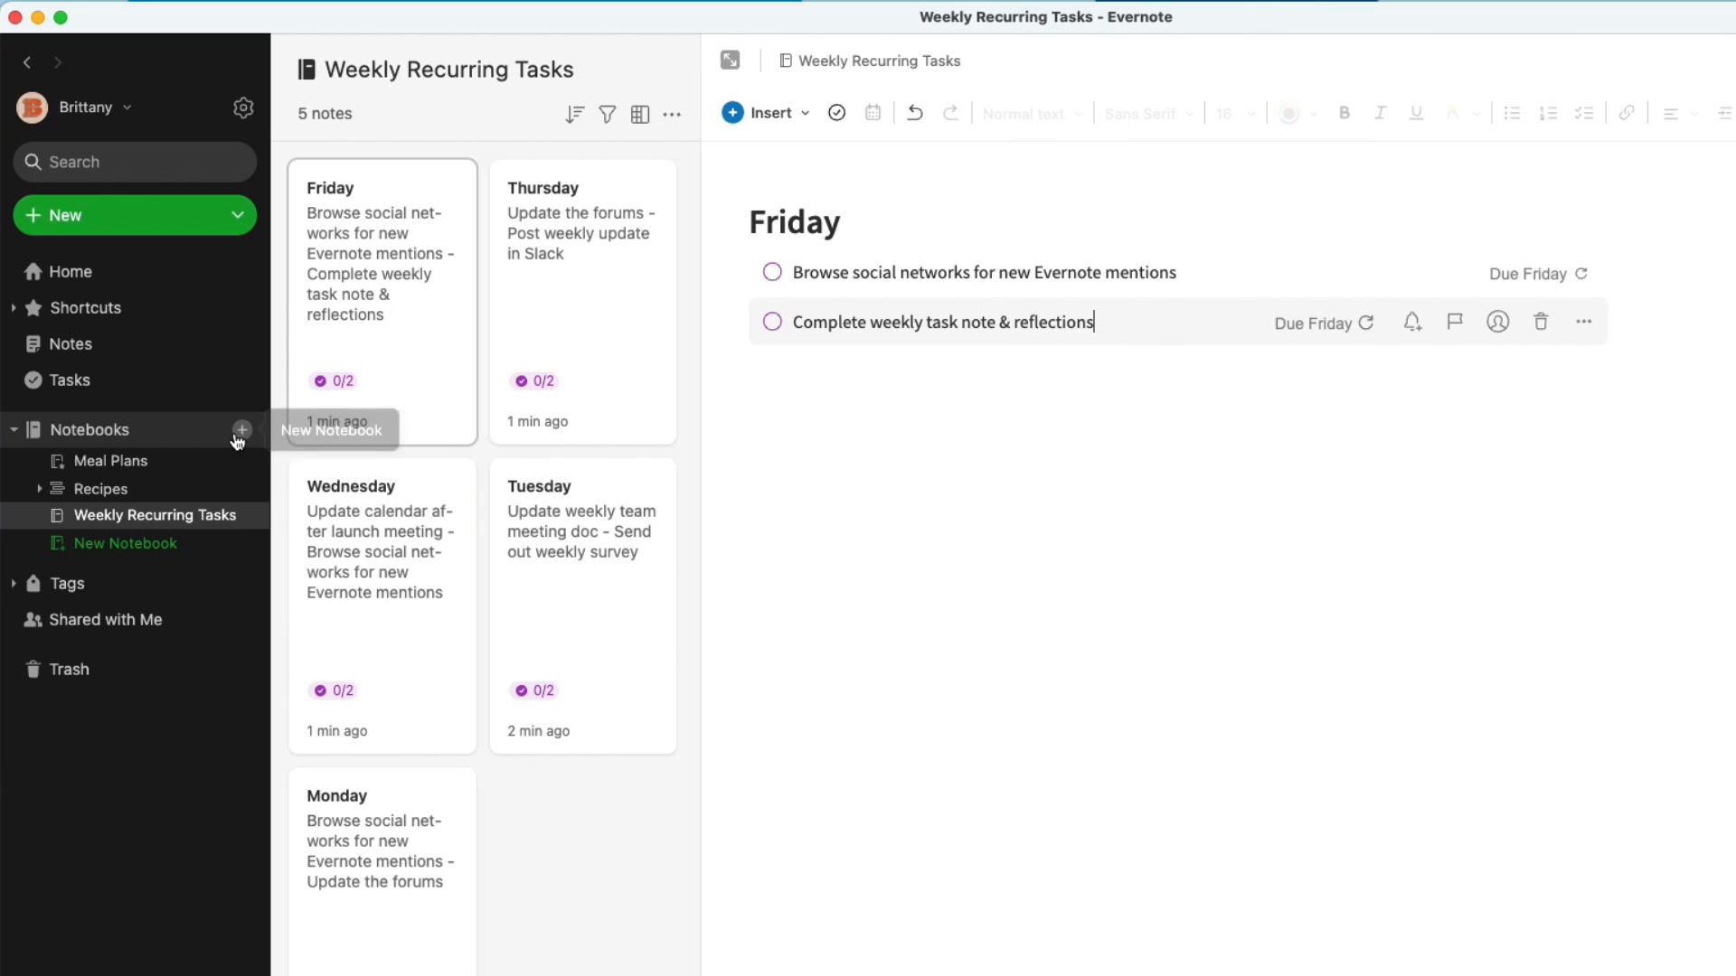
Create a notebook called 'Weekly Tasks Lists' and open it from the sidebar
left_click(241, 430)
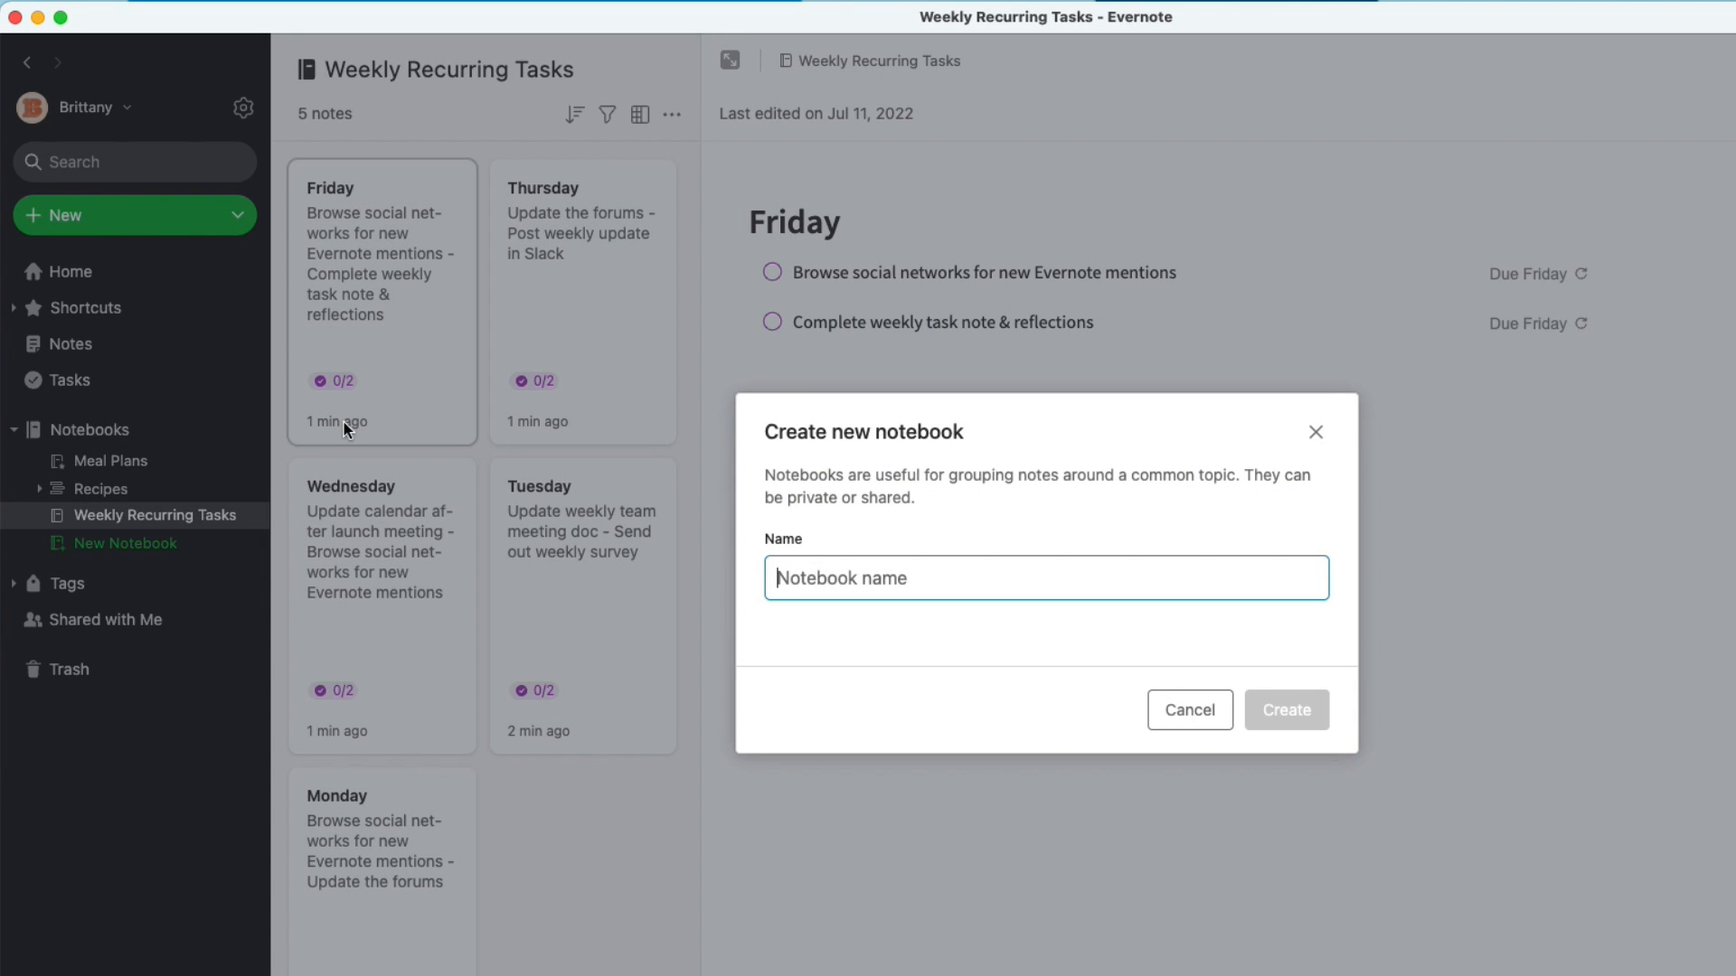
type("Weekly Tas")
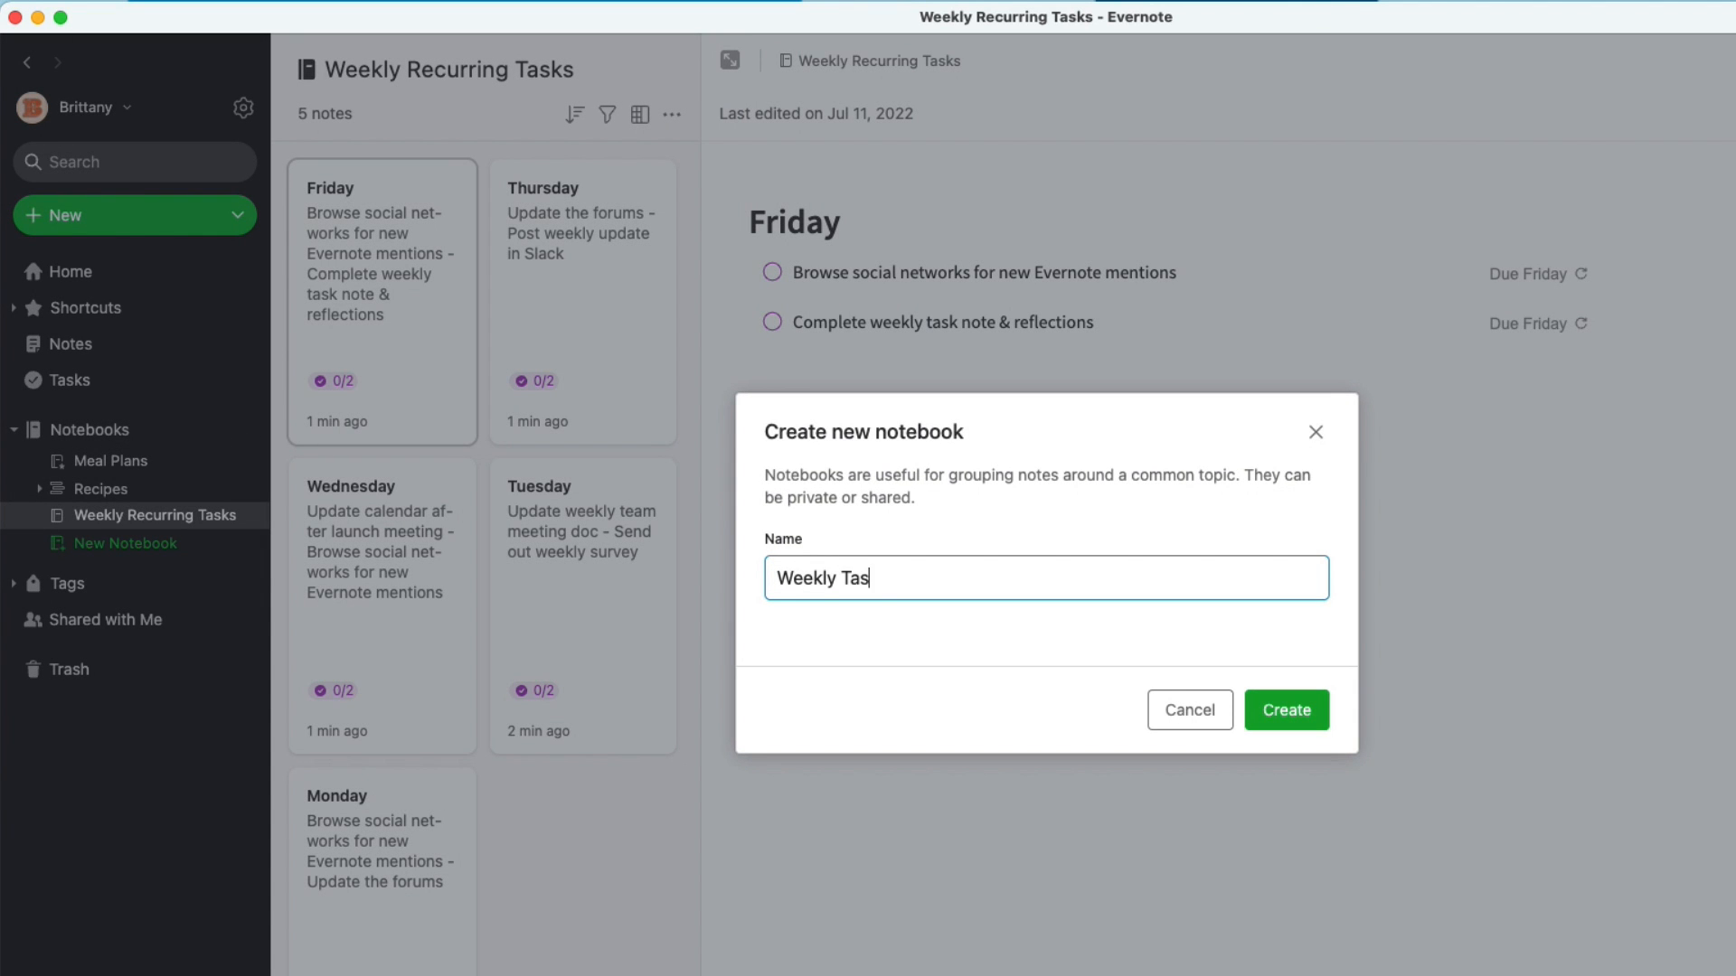
type("ks Lists")
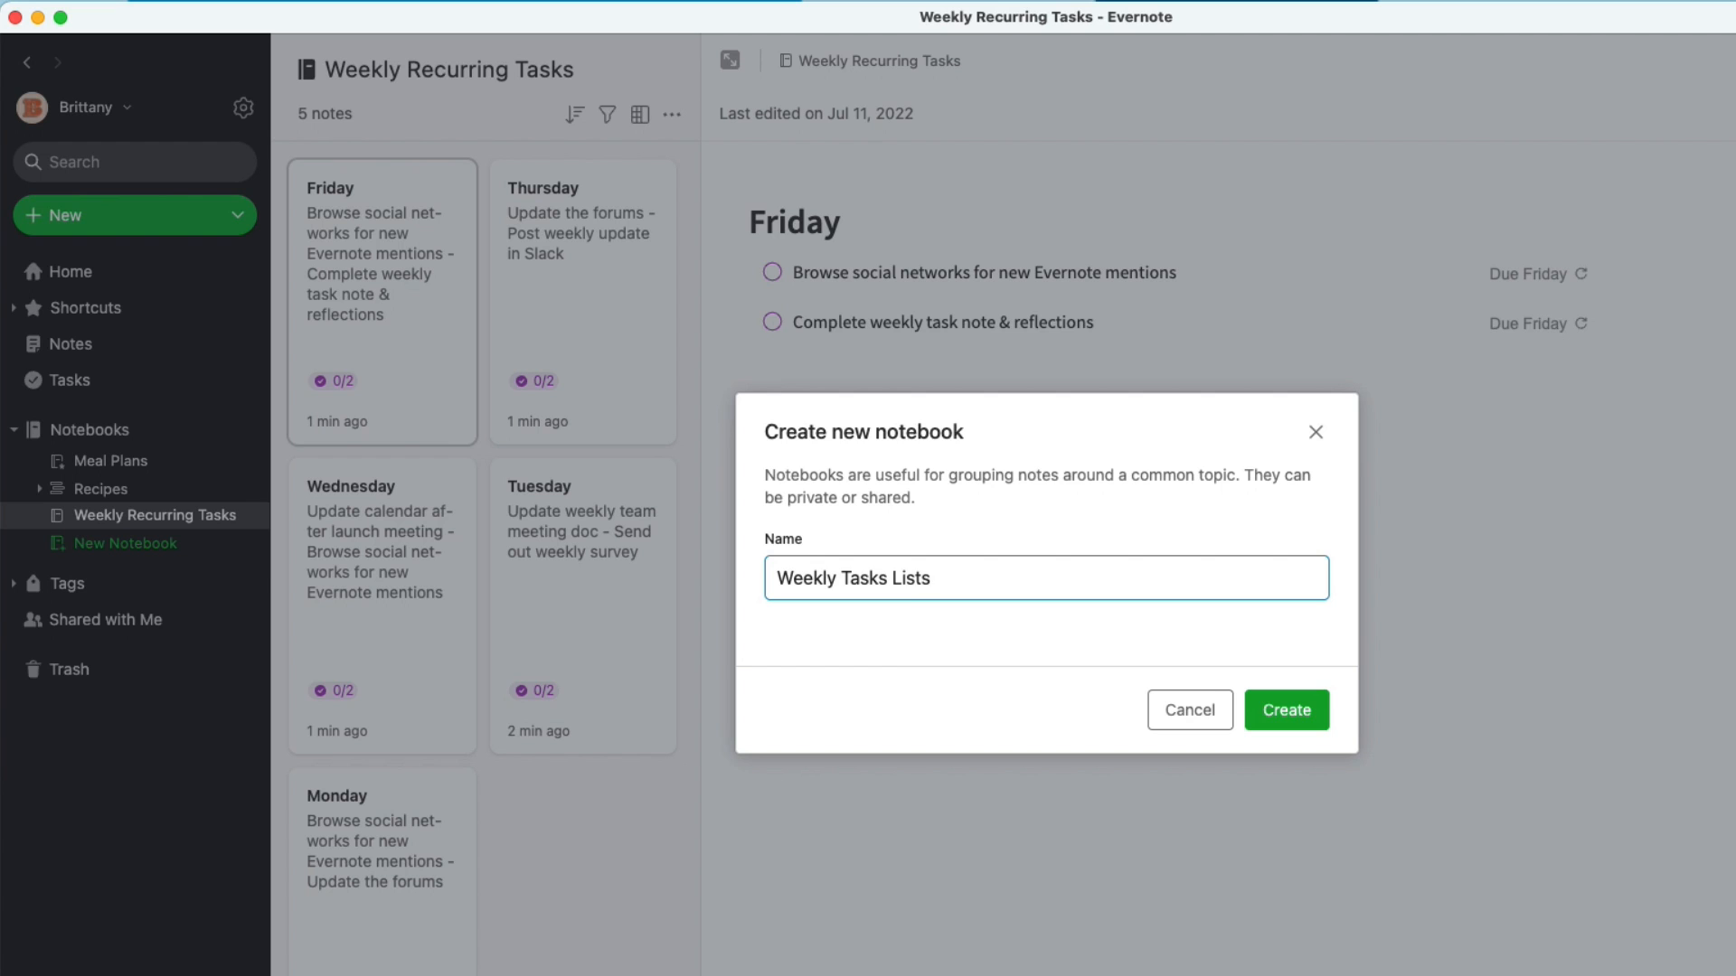
left_click(1283, 710)
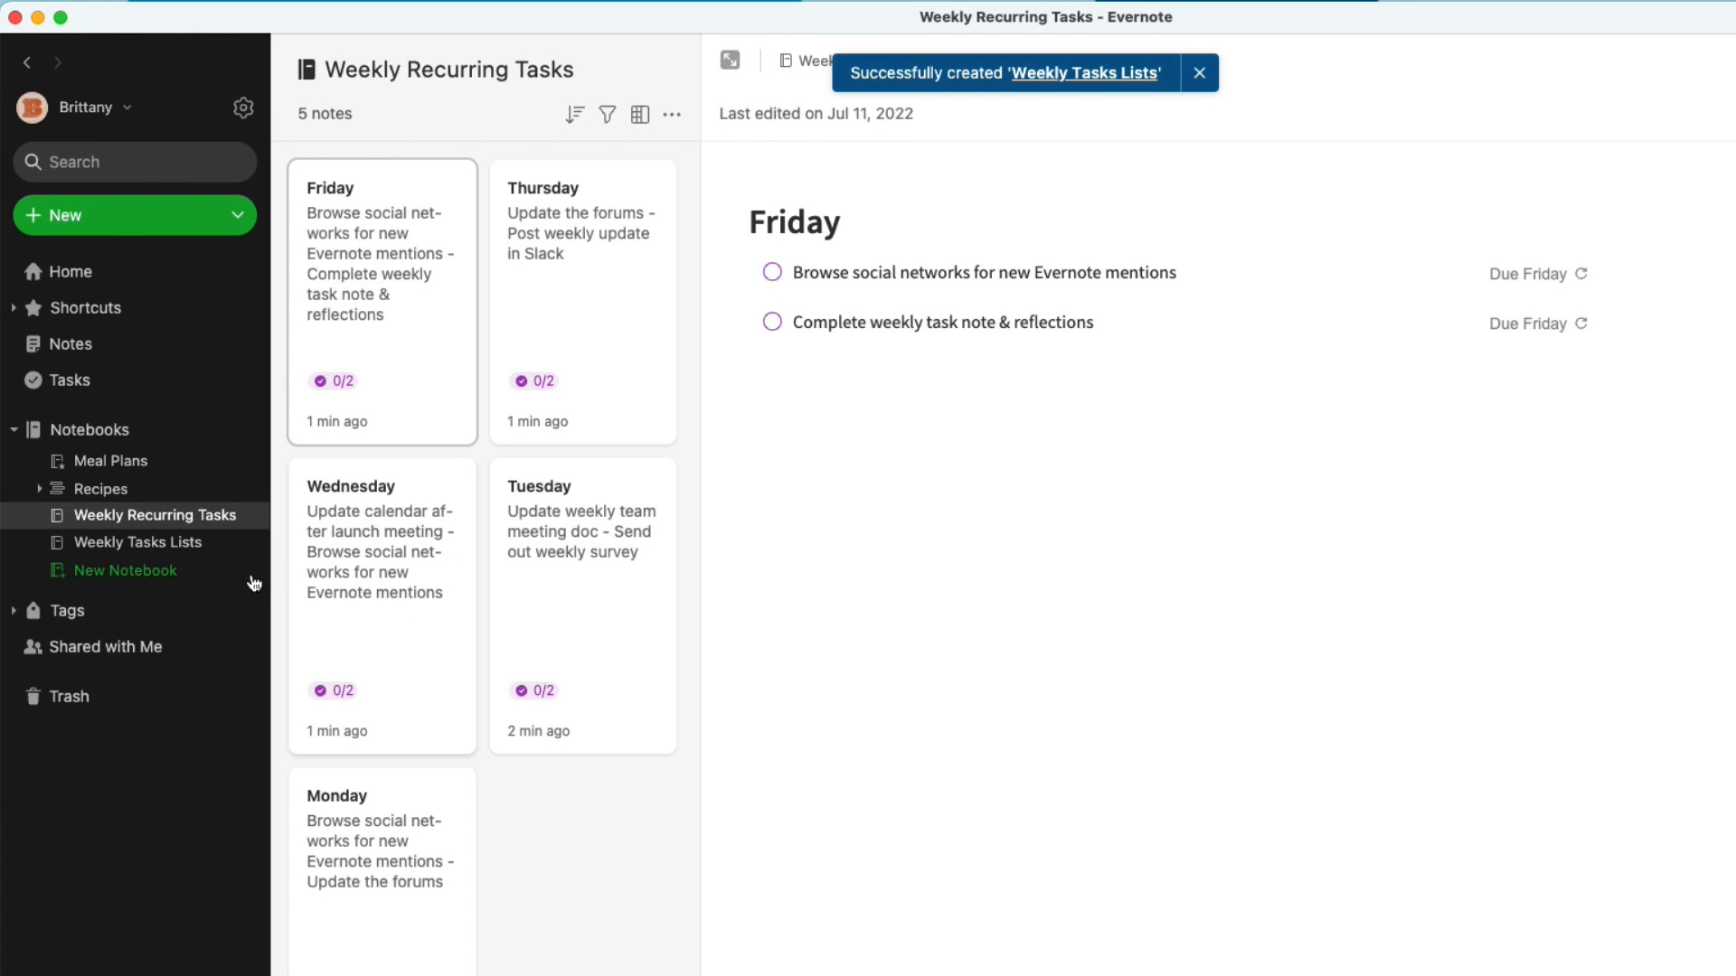
left_click(138, 542)
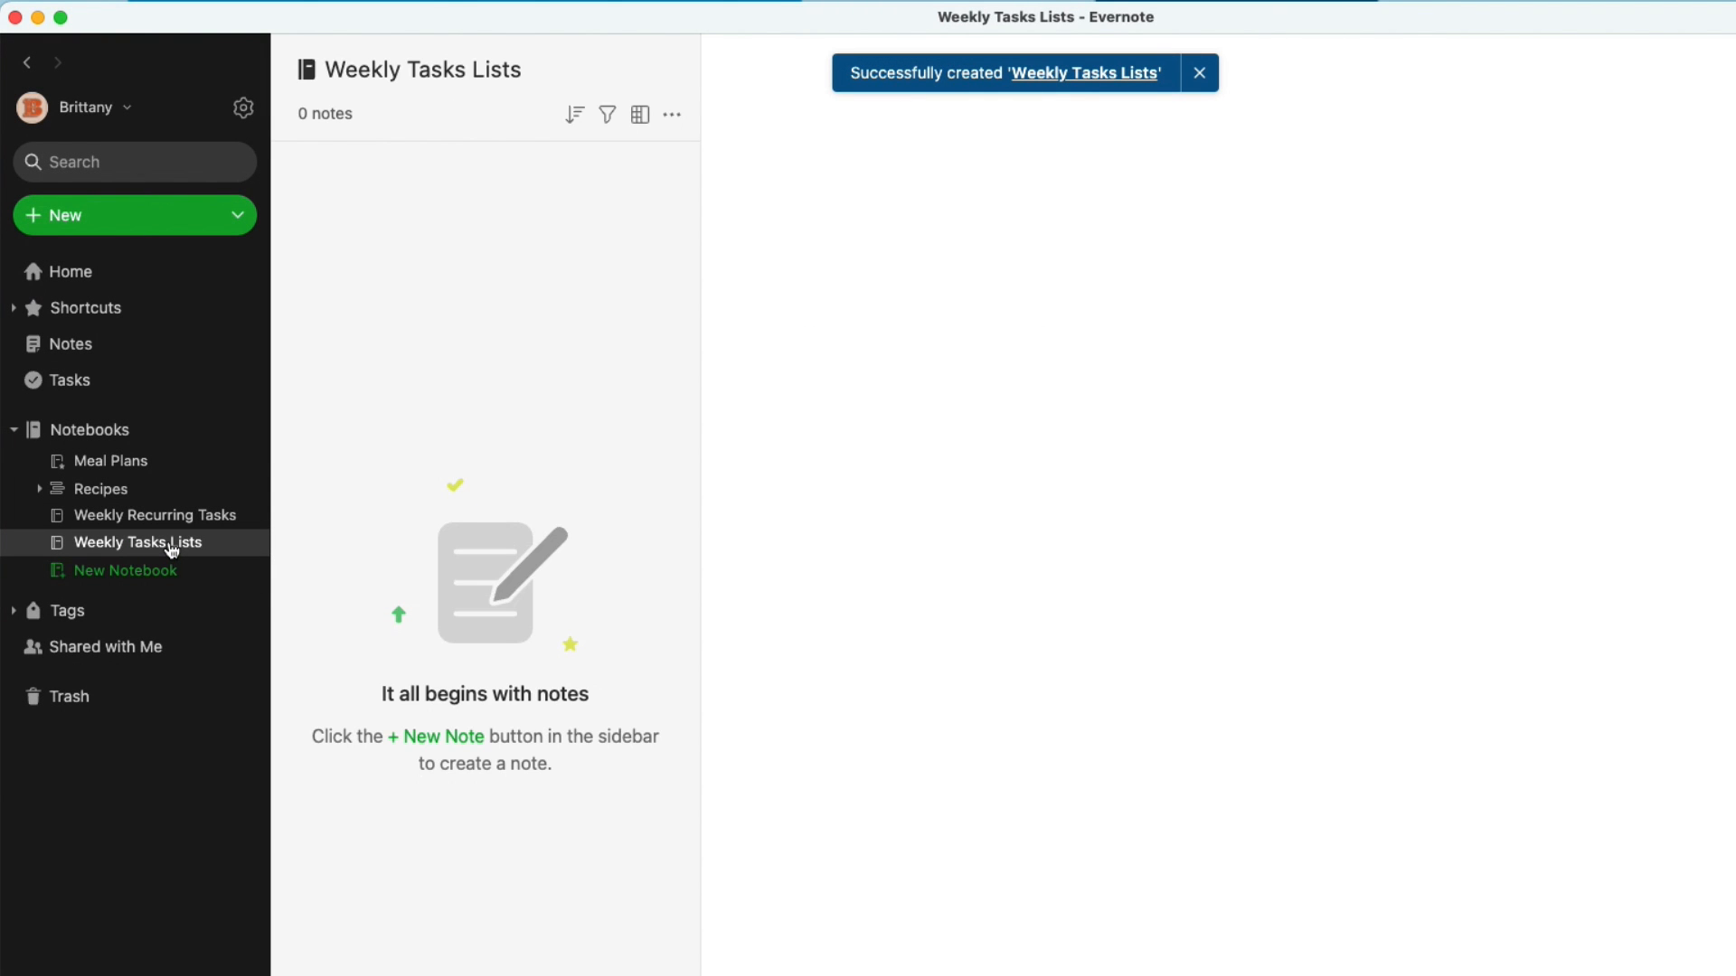
left_click(1197, 74)
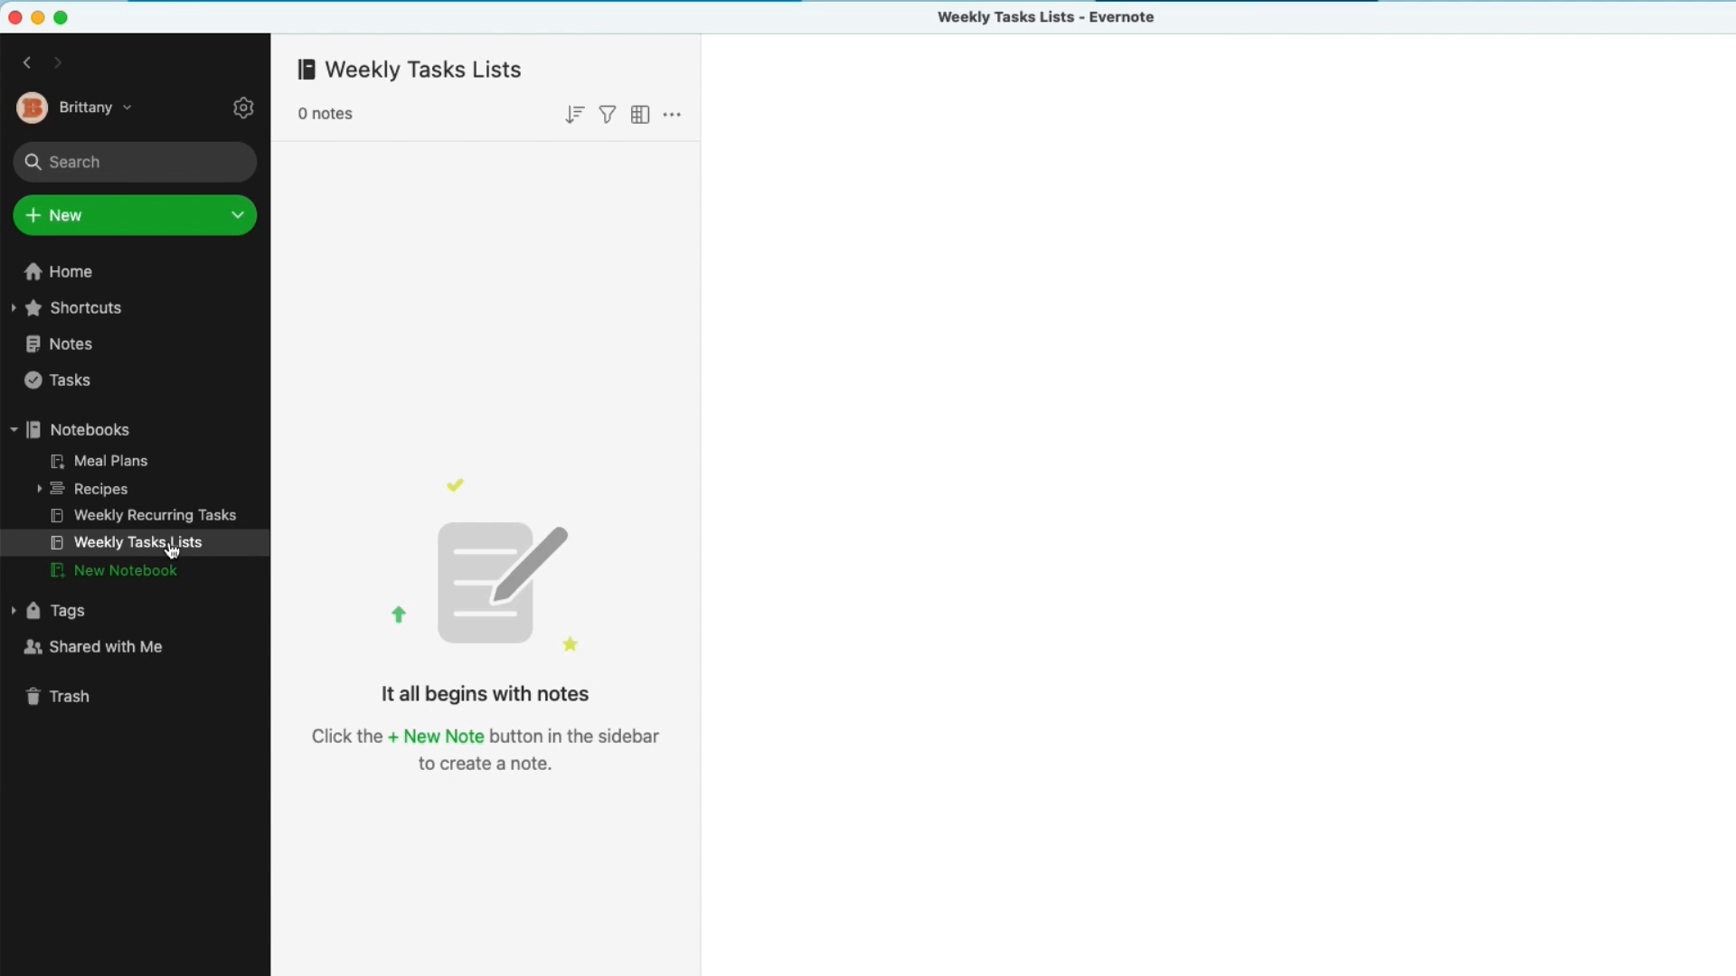
mouse_move(398, 295)
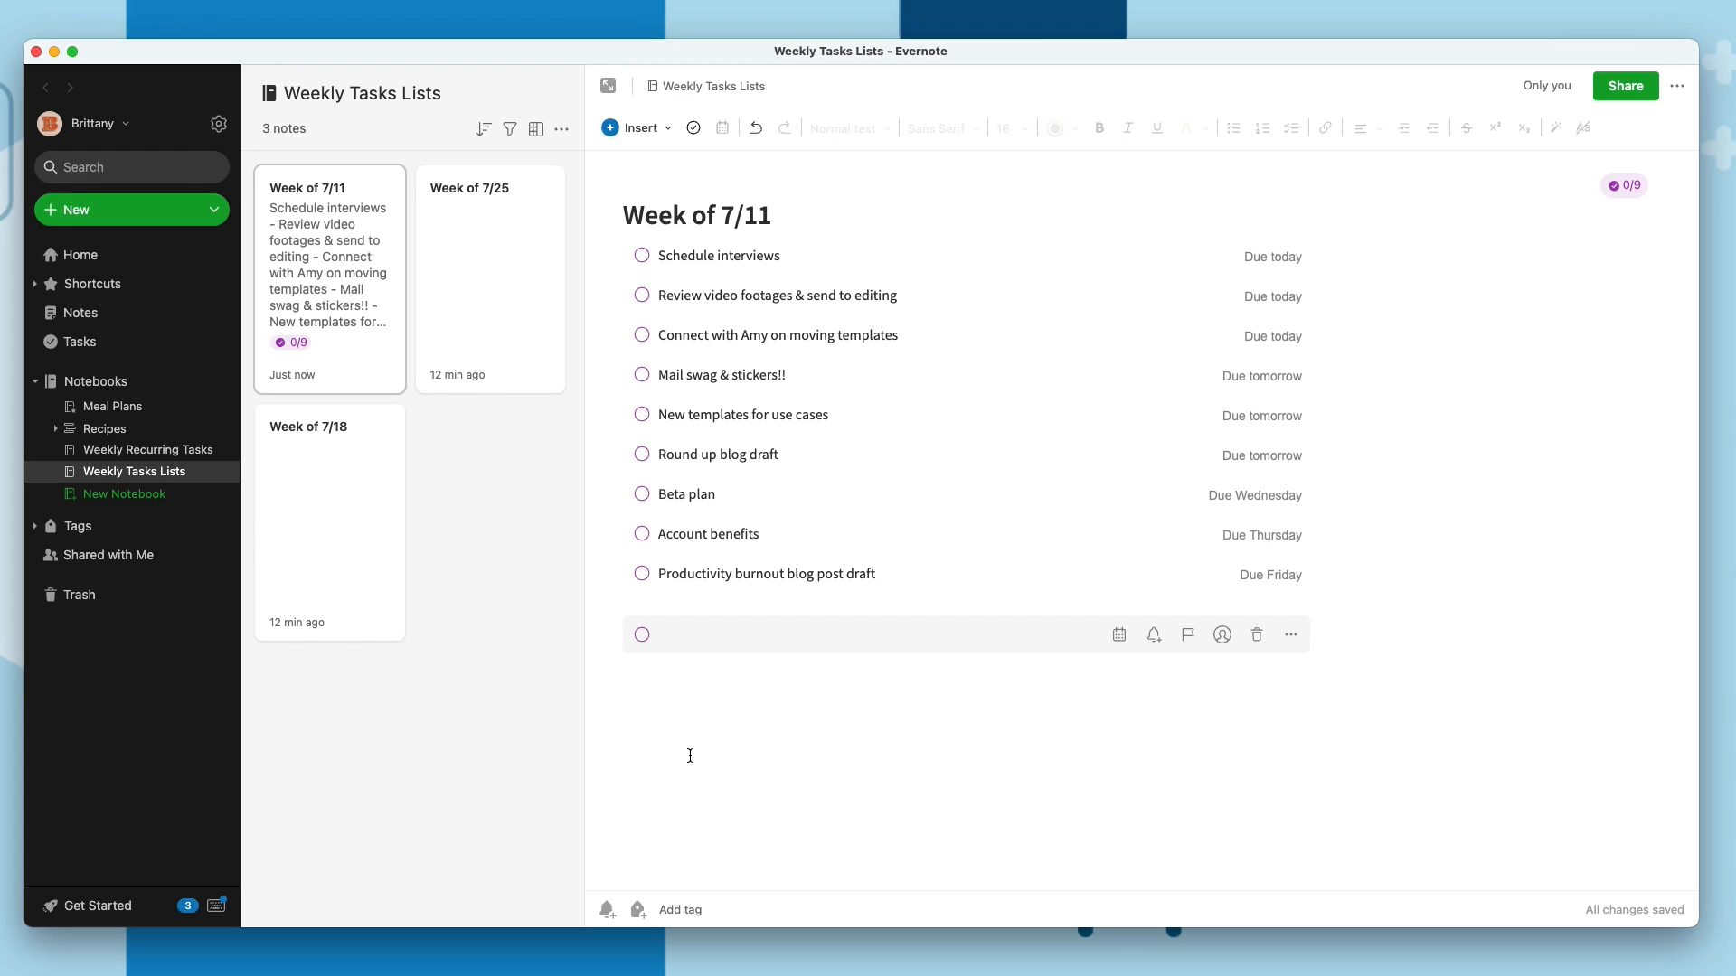
Add the undated task 'Reexamine your workflows blog post' to Week of 7/11
type("Reexamine your workflows blog post")
type("Idea for a new video")
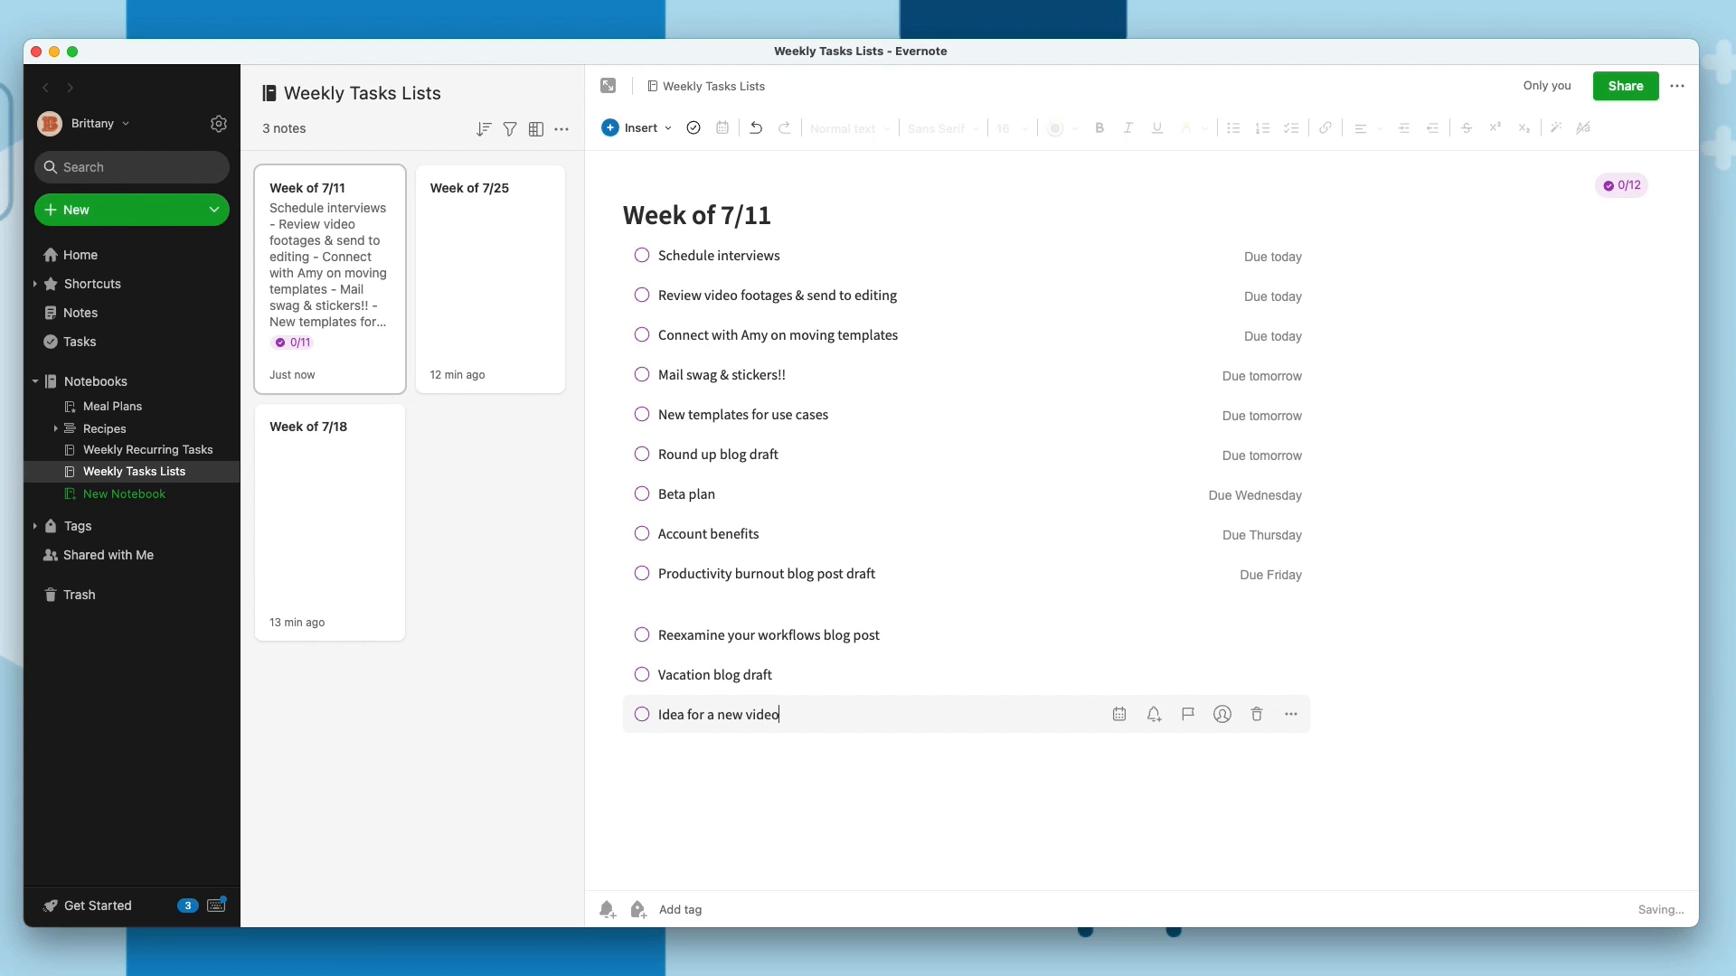
type("??")
type("Done:")
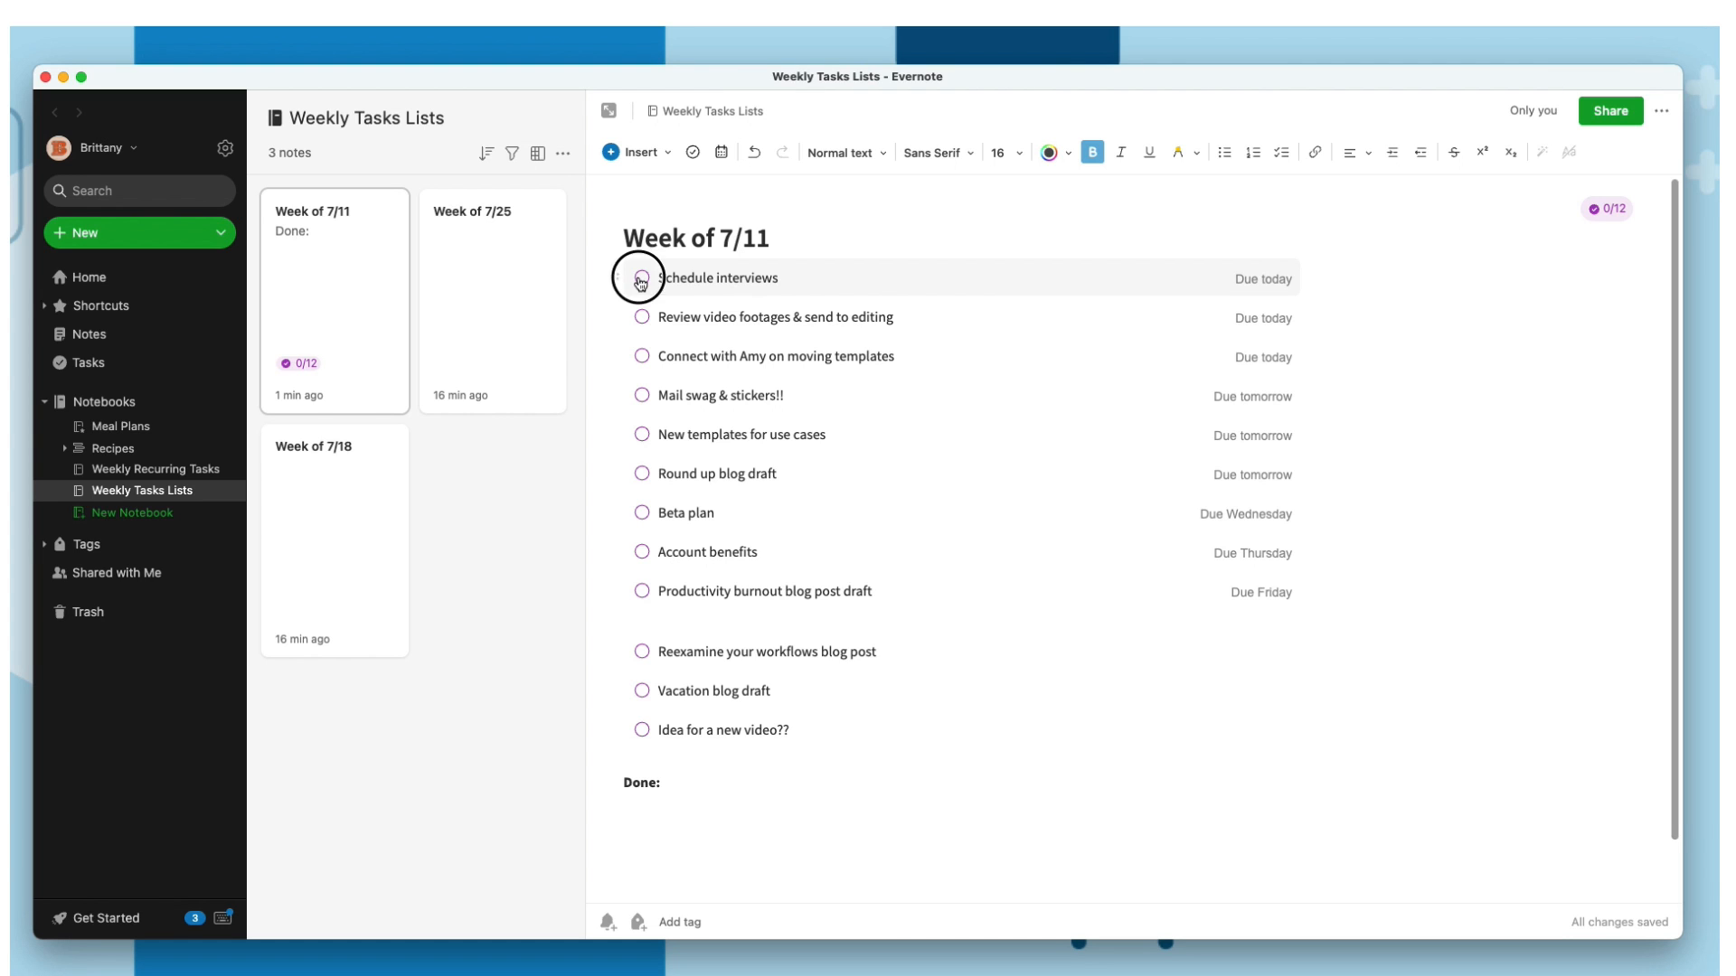
Check off the Schedule interviews task in Week of 7/11
left_click(640, 278)
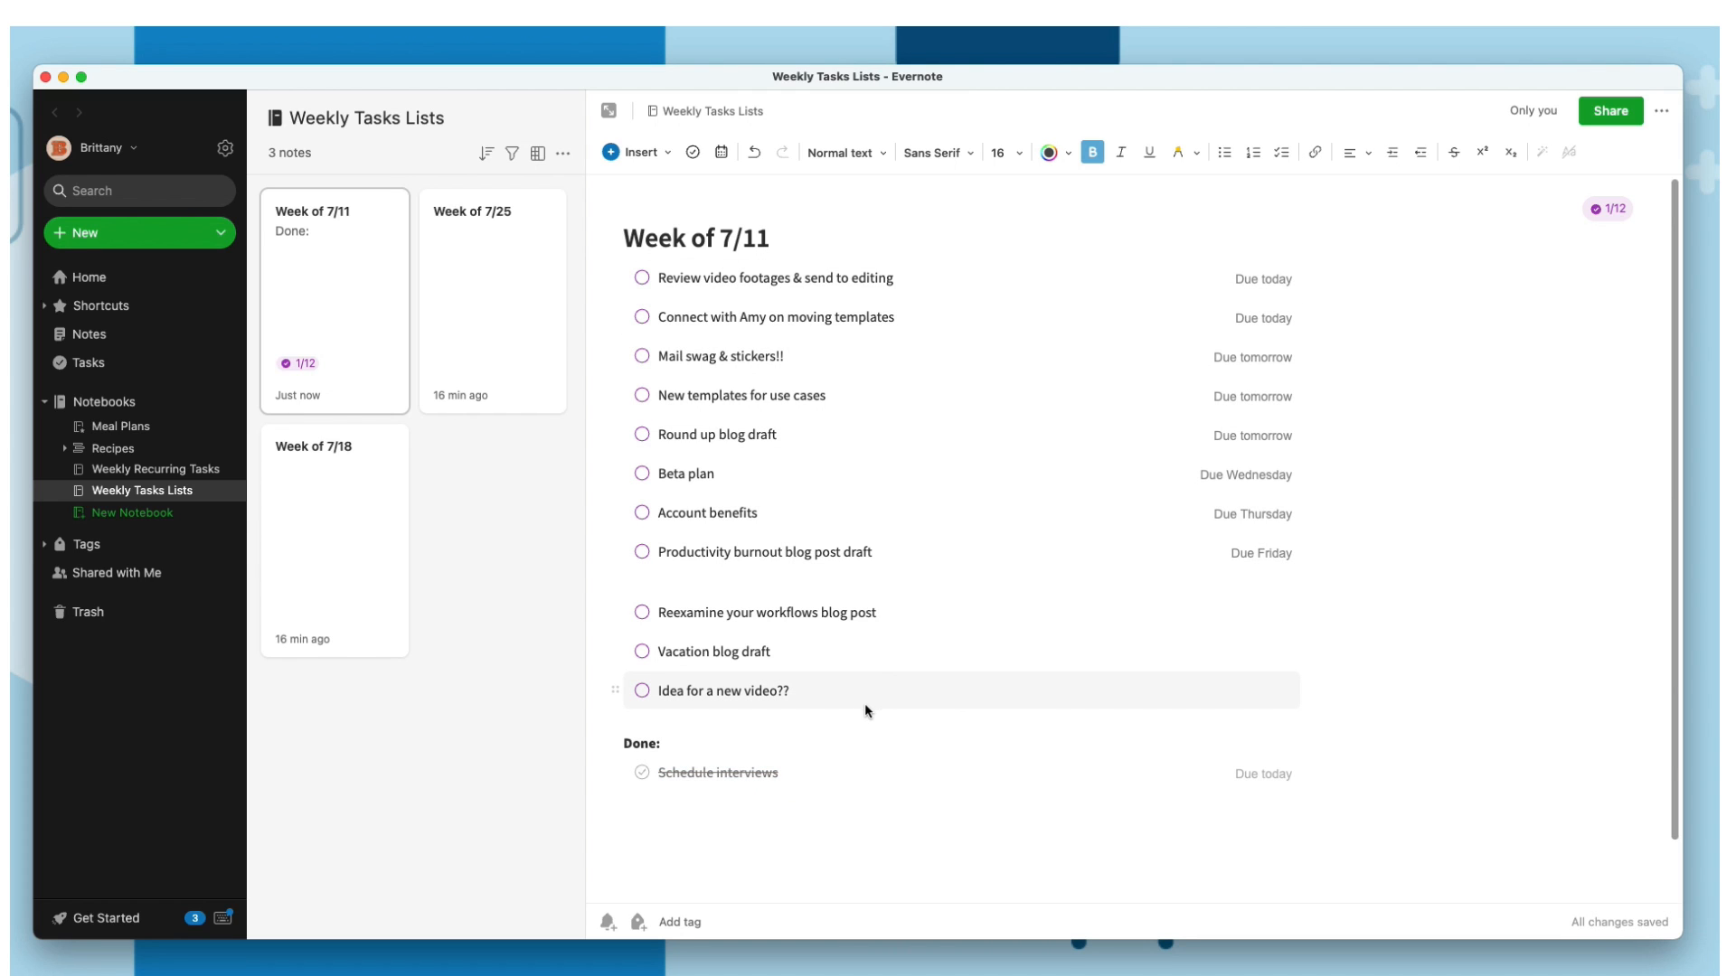
mouse_move(853, 713)
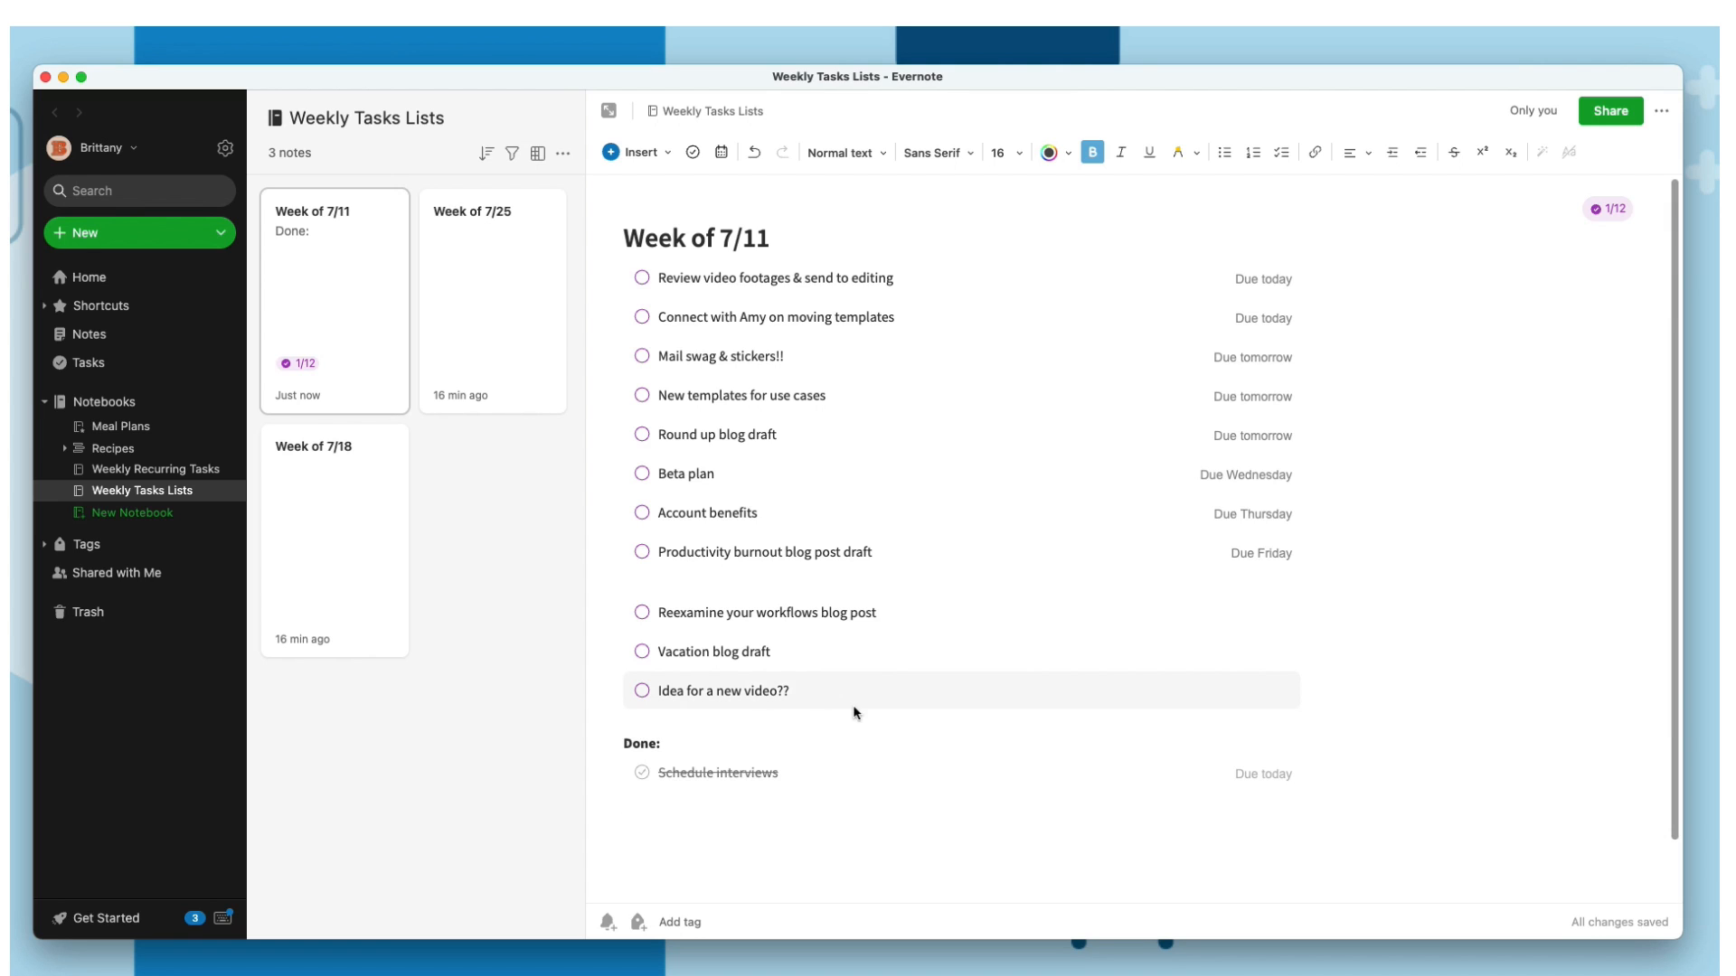
mouse_move(847, 650)
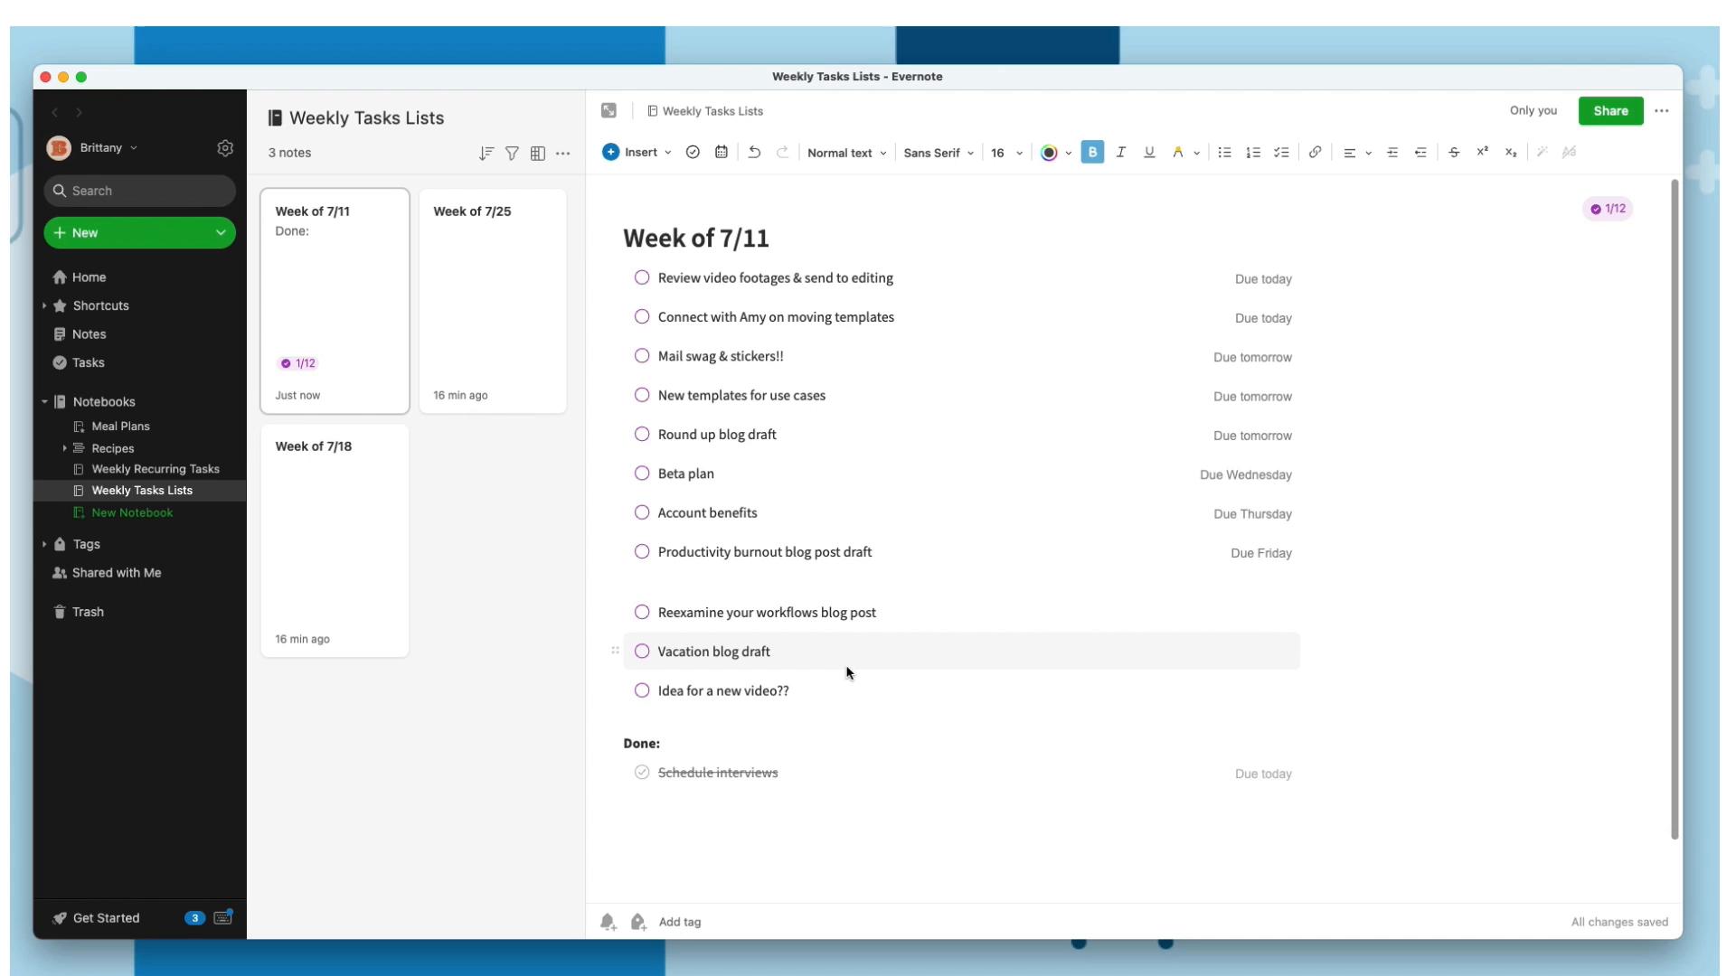
Switch to the Home dashboard to review the My Tasks widget
left_click(80, 277)
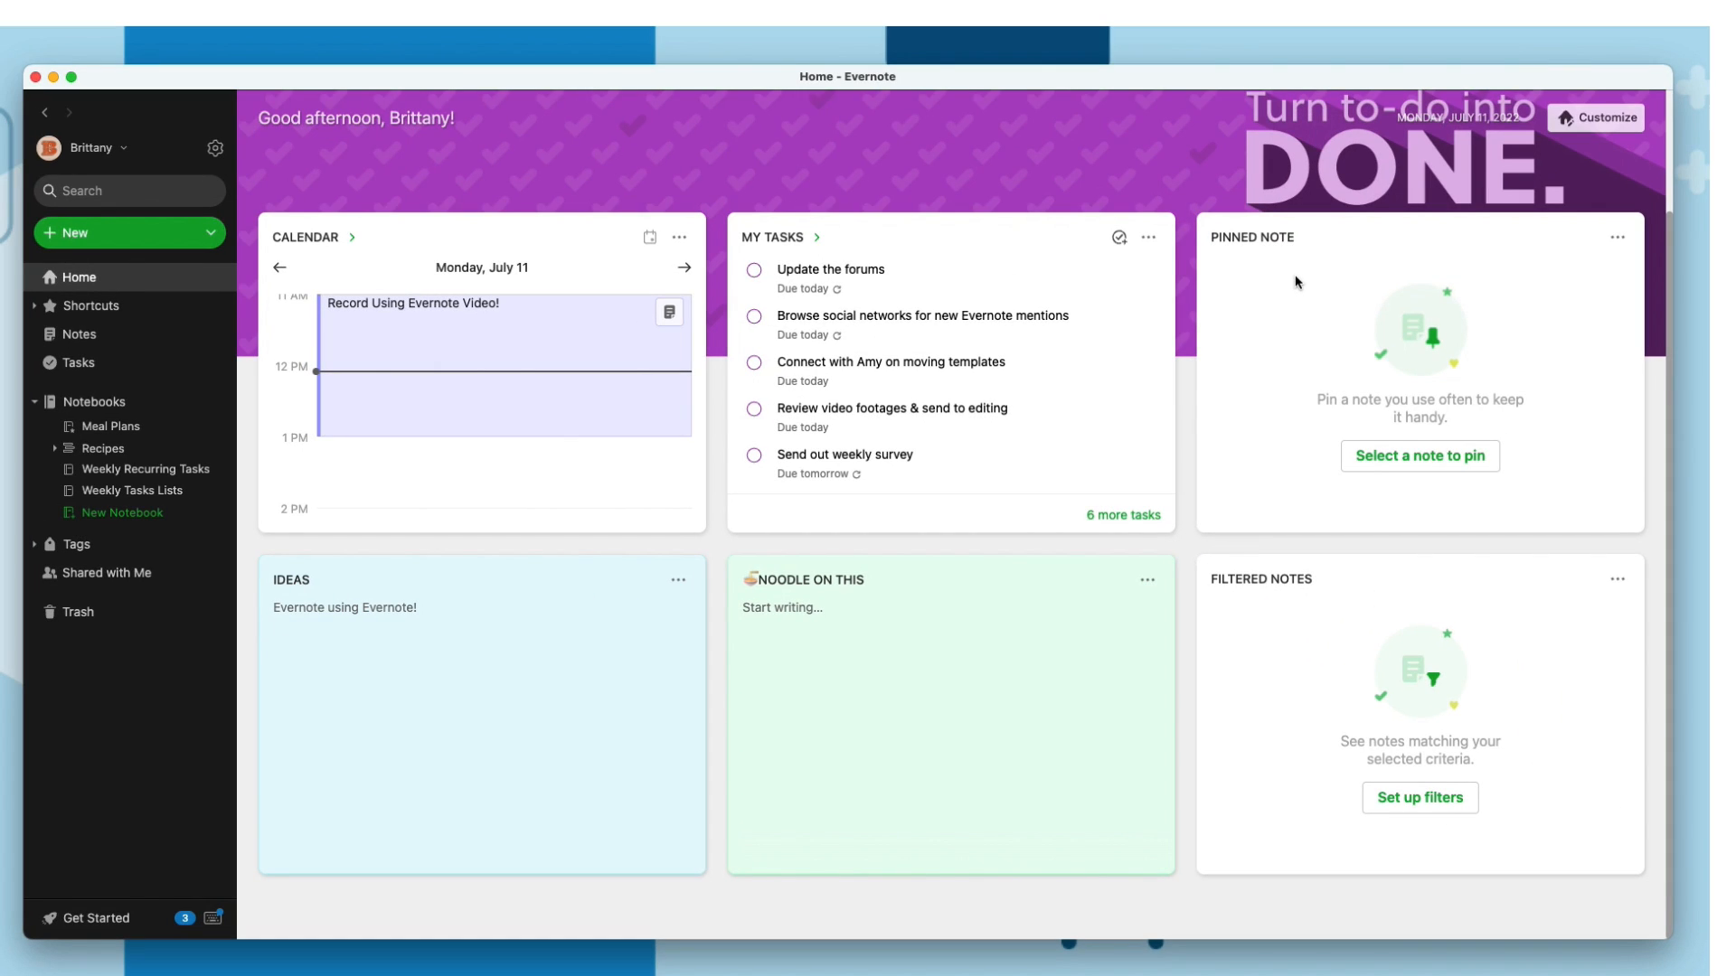
mouse_move(930, 277)
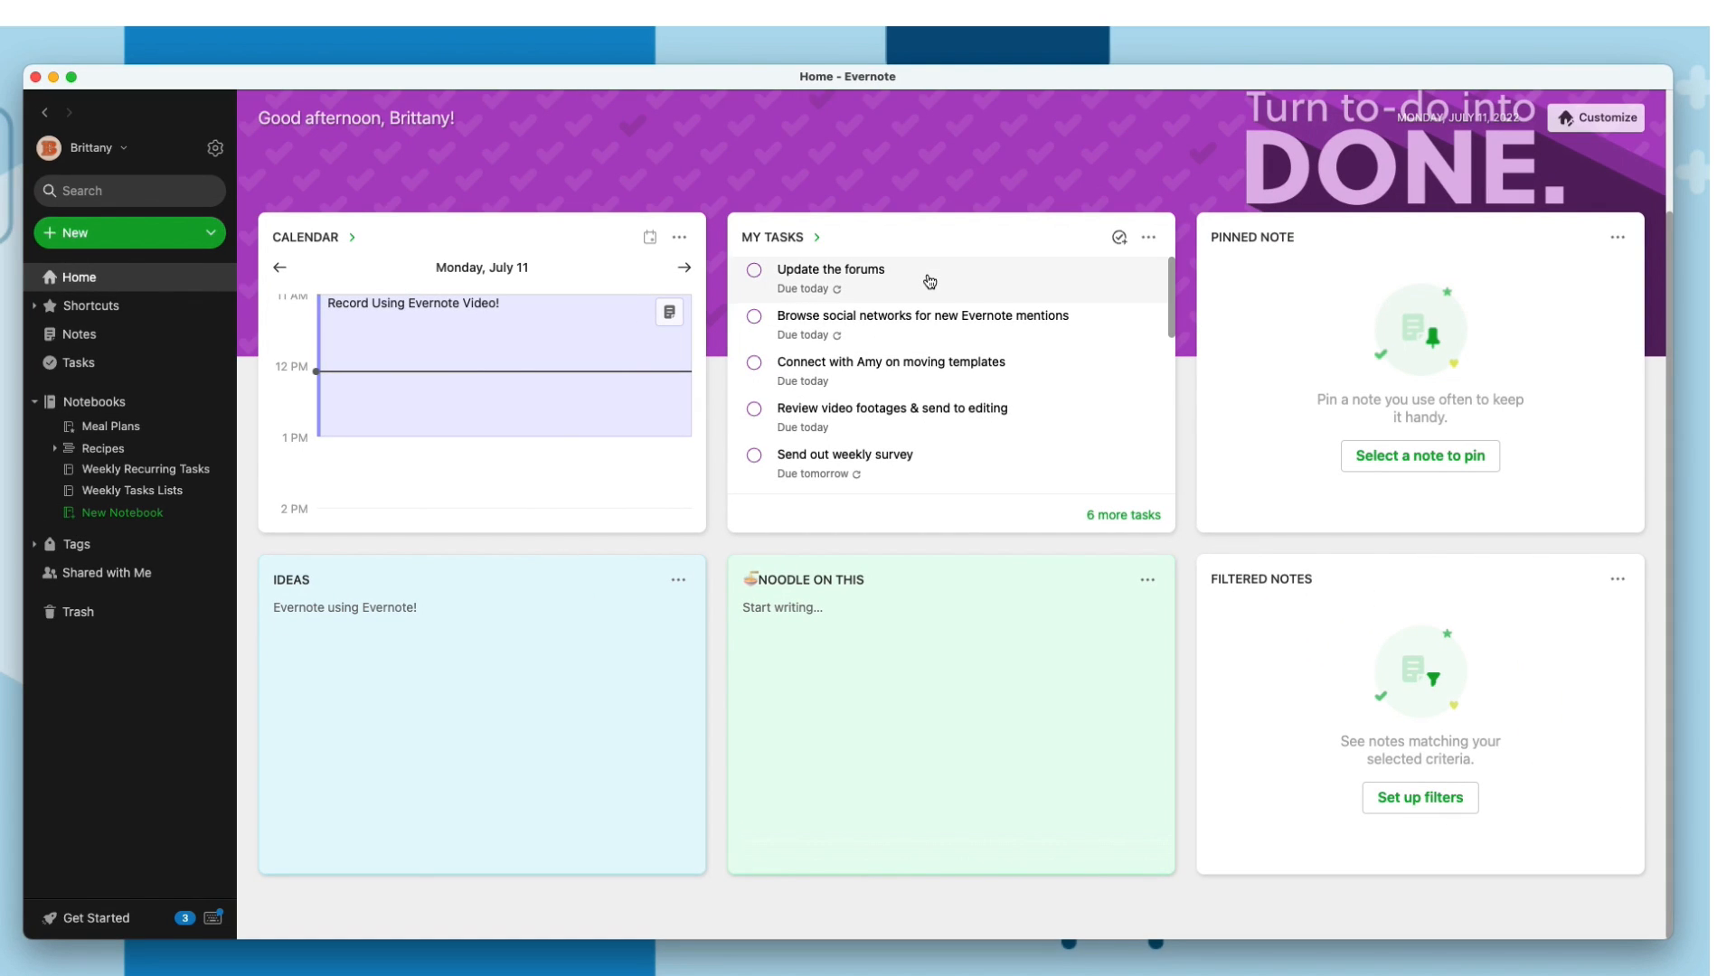
mouse_move(828, 286)
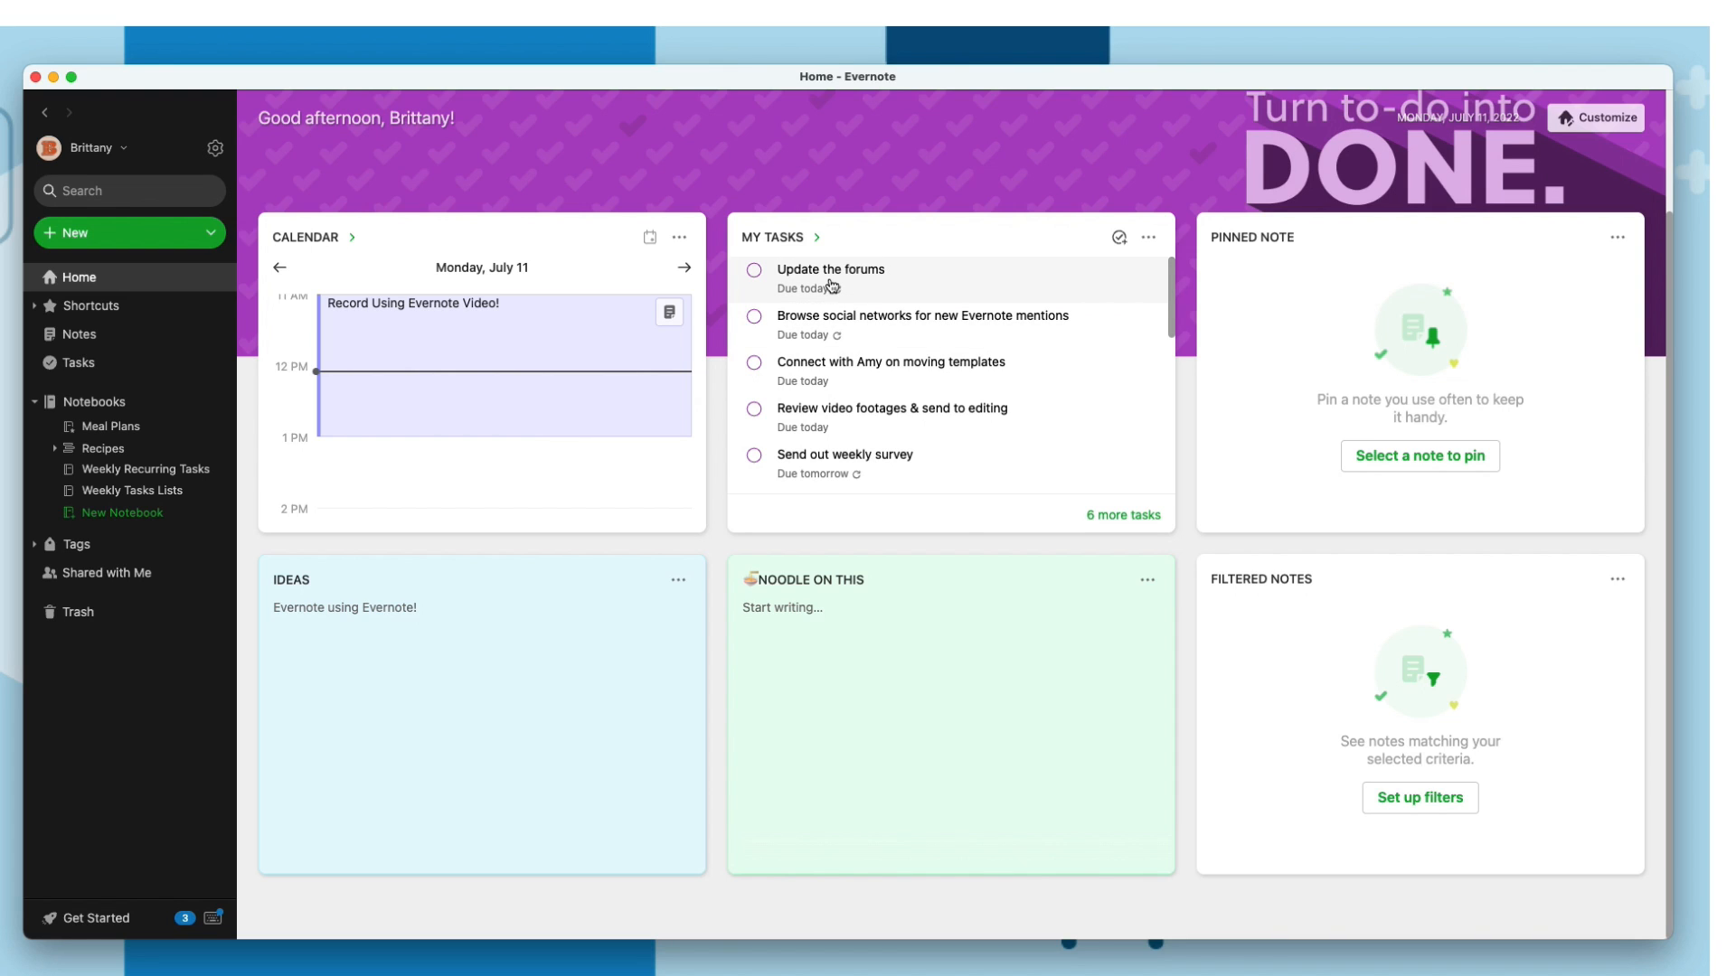
mouse_move(997, 429)
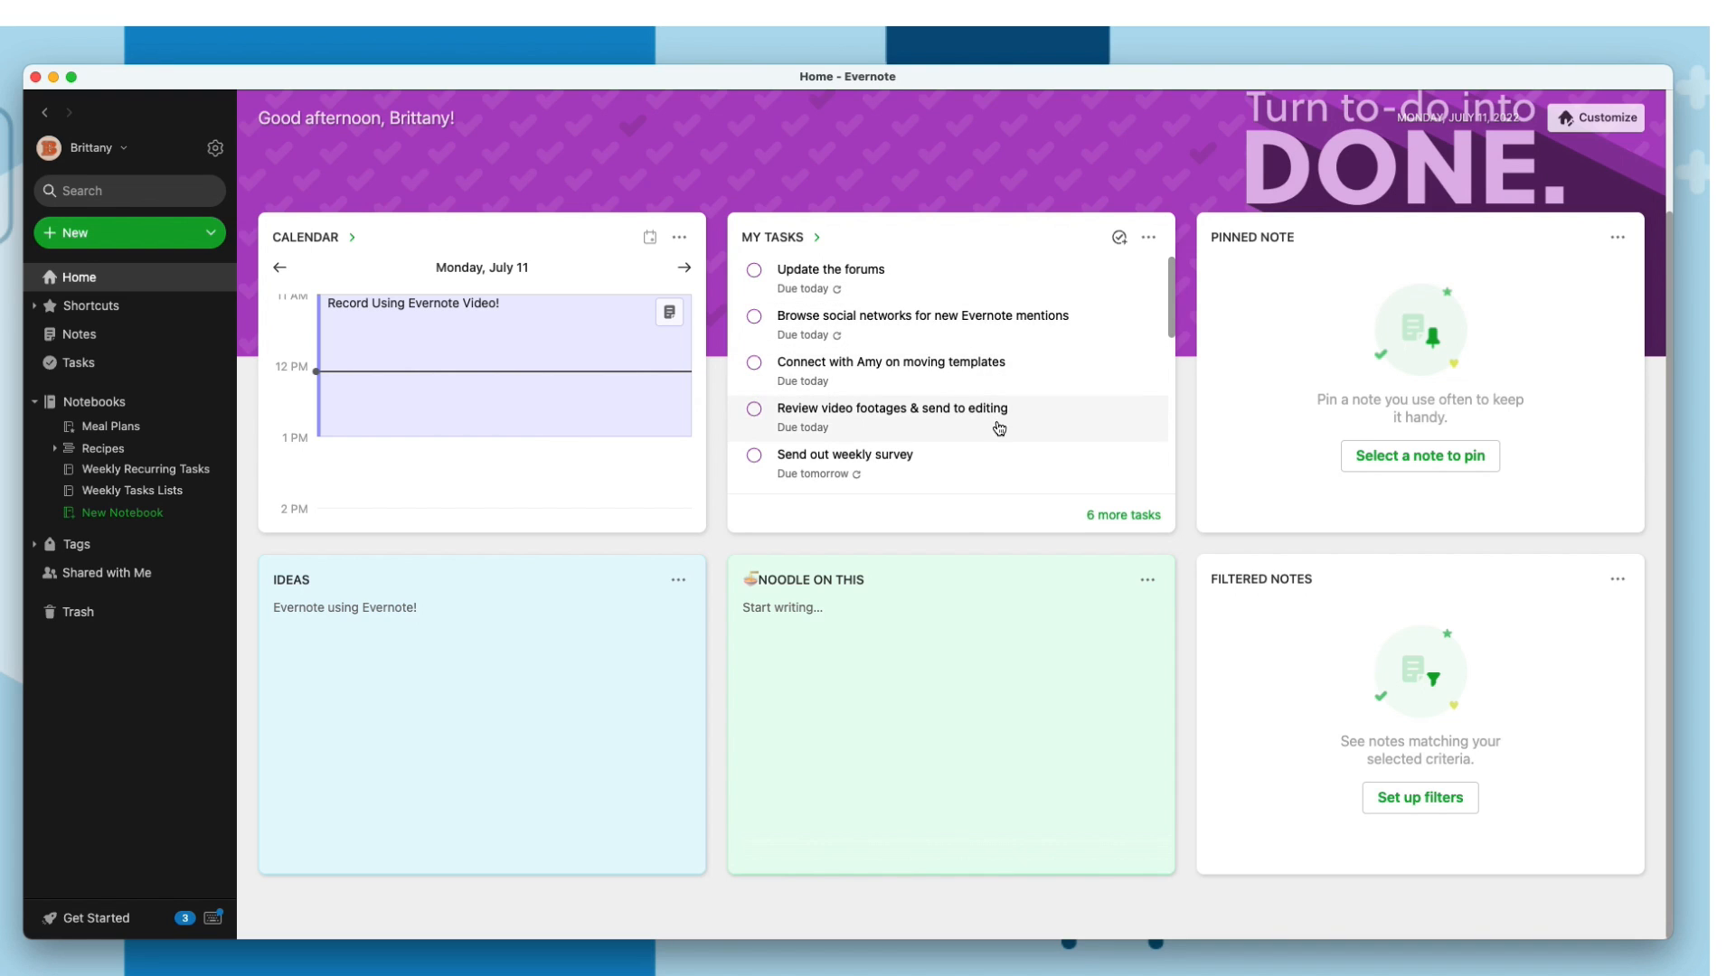
mouse_move(887, 280)
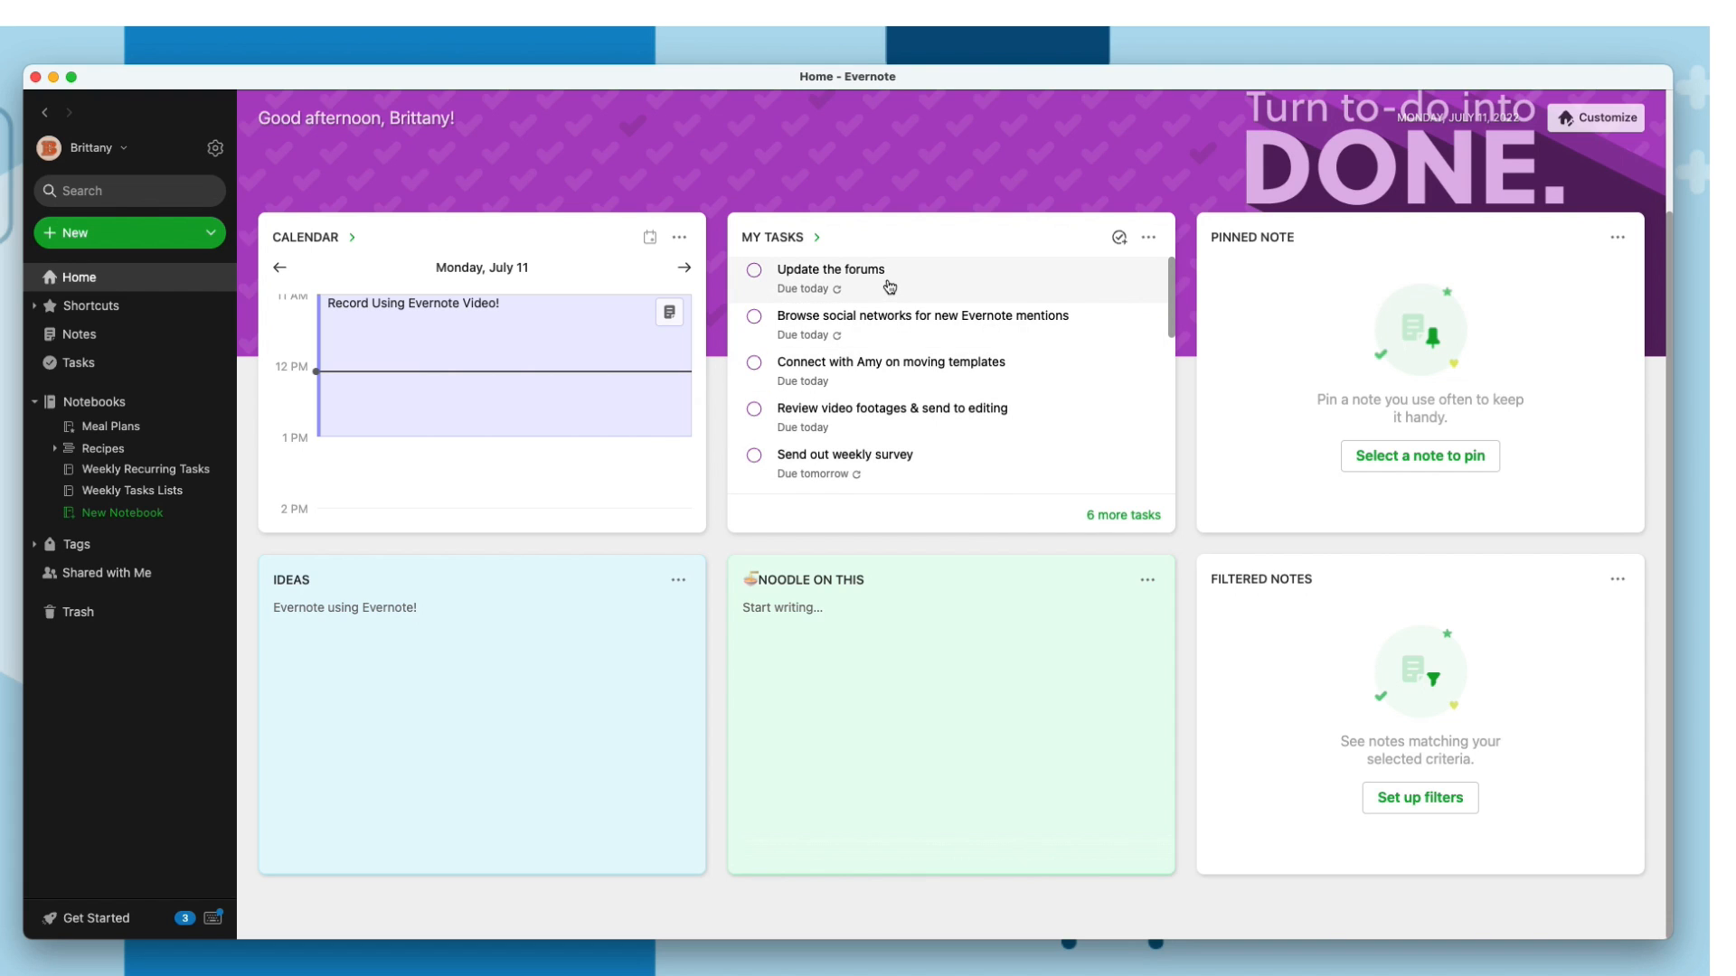
mouse_move(898, 464)
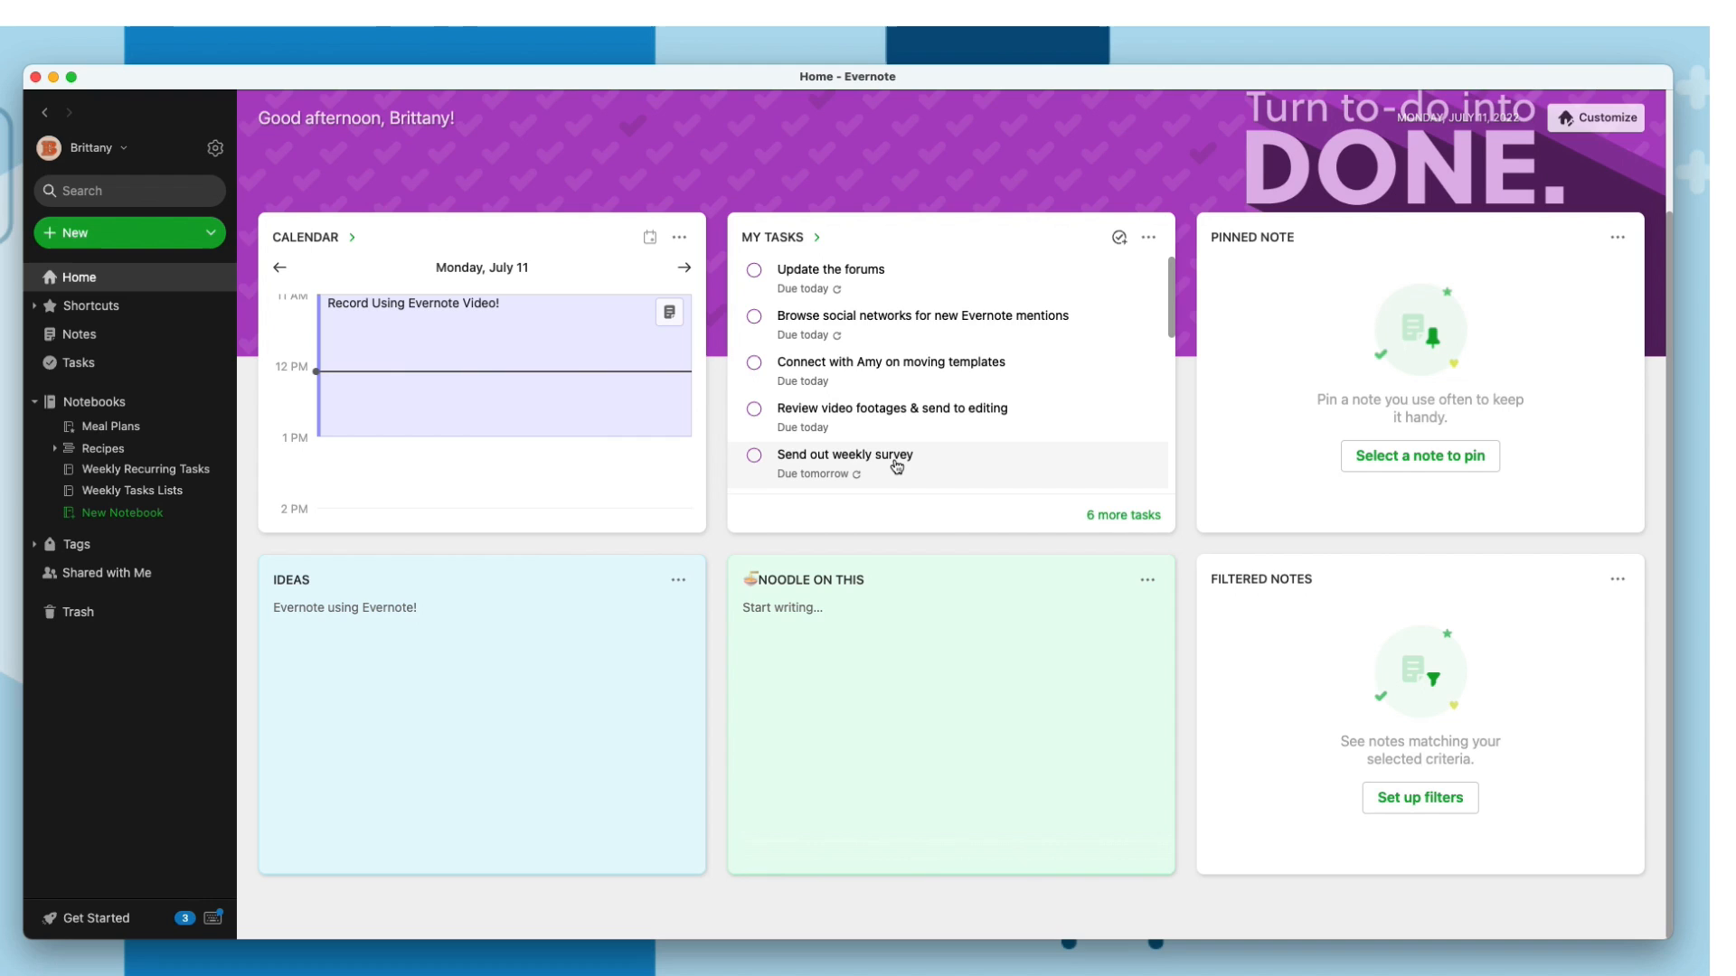
mouse_move(891, 418)
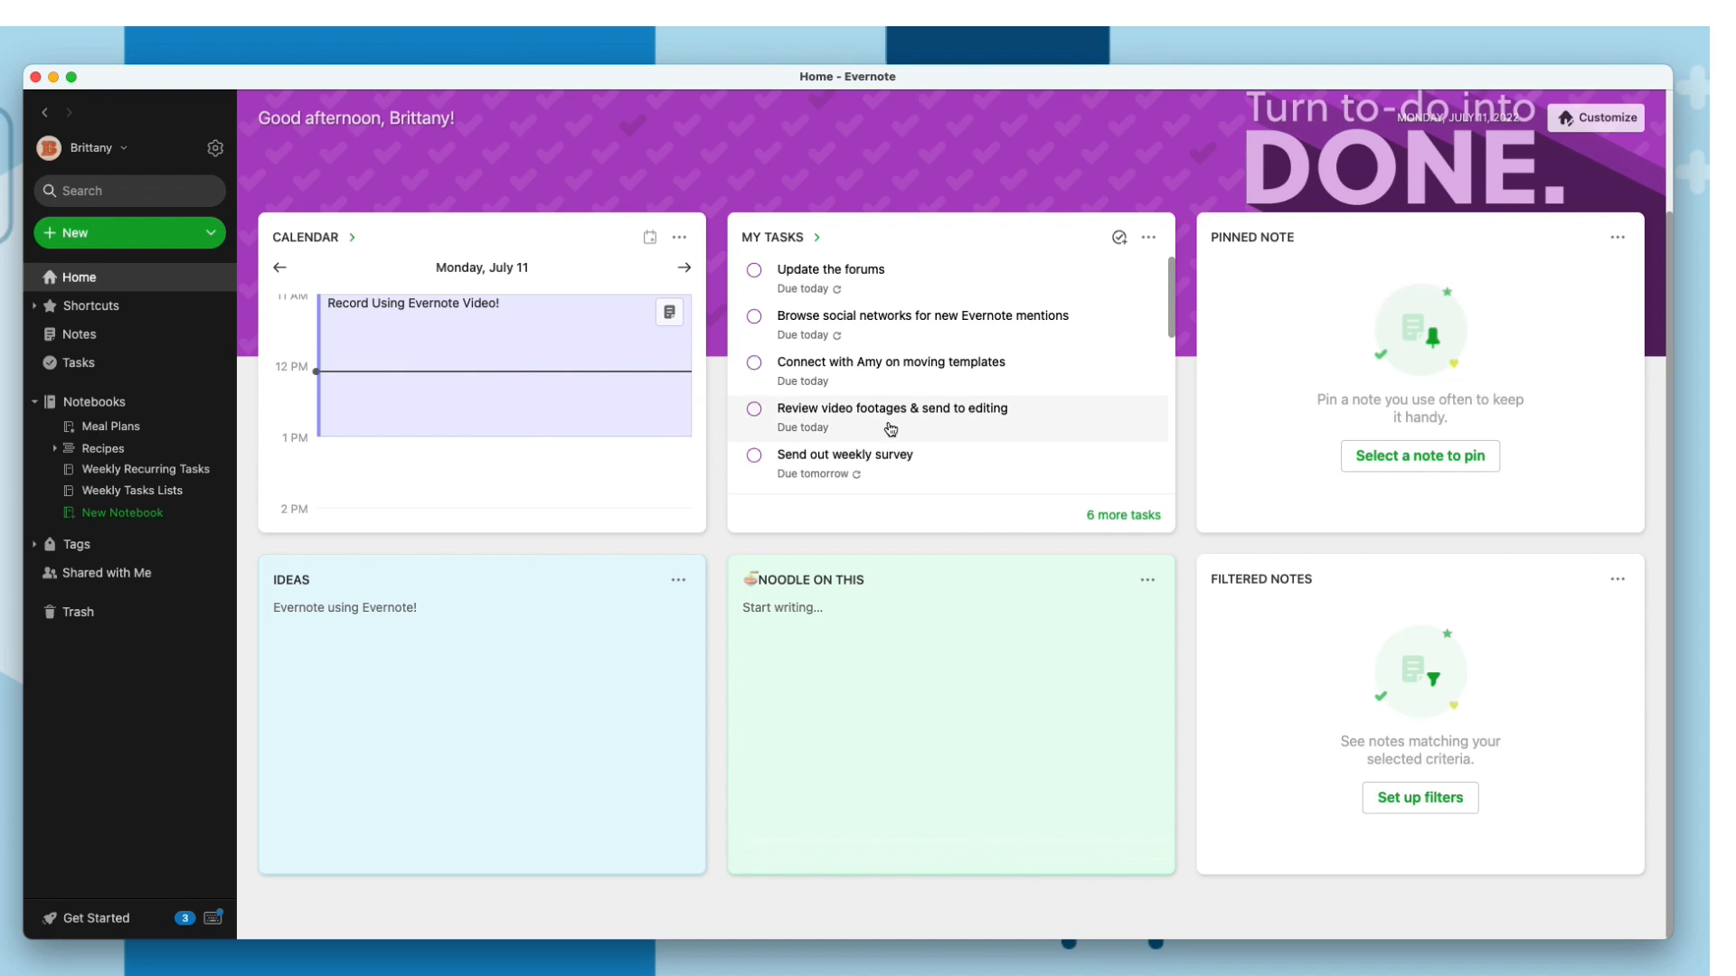
mouse_move(882, 331)
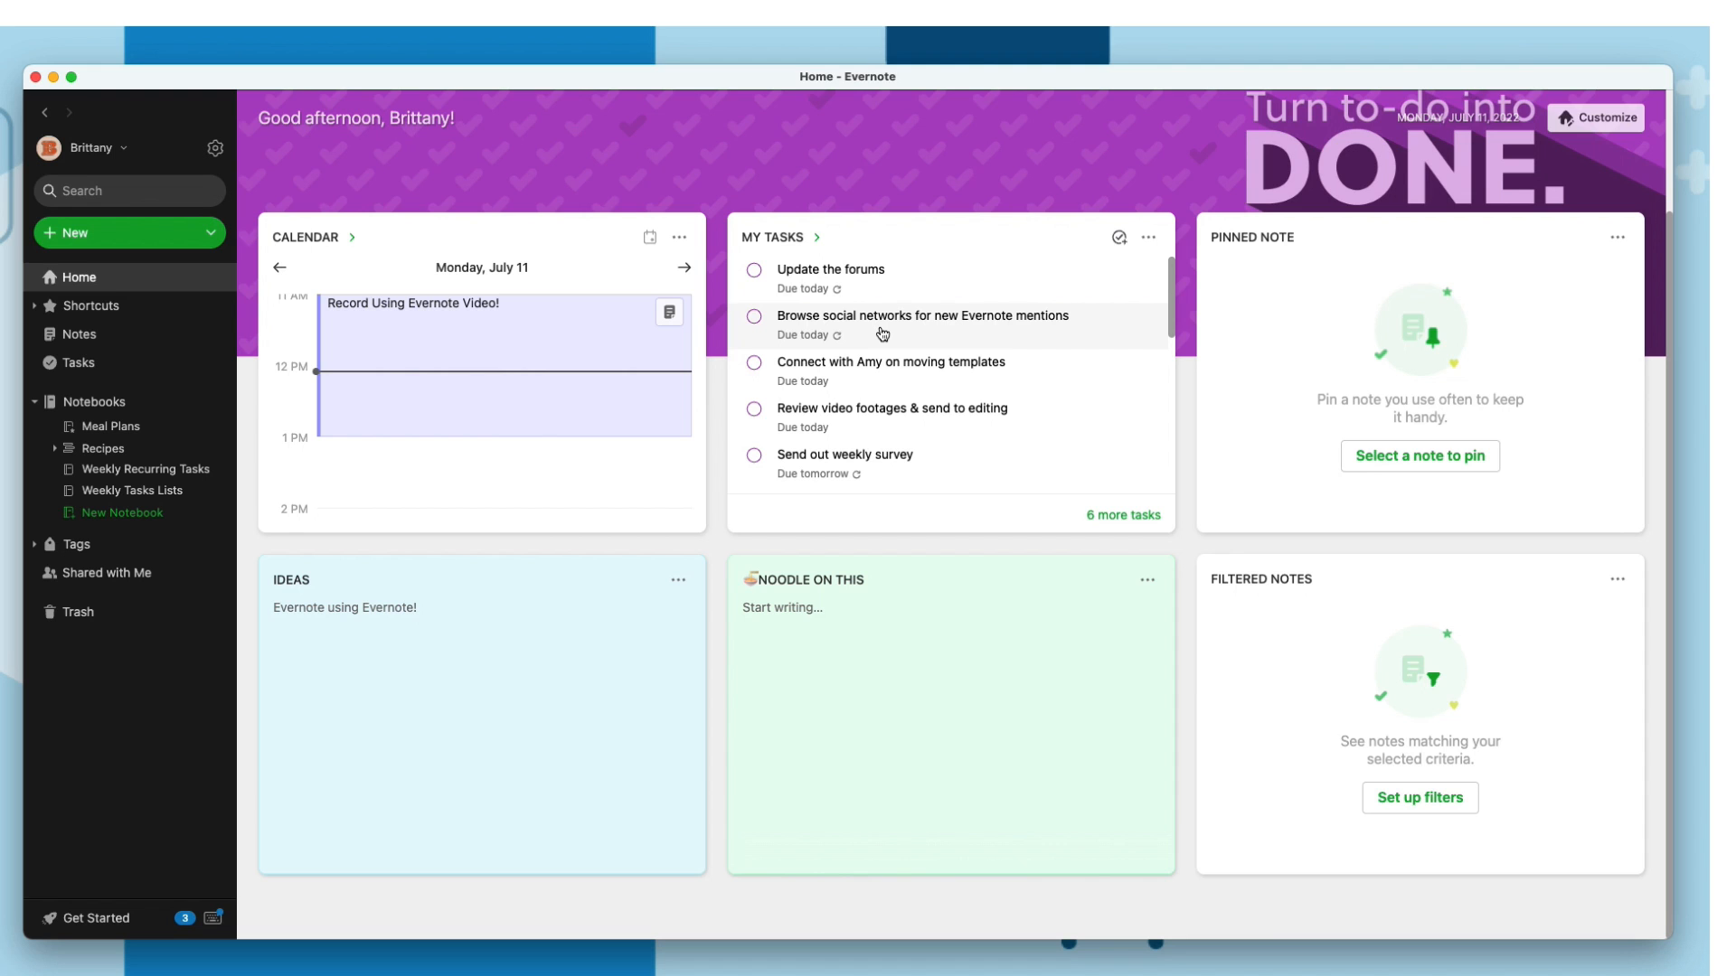
mouse_move(1627, 256)
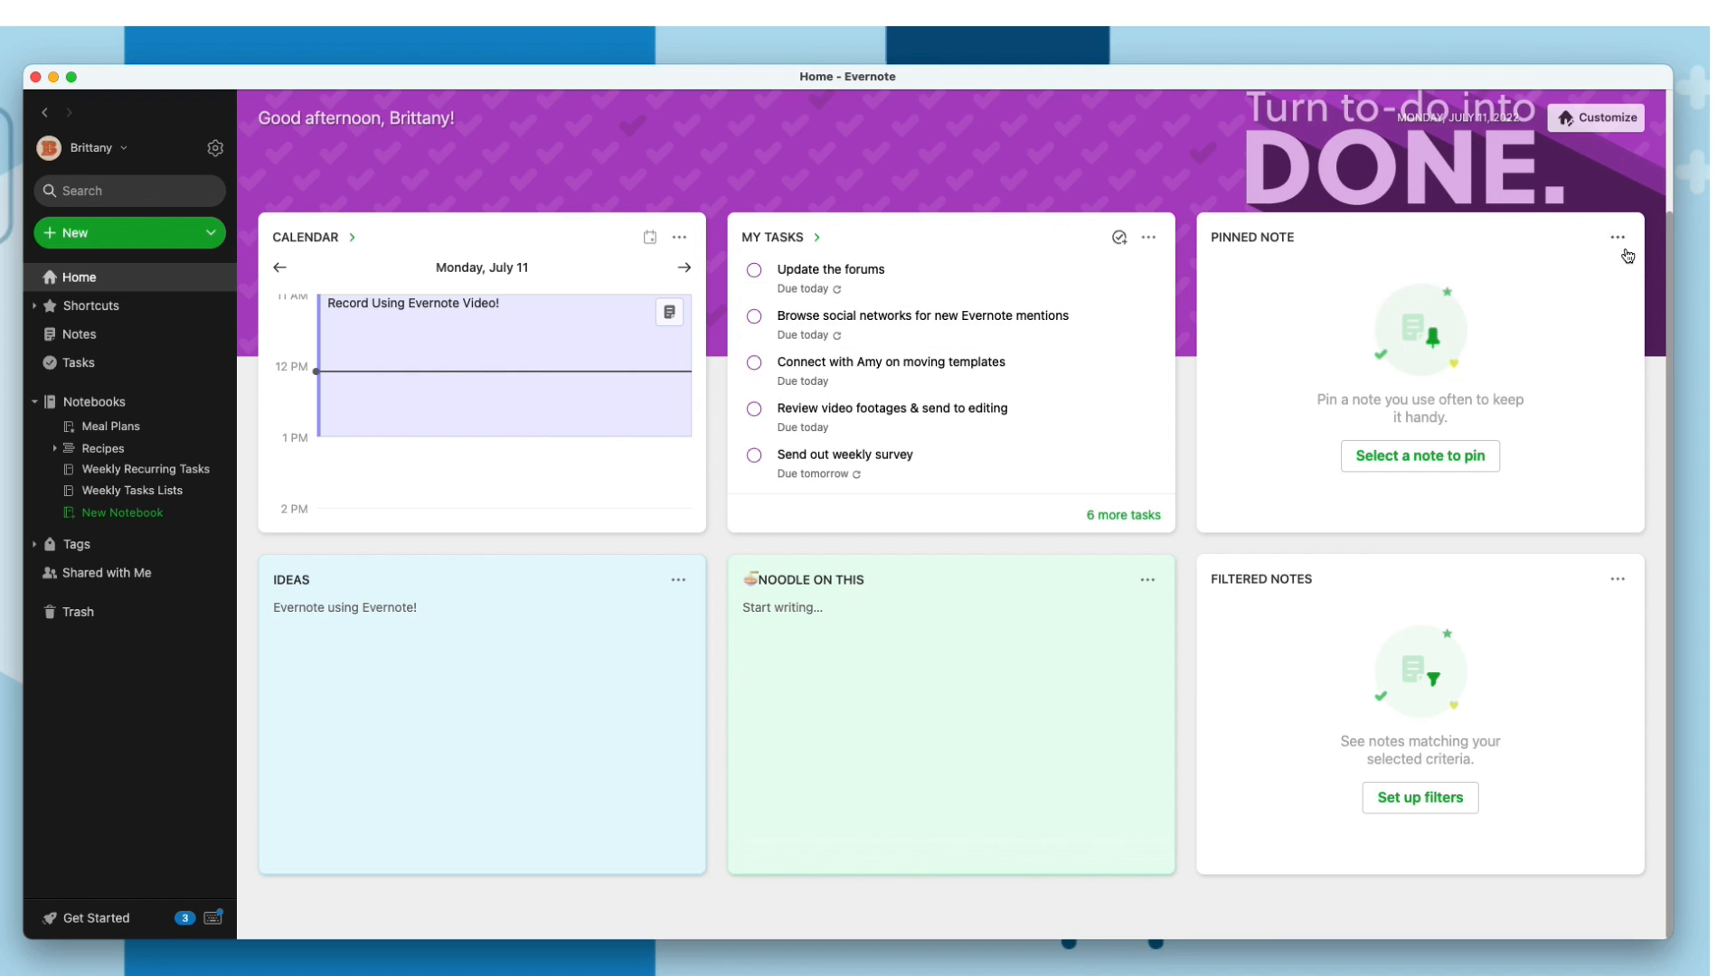
Search '7/11' and pin the Week of 7/11 note to the Home dashboard
left_click(1419, 456)
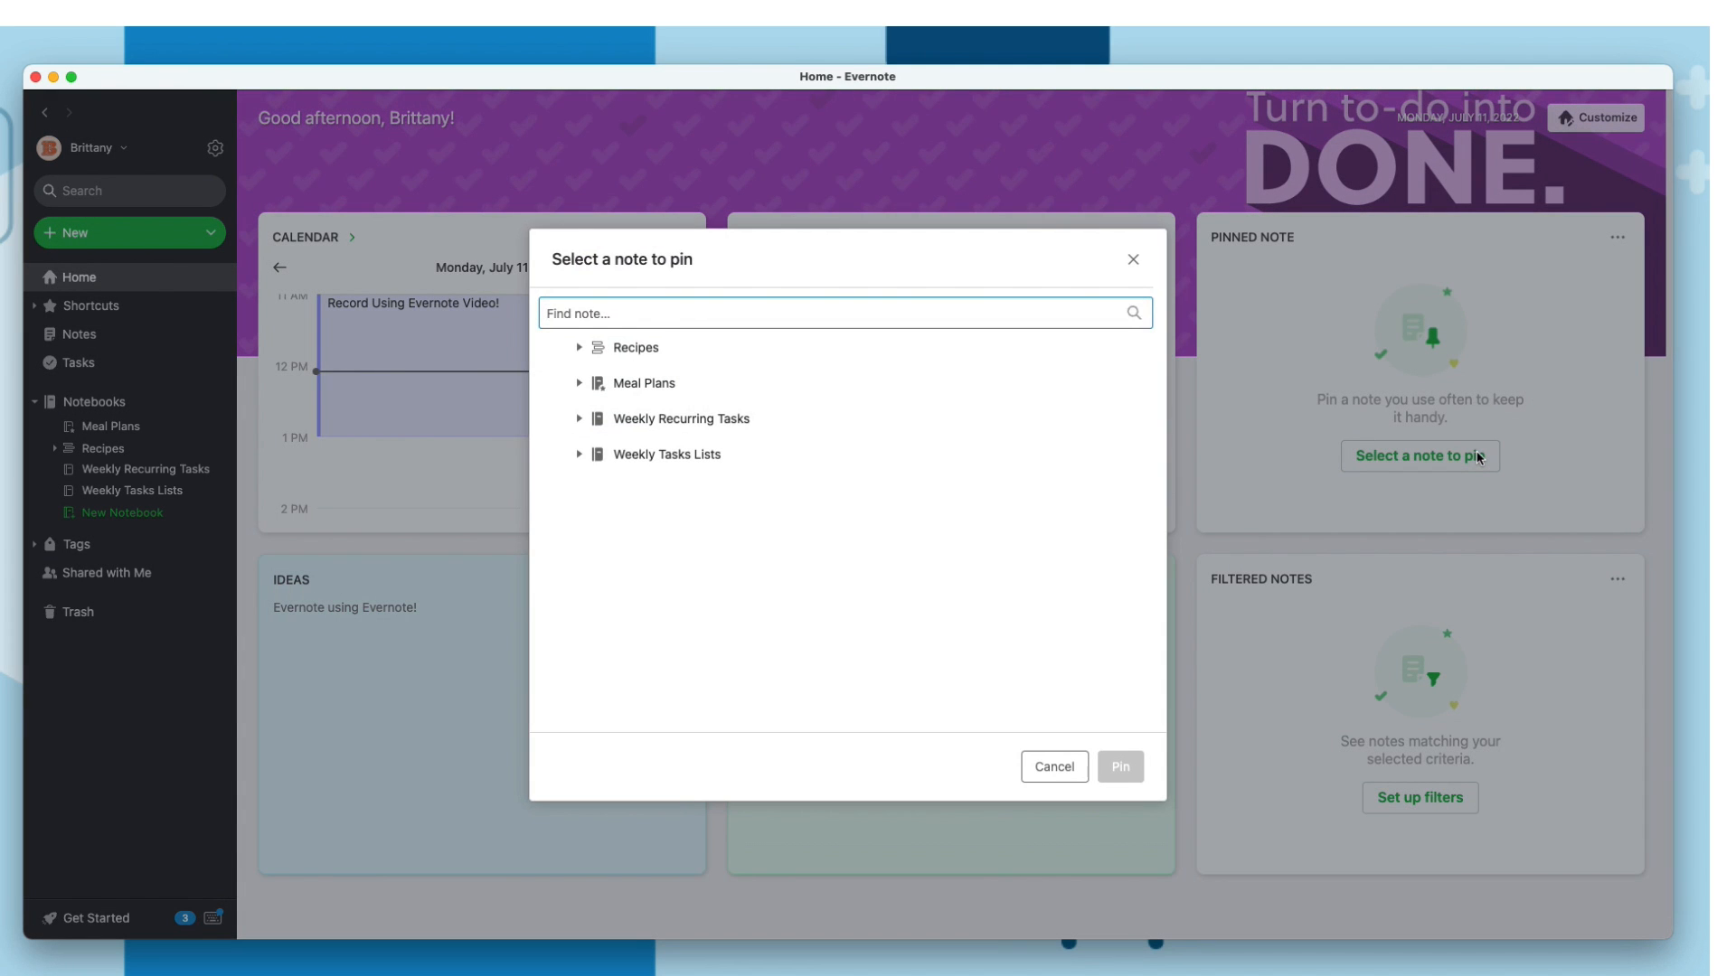
type("7/11")
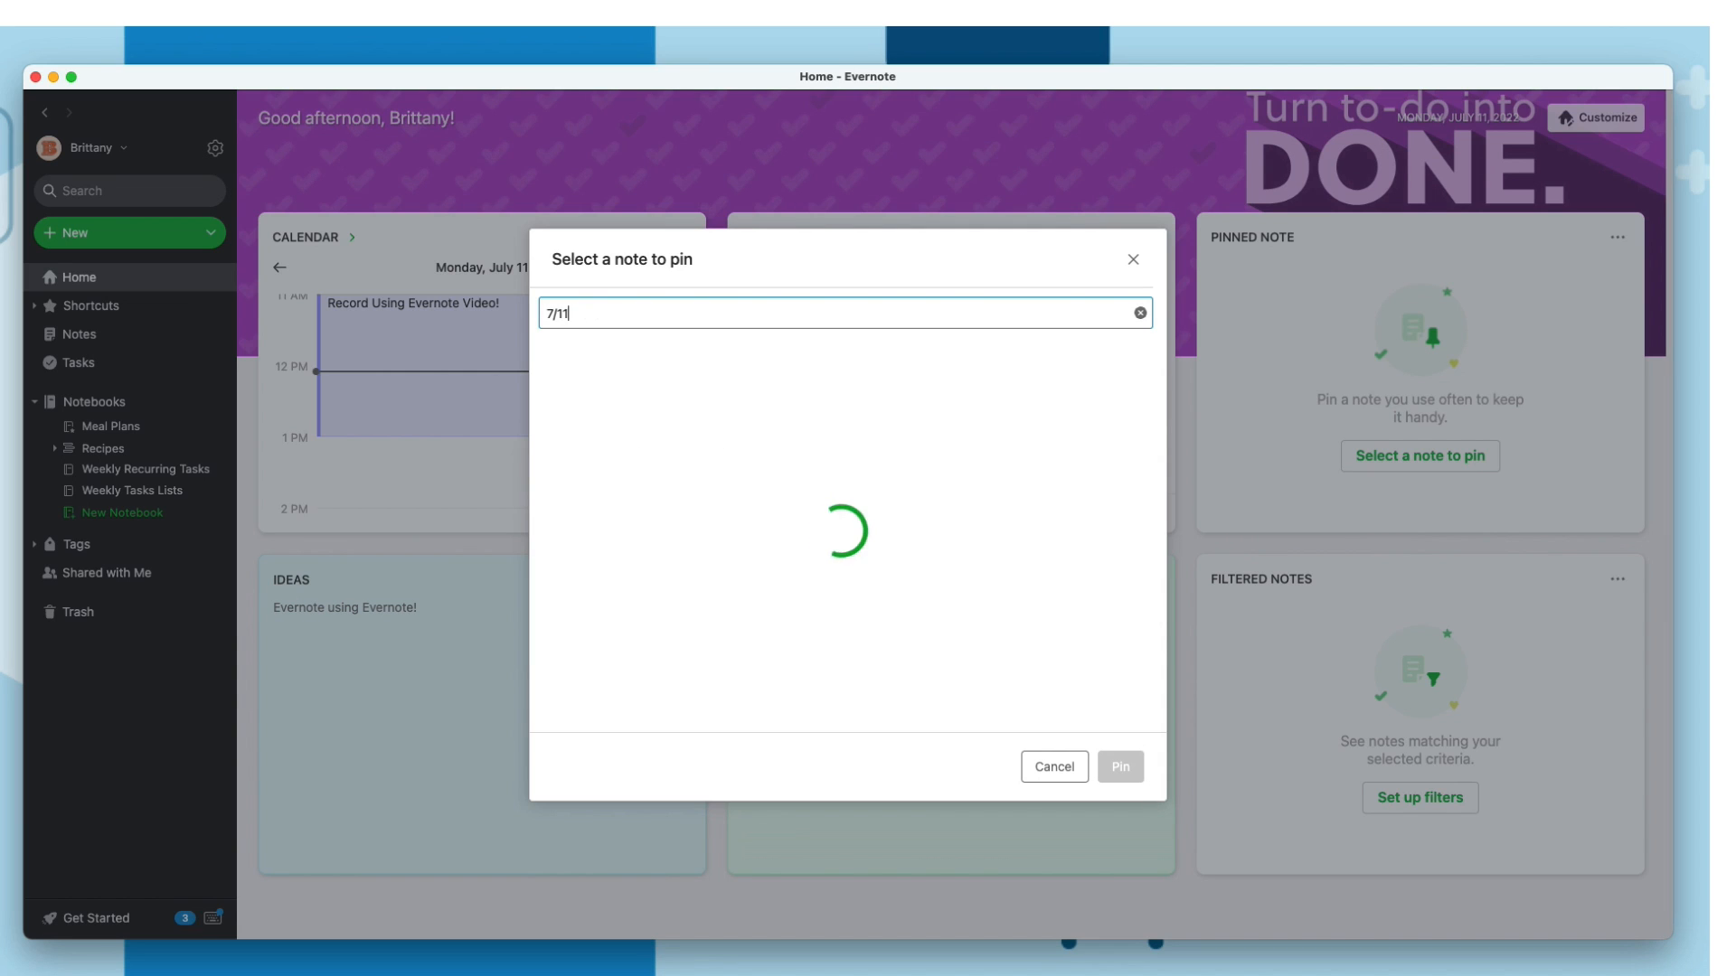
left_click(842, 347)
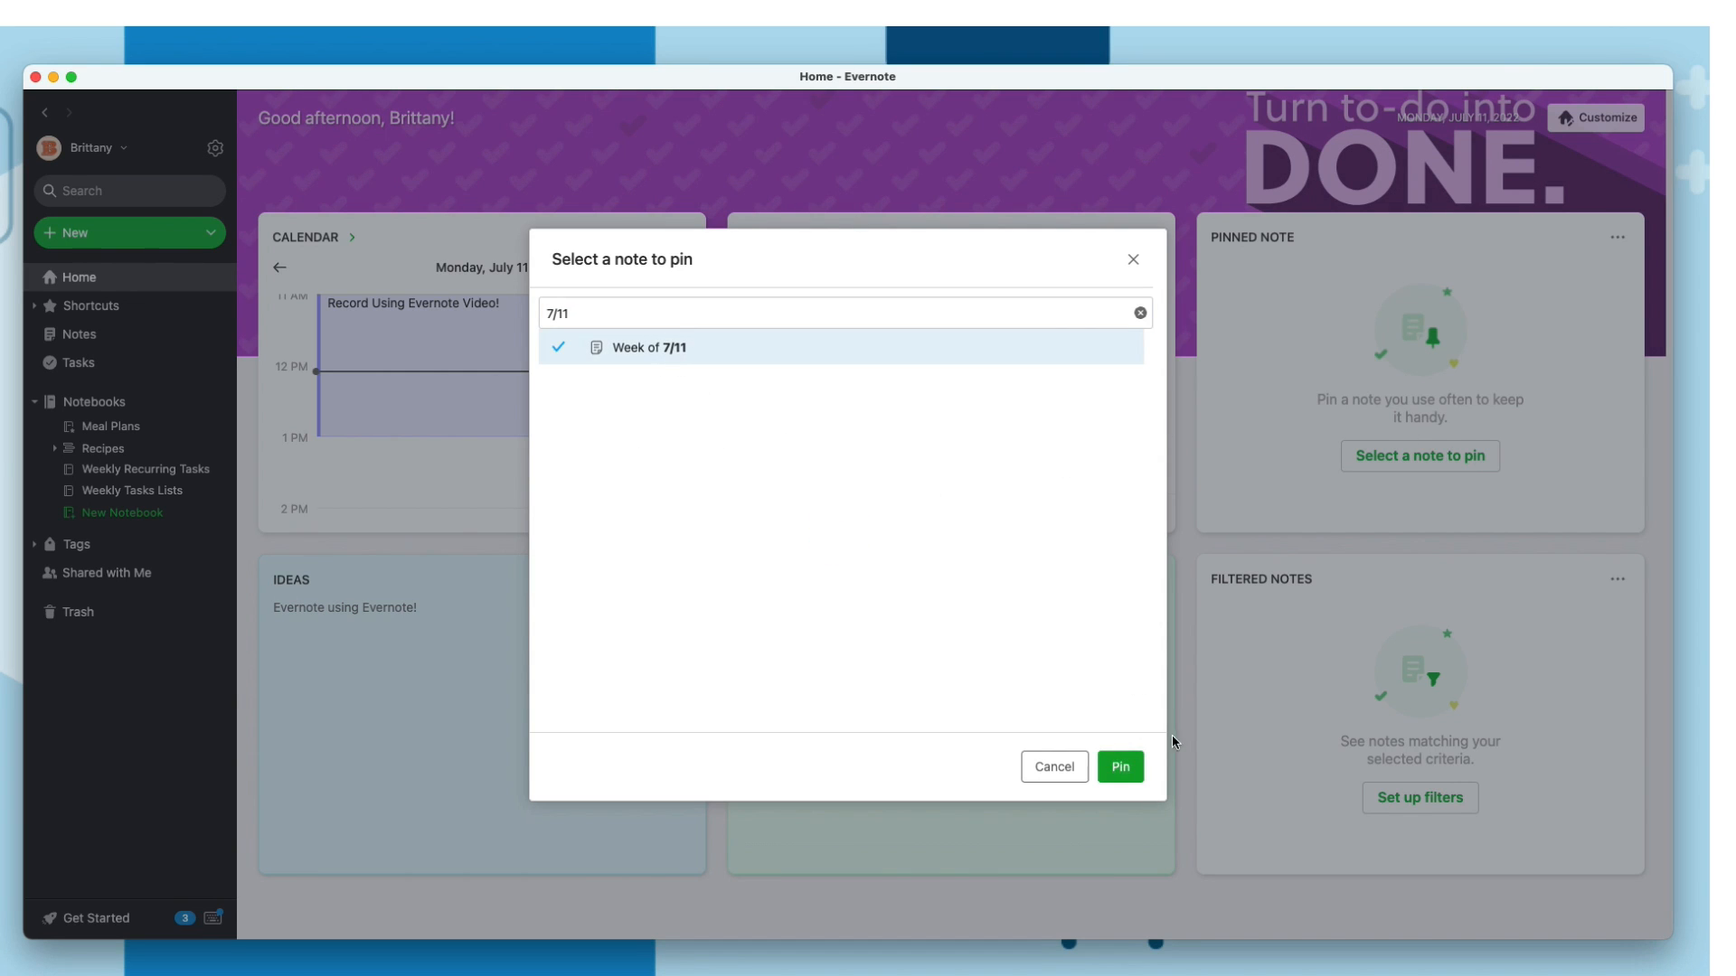
left_click(1119, 765)
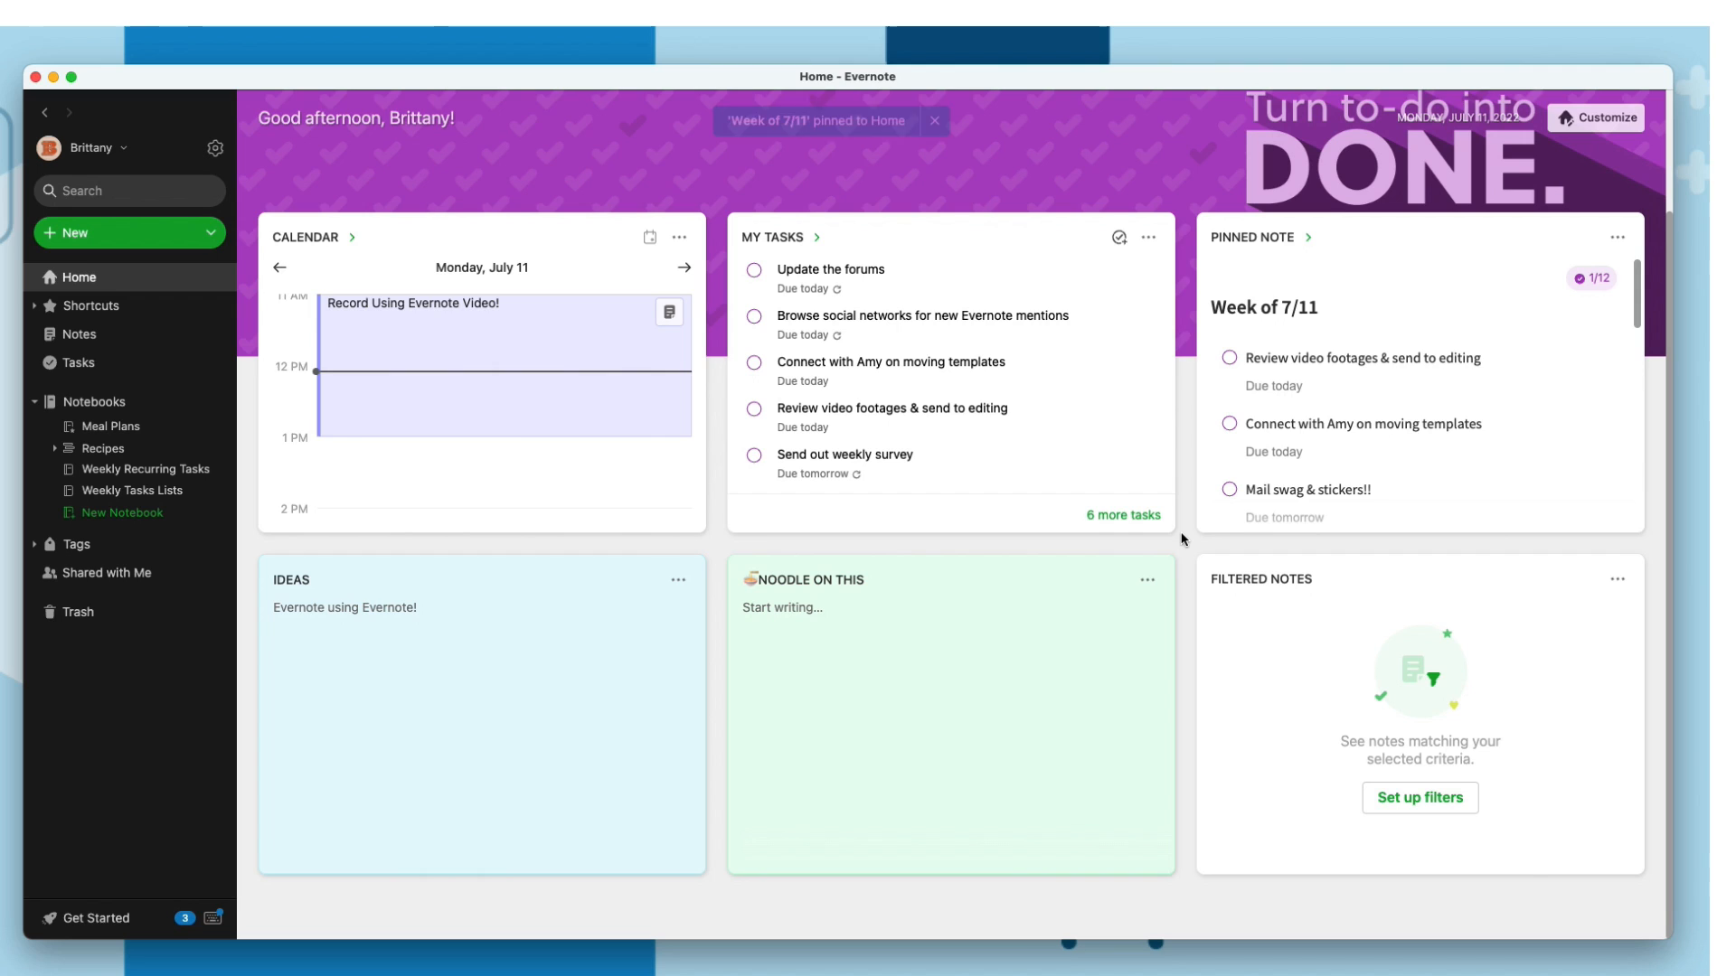
mouse_move(1366, 388)
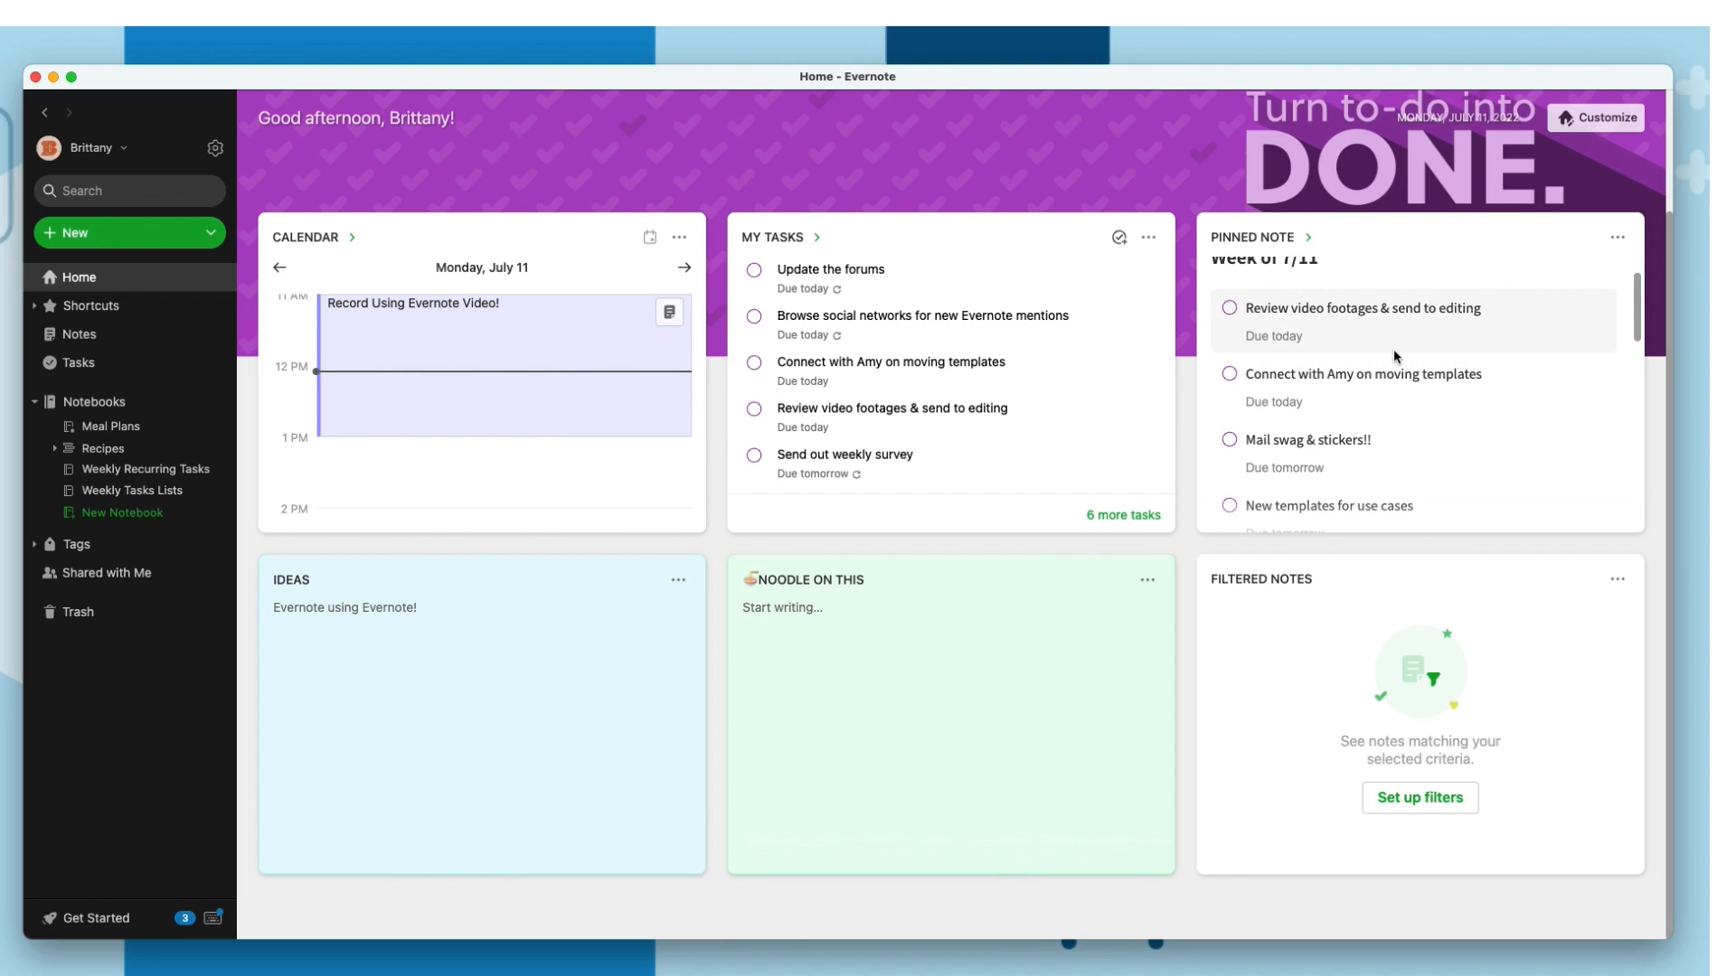
scroll("down", 3)
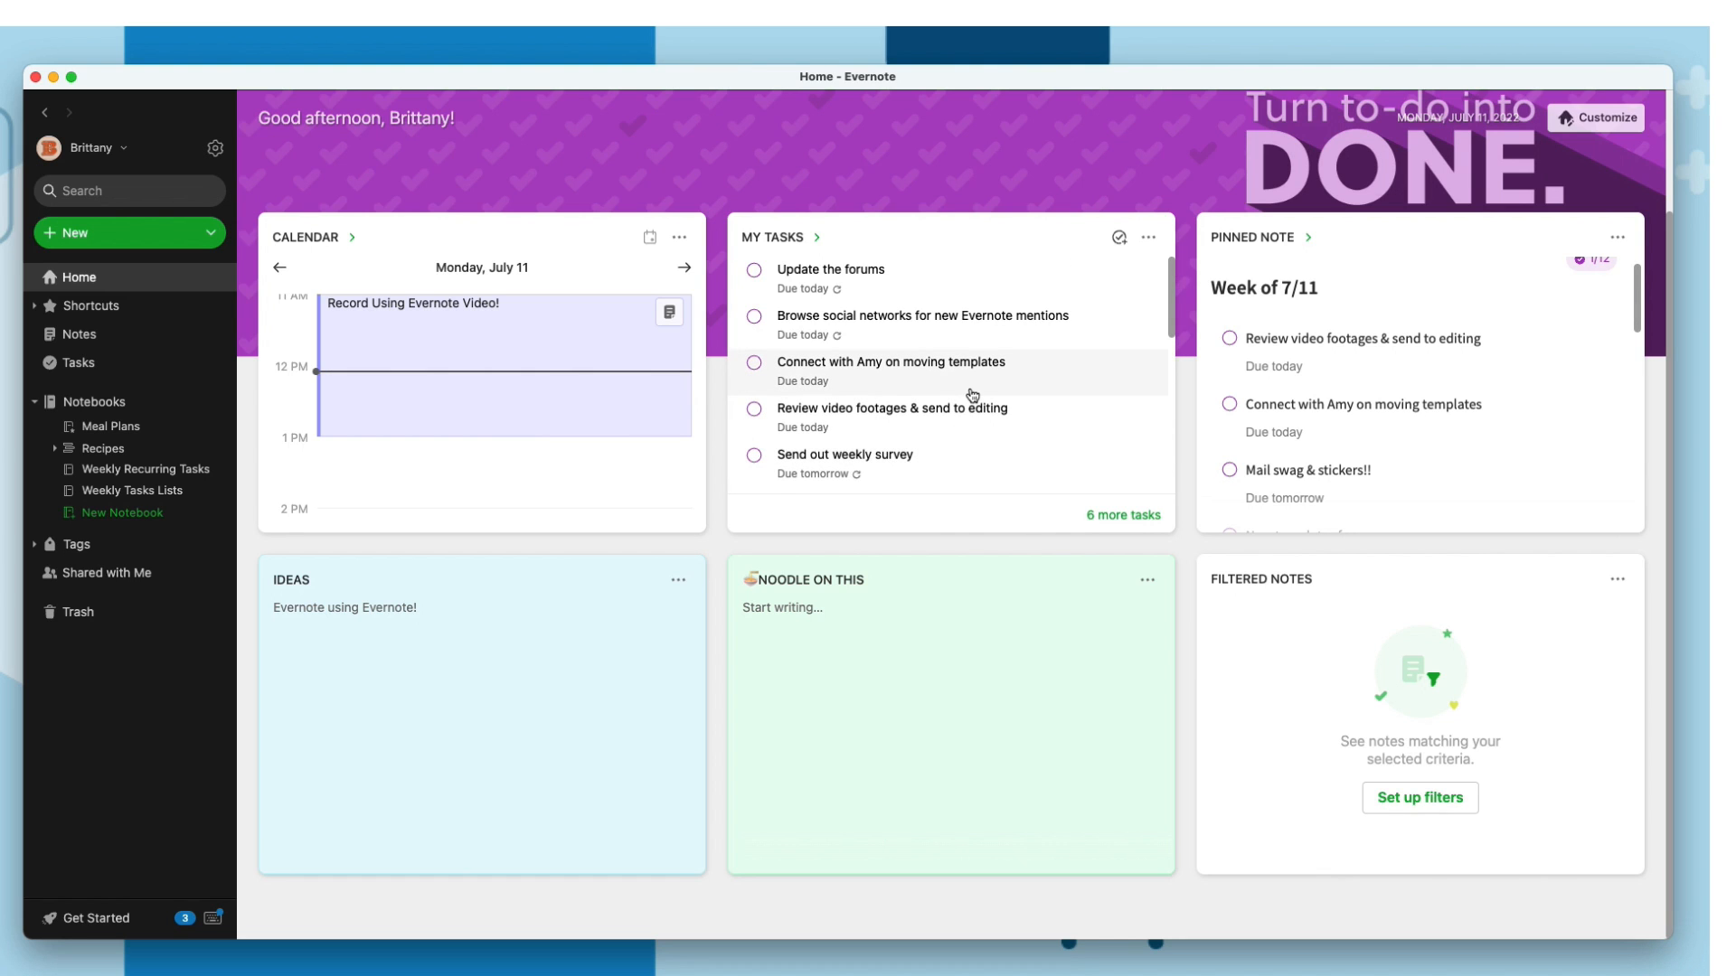
mouse_move(1349, 261)
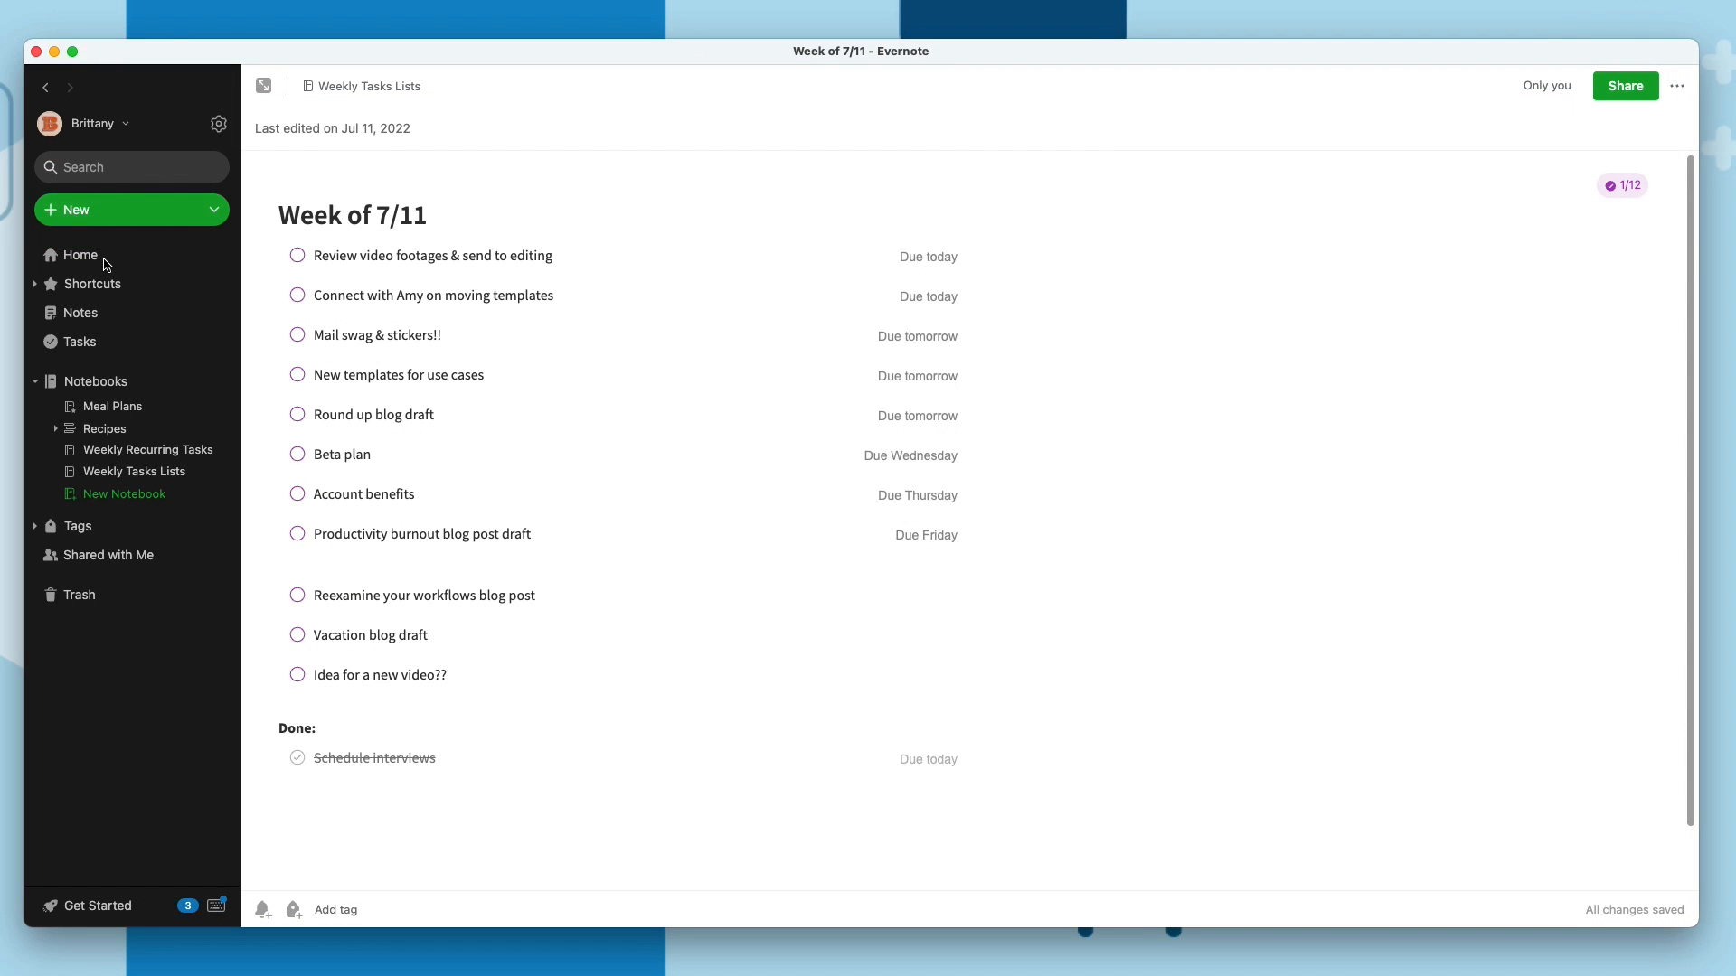
left_click(79, 254)
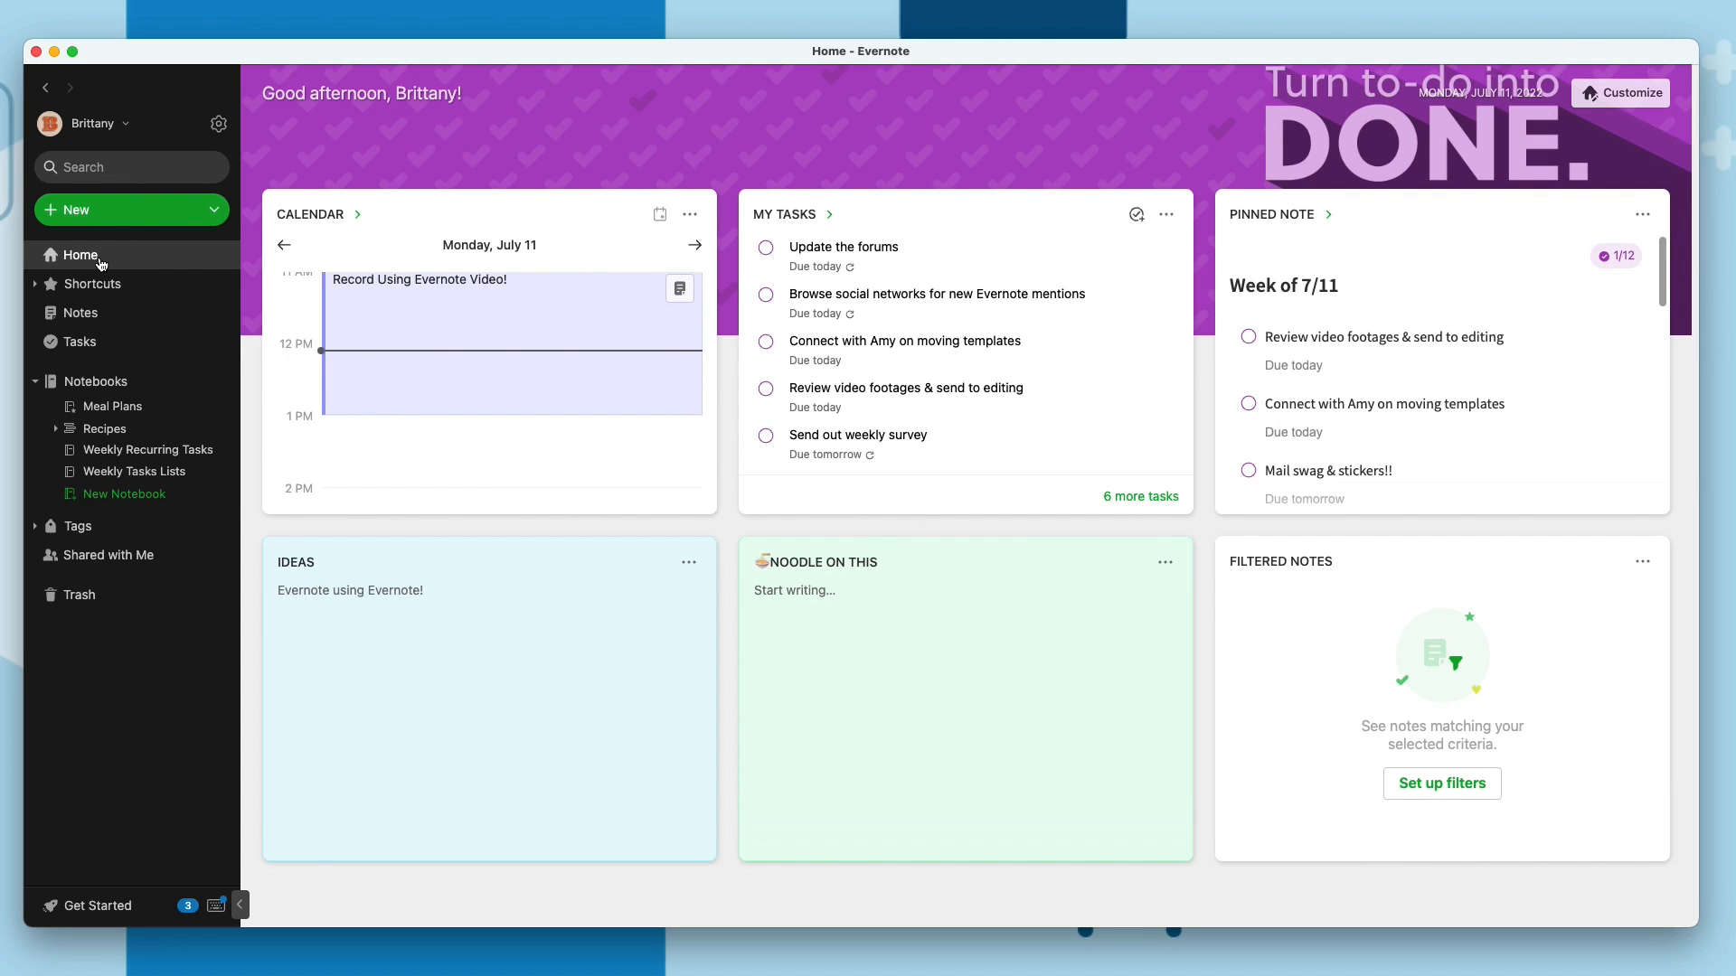
scroll("up", 3)
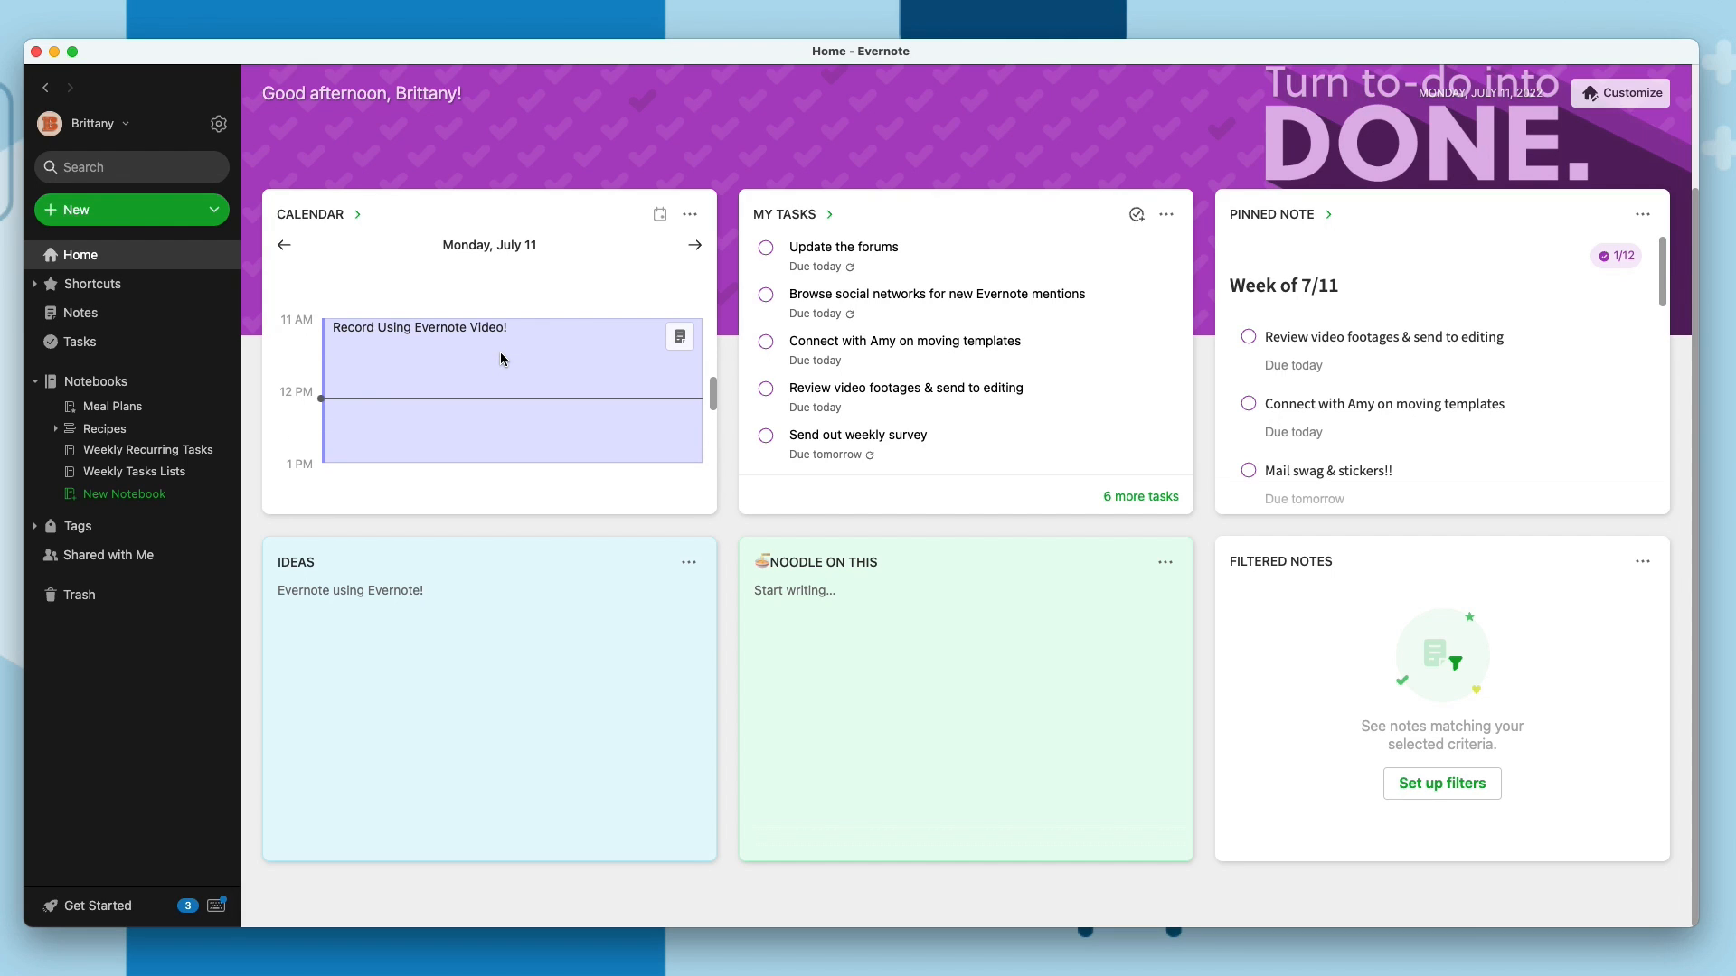
mouse_move(739, 283)
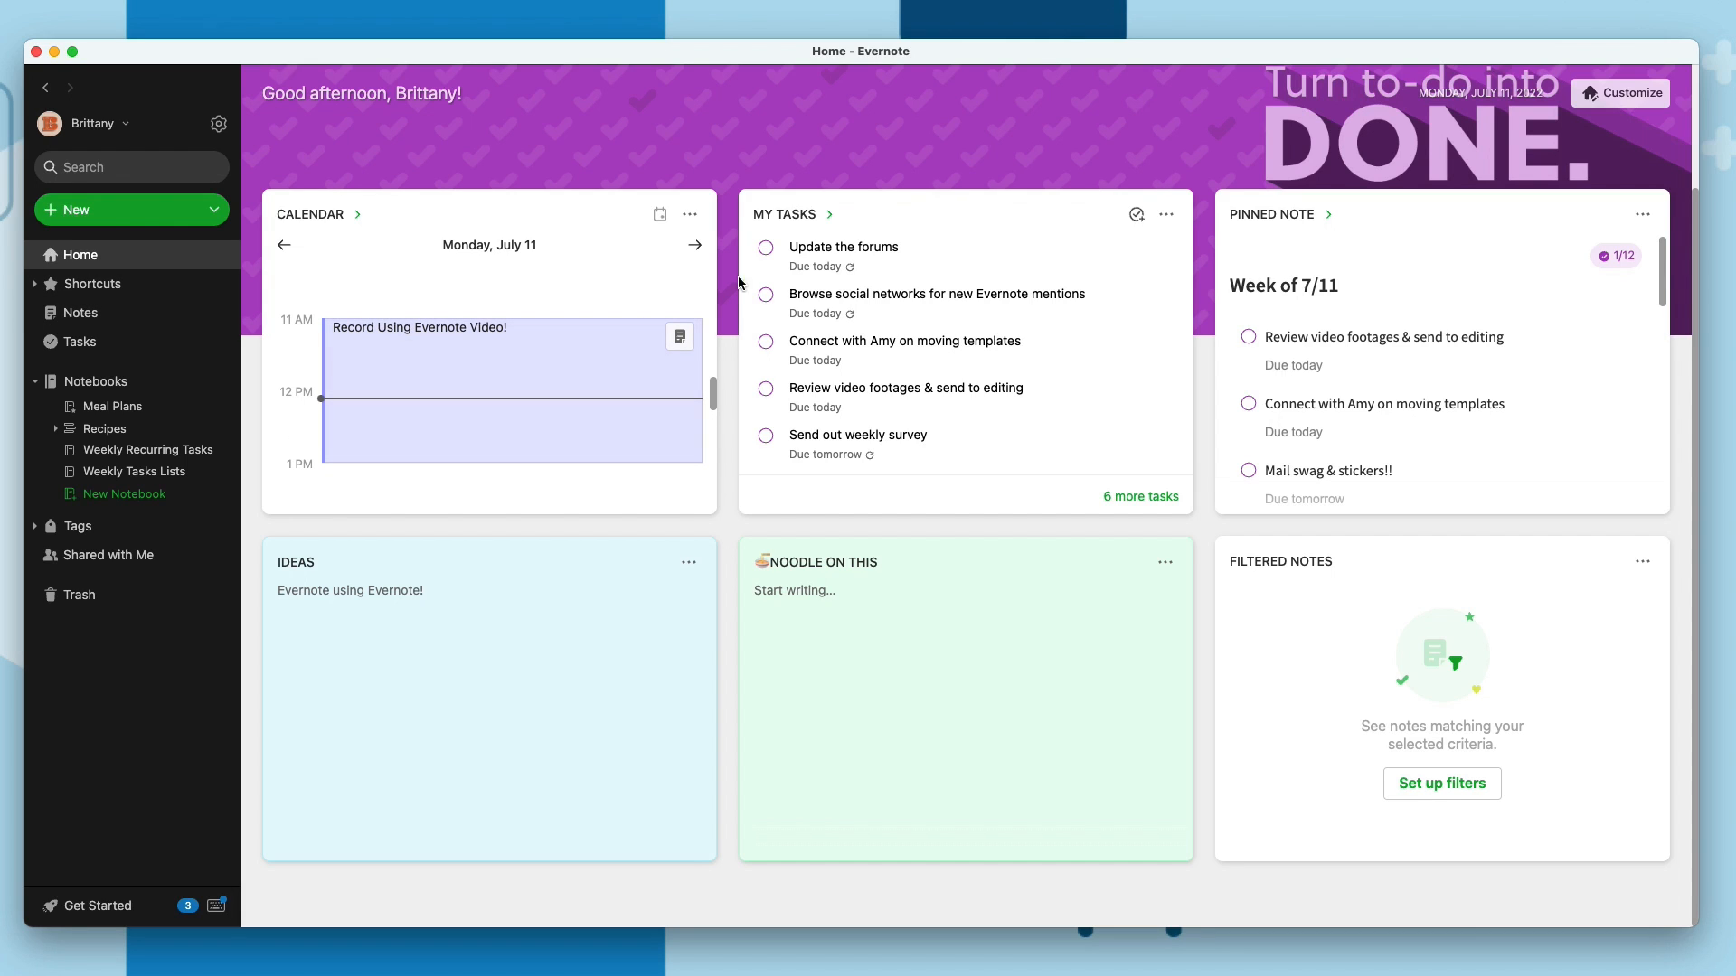
mouse_move(914, 260)
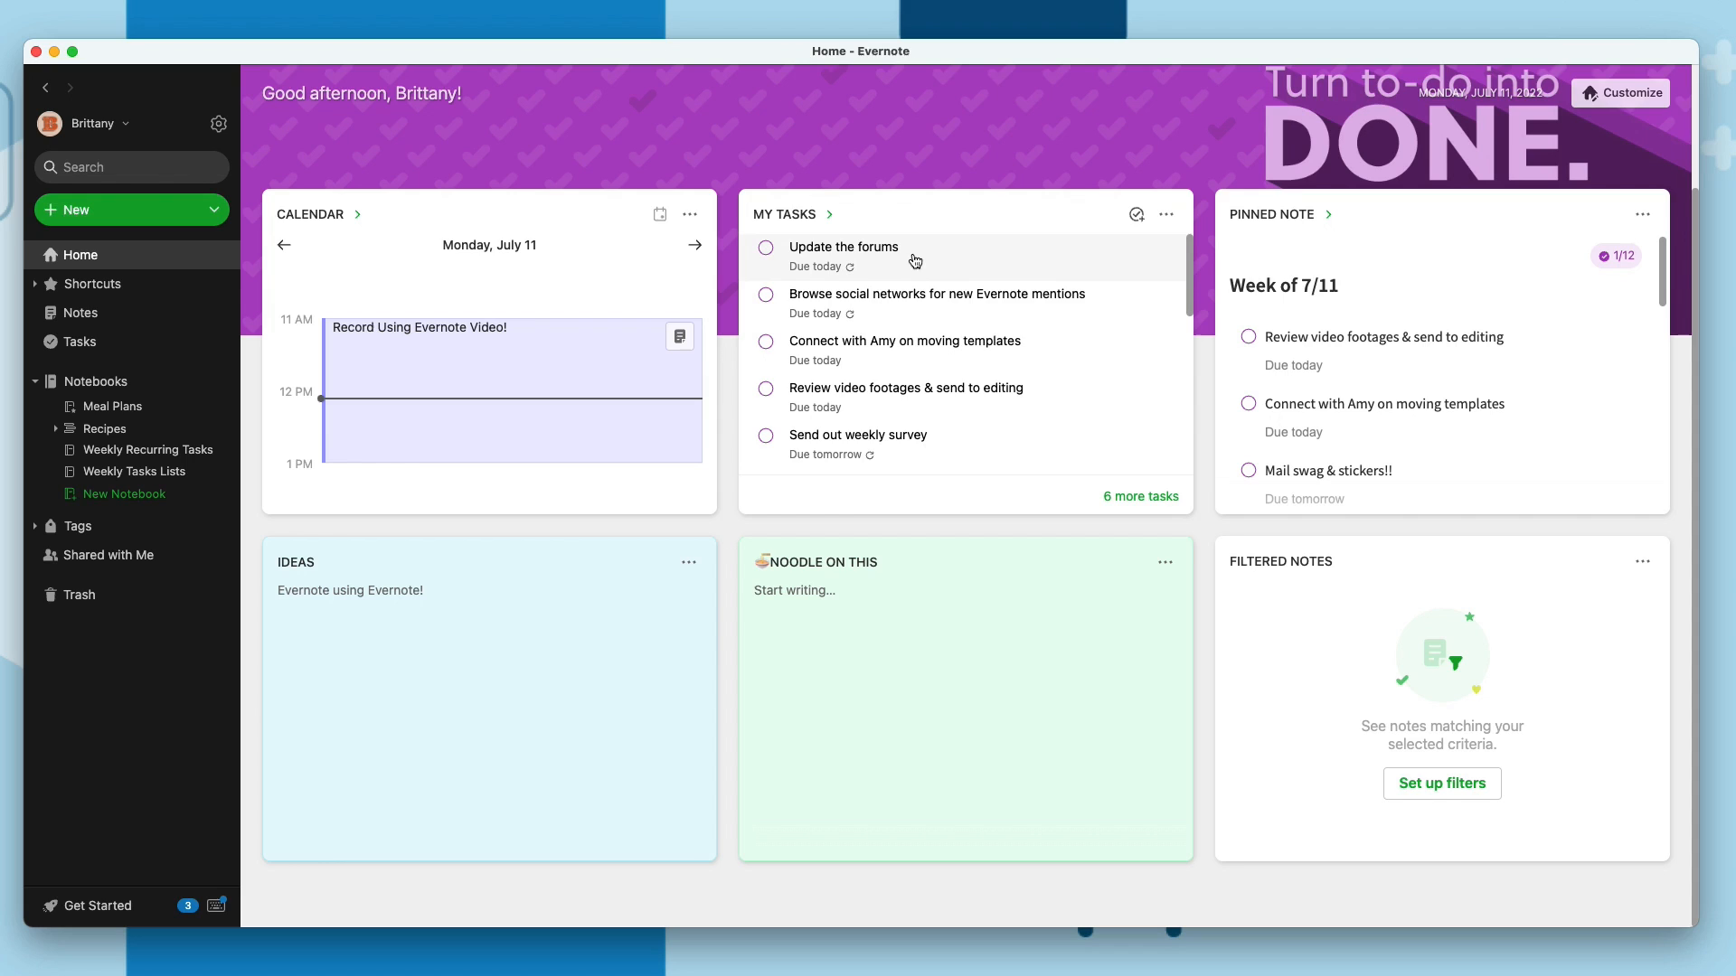
mouse_move(988, 397)
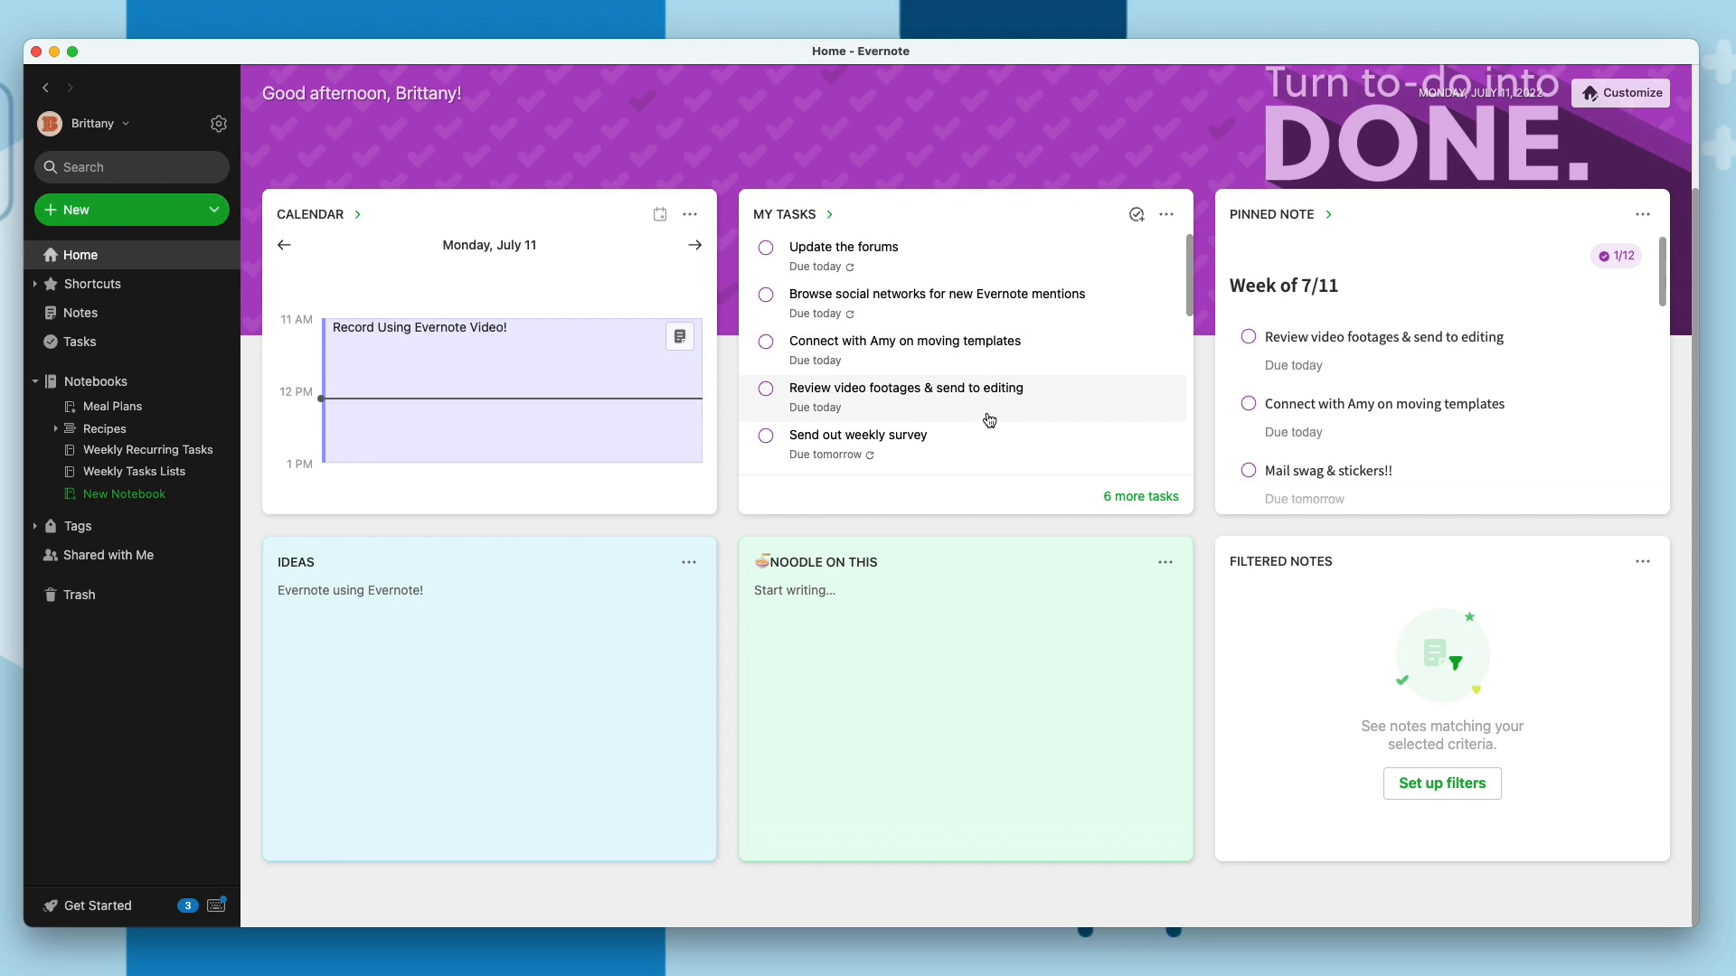
mouse_move(1037, 361)
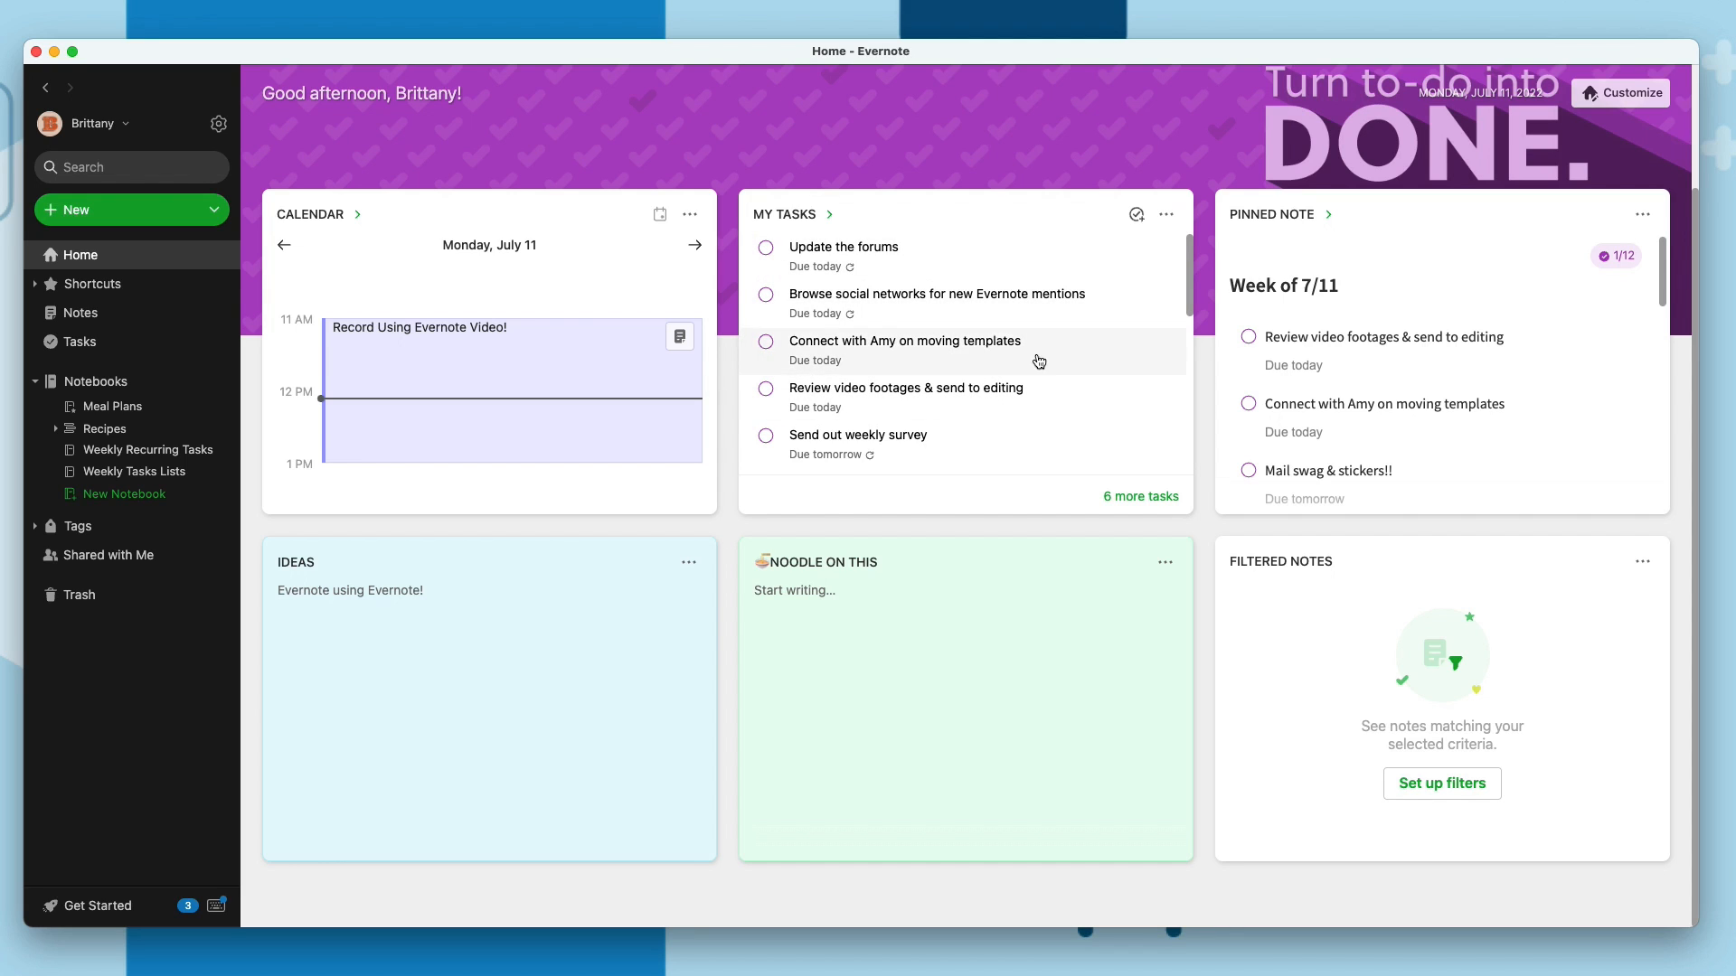
mouse_move(1067, 410)
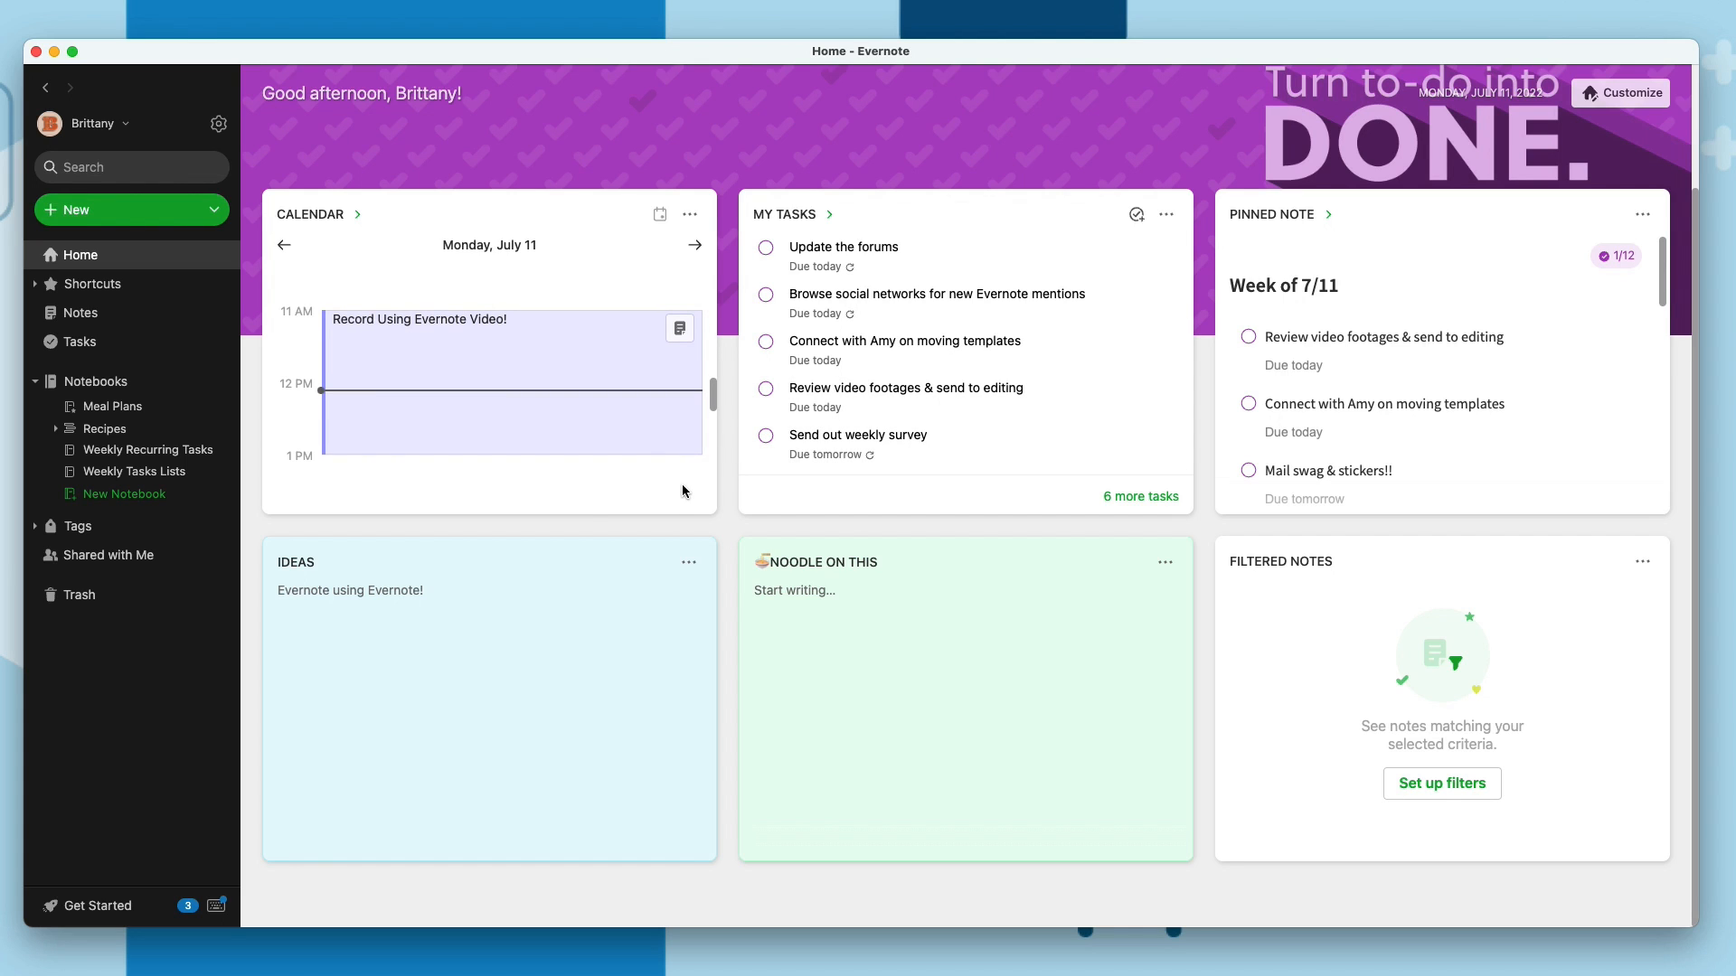
mouse_move(842, 322)
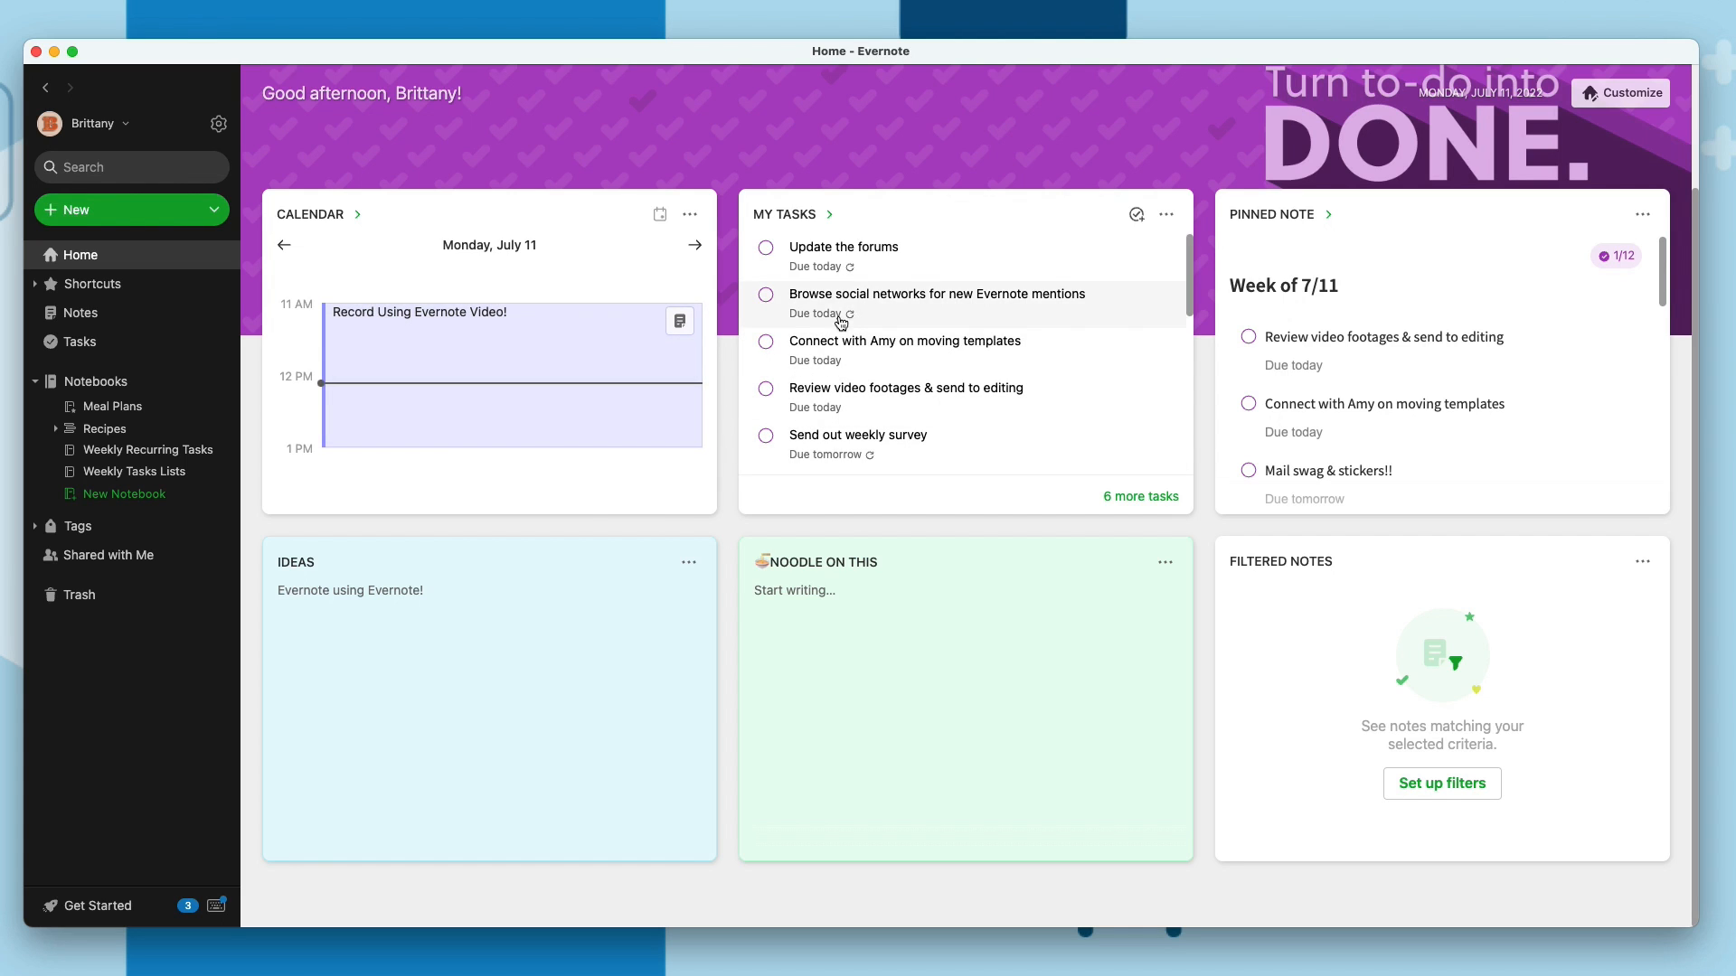
mouse_move(942, 251)
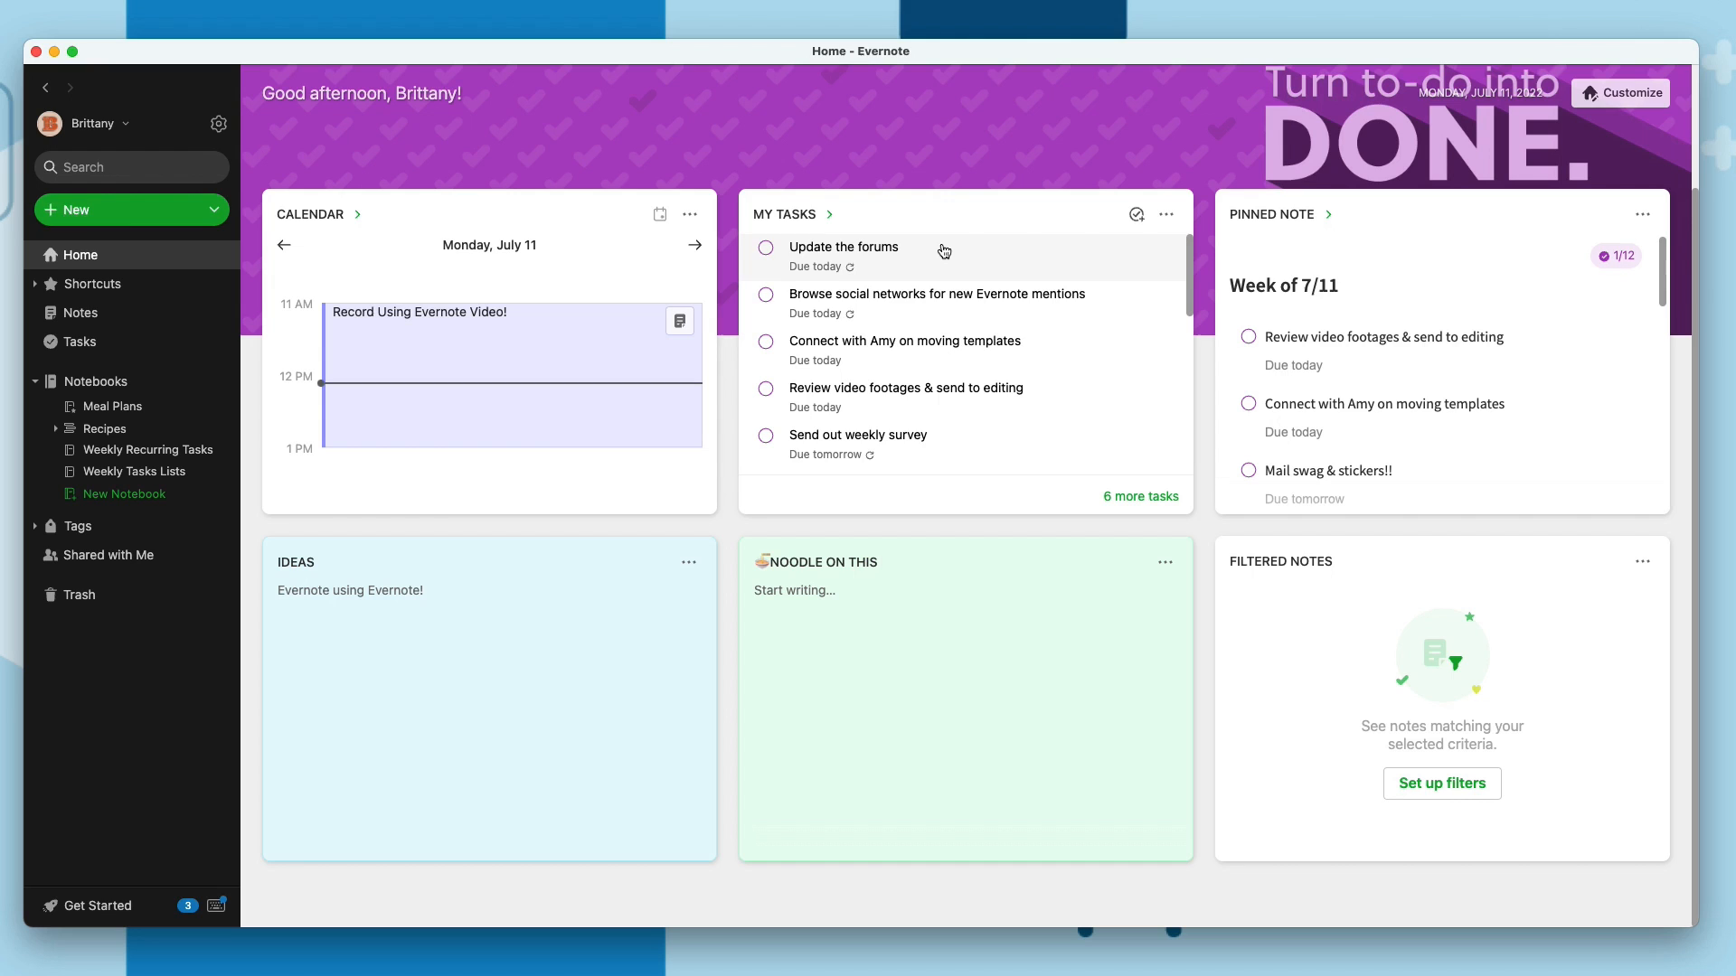
Check off the recurring Update the forums task in the Home My Tasks list
left_click(764, 247)
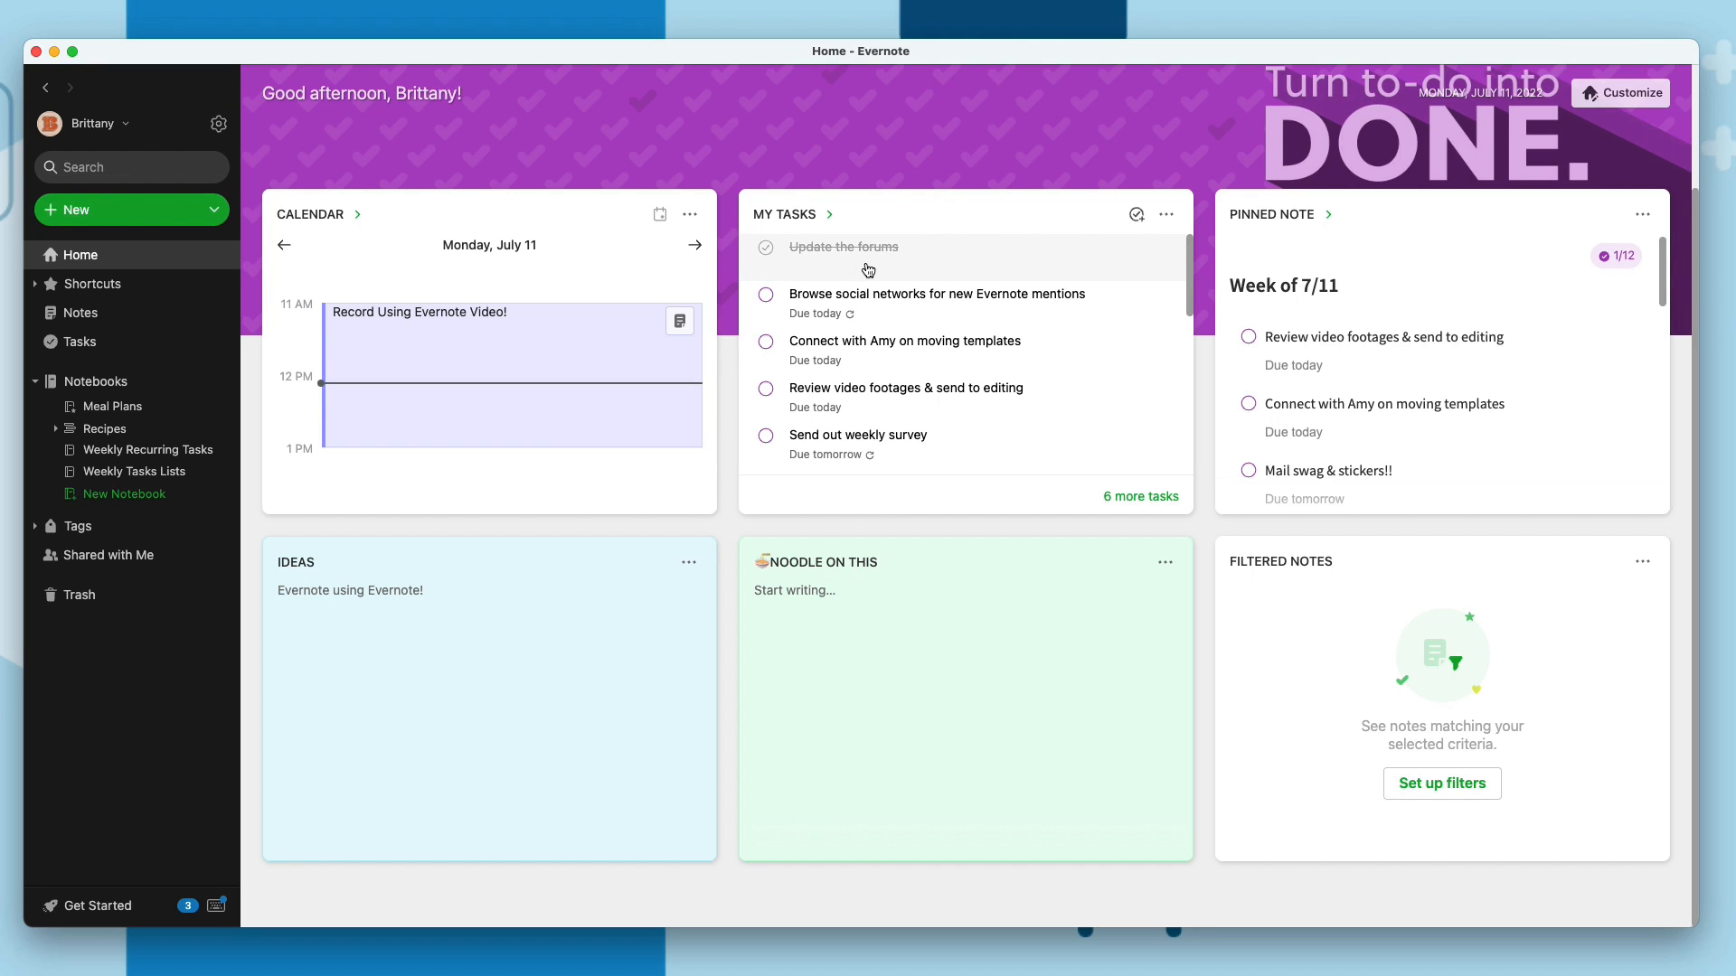
left_click(765, 247)
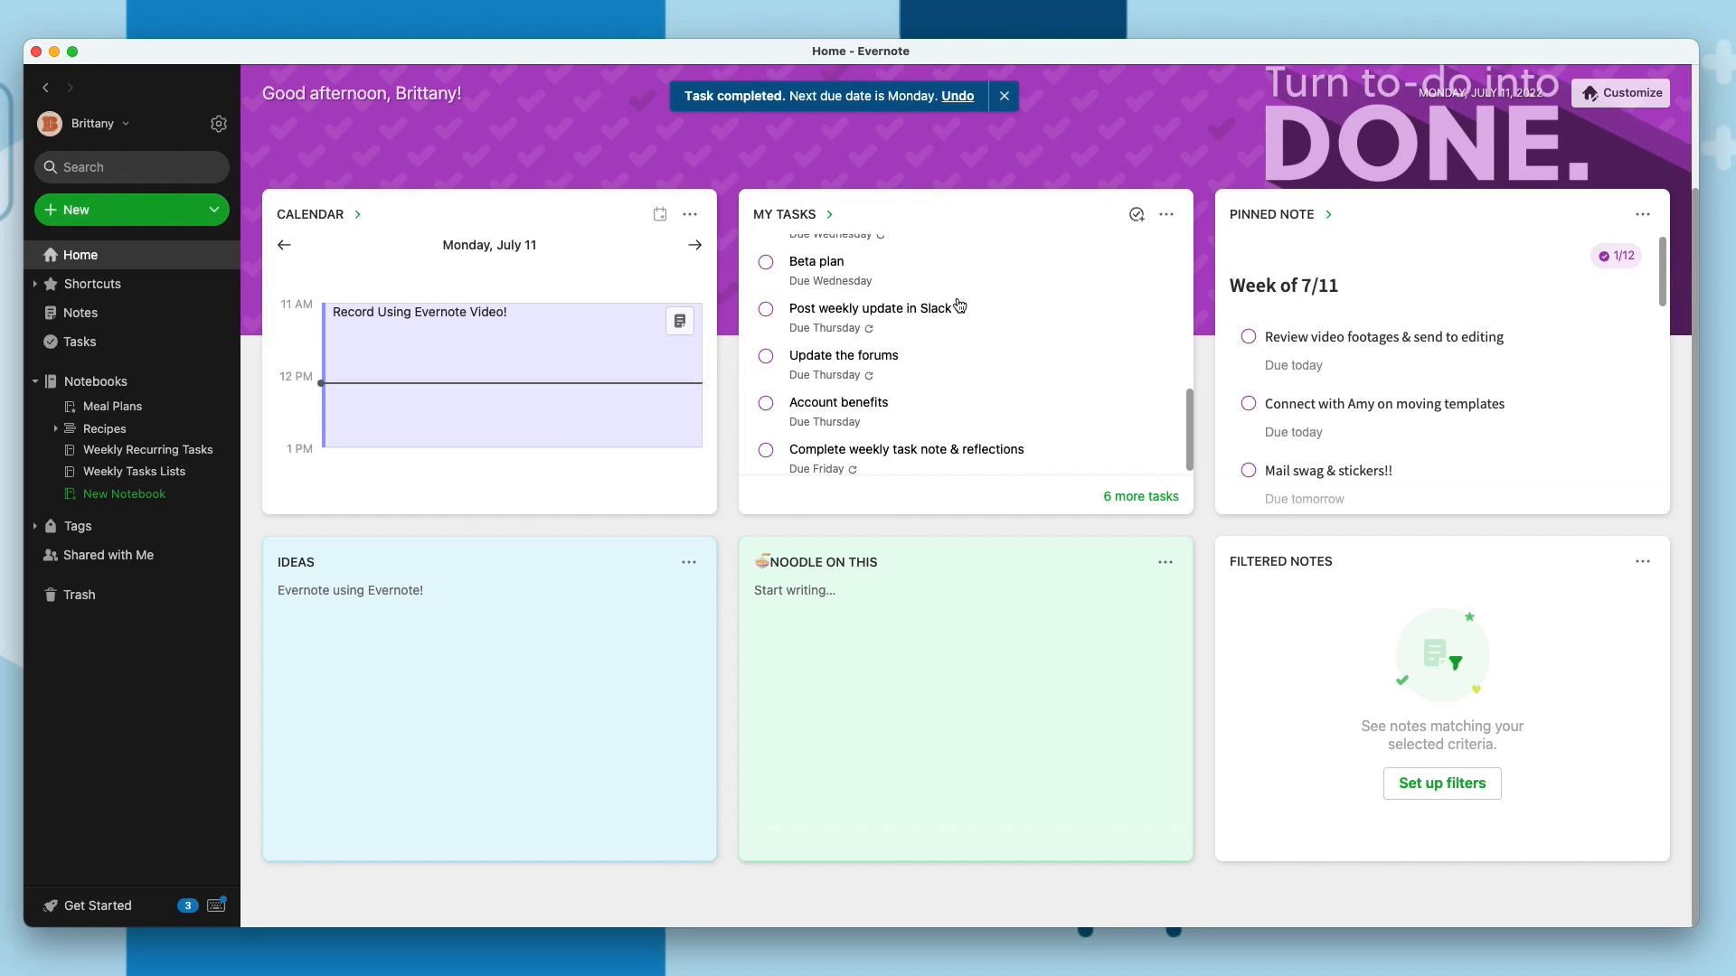
scroll("up", 3)
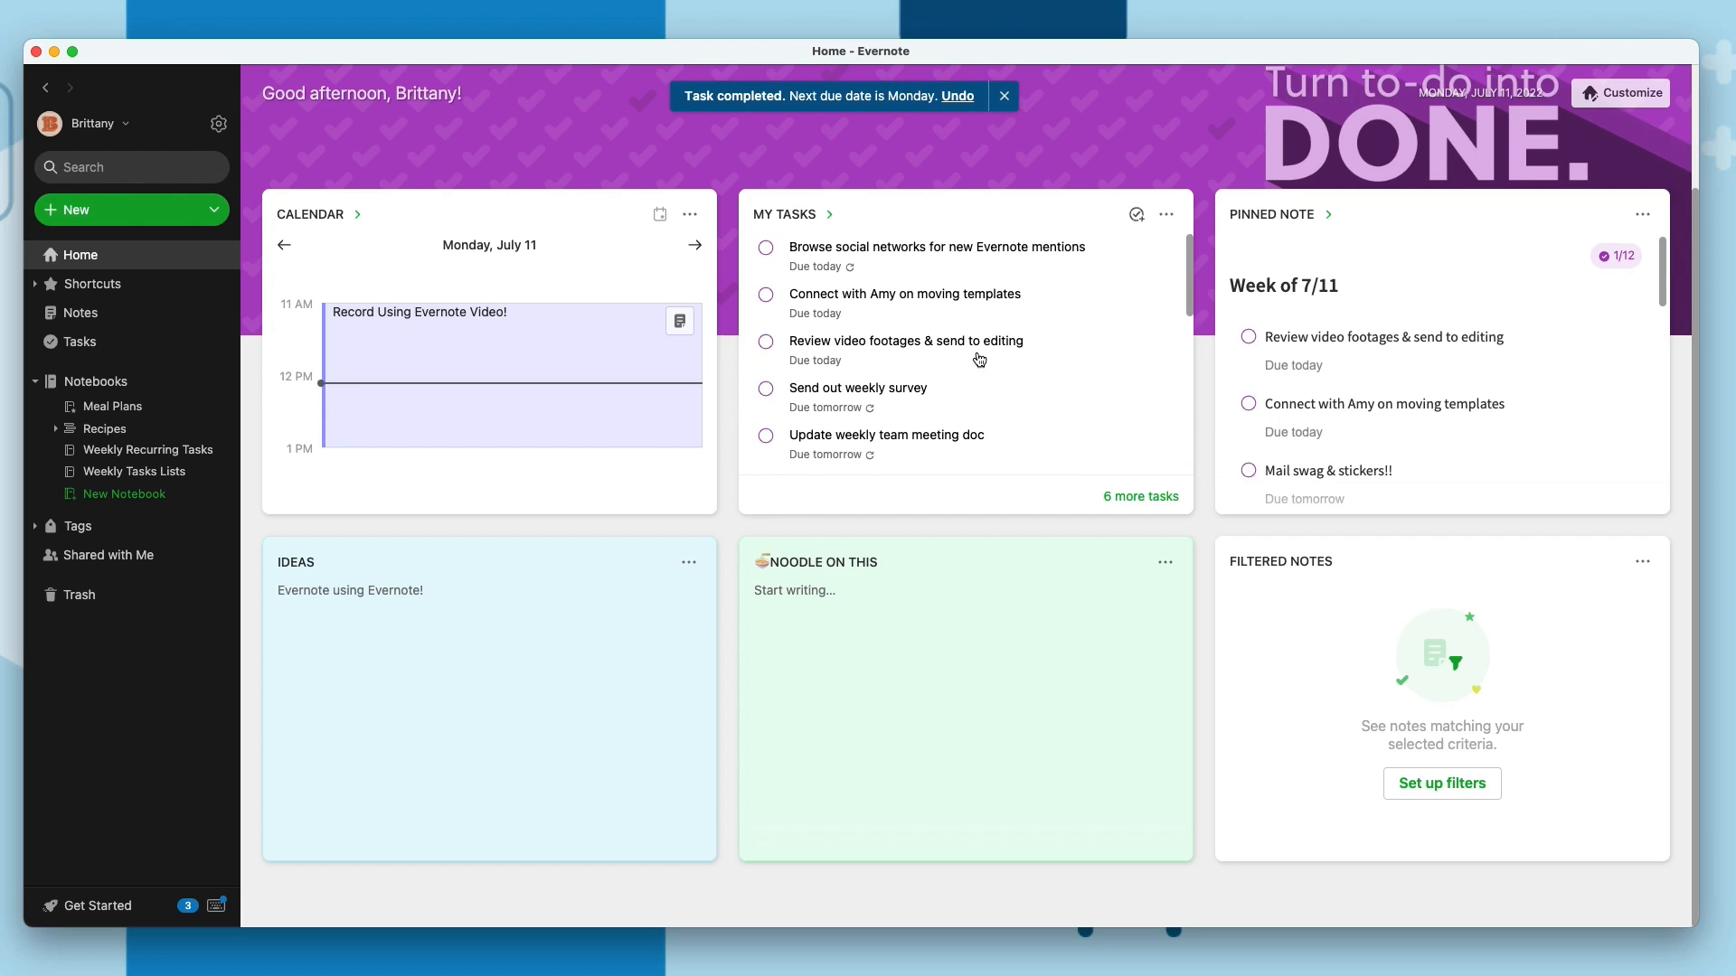
mouse_move(1306, 302)
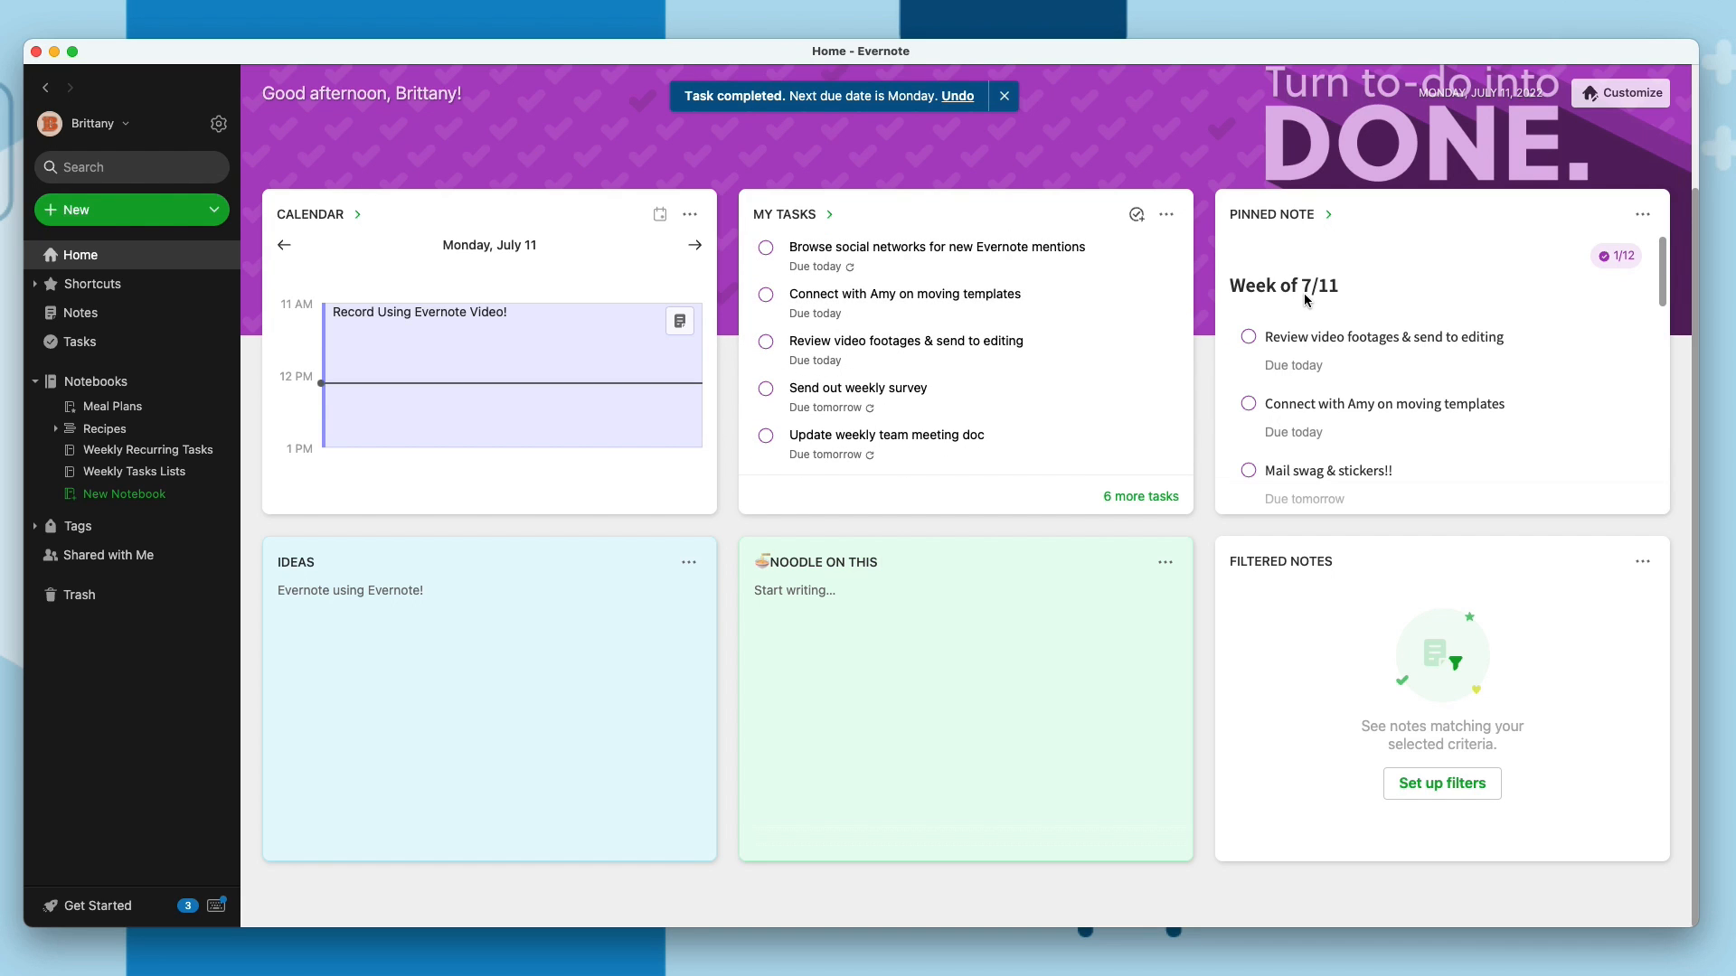
mouse_move(1318, 220)
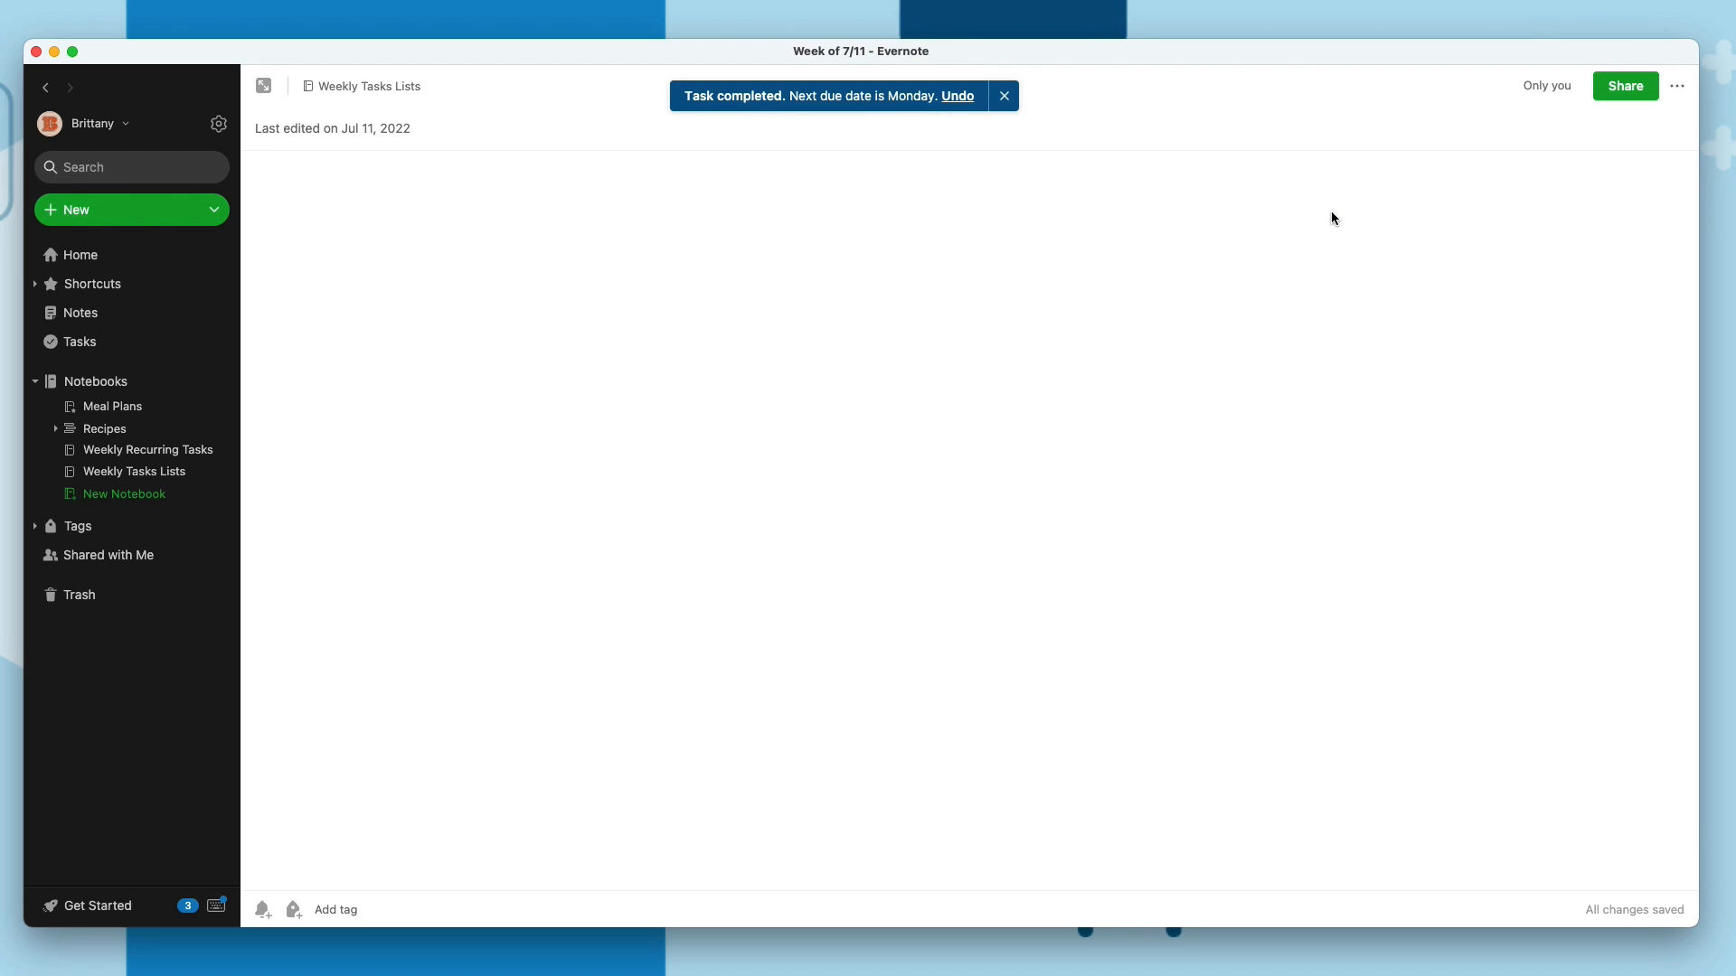
Complete the Review video footages and Connect with Amy on moving templates tasks
left_click(1001, 95)
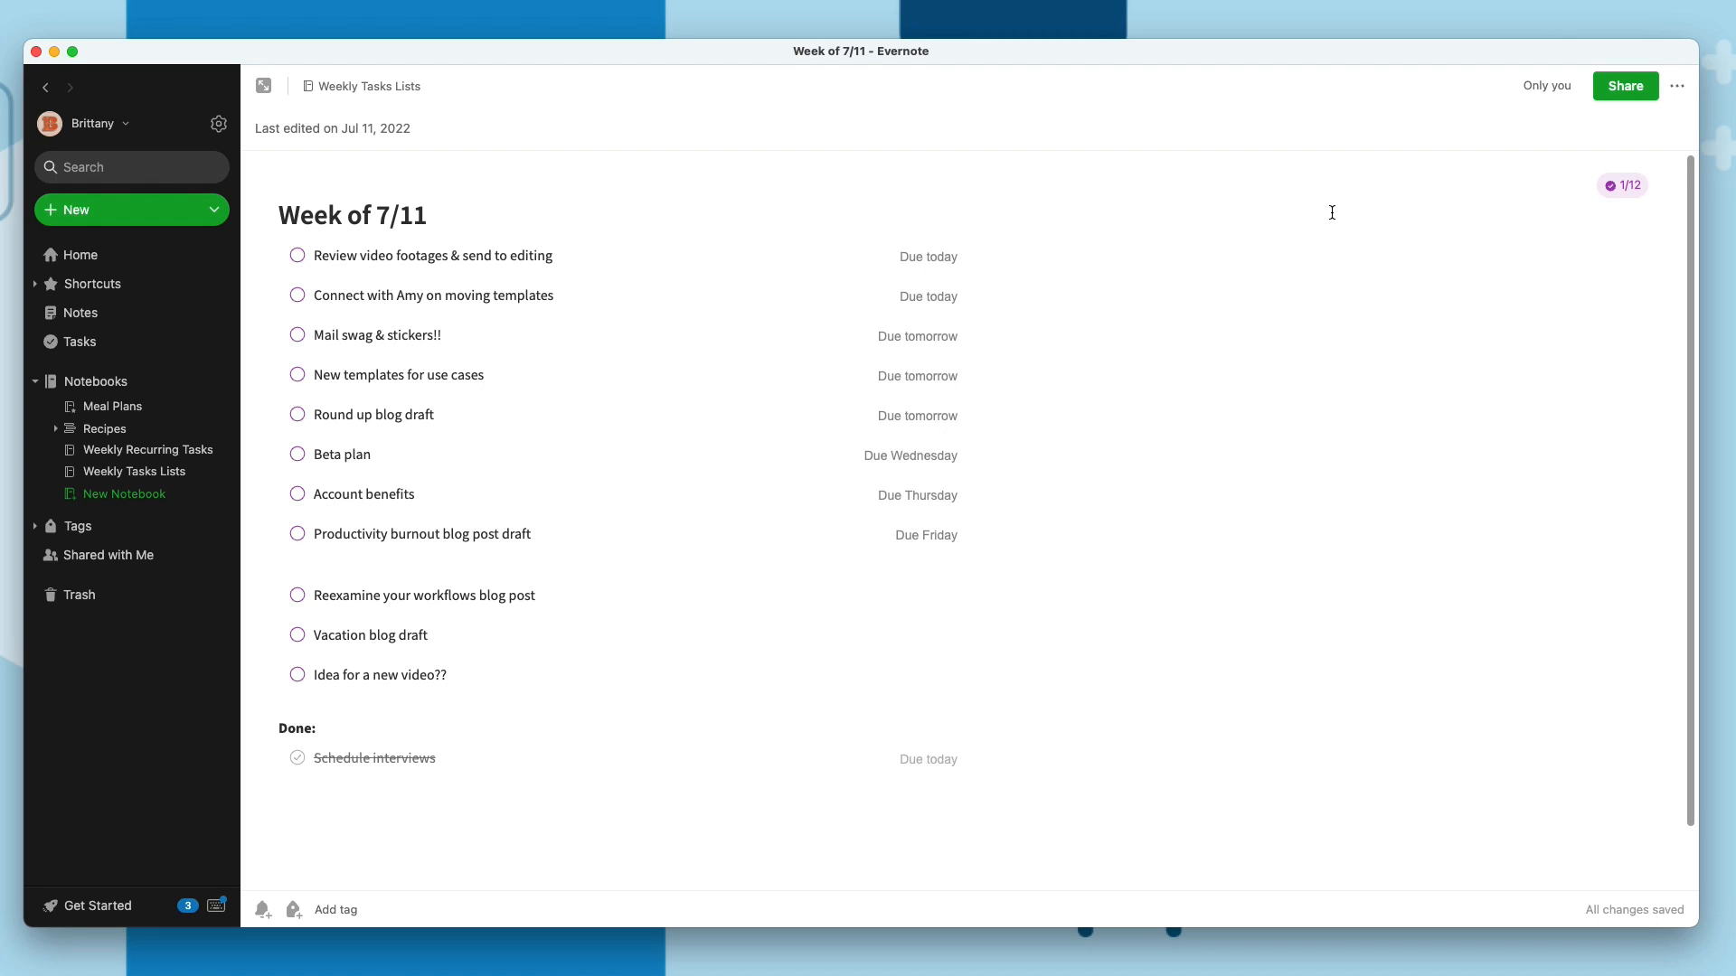
mouse_move(491, 263)
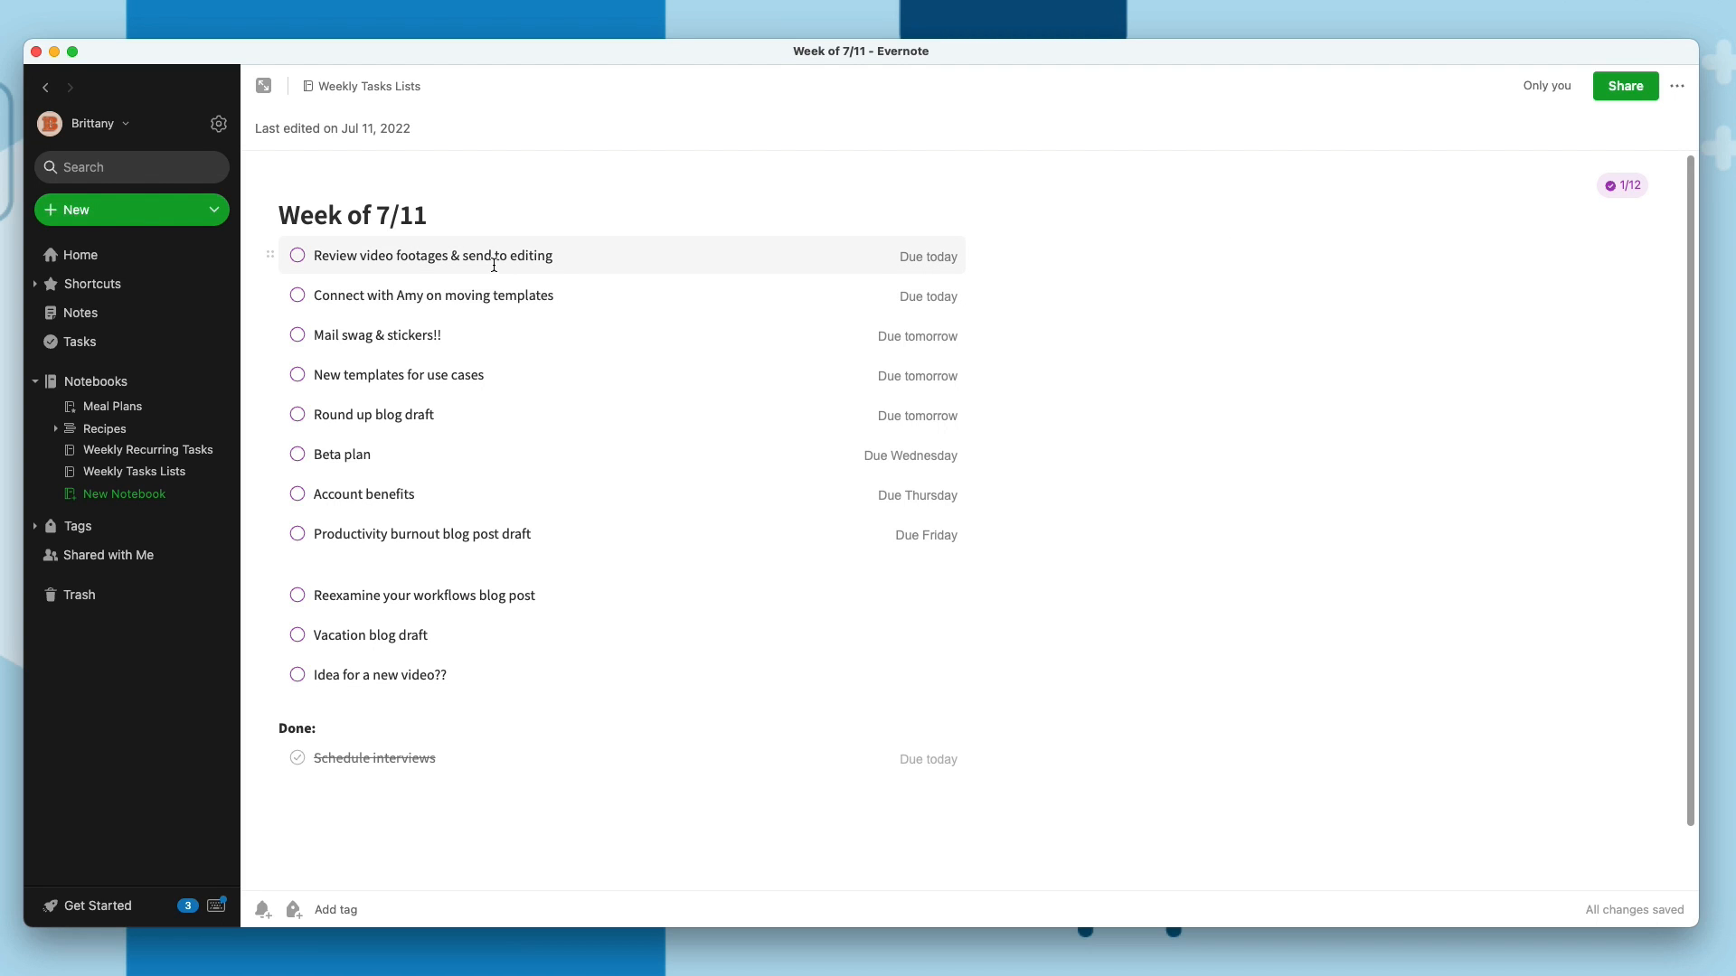
left_click(295, 256)
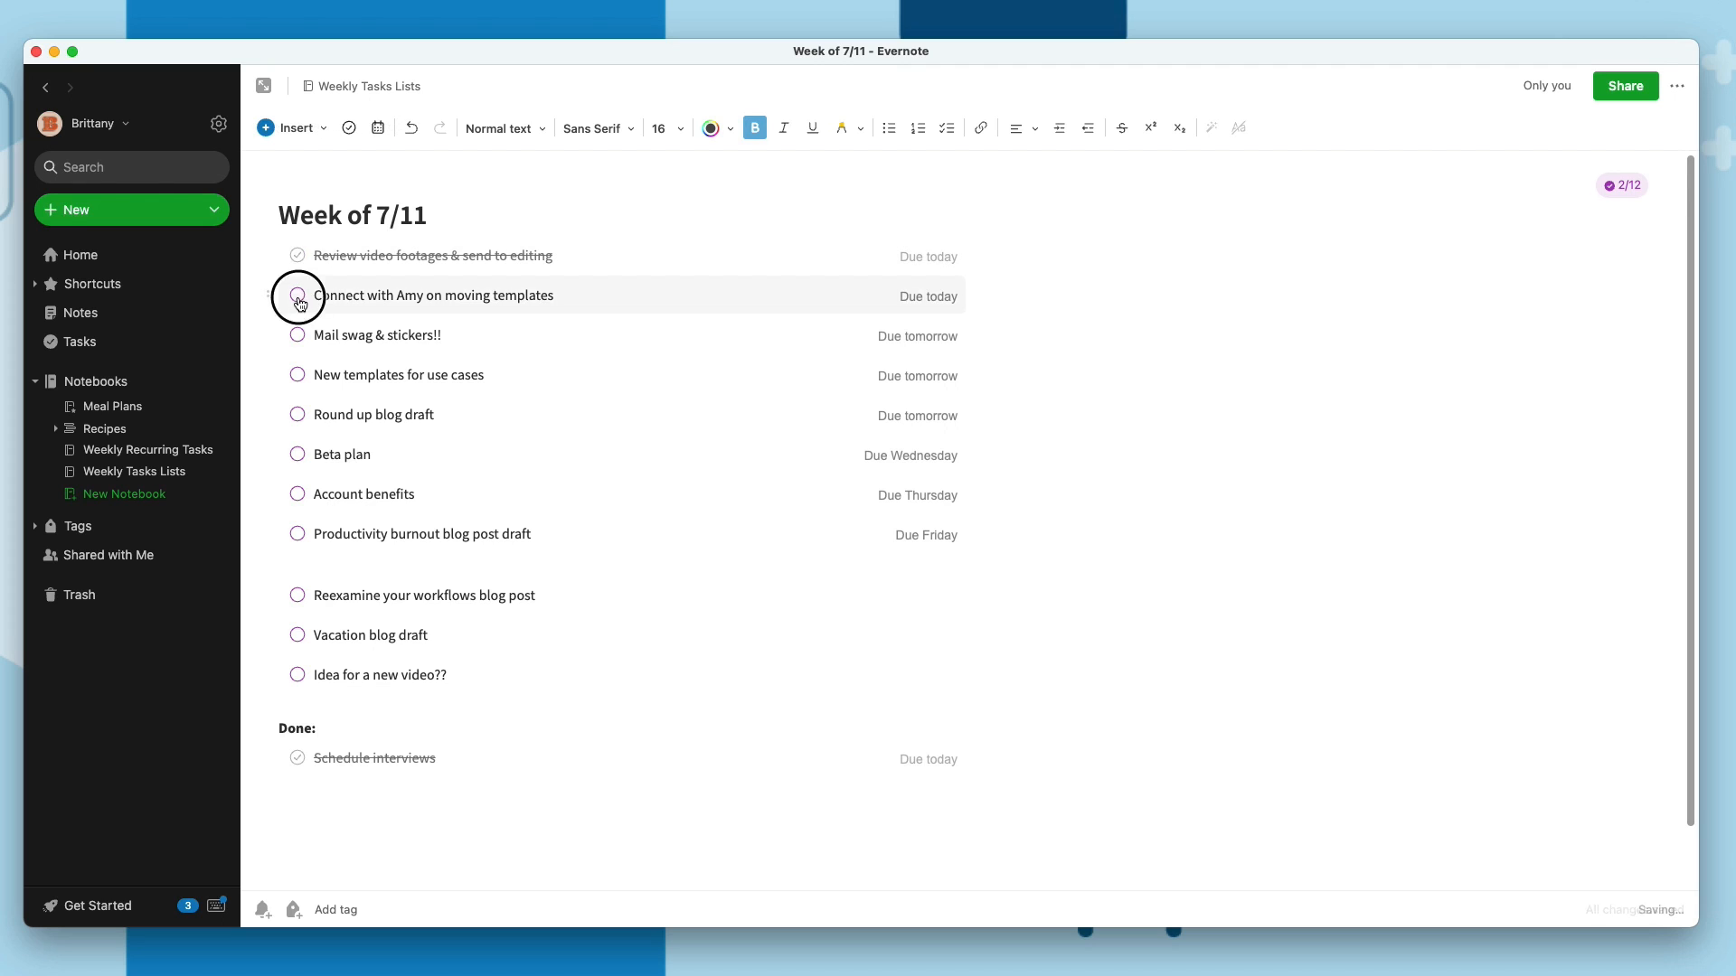
left_click(297, 295)
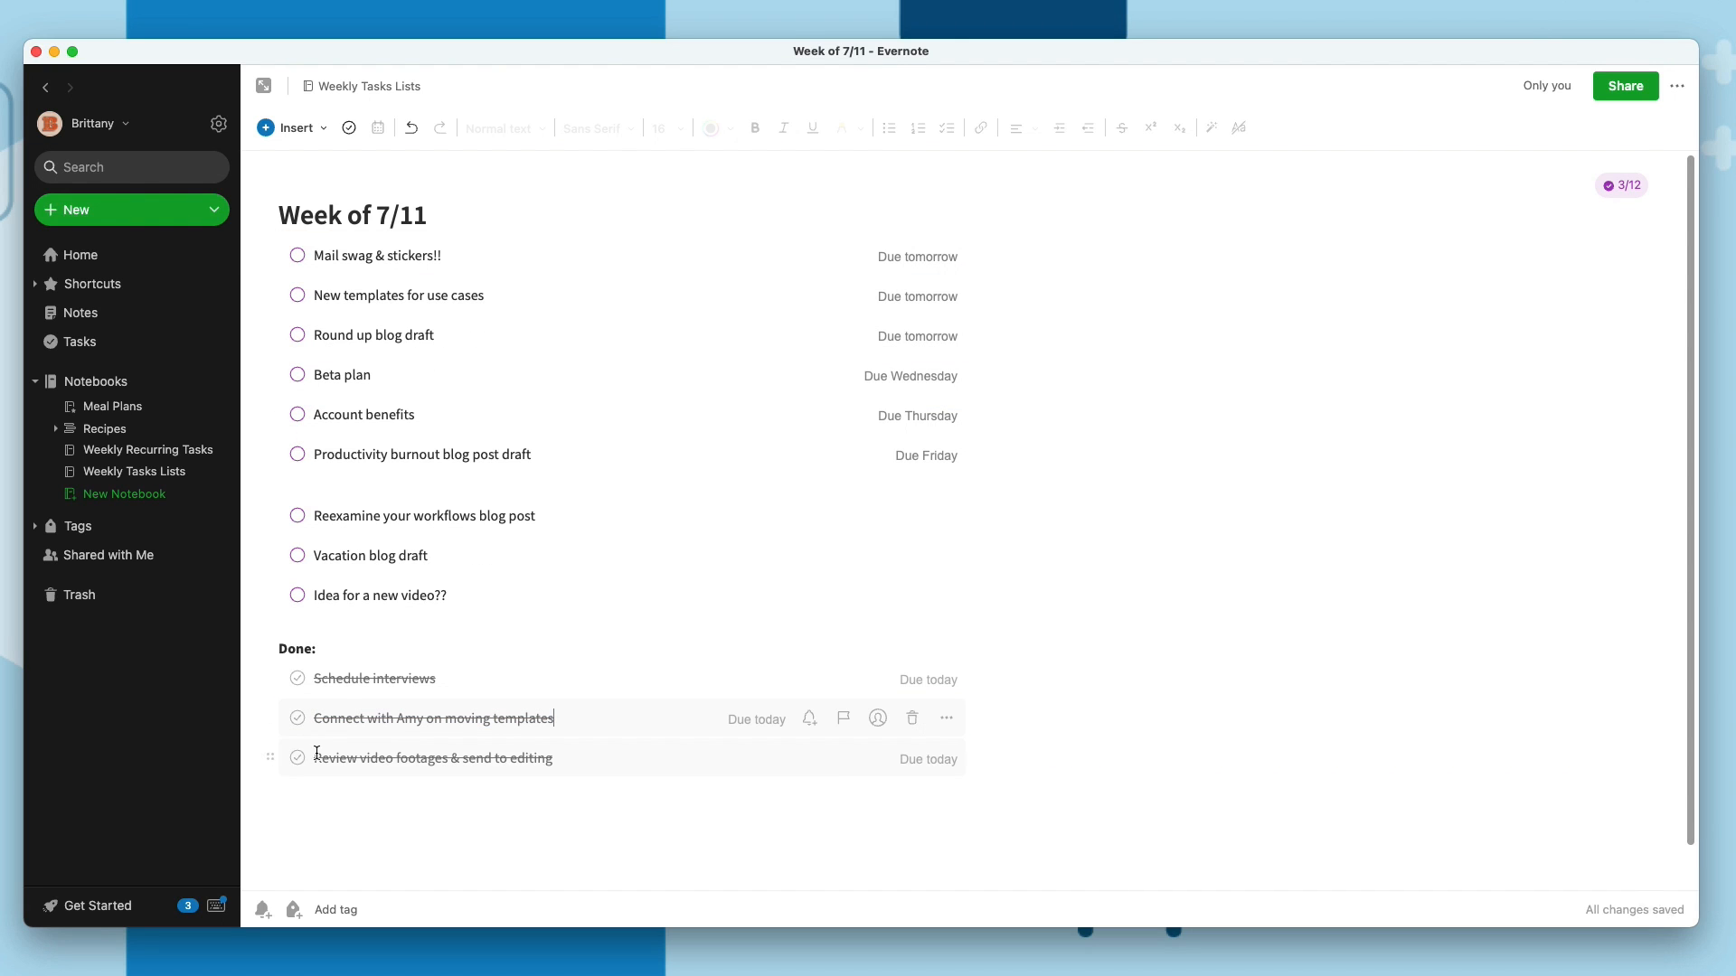
mouse_move(834, 256)
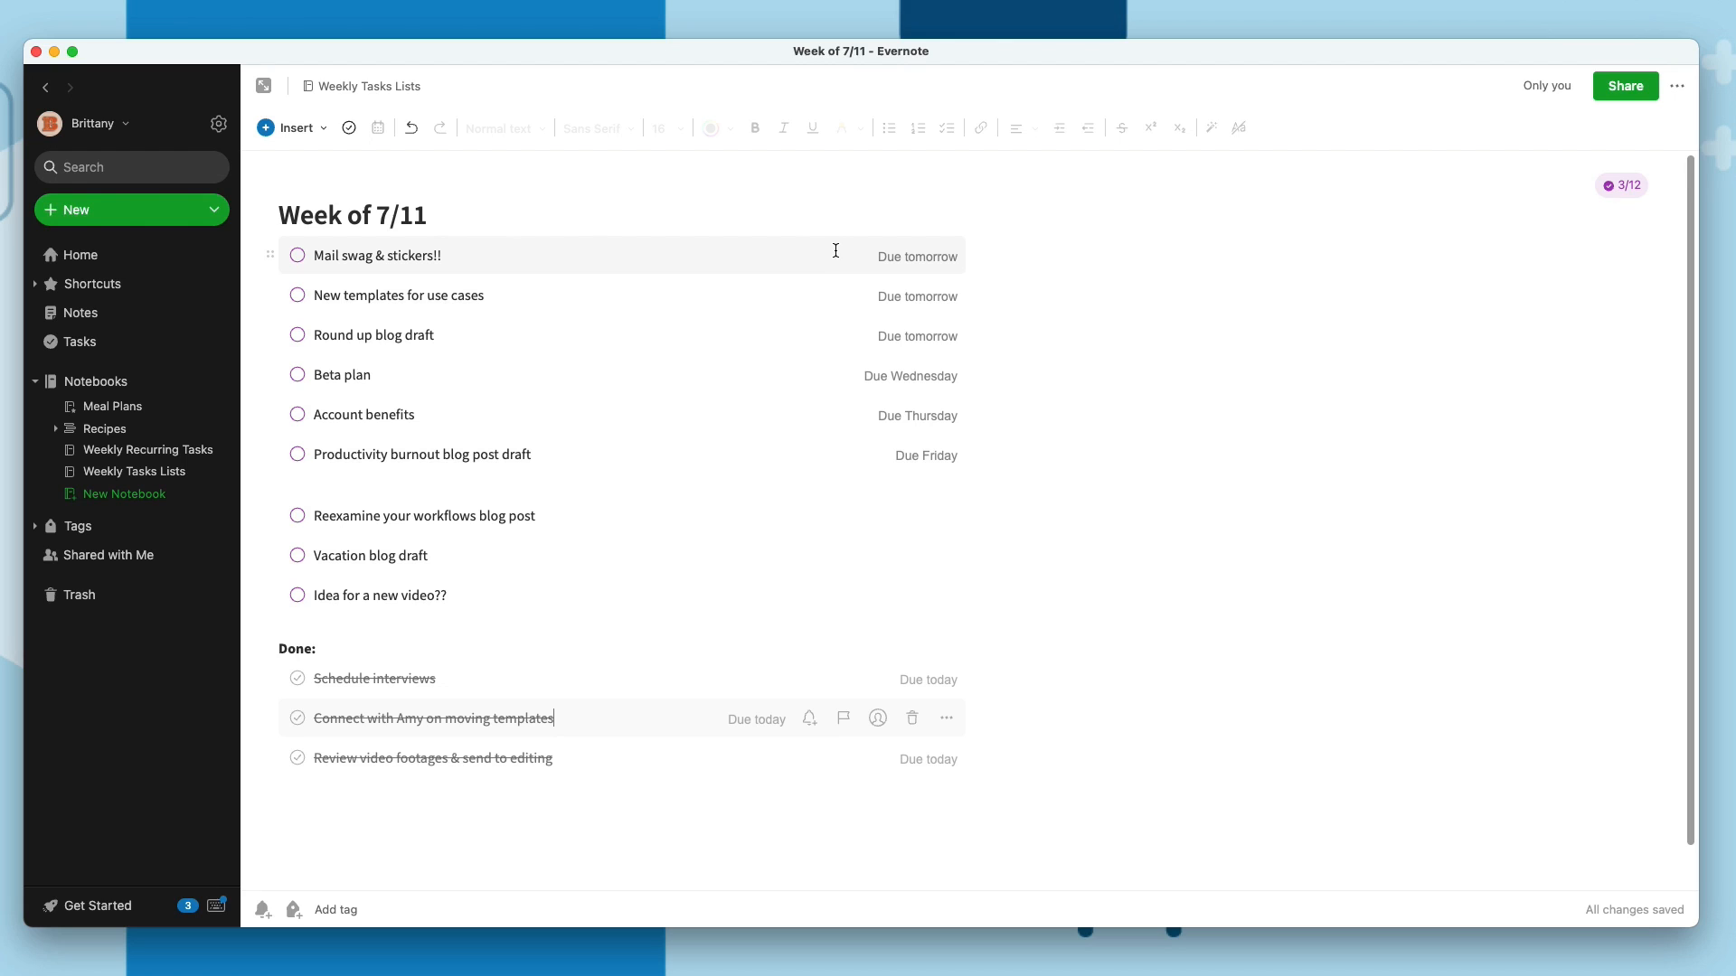
mouse_move(709, 336)
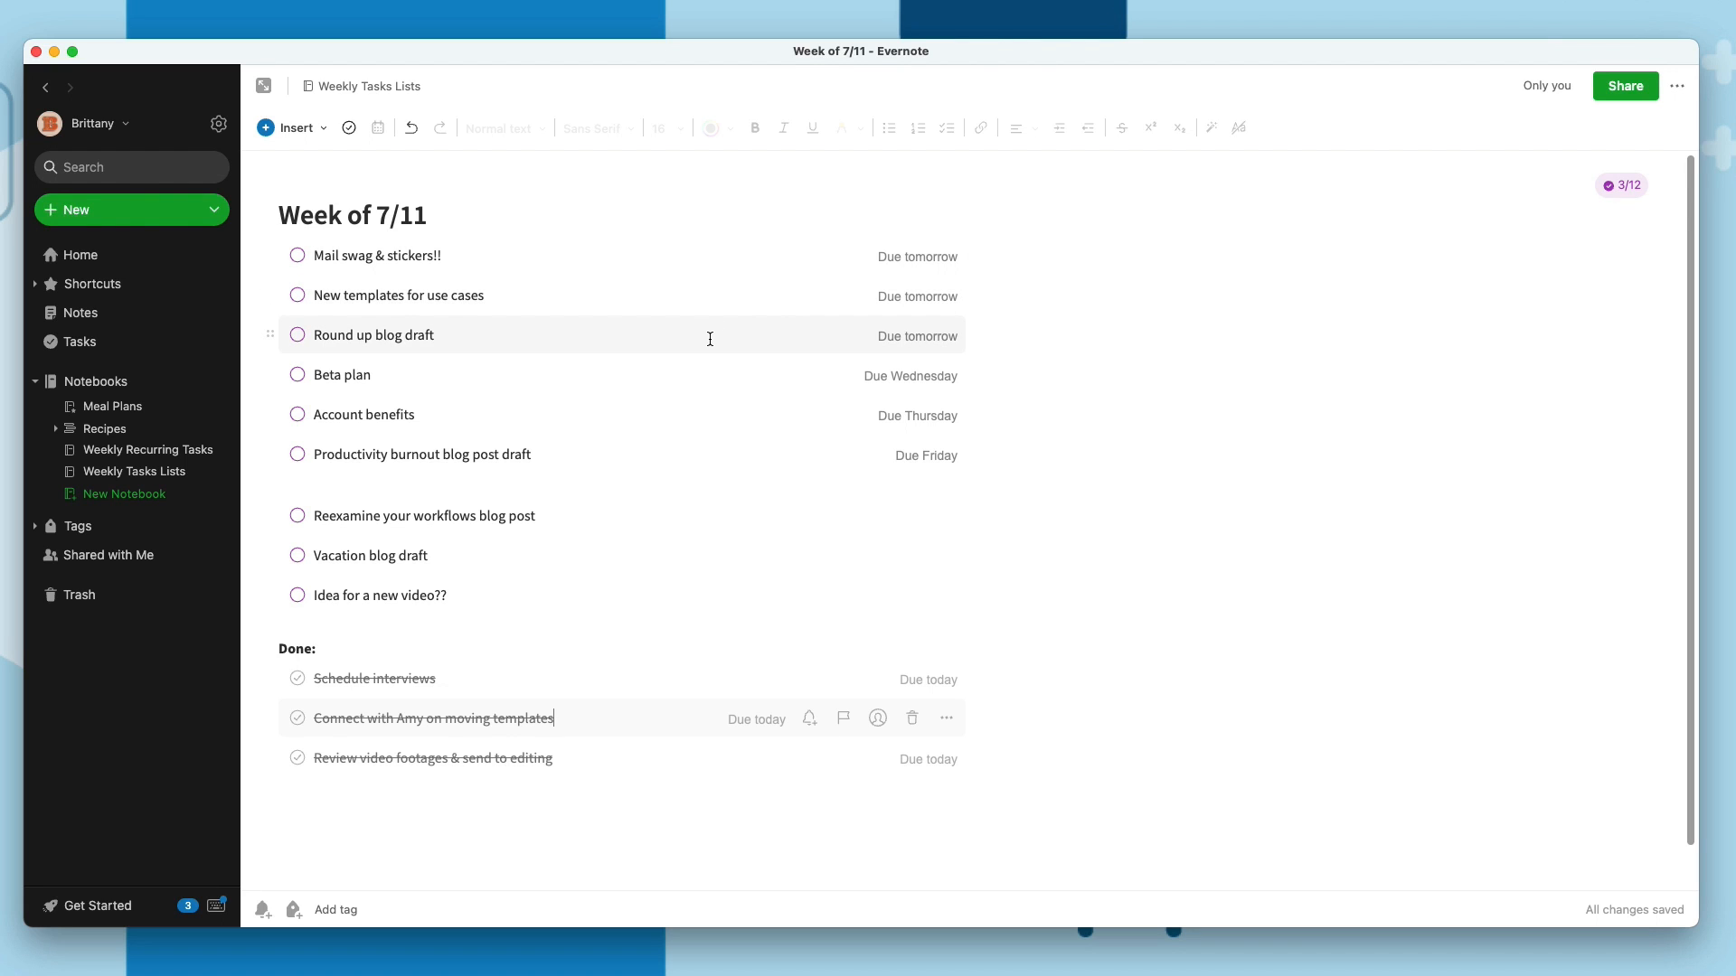
mouse_move(725, 282)
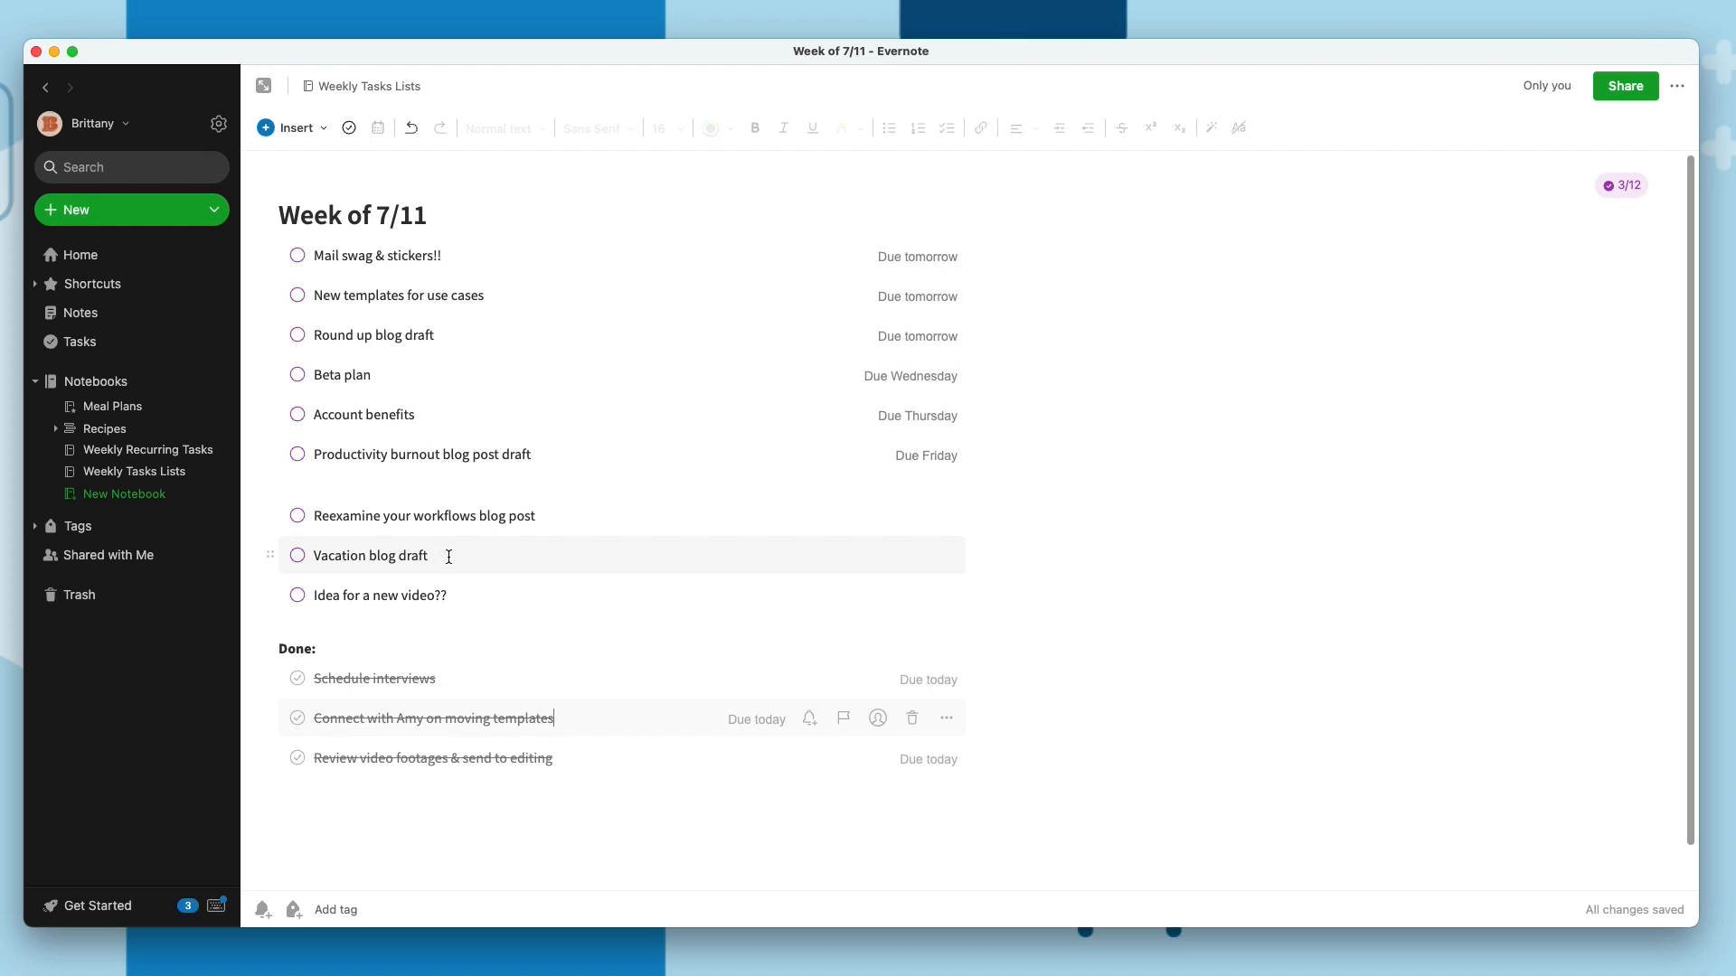
mouse_move(469, 549)
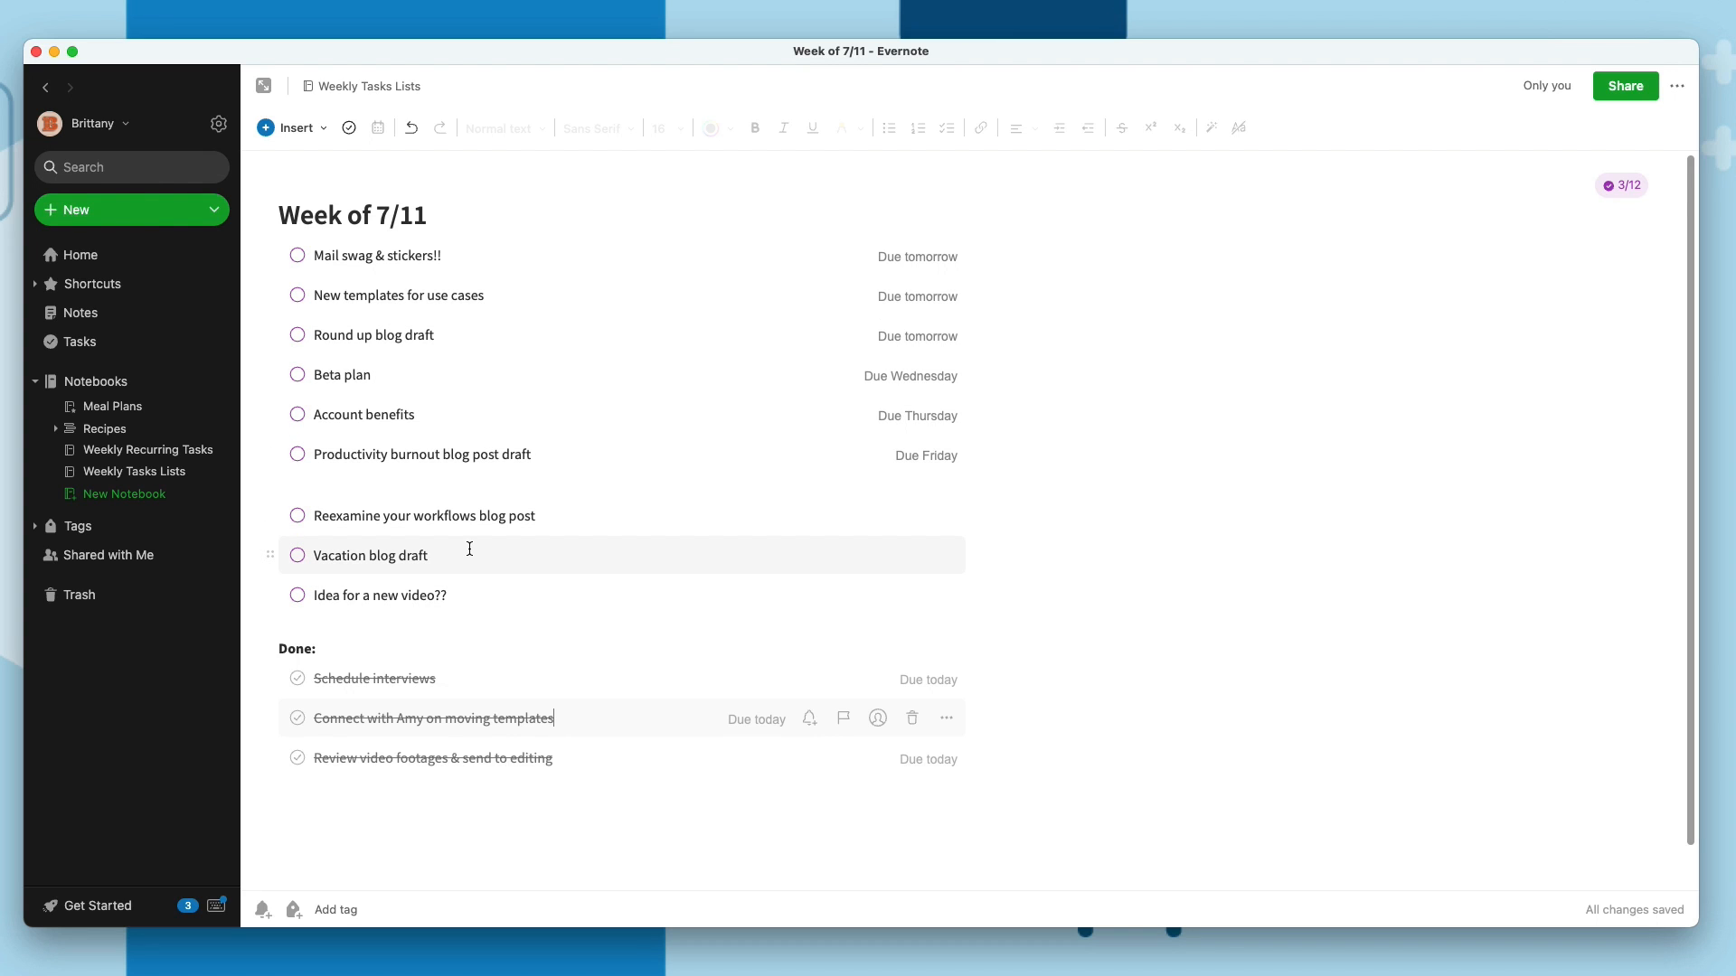
mouse_move(288, 597)
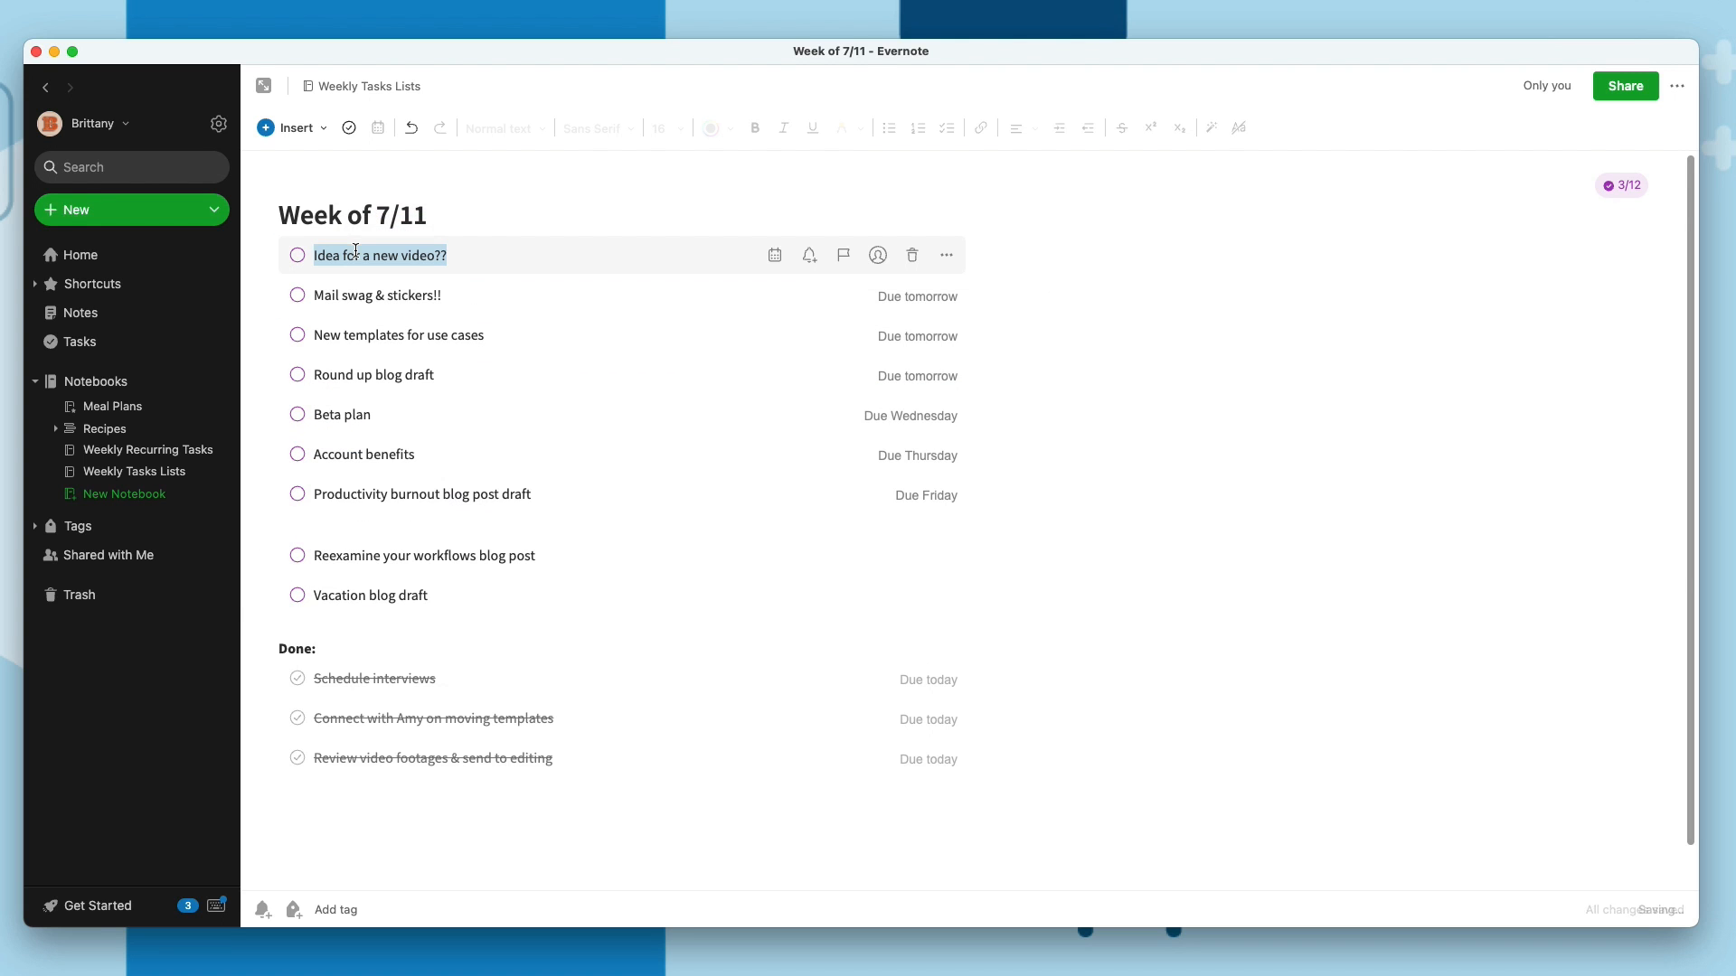
Make 'Idea for a new video??' due today
left_click(774, 255)
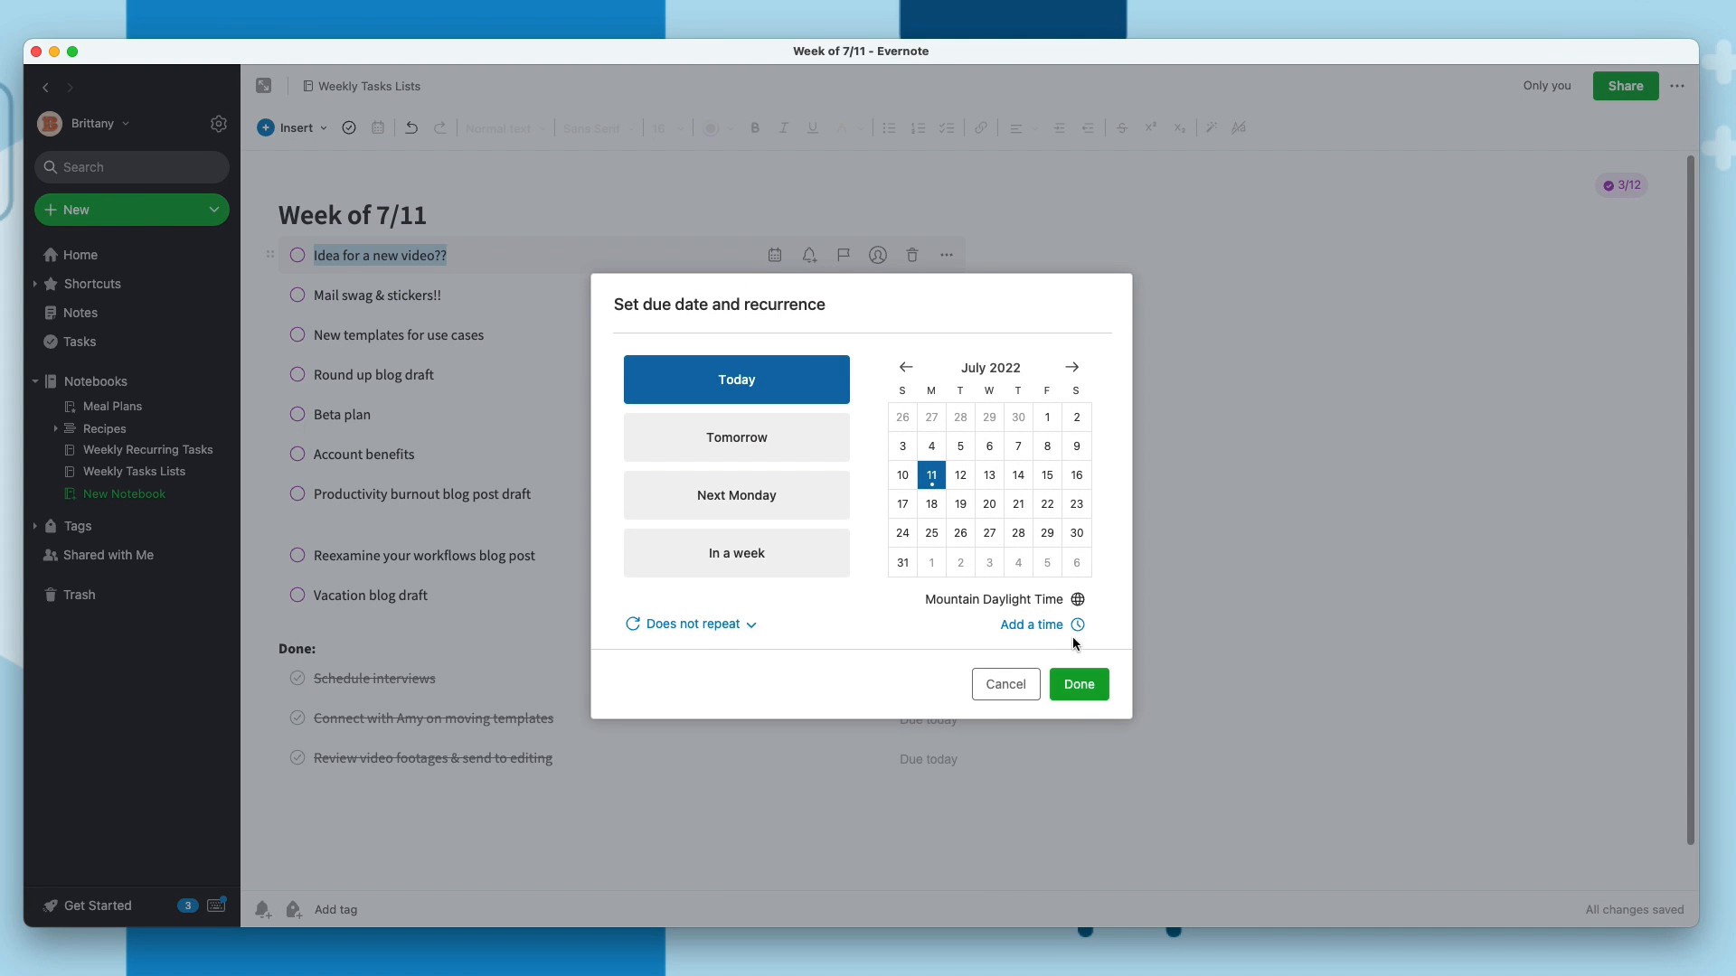
left_click(1076, 683)
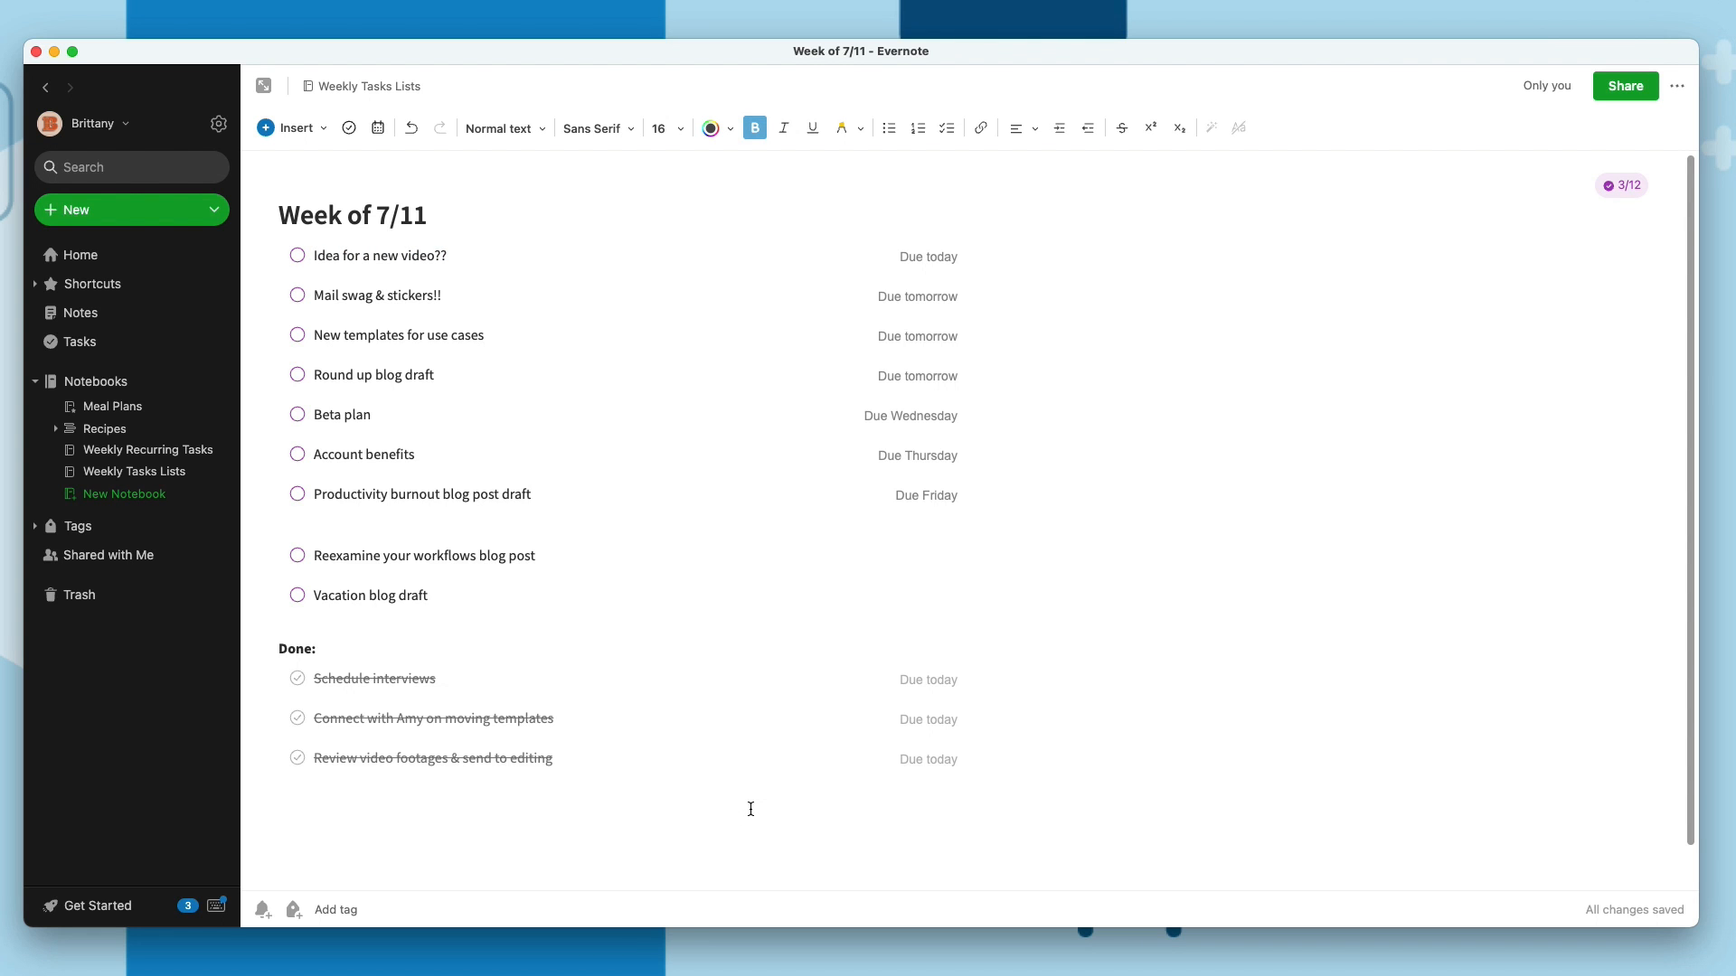
left_click(78, 255)
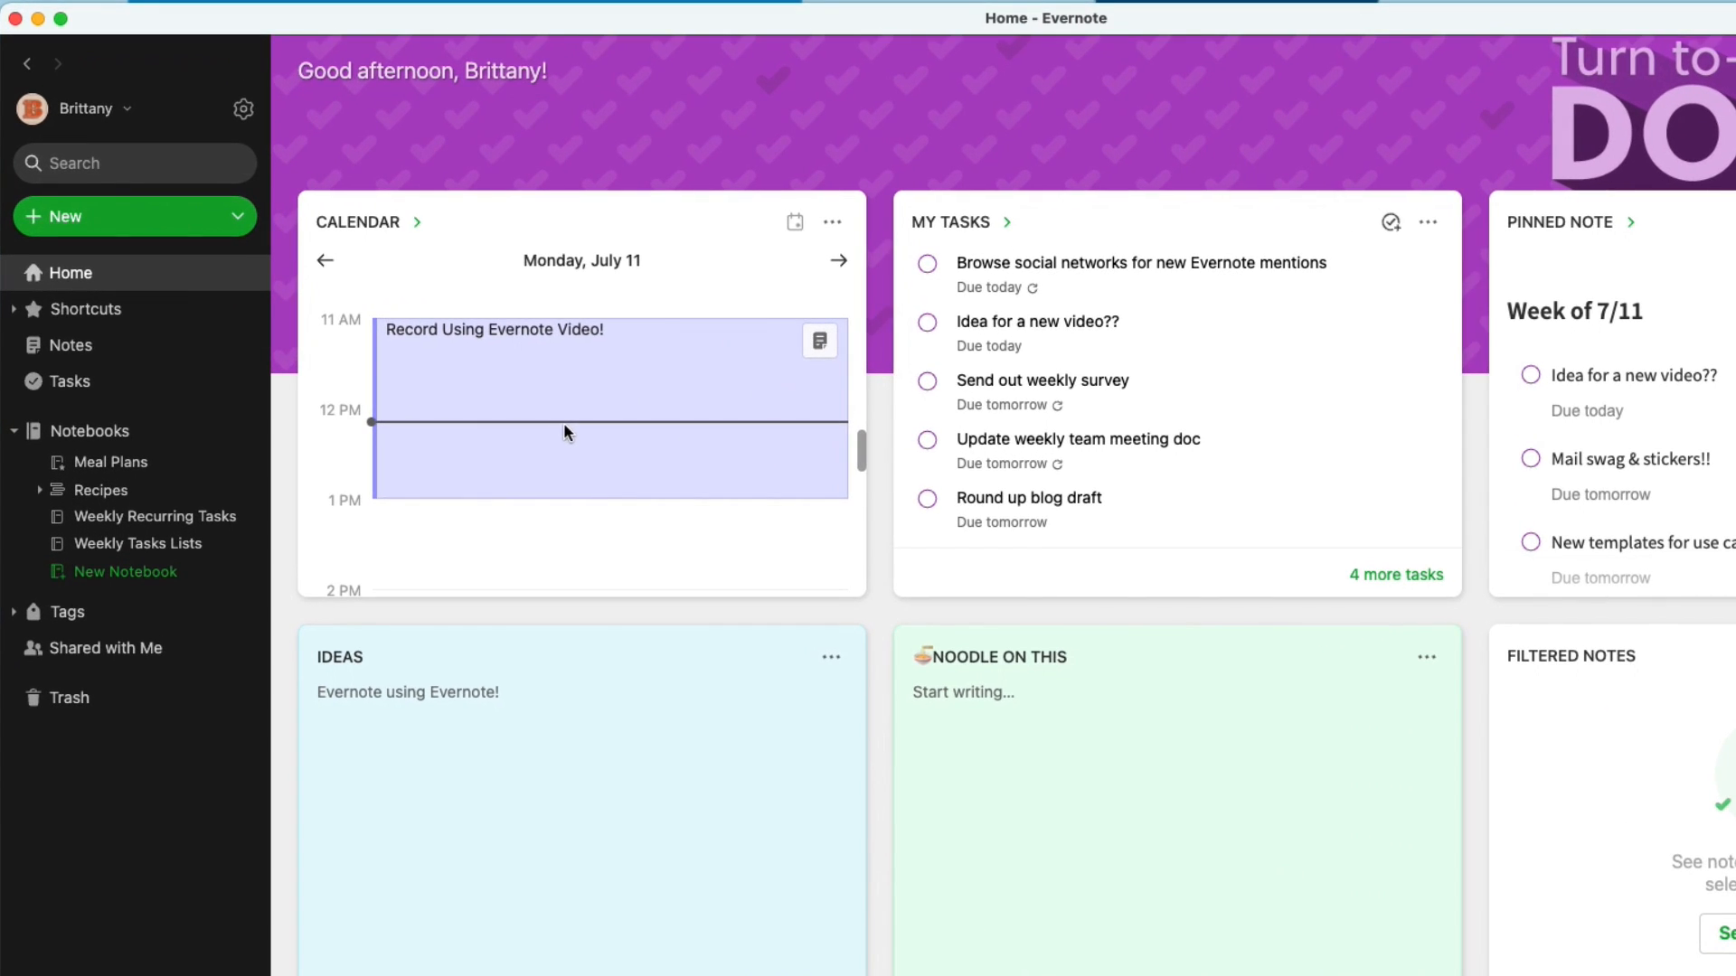
mouse_move(818, 340)
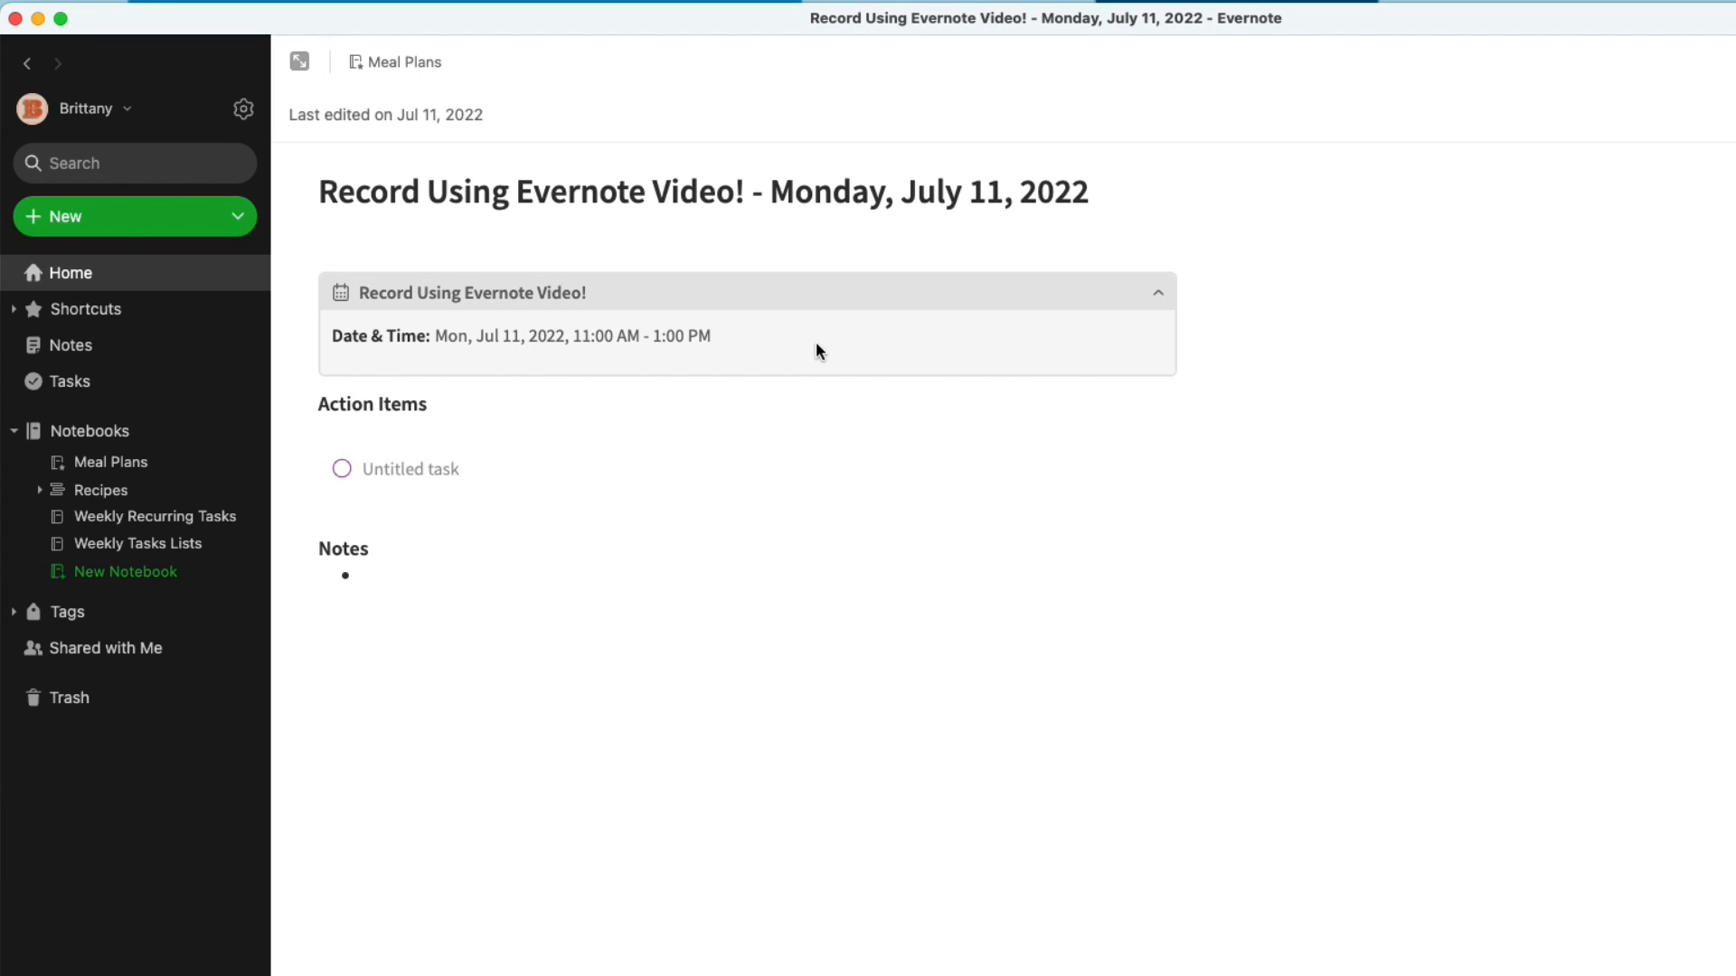
mouse_move(733, 339)
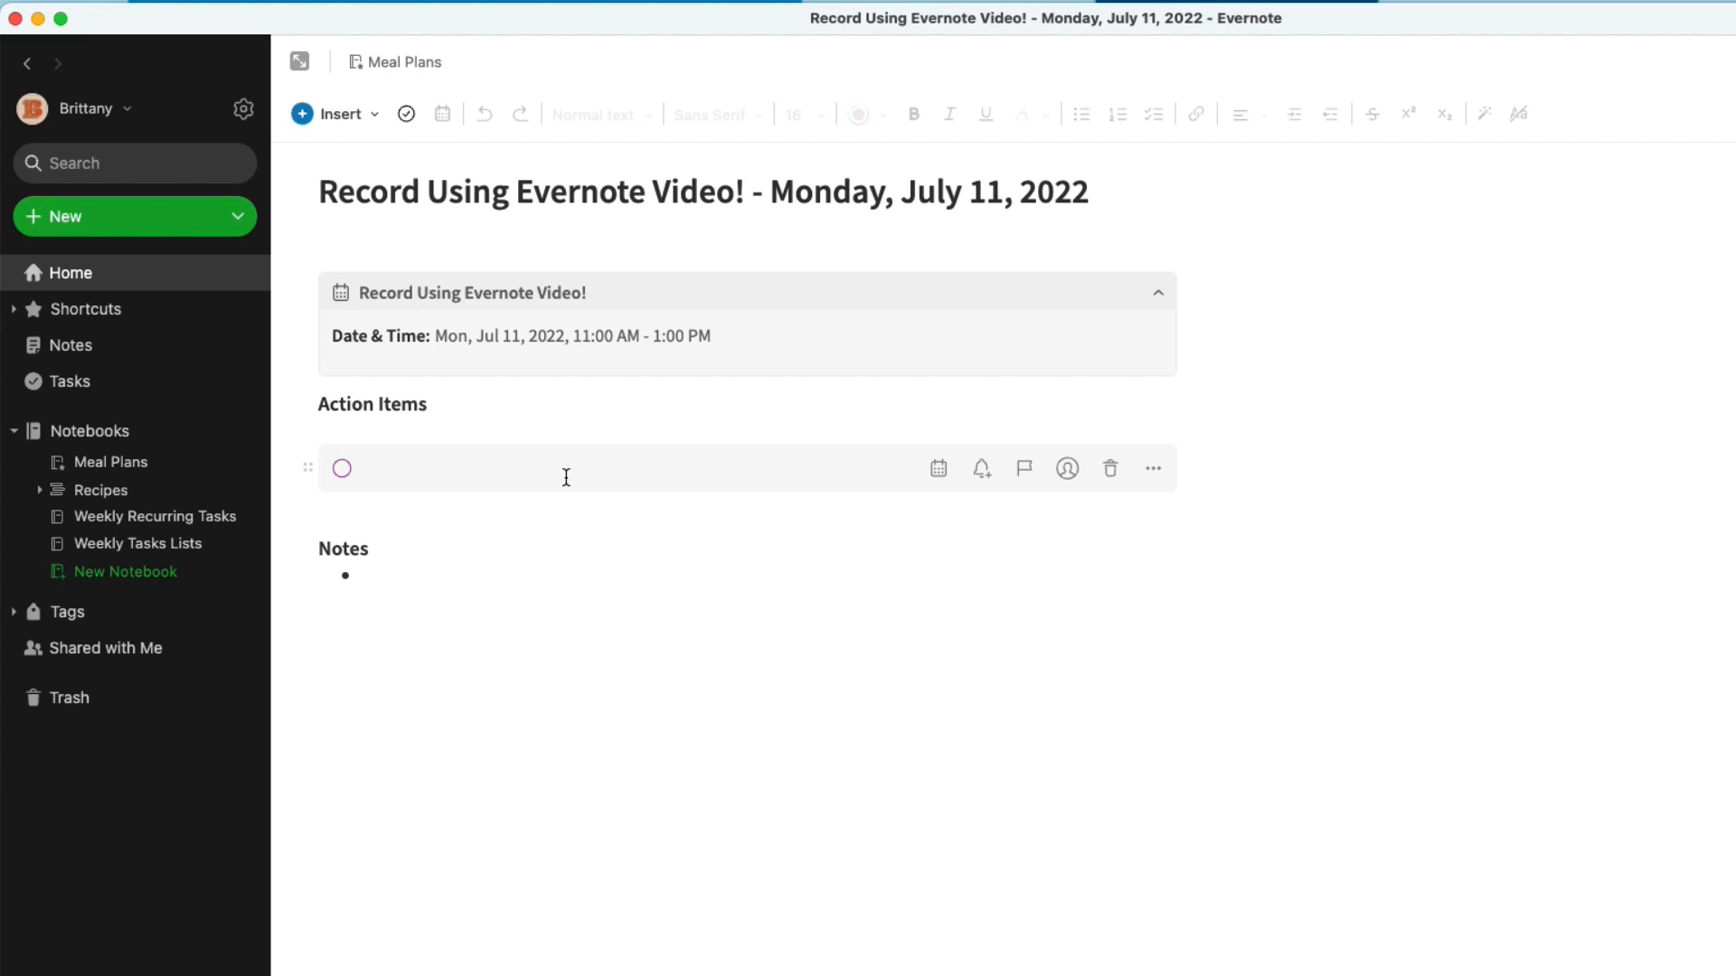
Add the action item 'Edit the Evernote video!' due Friday, July 15
type("Edit the Evernot")
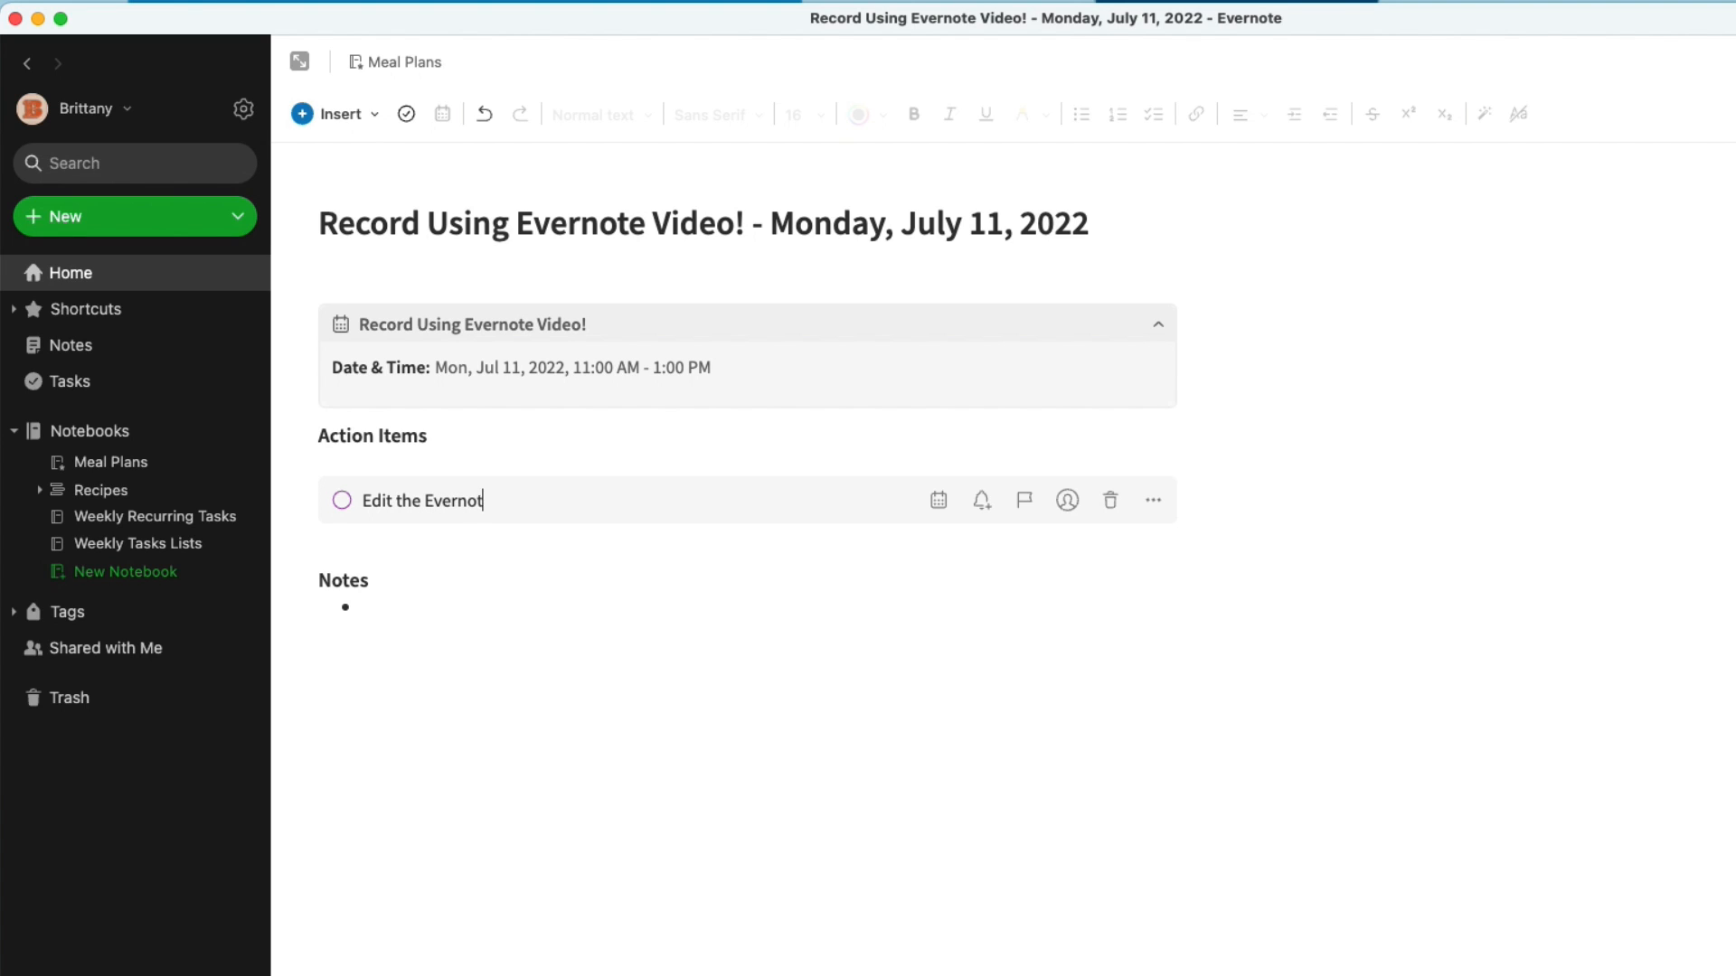
type("e video")
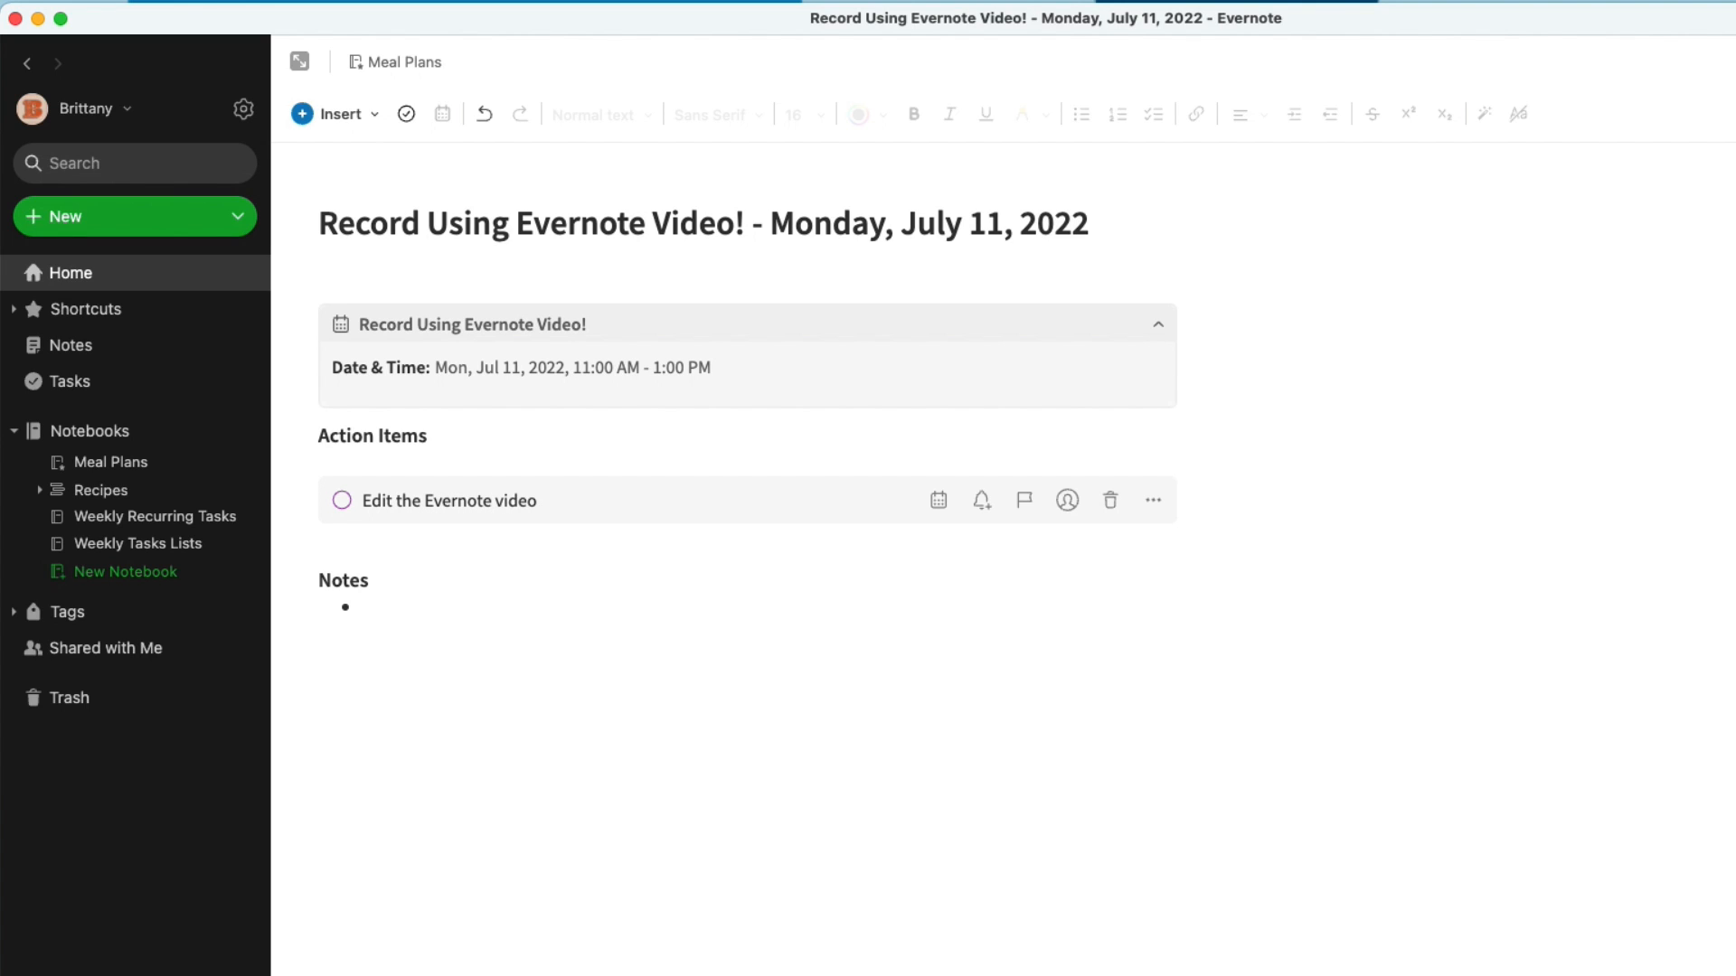
mouse_move(936, 499)
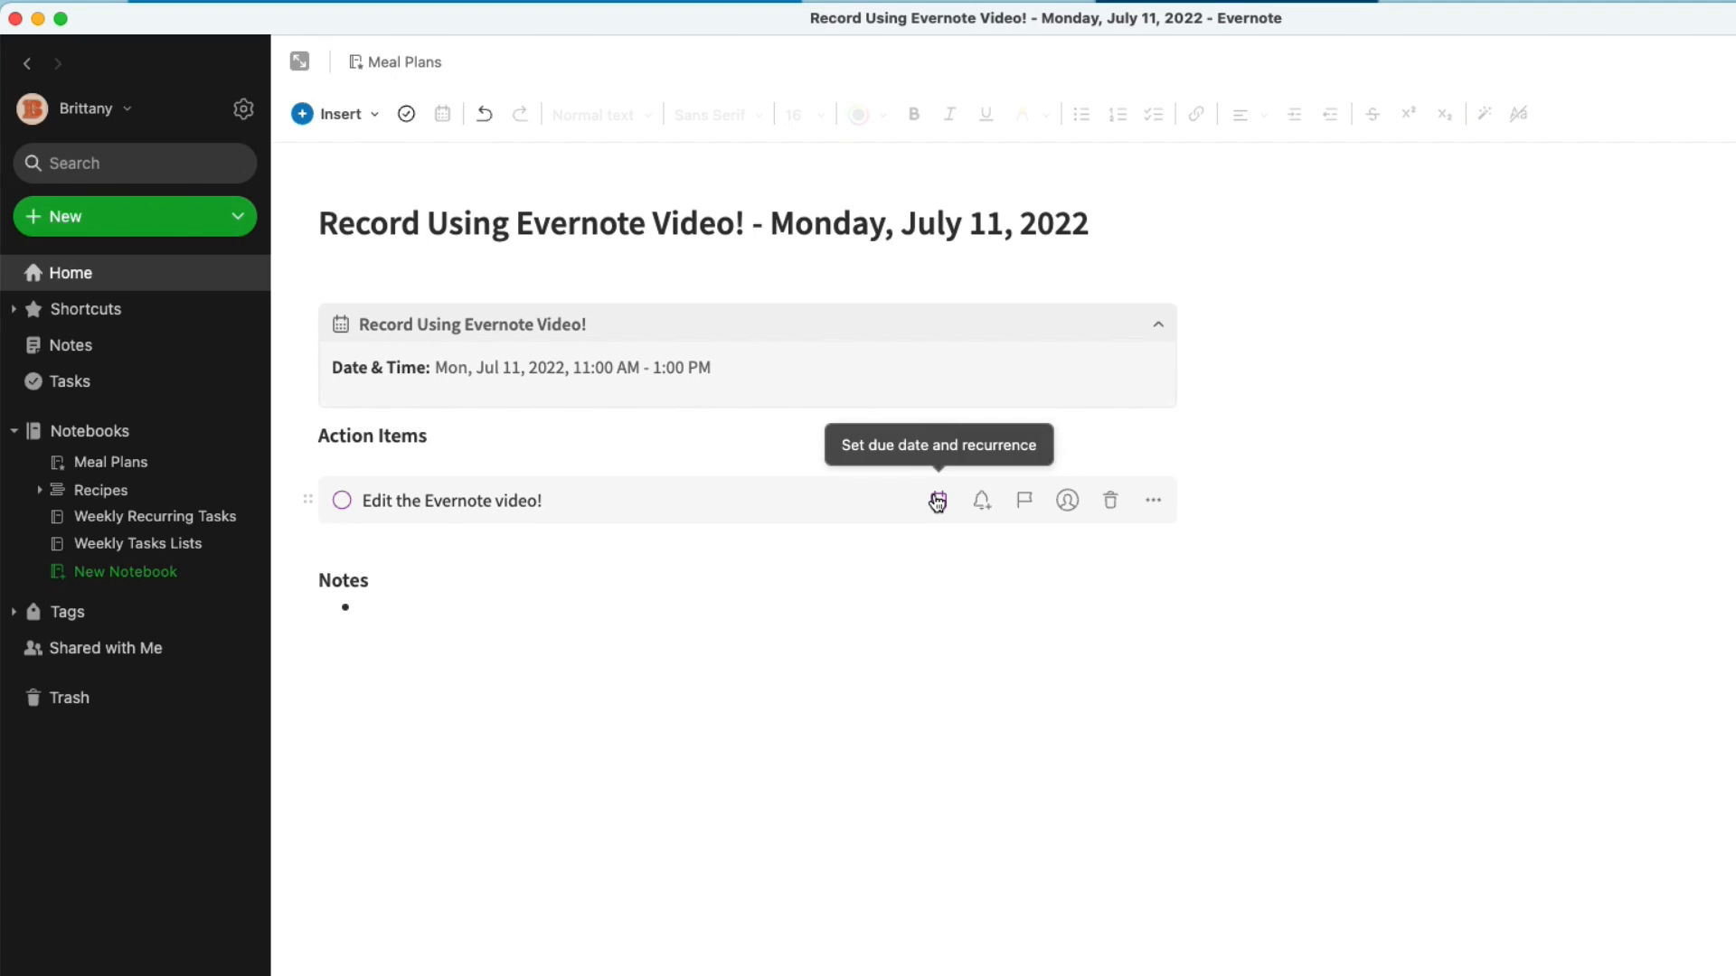
left_click(936, 500)
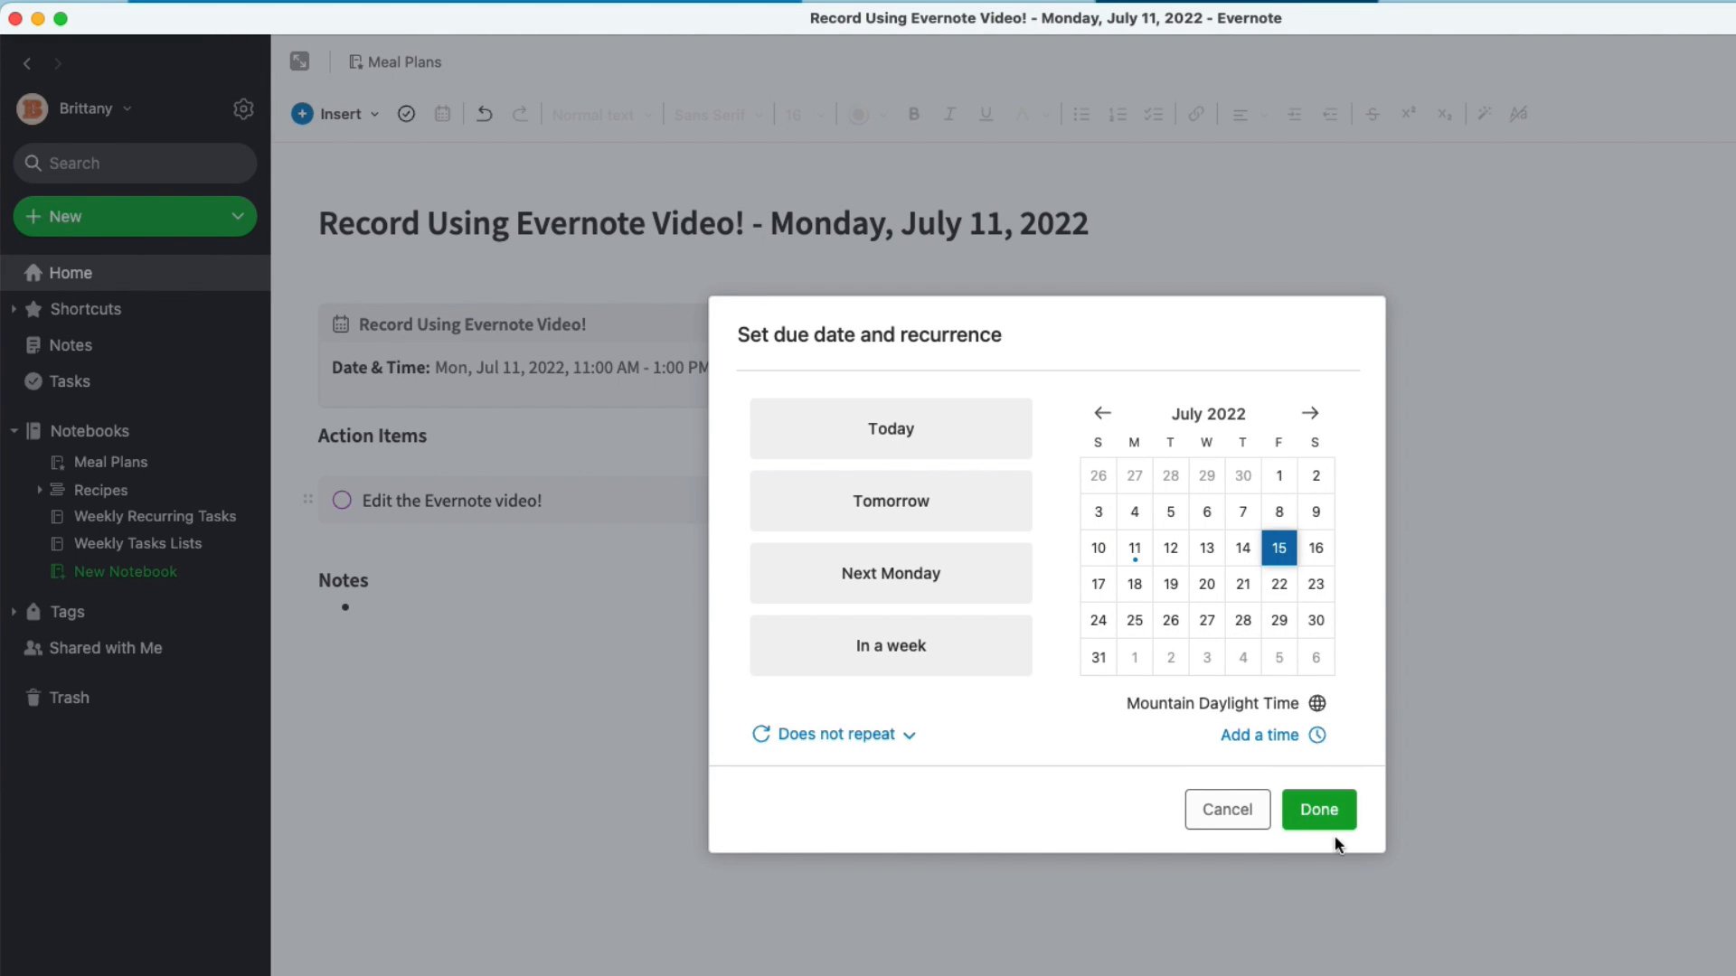
left_click(1316, 810)
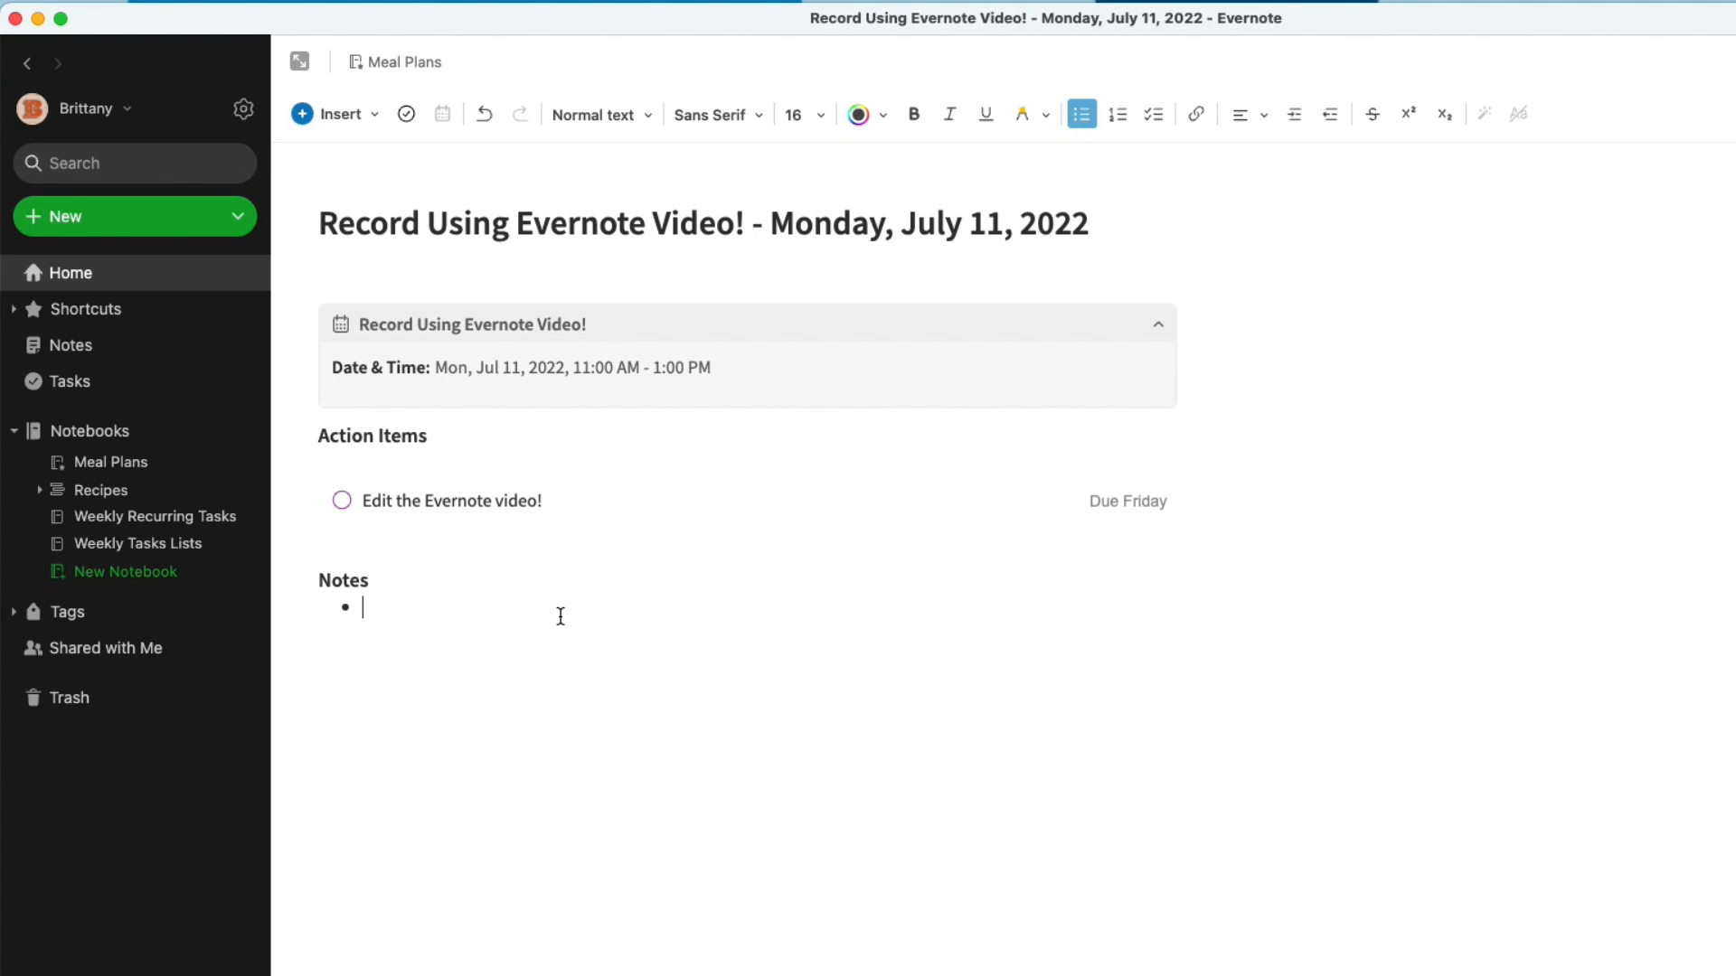
Flag the Edit the Evernote video! task, then return to the Home dashboard
type("Recording sessio")
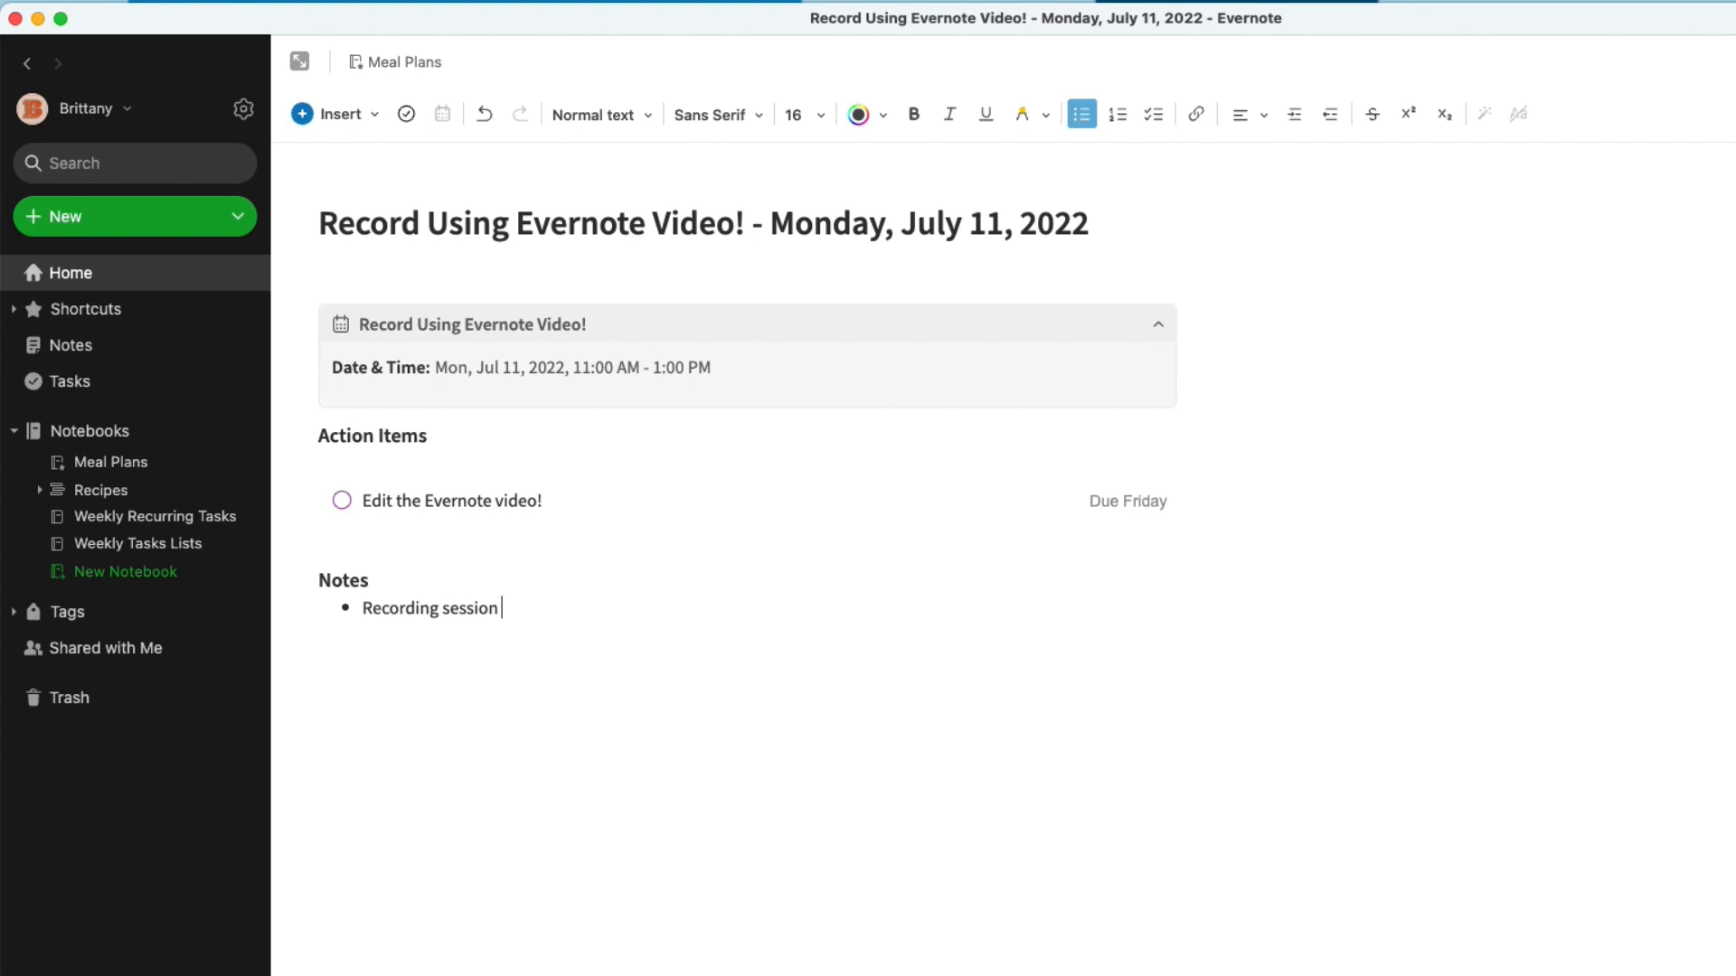
type("notes")
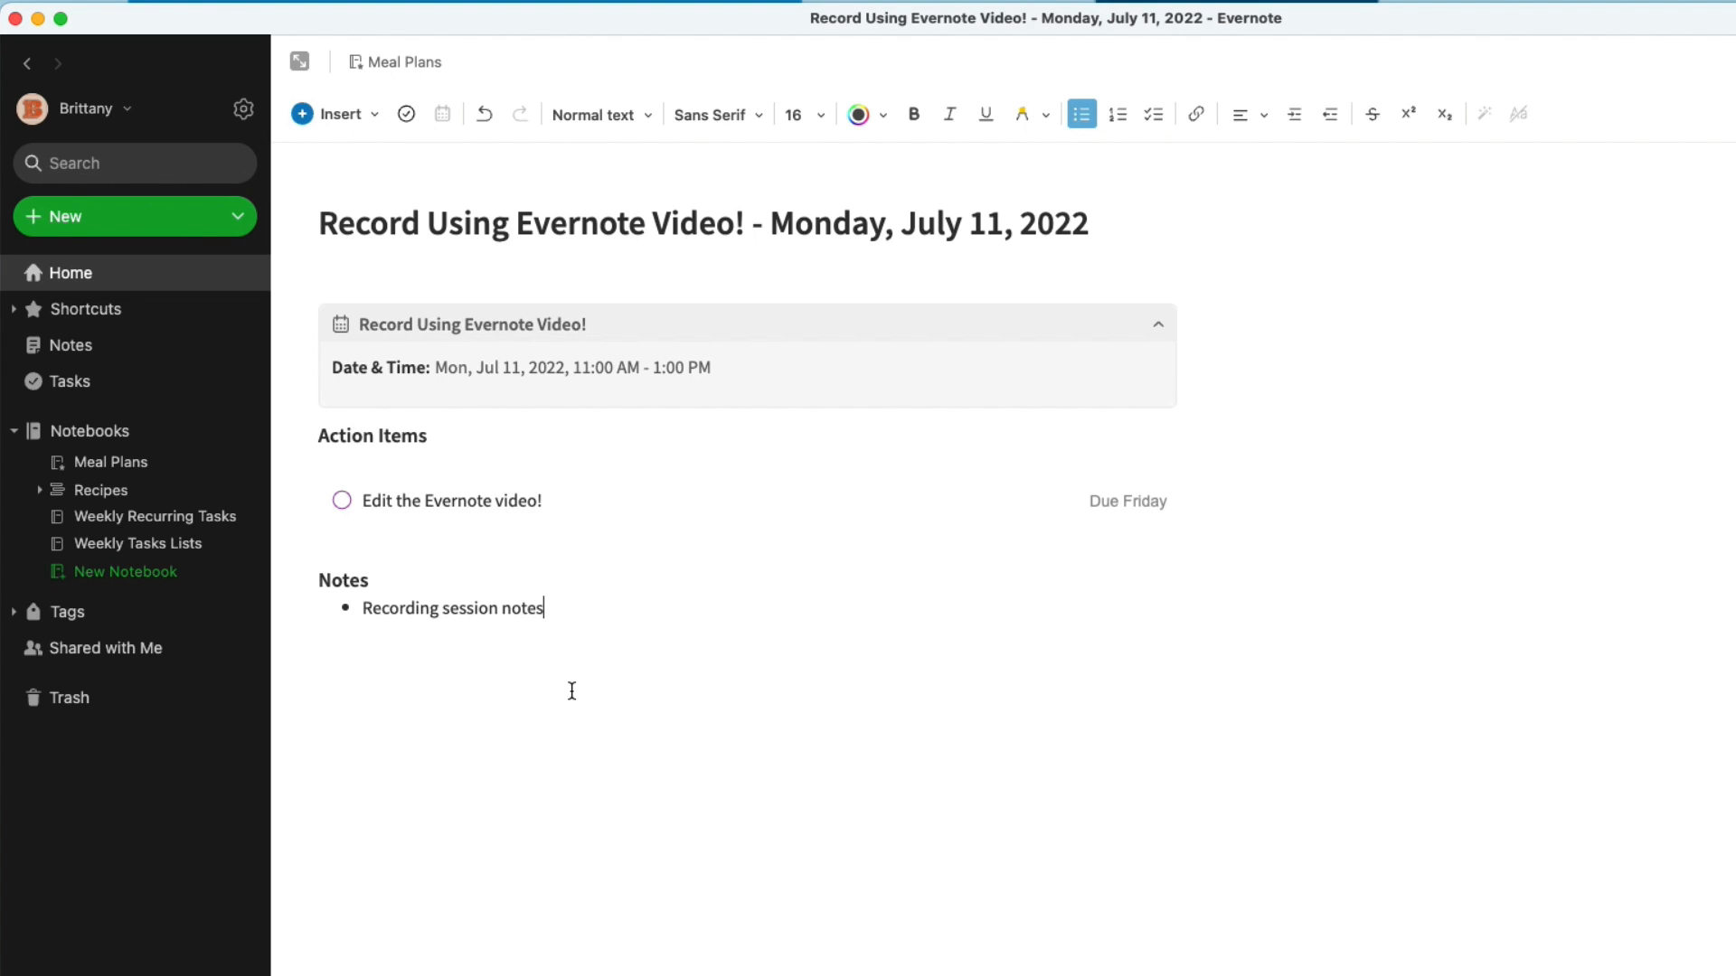
mouse_move(555, 561)
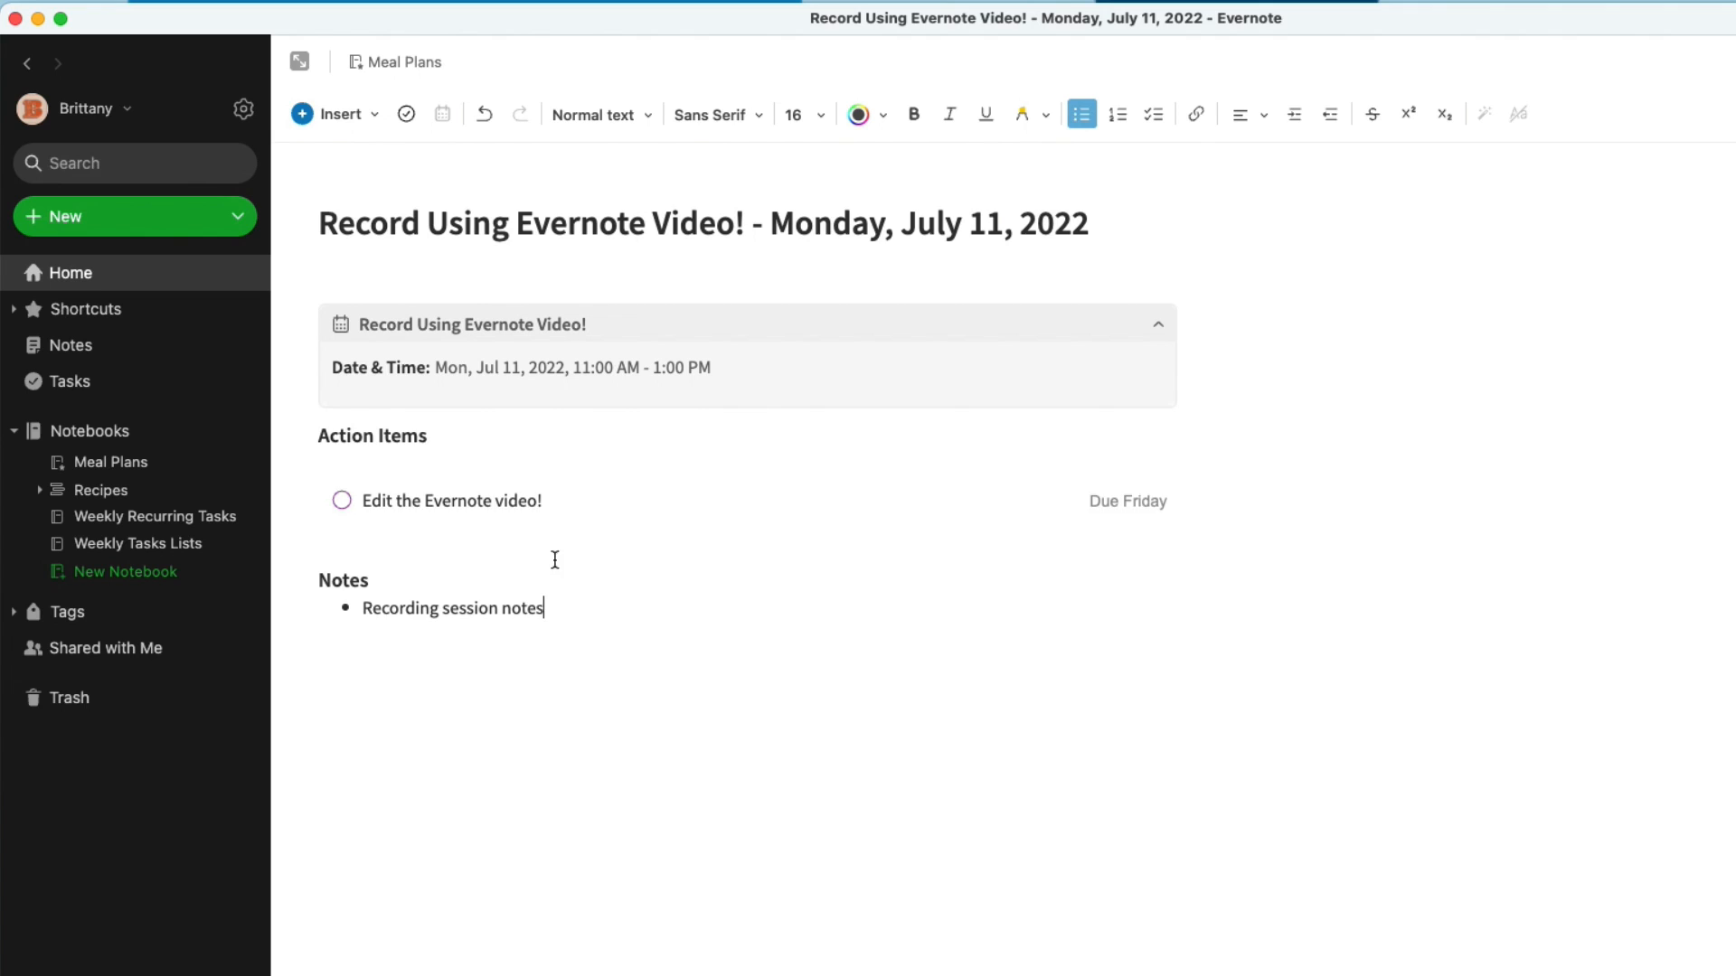
mouse_move(601, 629)
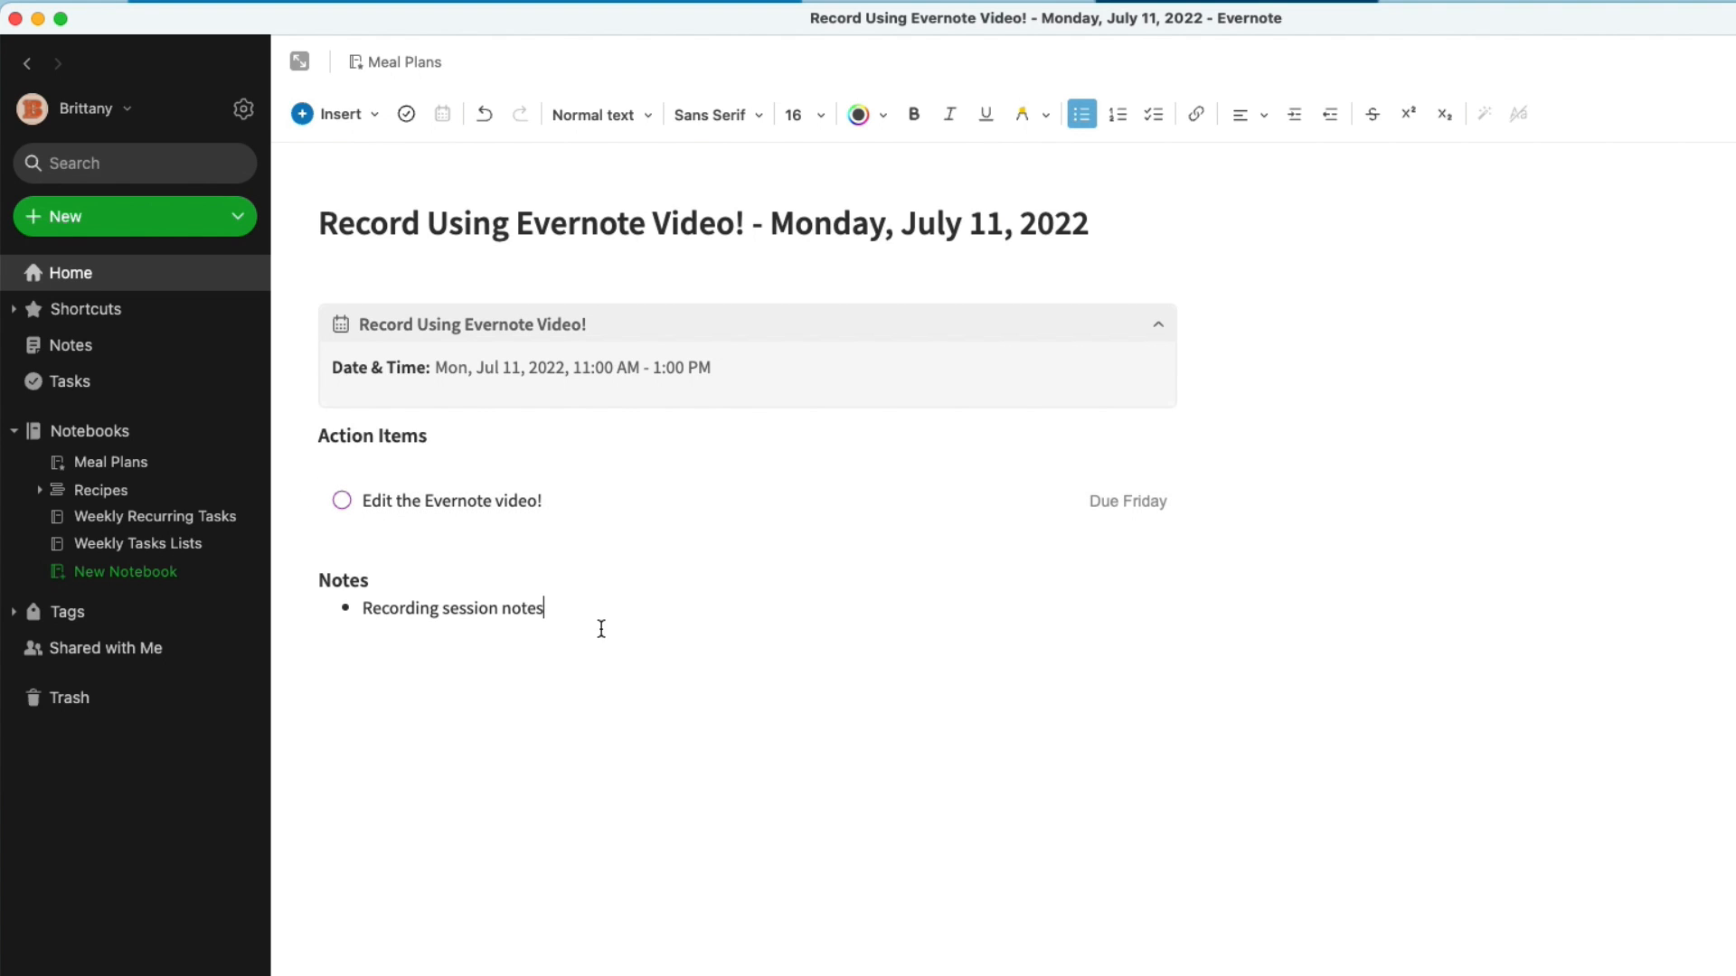
mouse_move(981, 499)
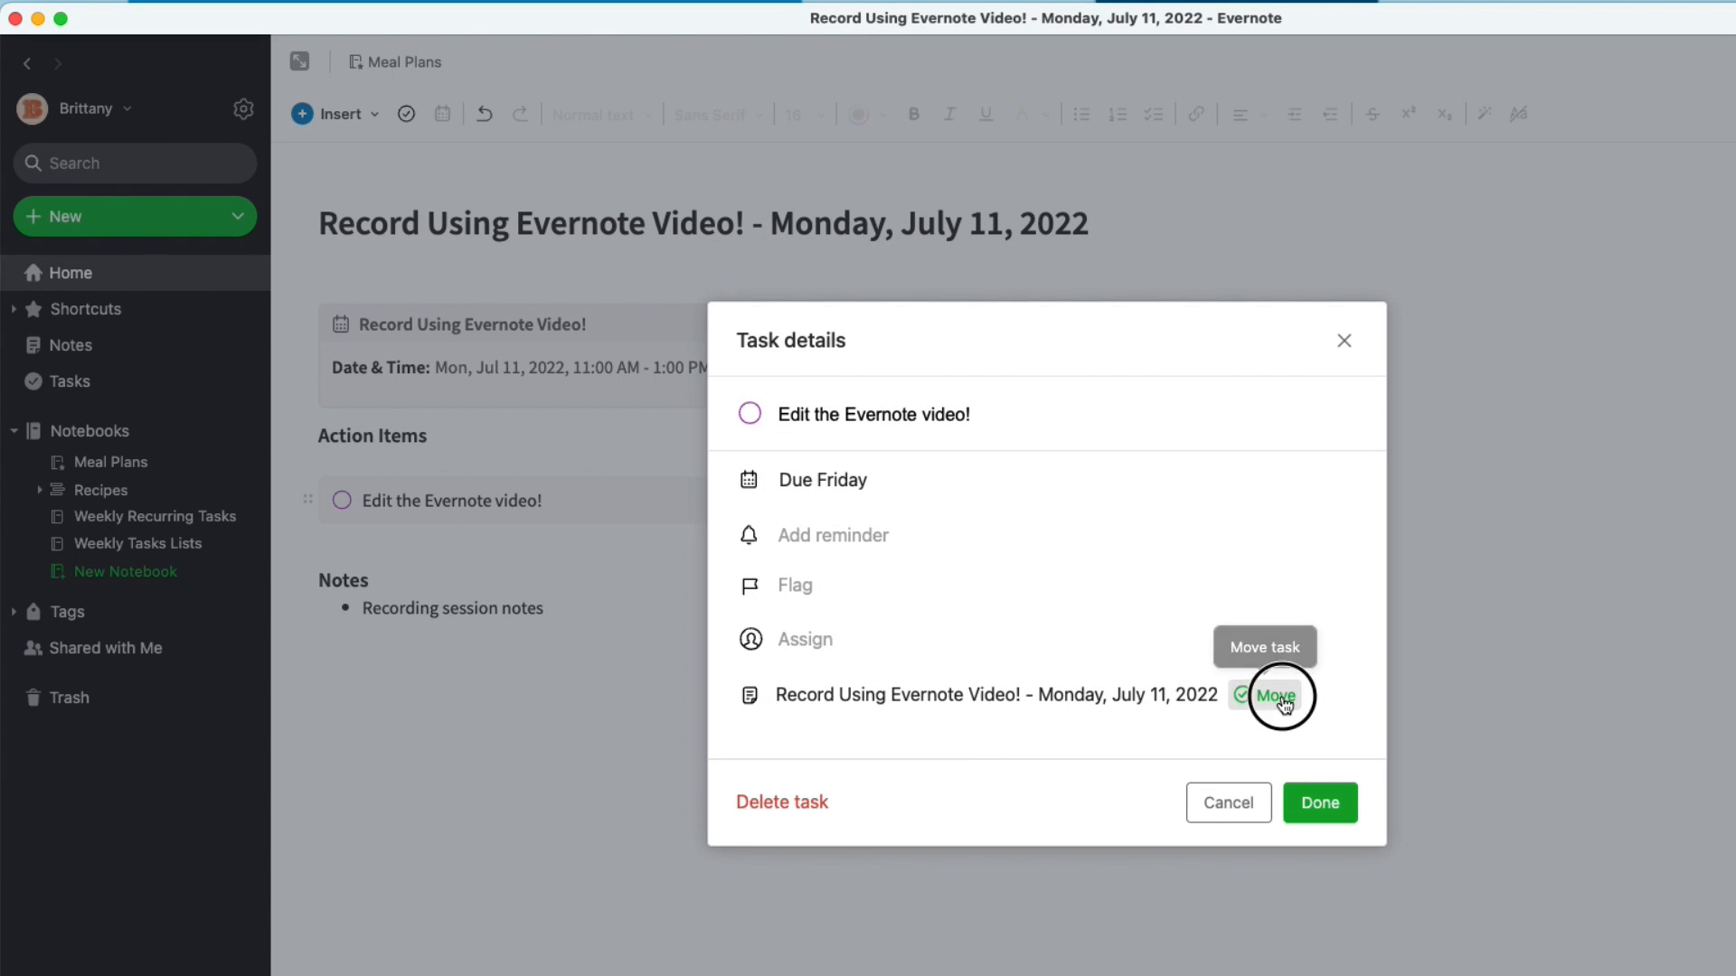
left_click(1277, 696)
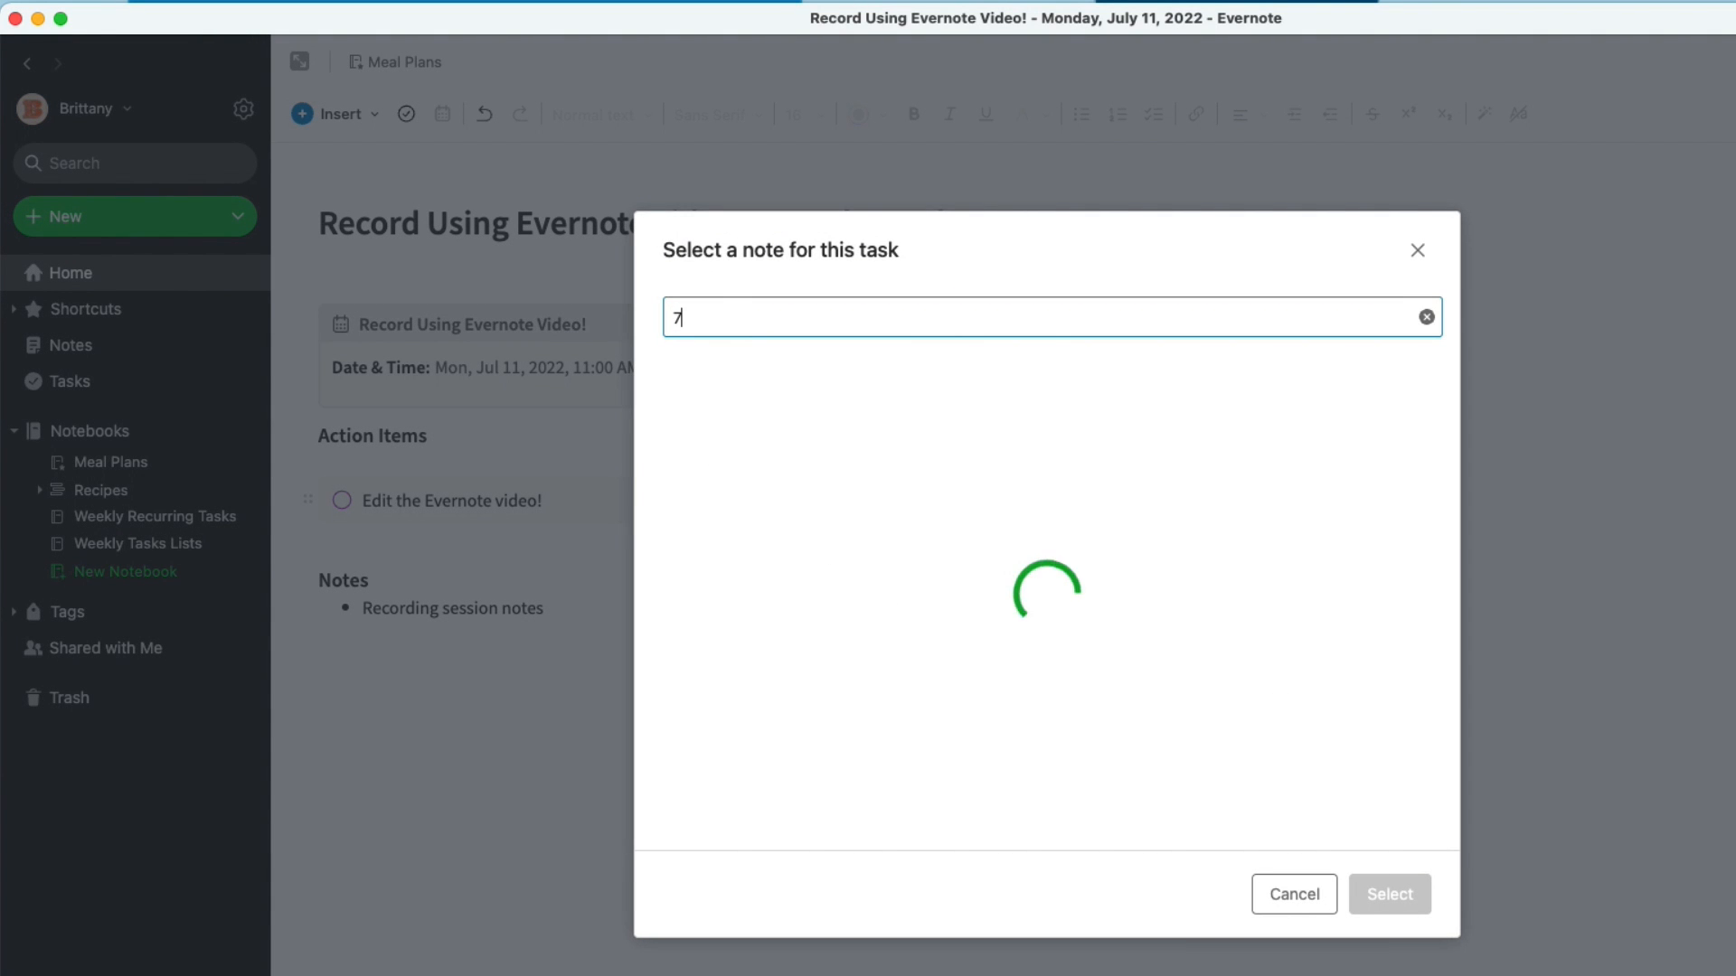
type("/11")
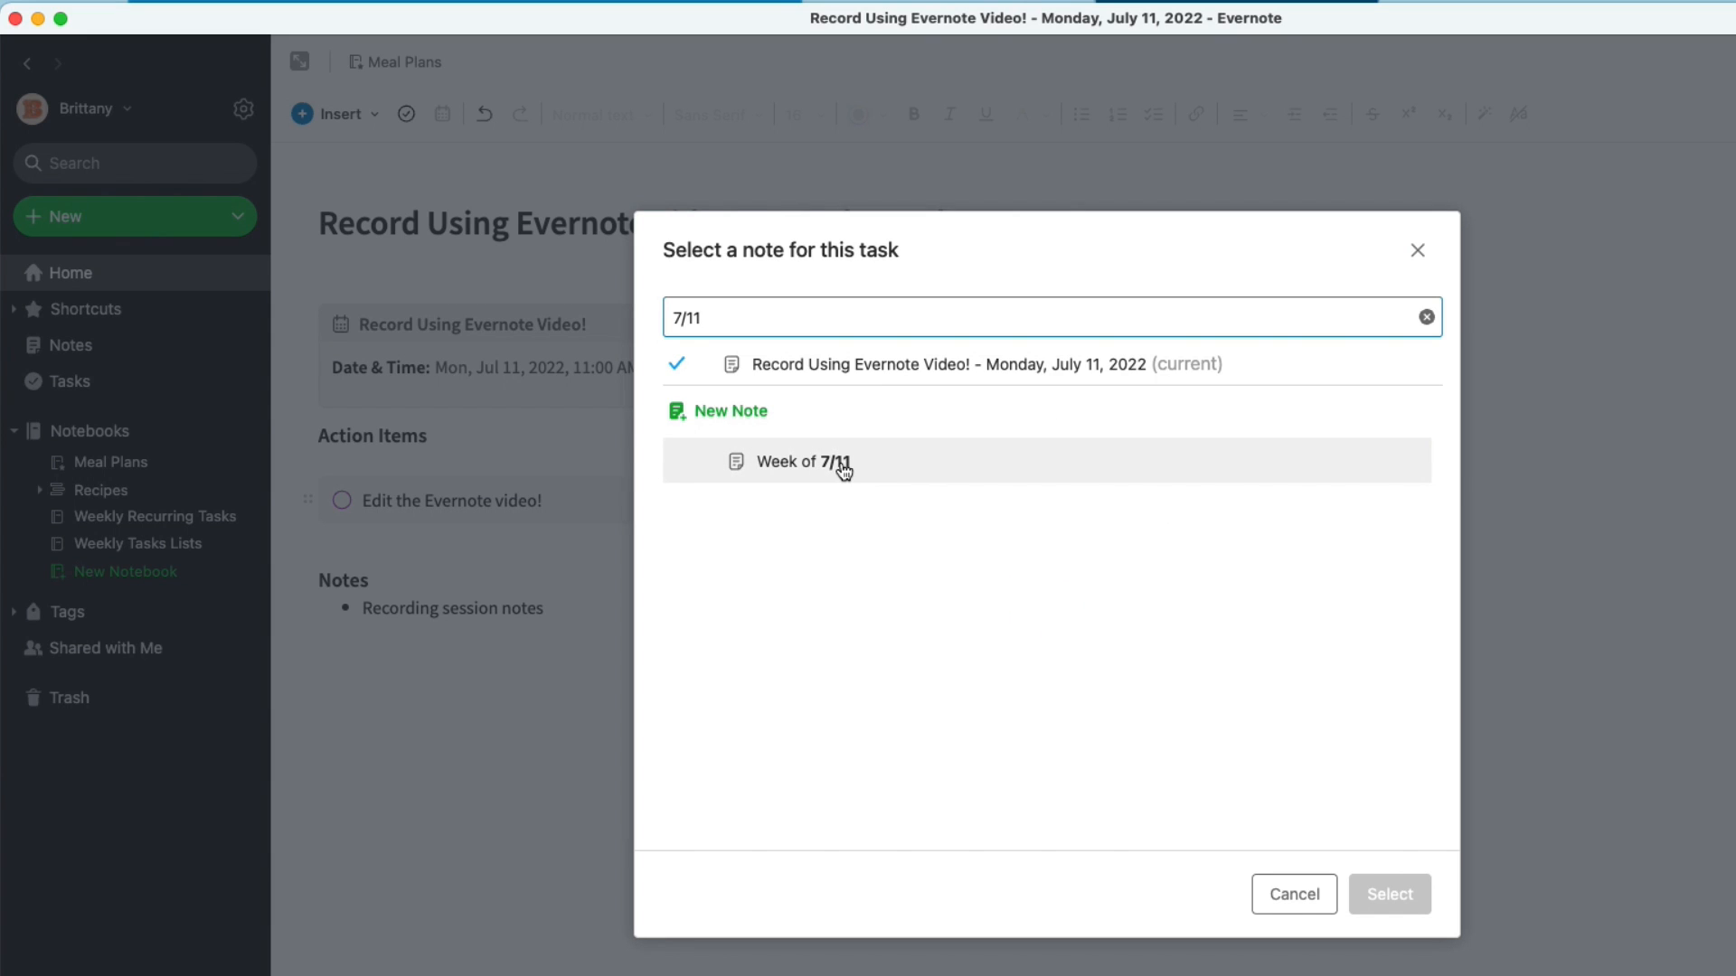
mouse_move(961, 474)
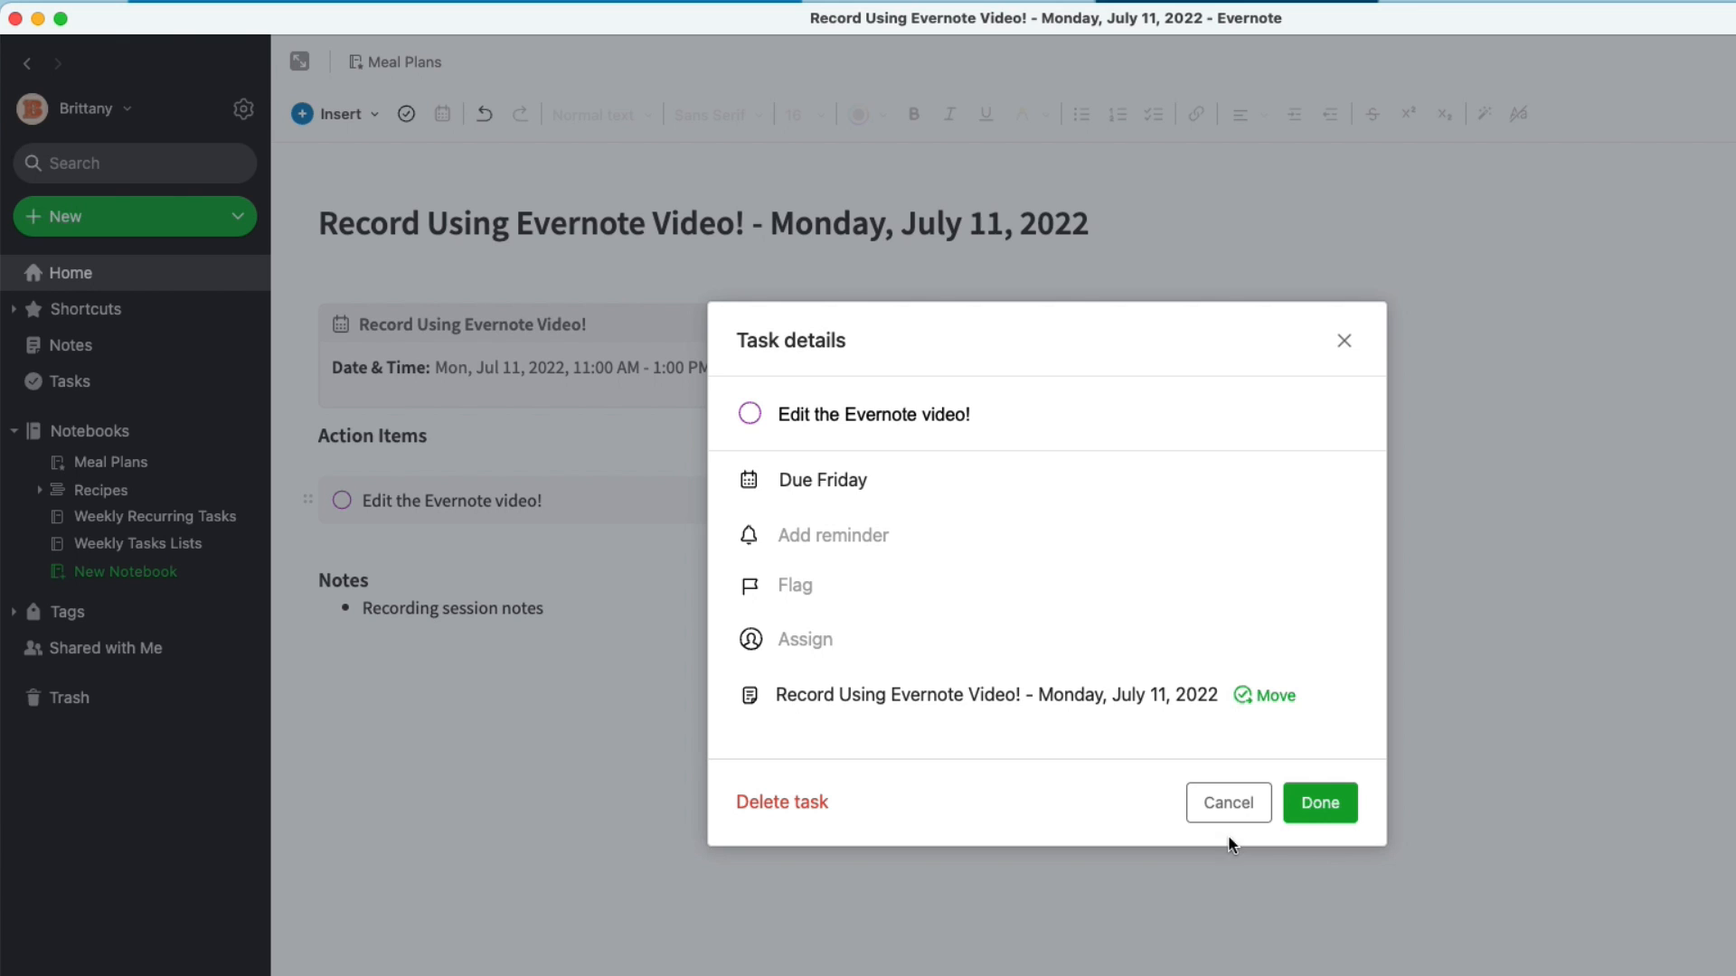
left_click(793, 585)
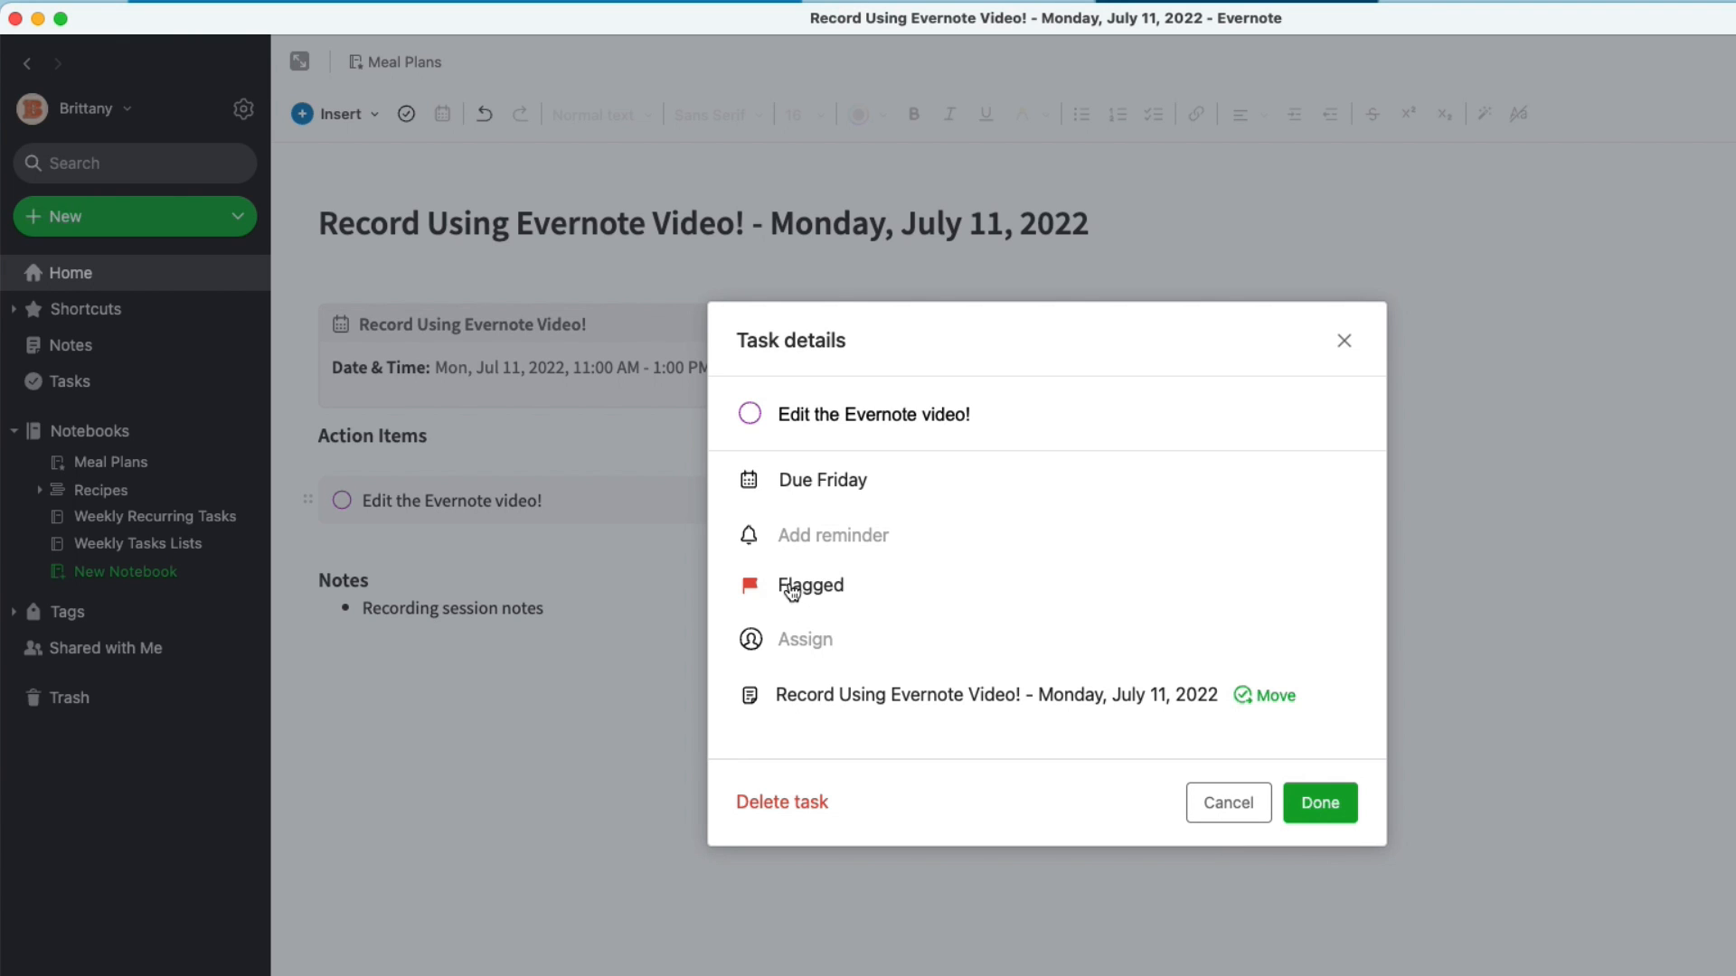
left_click(1317, 803)
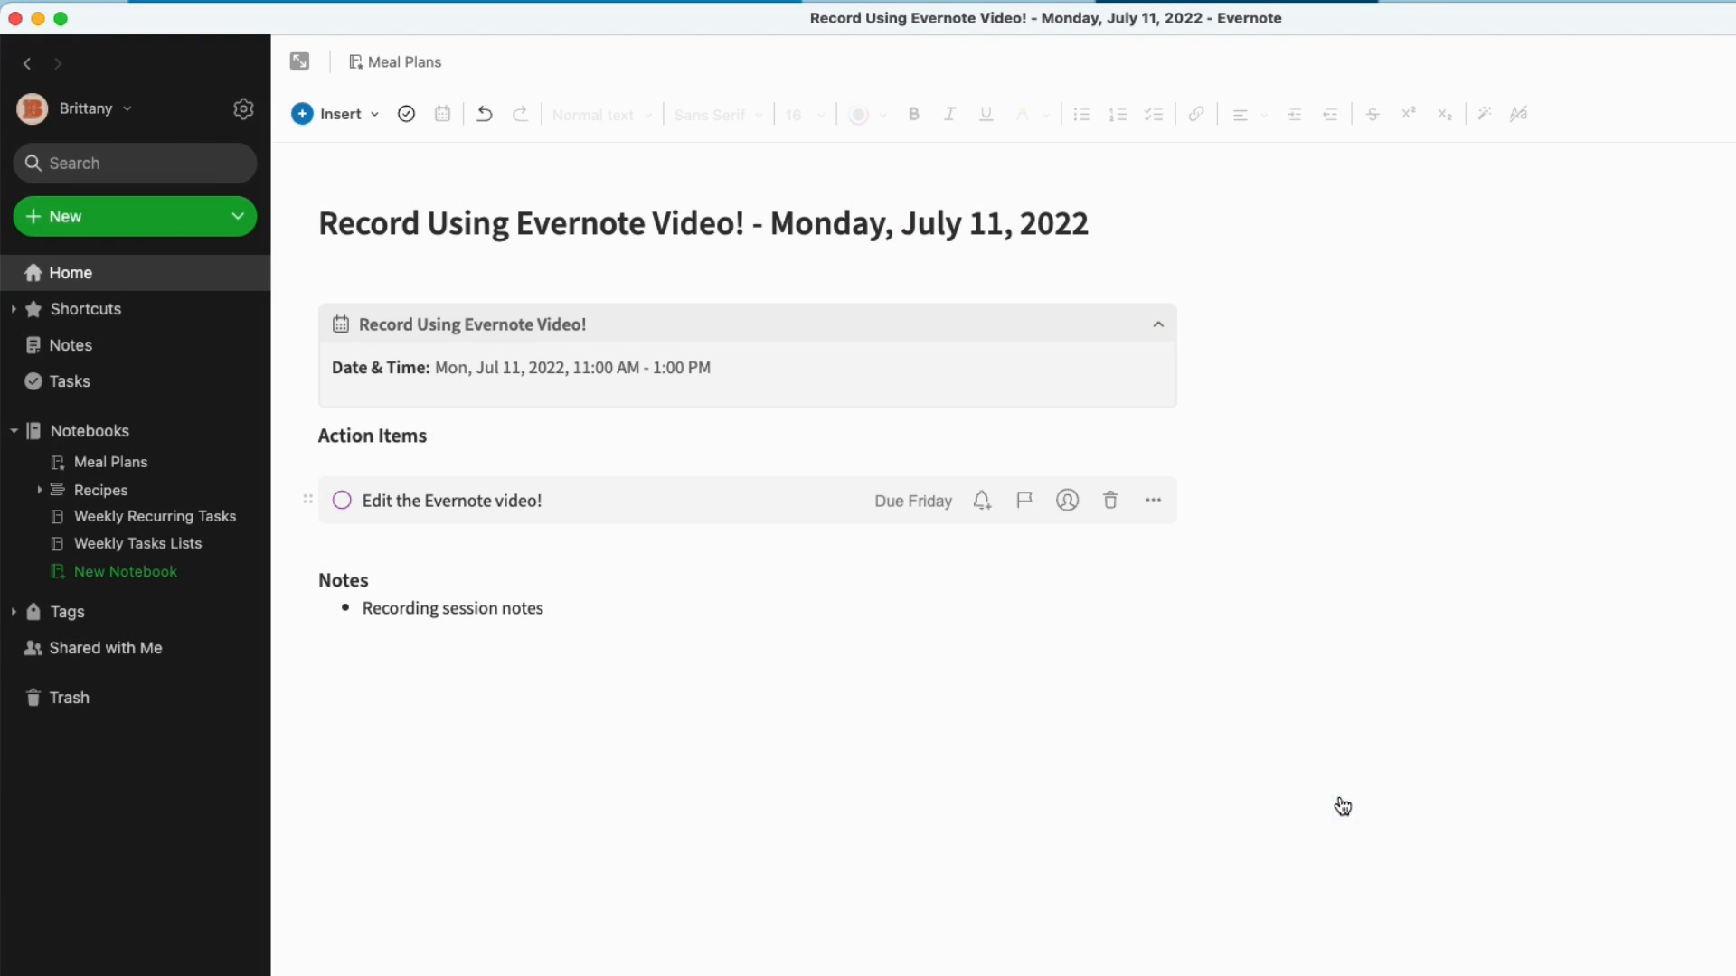
left_click(1022, 500)
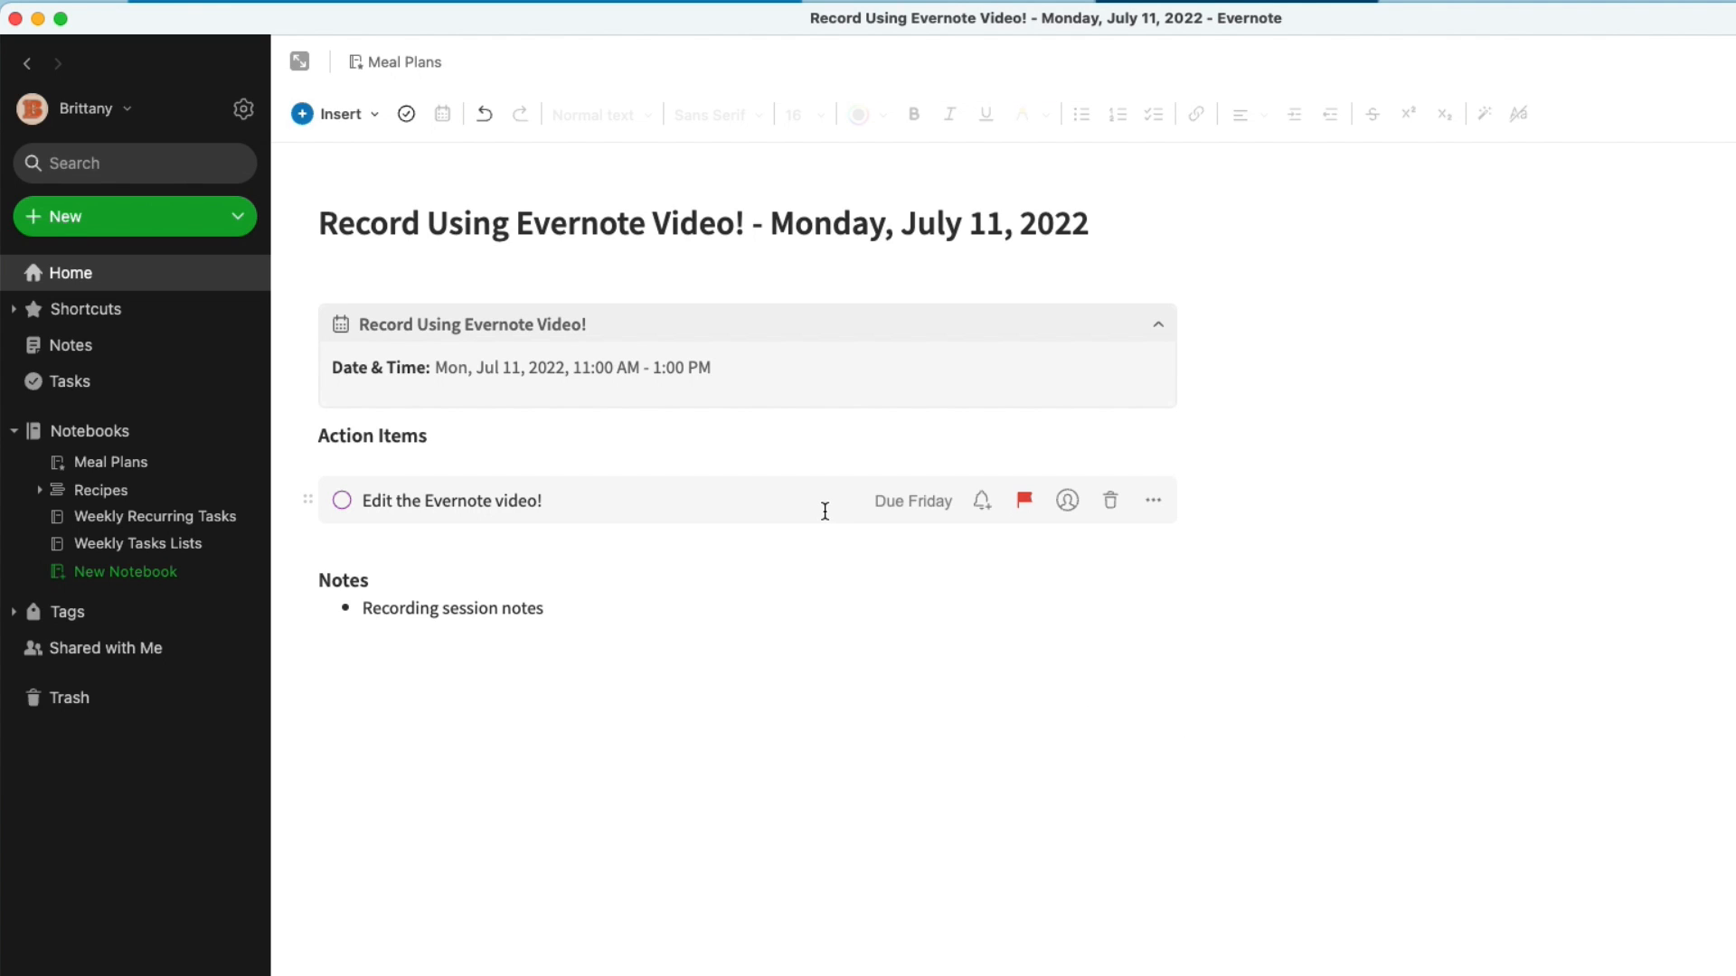
mouse_move(790, 483)
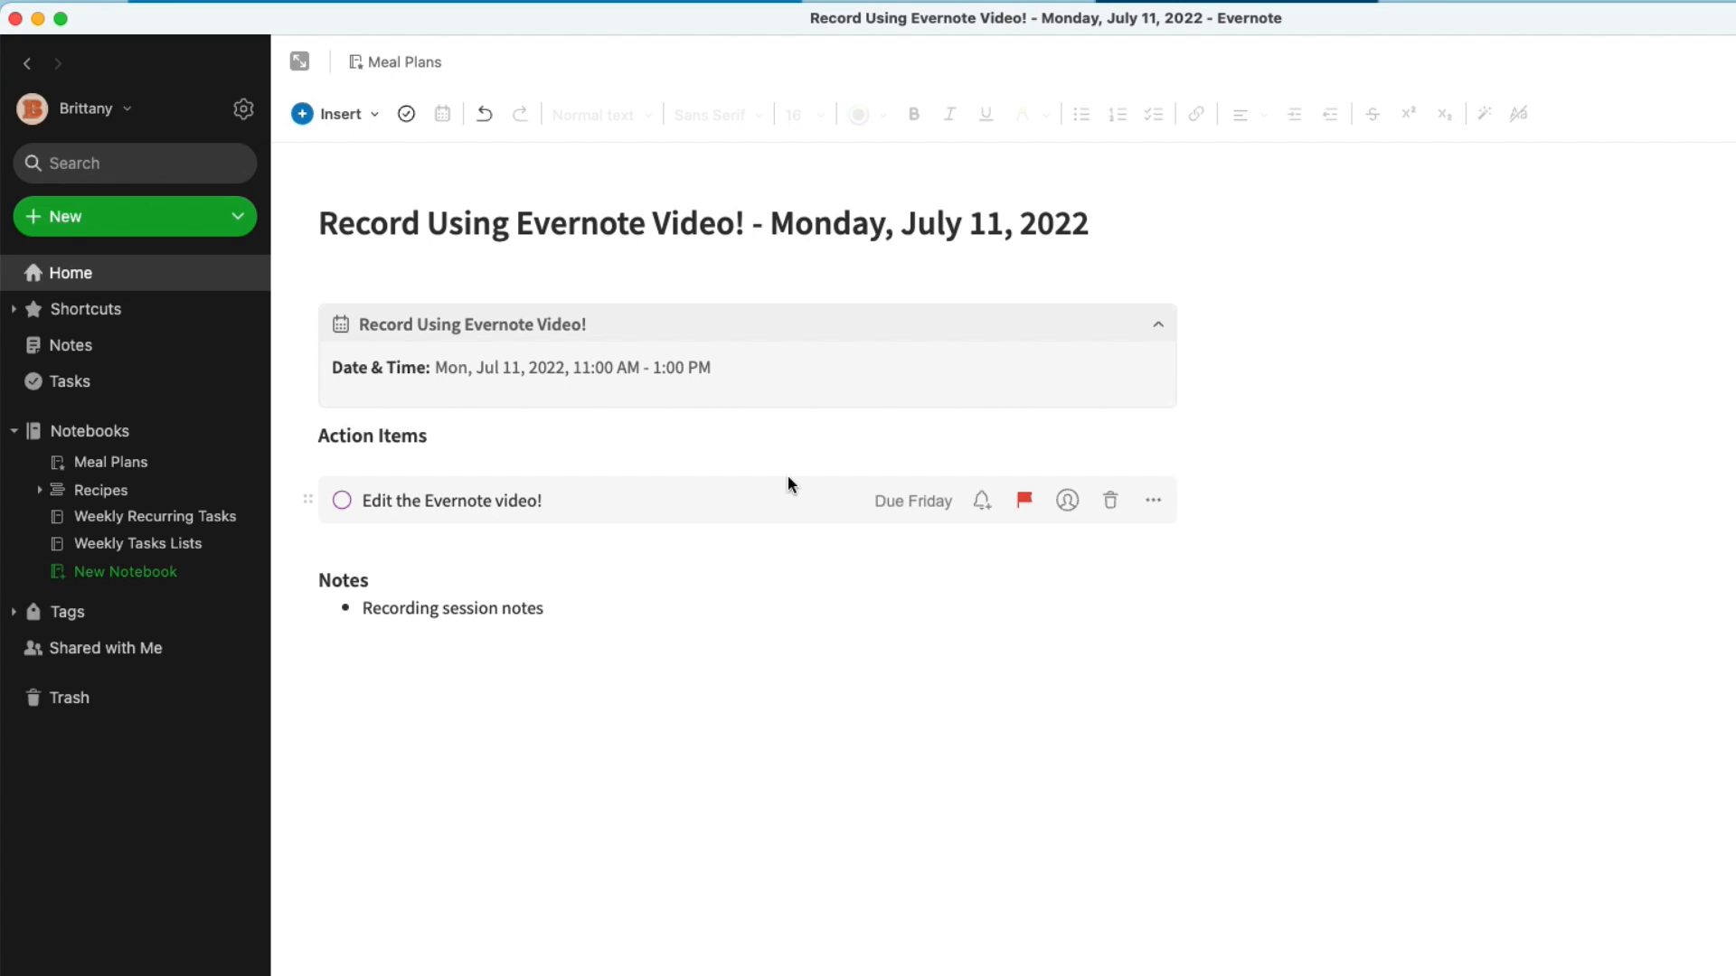
left_click(70, 272)
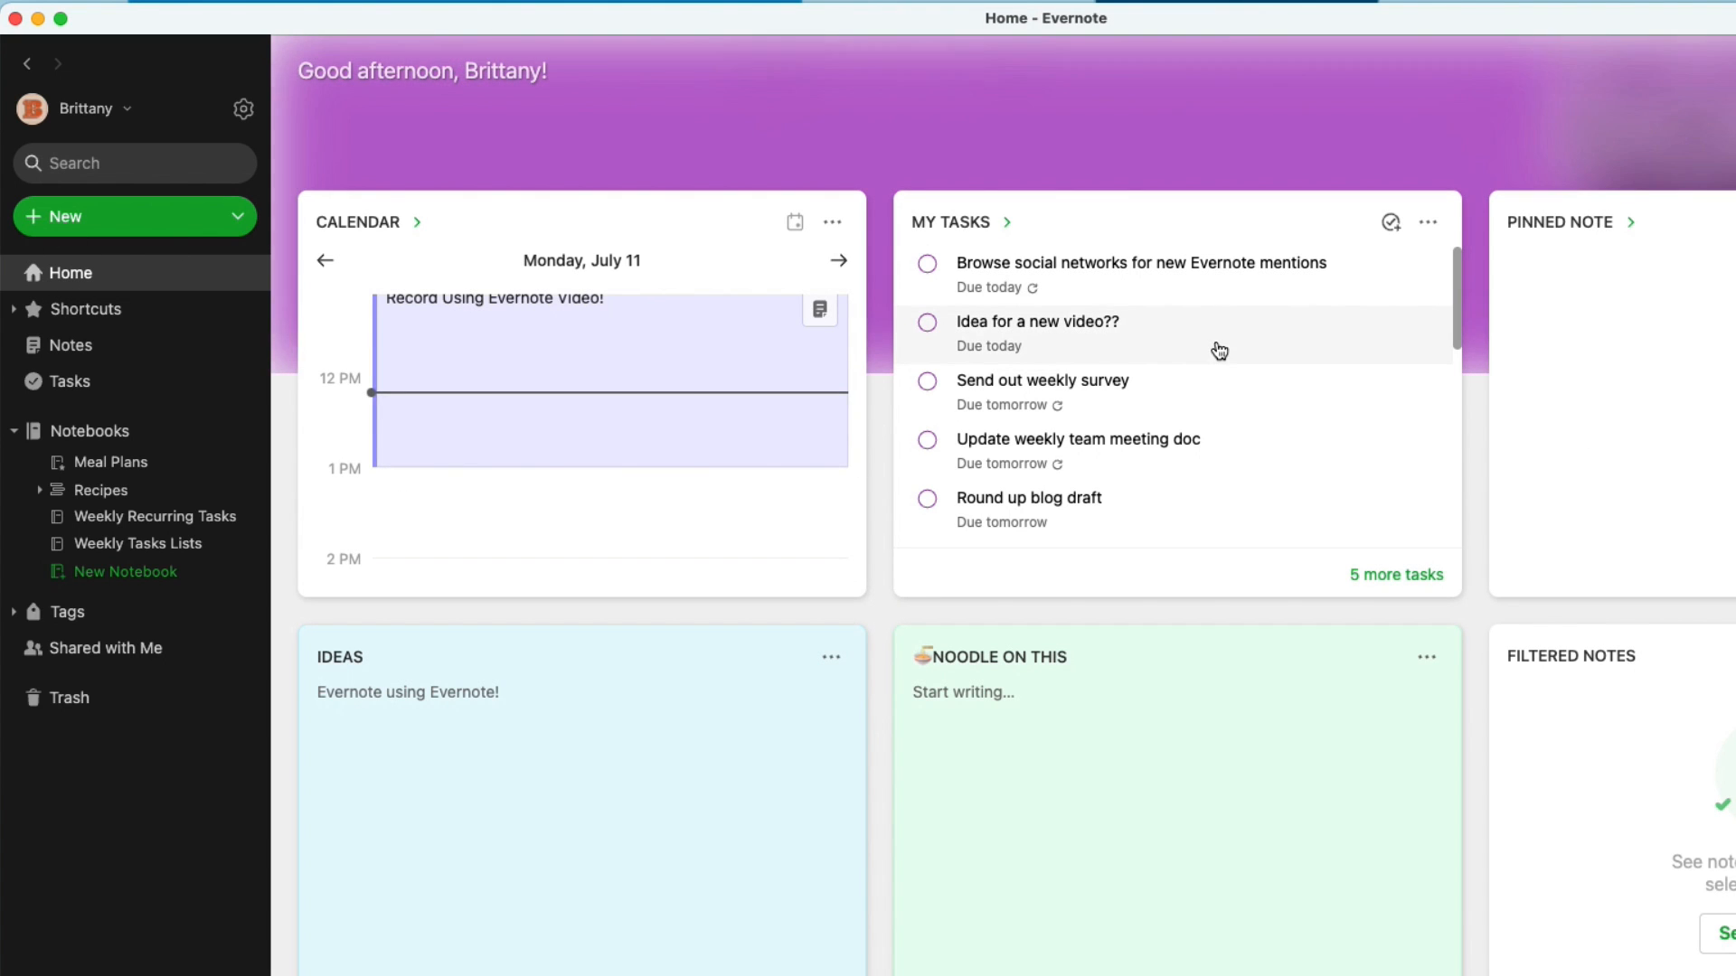
Scroll the Home My Tasks widget to the flagged Edit the Evernote video! task
scroll("up", 3)
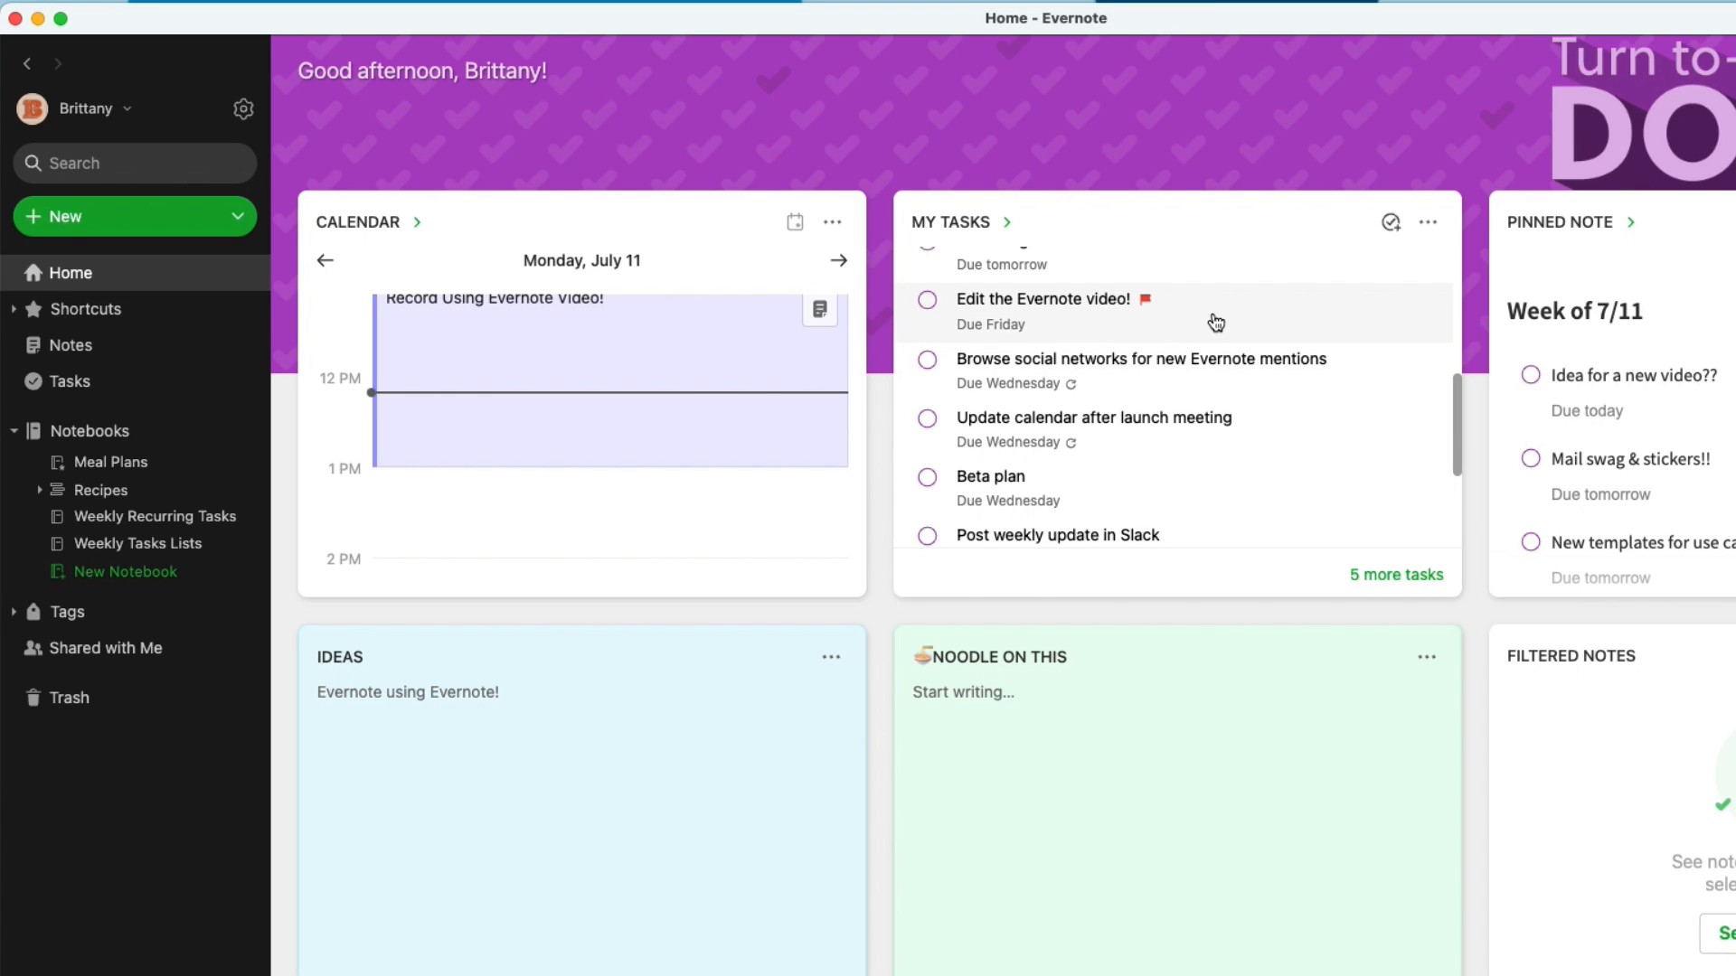
scroll("up", 3)
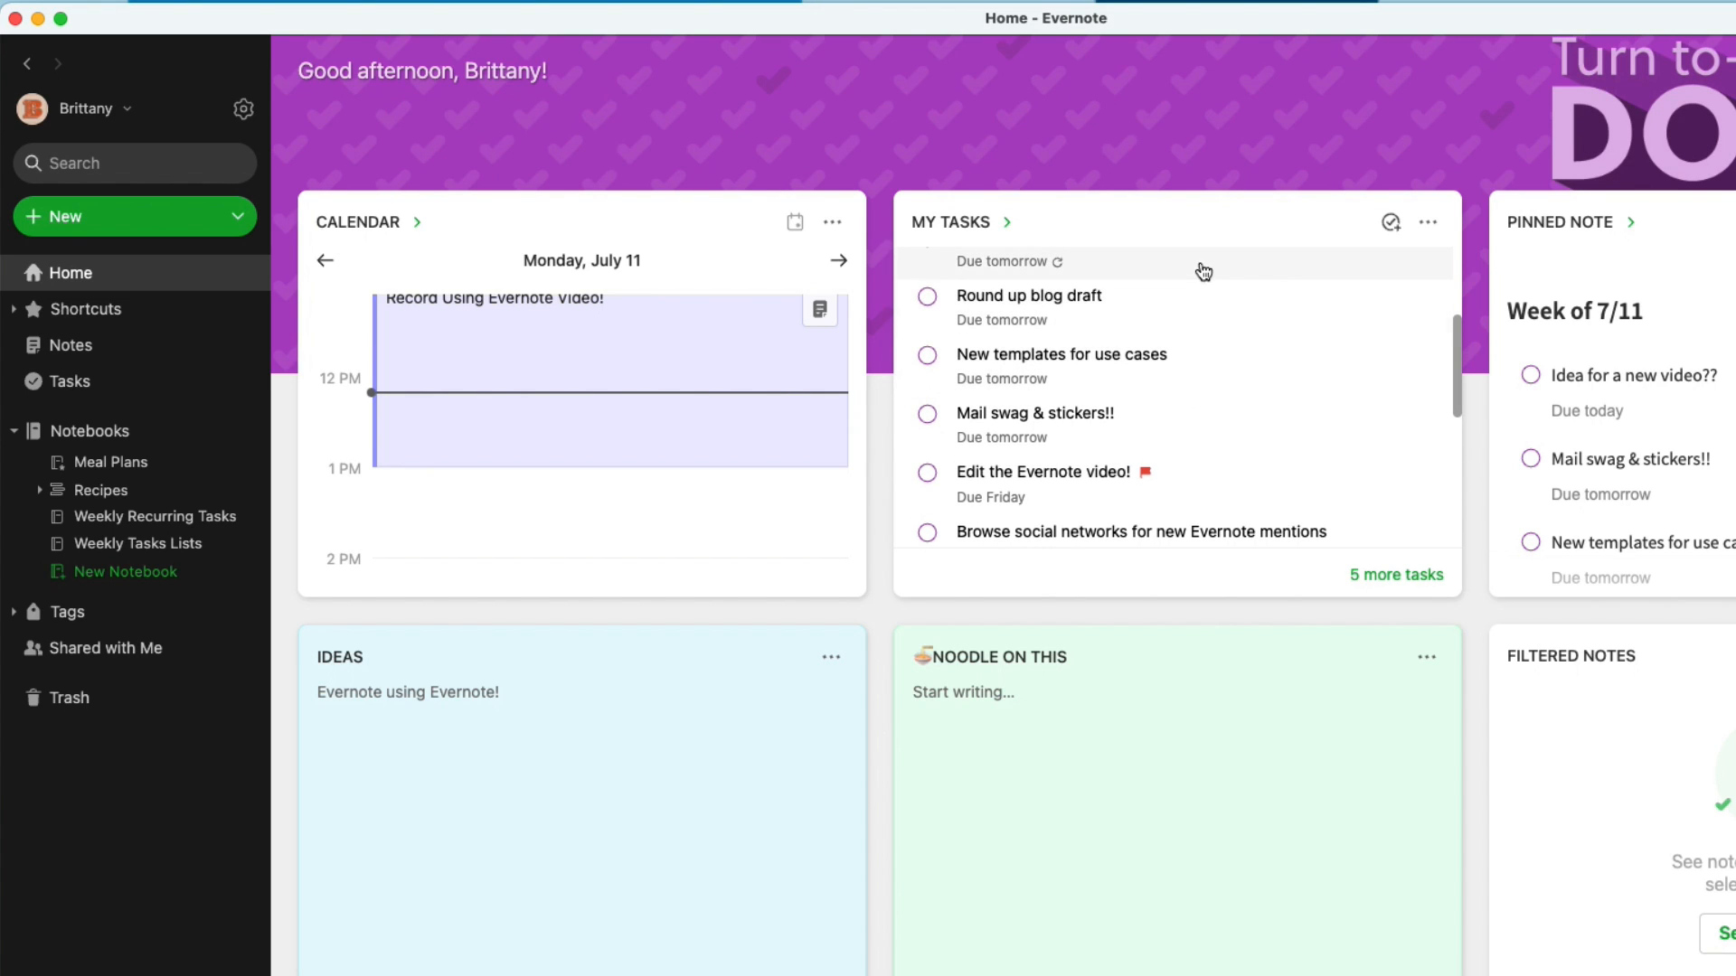
scroll("down", 3)
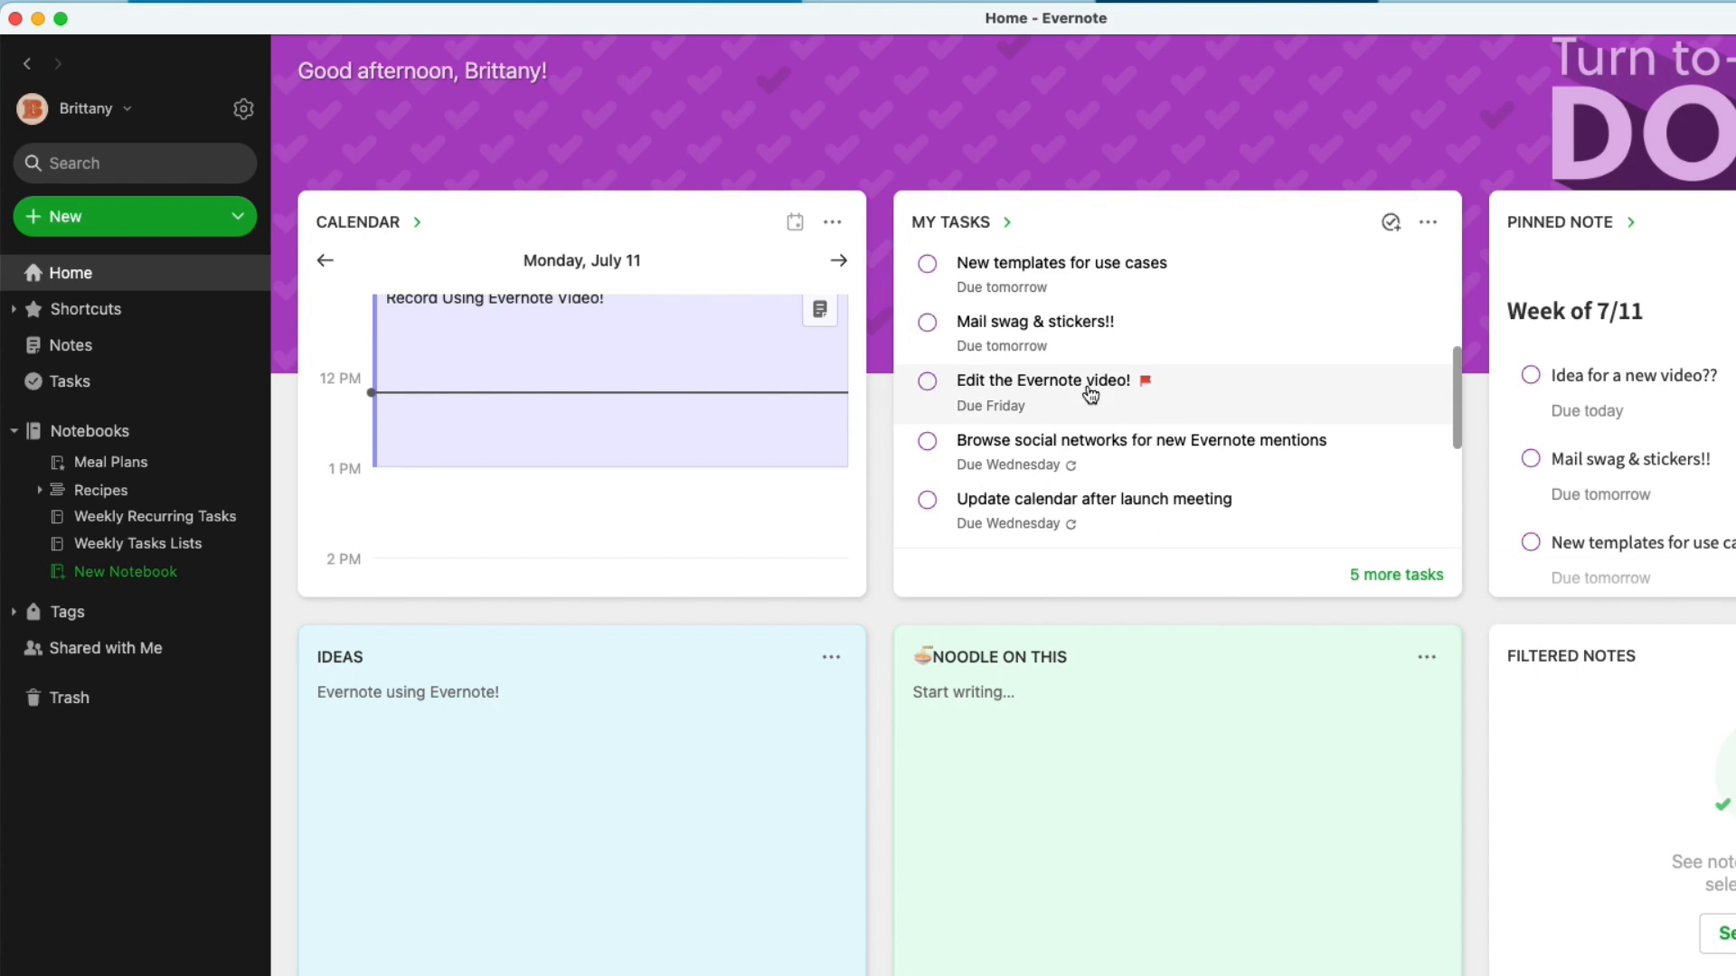
mouse_move(1199, 389)
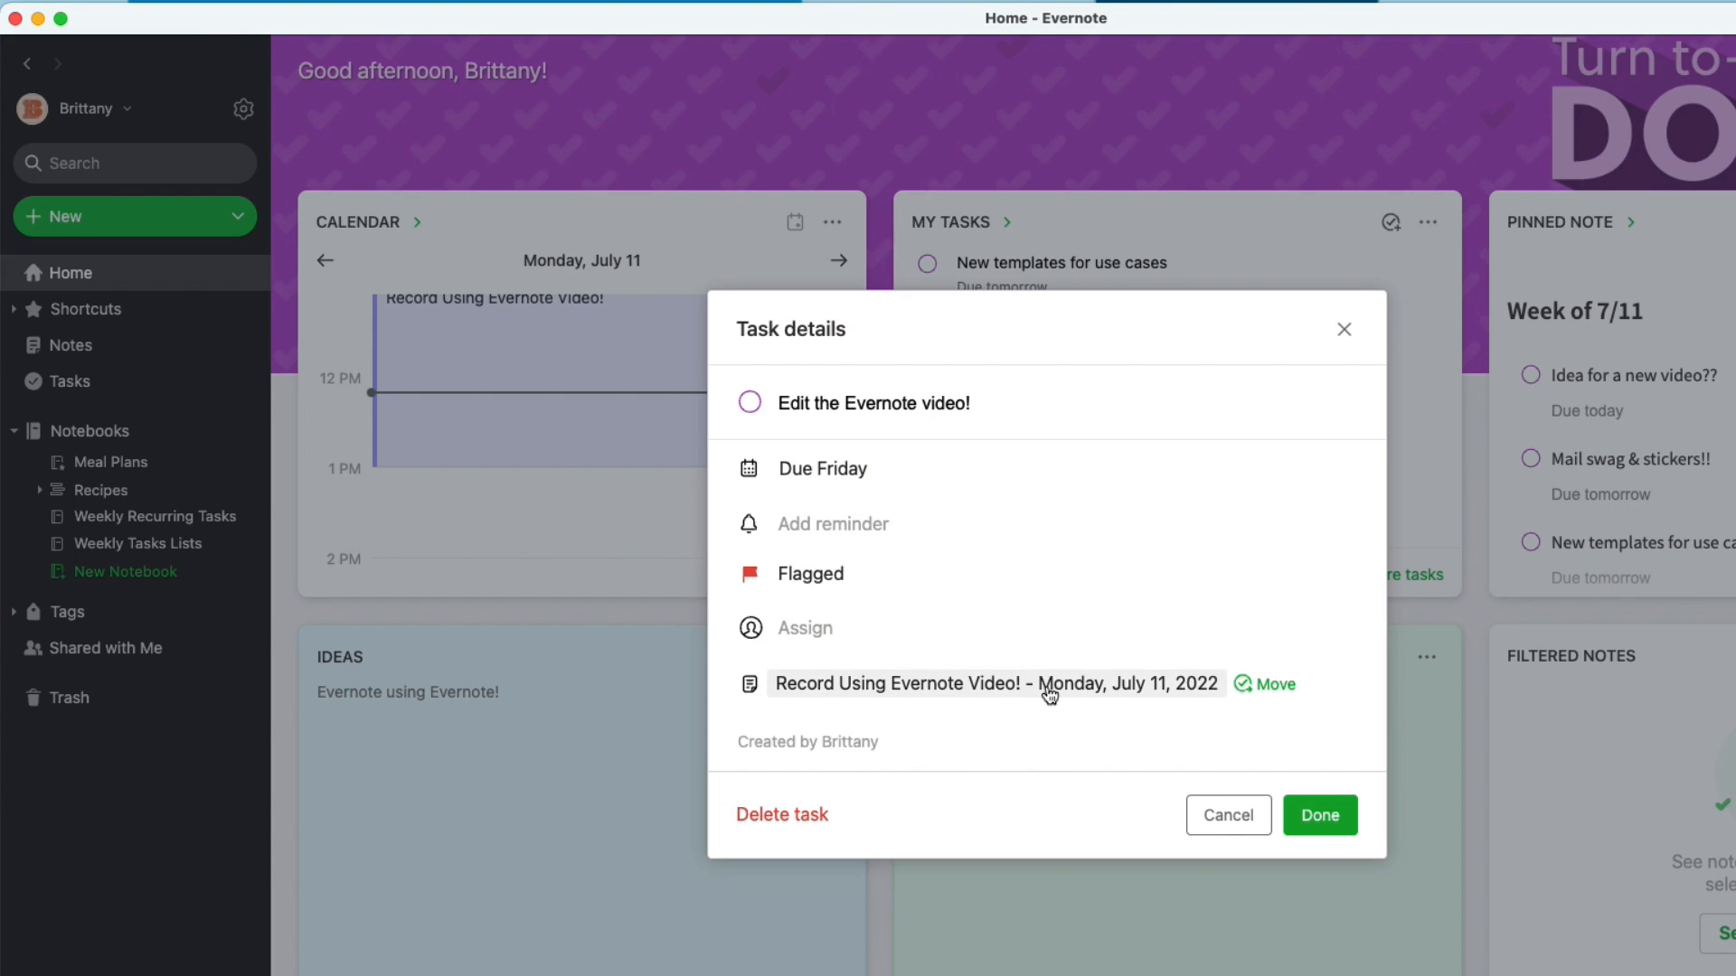
Open the task's parent note and edit its Friday due date
left_click(991, 684)
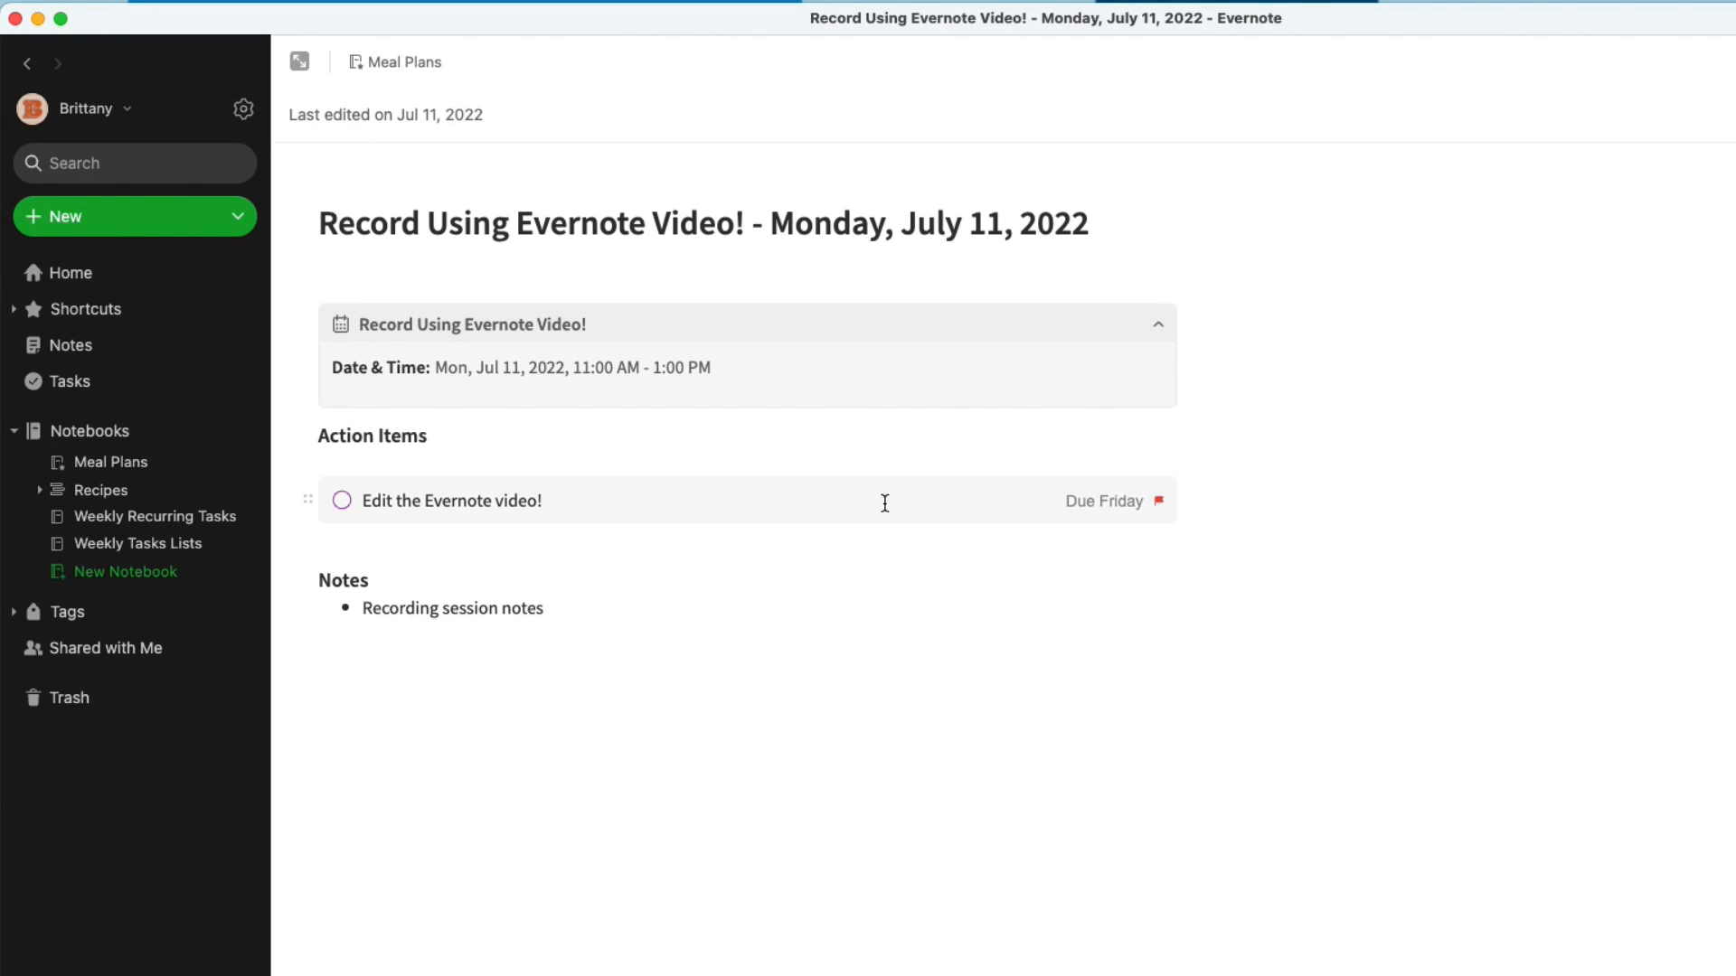
mouse_move(913, 509)
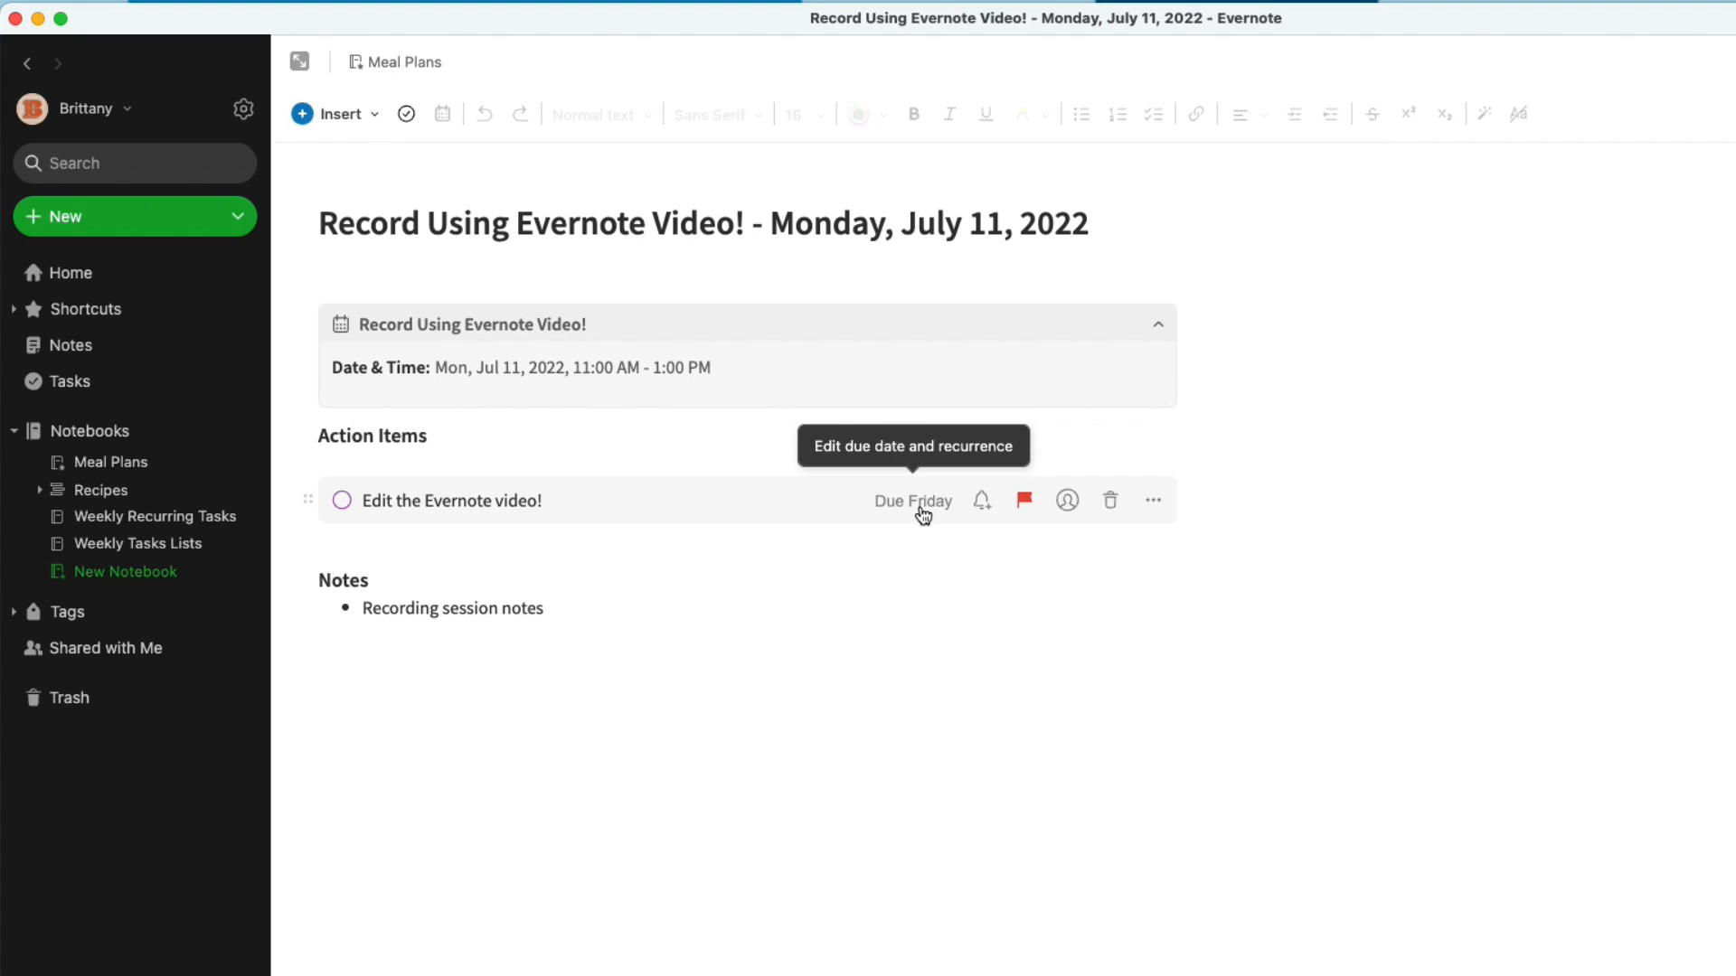
left_click(912, 500)
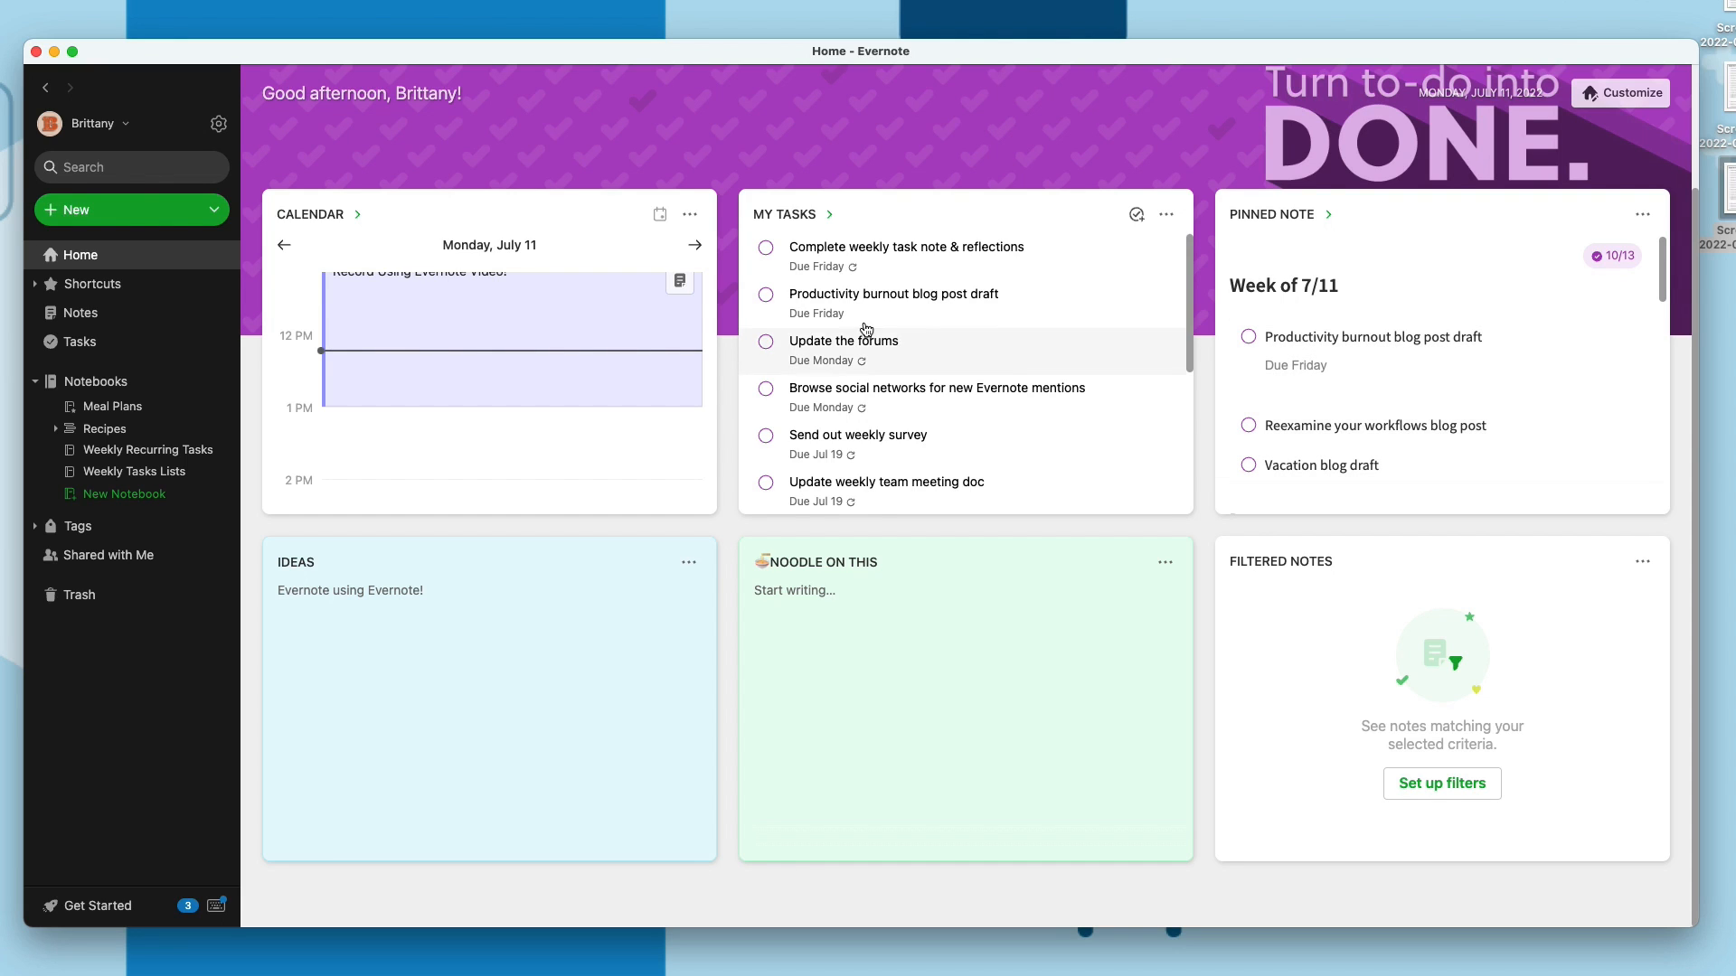
mouse_move(892, 398)
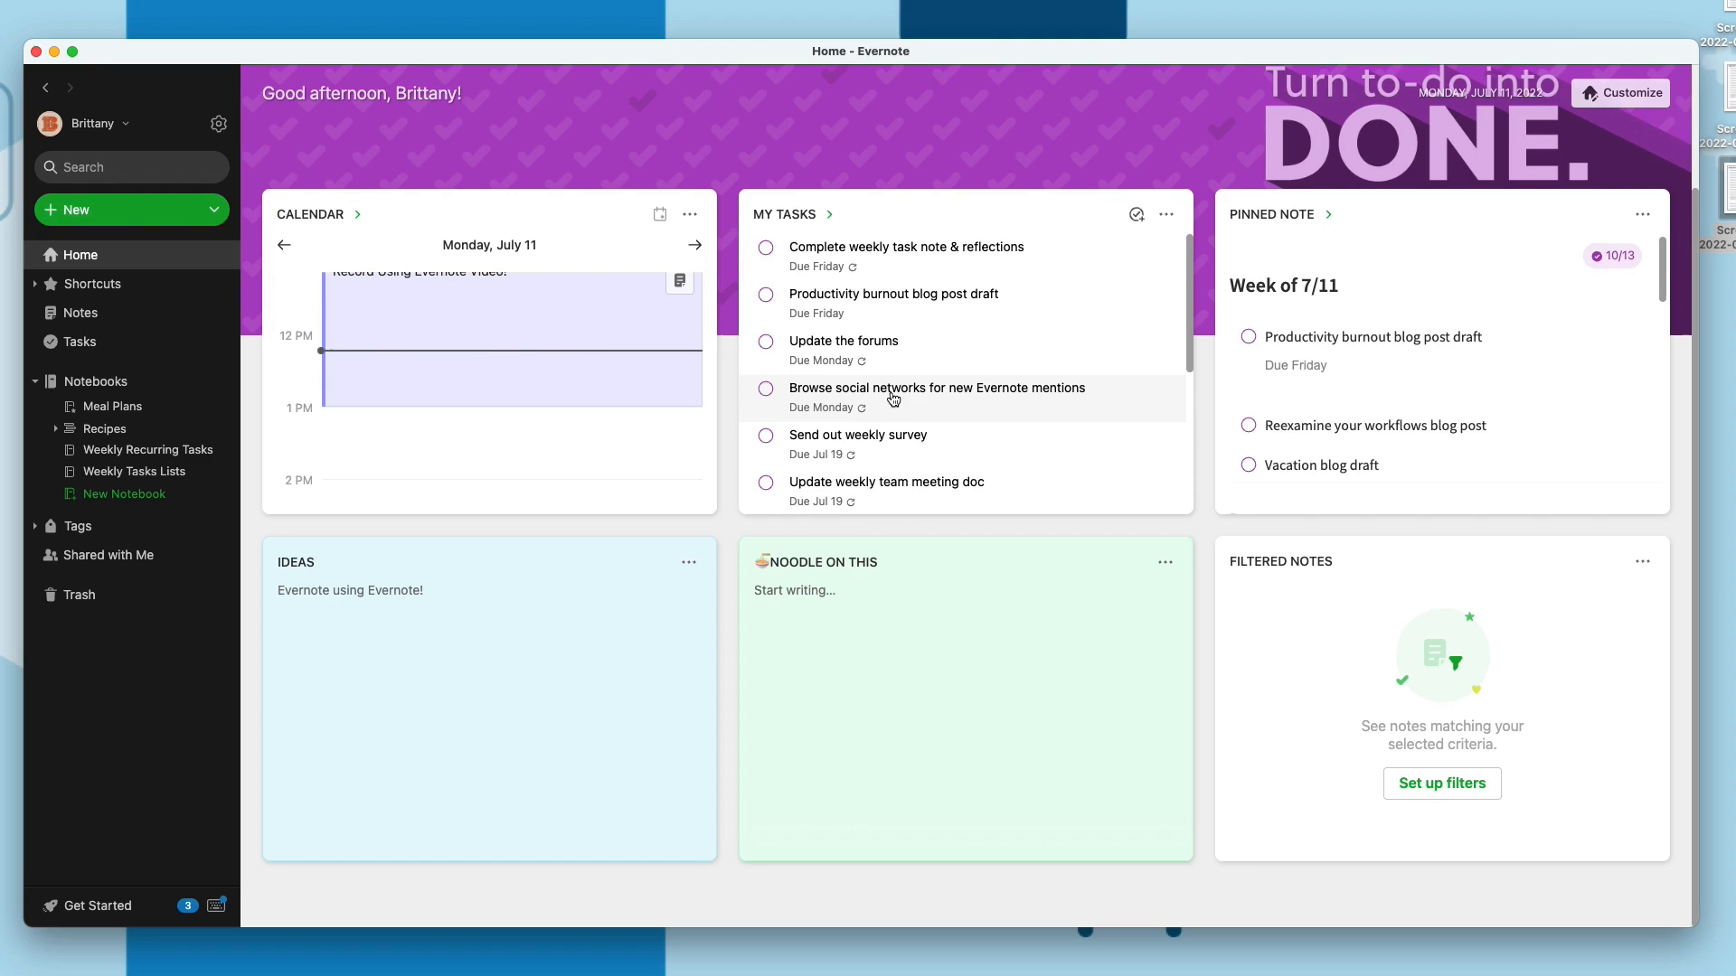
mouse_move(924, 302)
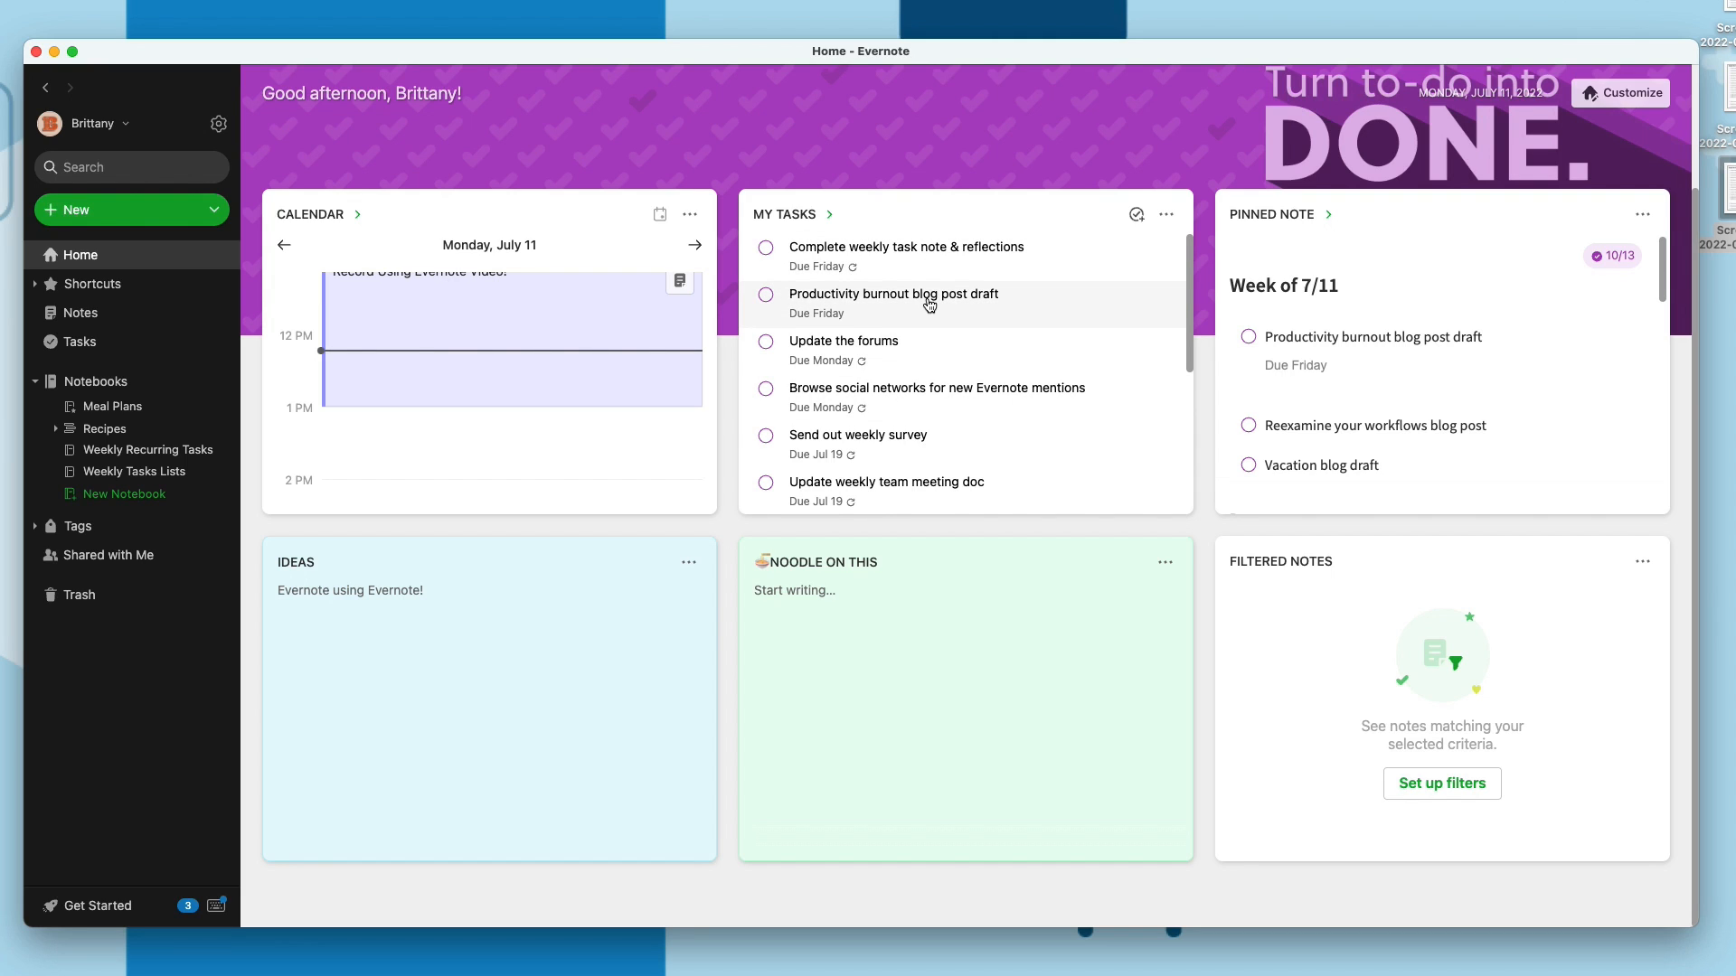
mouse_move(893, 256)
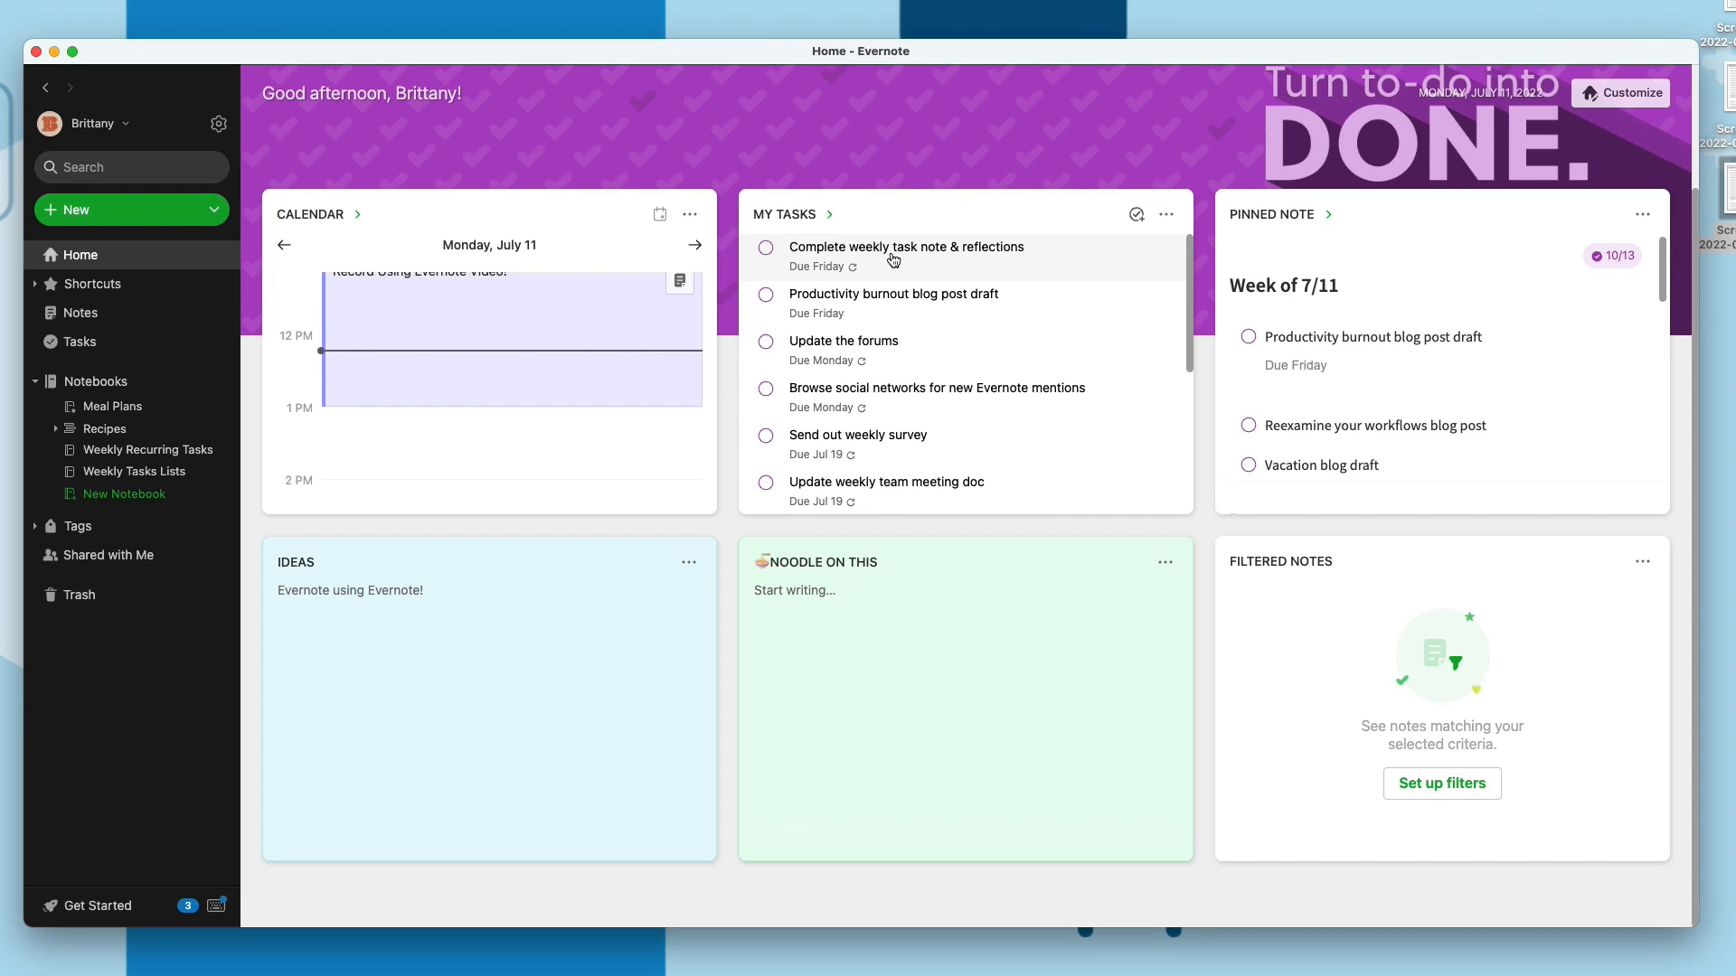
mouse_move(1313, 218)
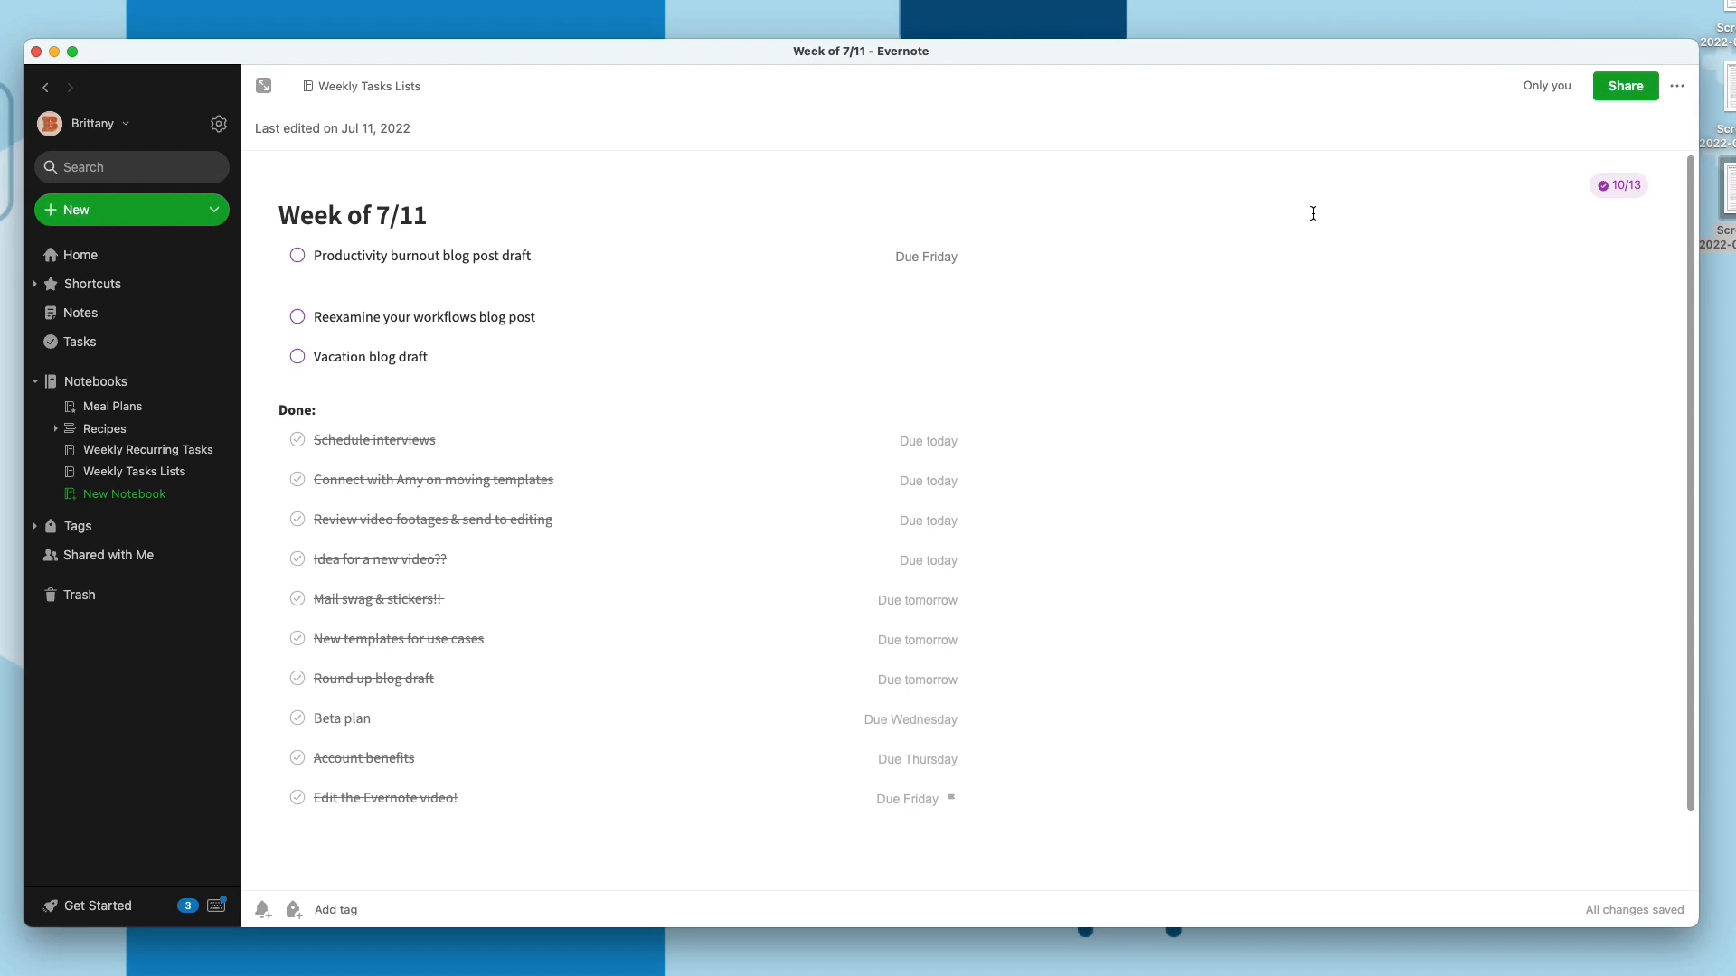
mouse_move(637, 745)
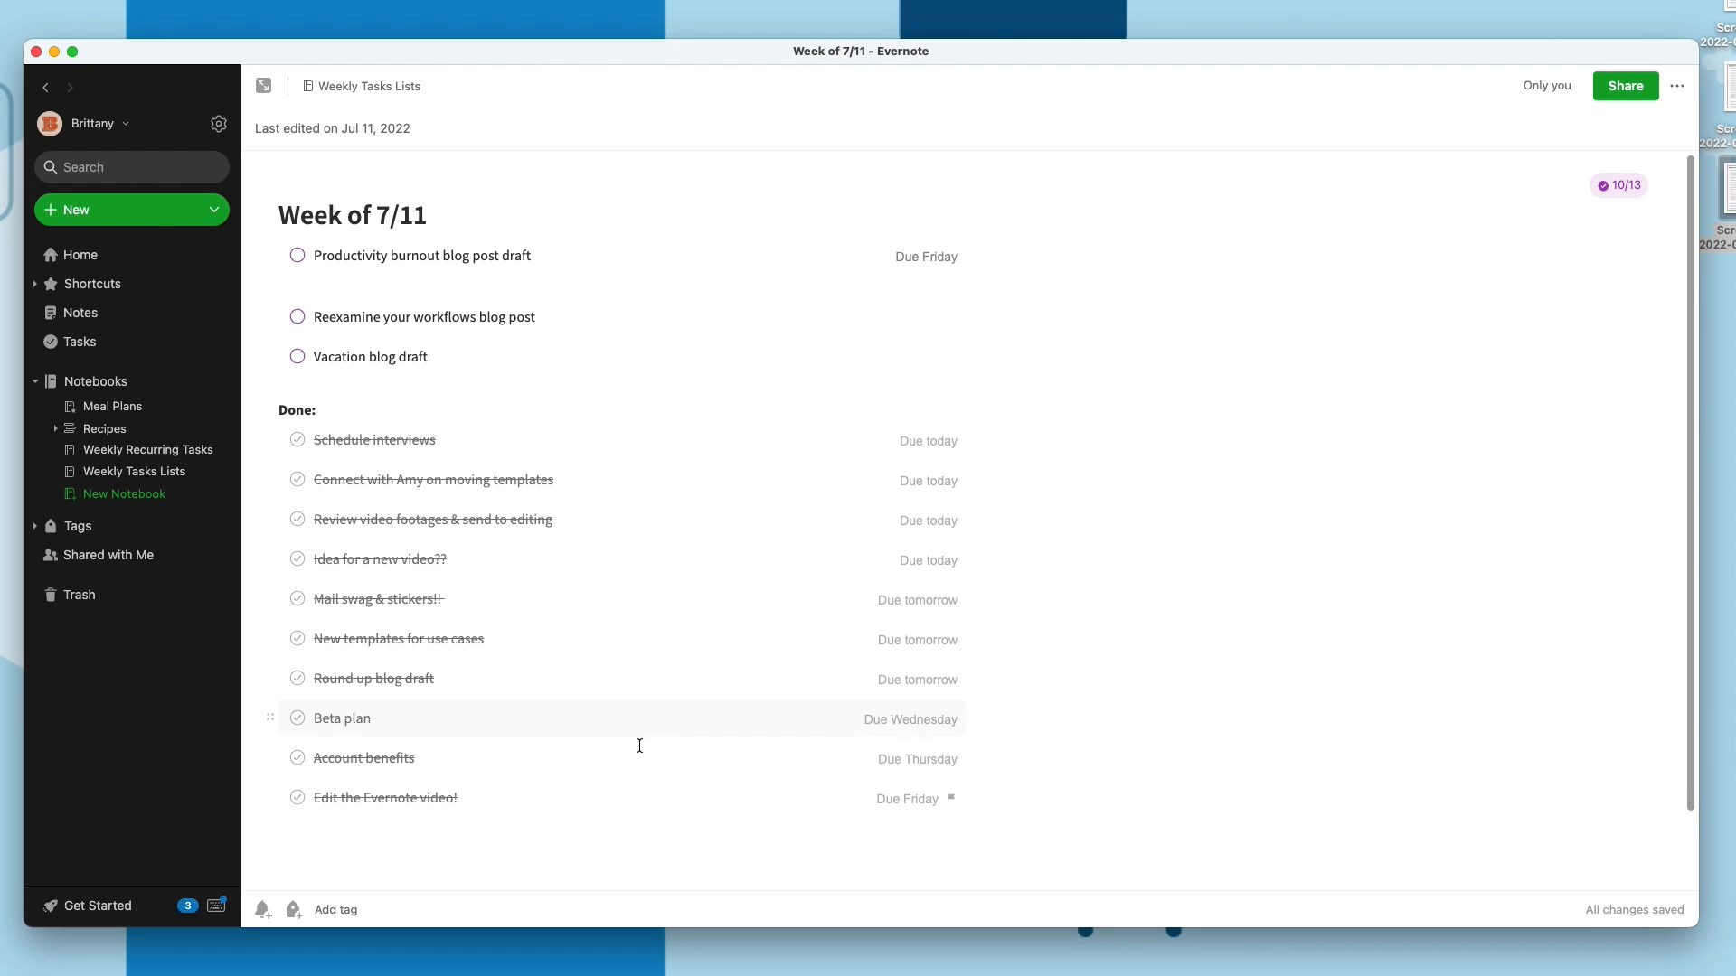
mouse_move(715, 458)
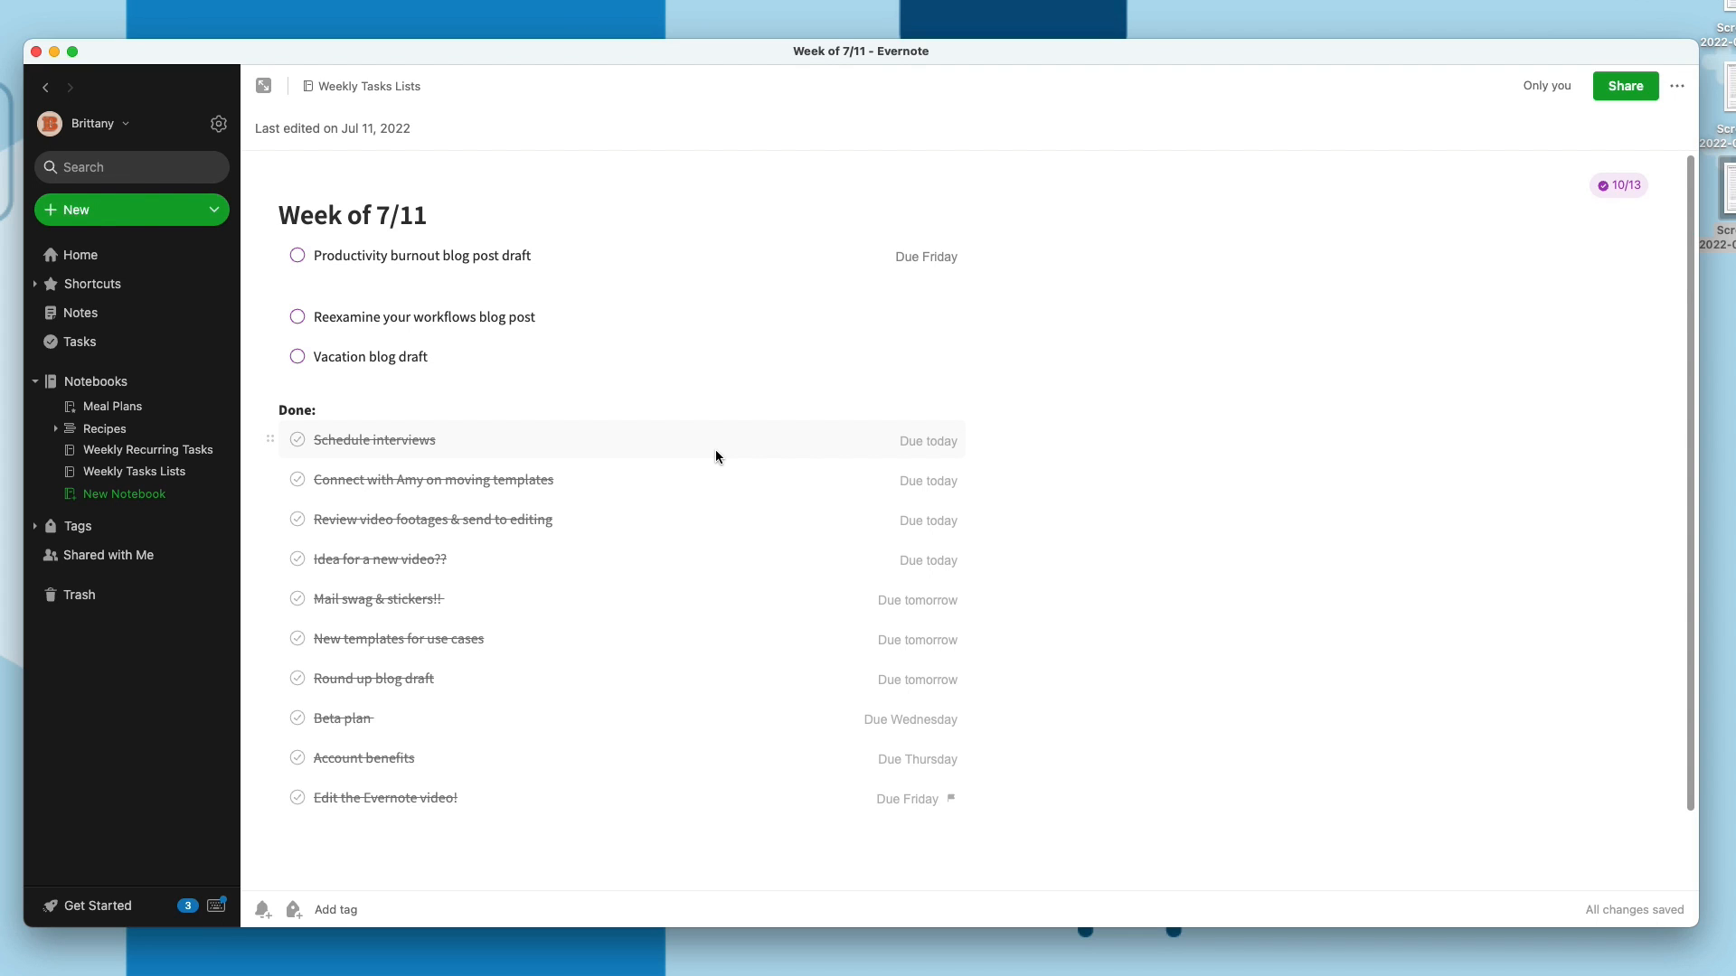
Check off Productivity burnout blog post draft, bringing Week of 7/11 to 11 of 13
left_click(423, 316)
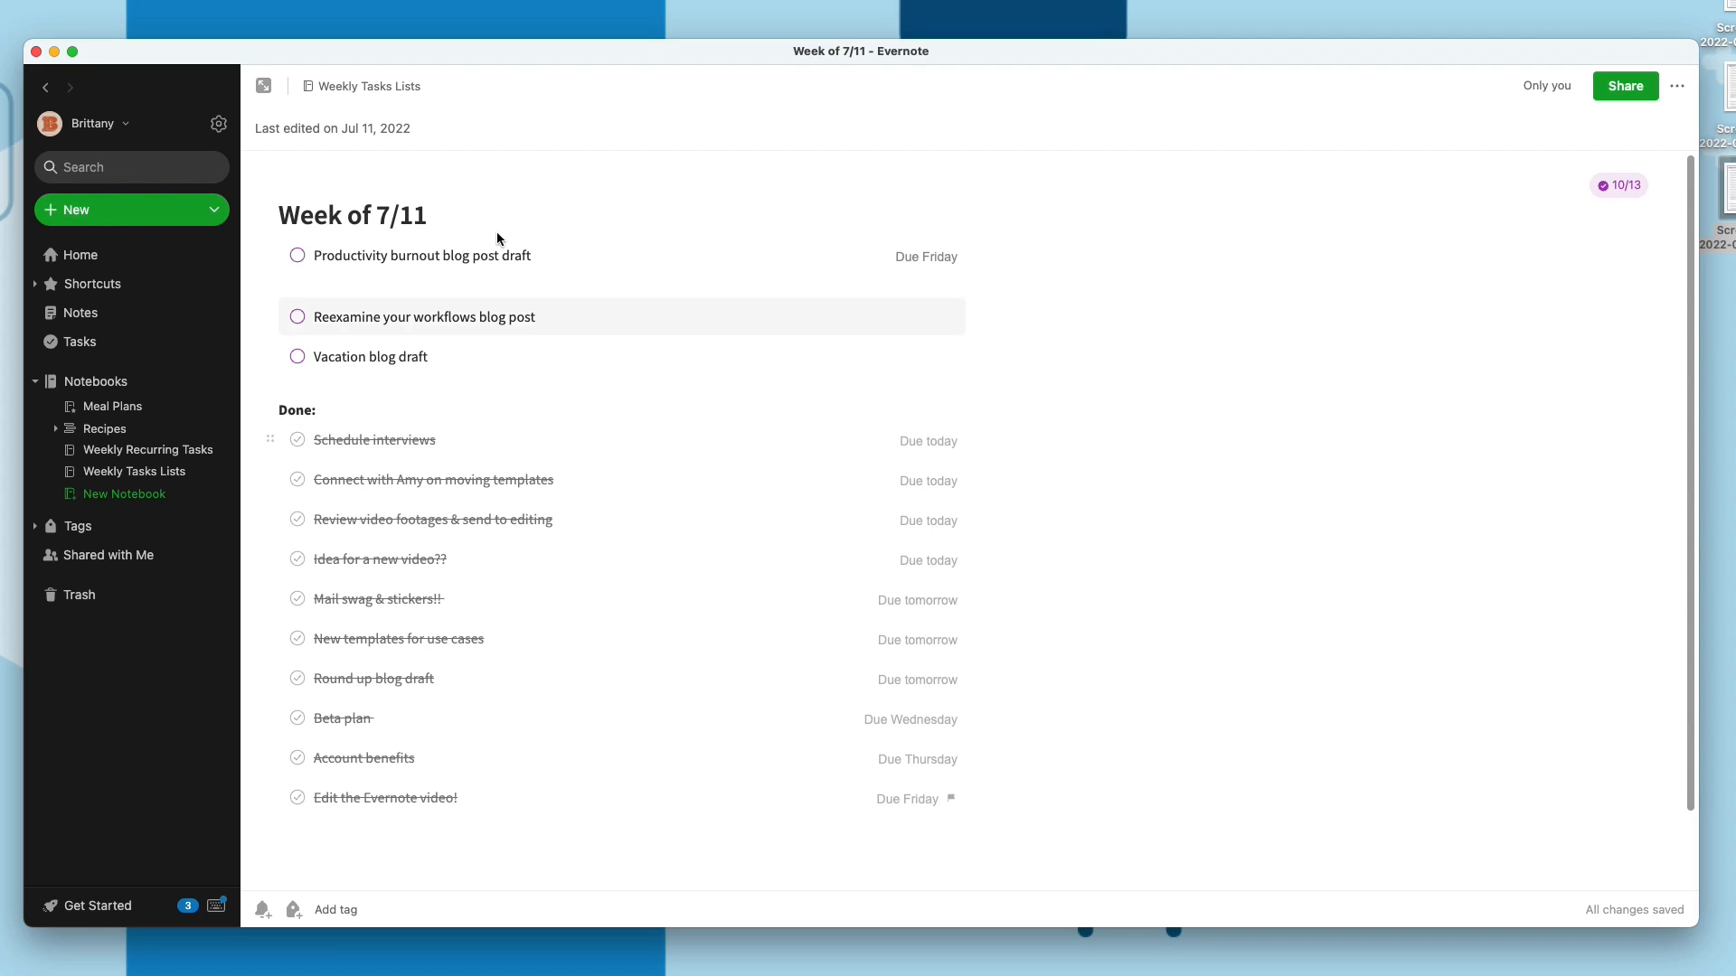
mouse_move(296, 255)
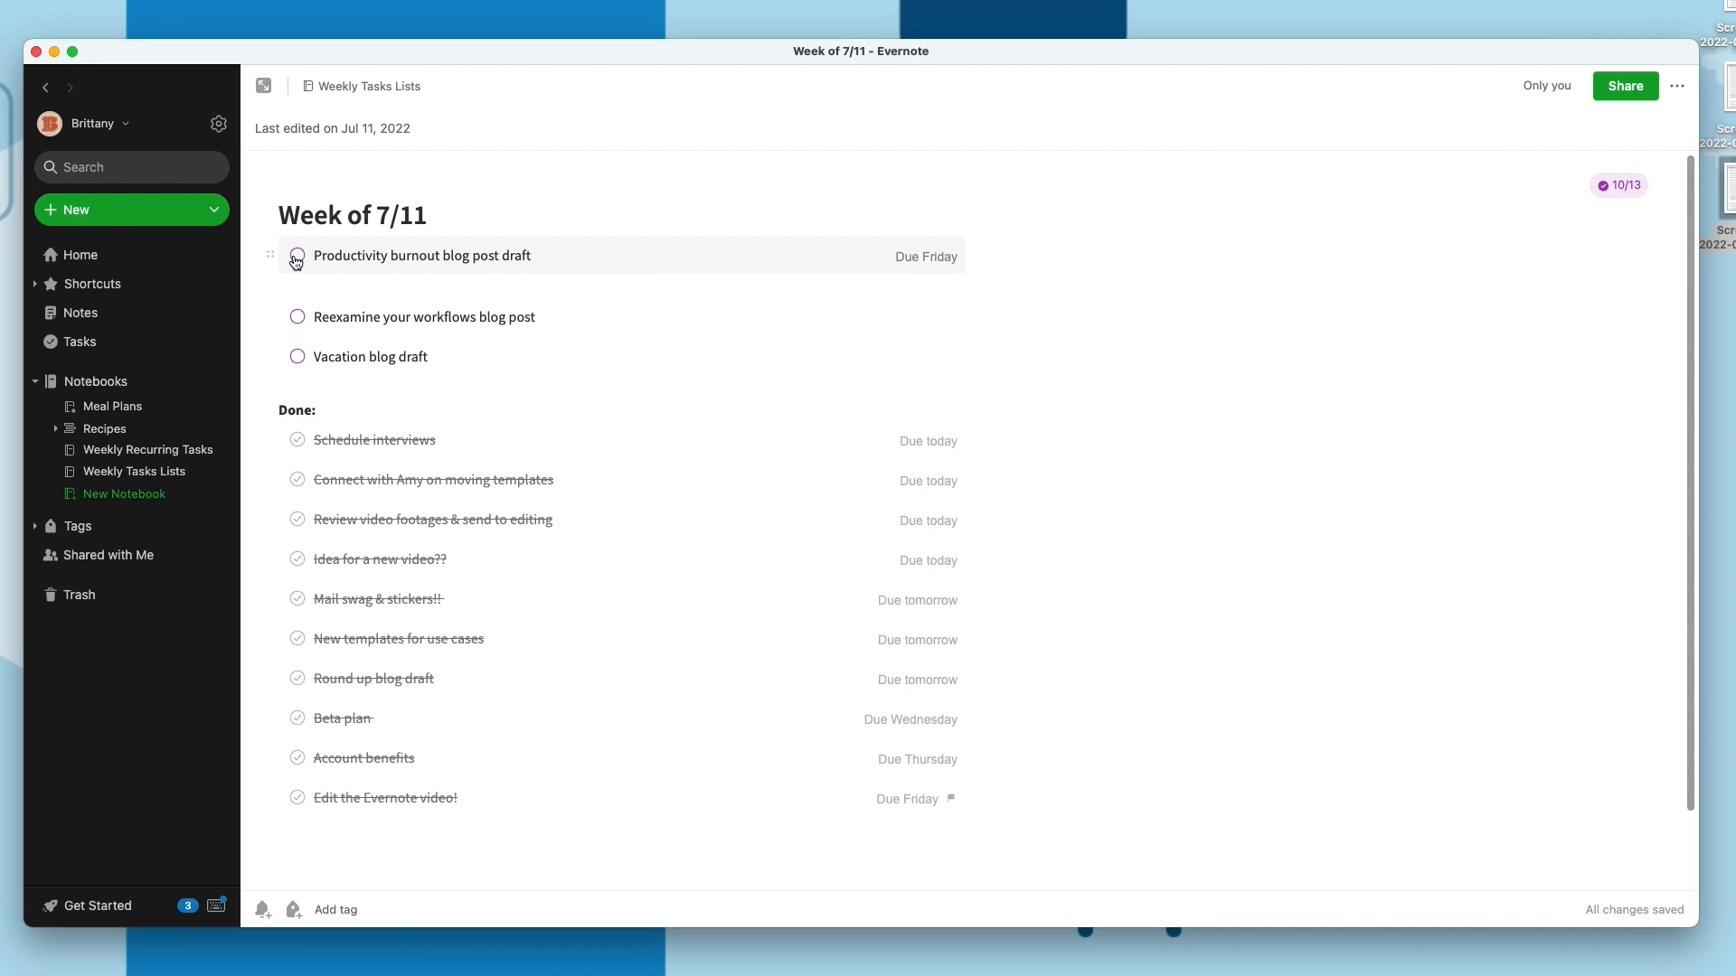
left_click(296, 256)
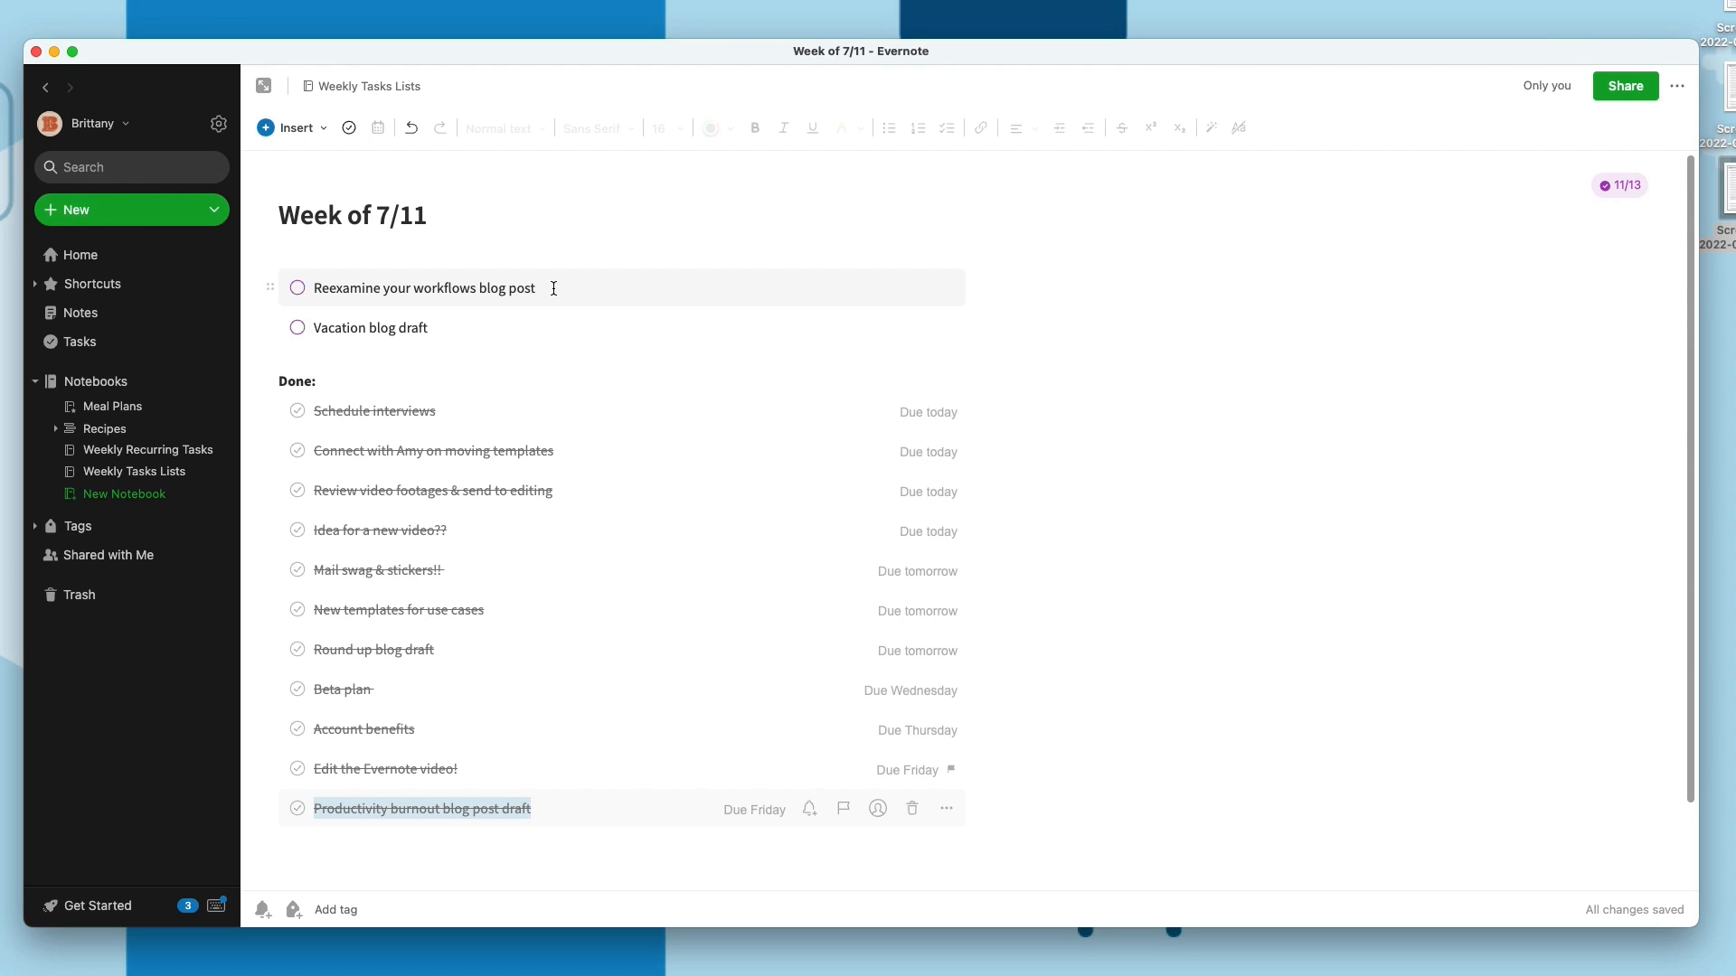
Move Reexamine your workflows blog post and Vacation blog draft to Week of 7/18
left_click(946, 287)
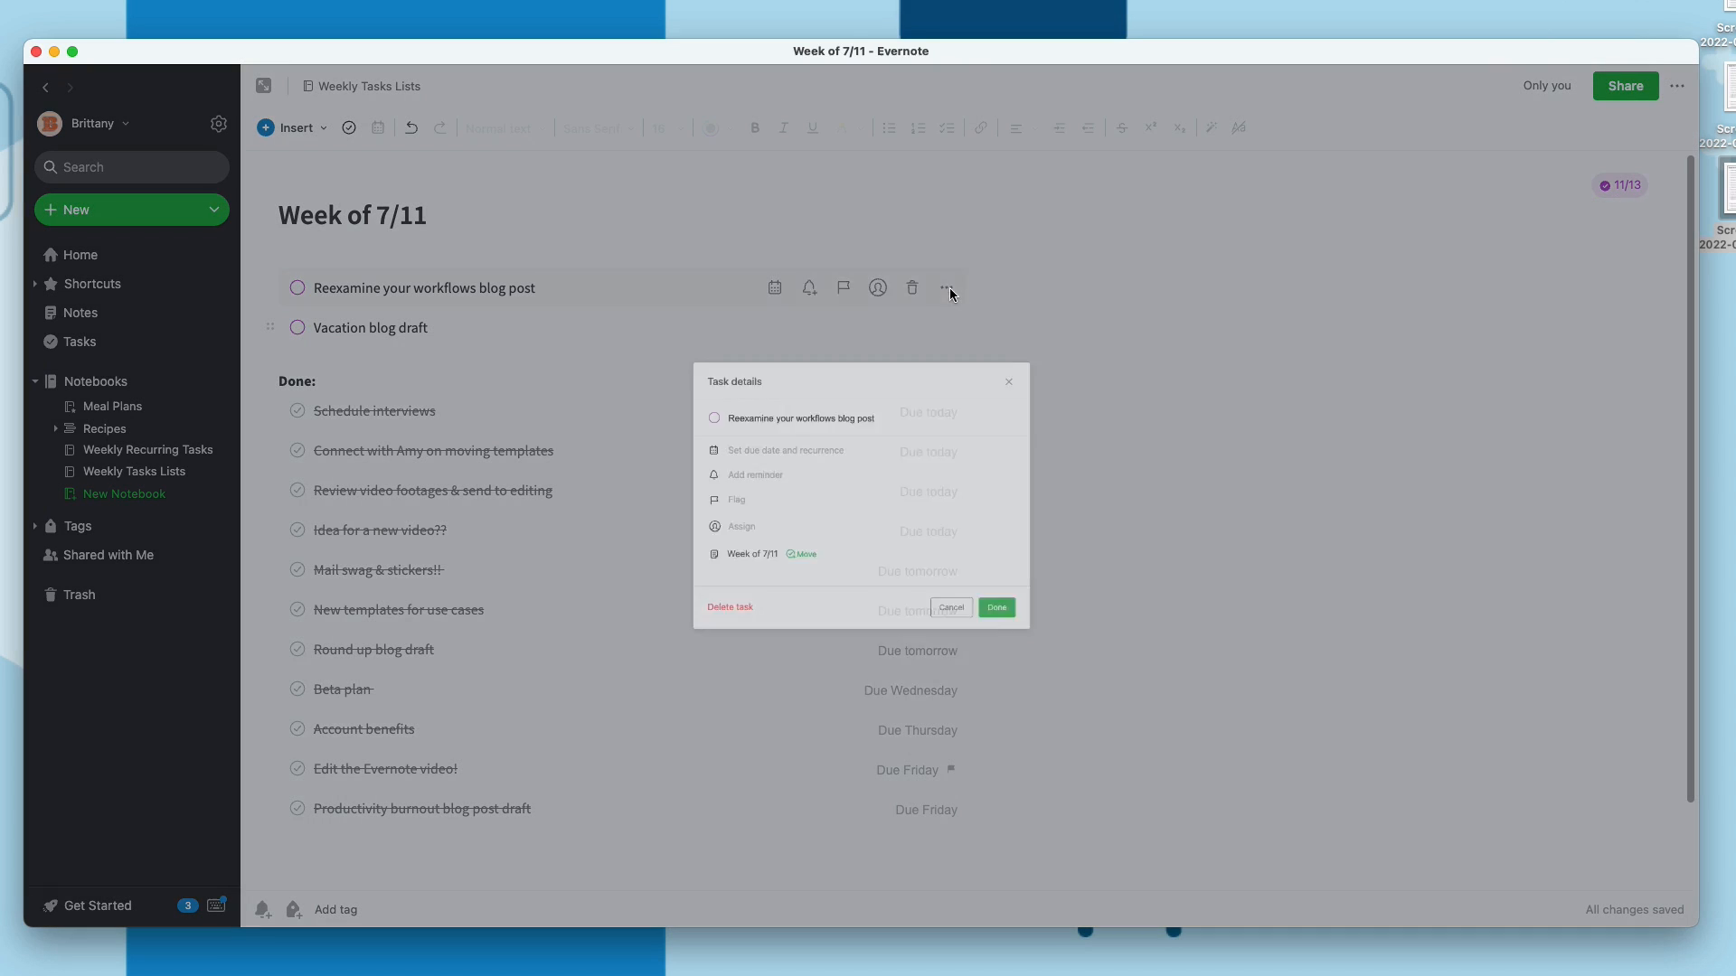
left_click(799, 554)
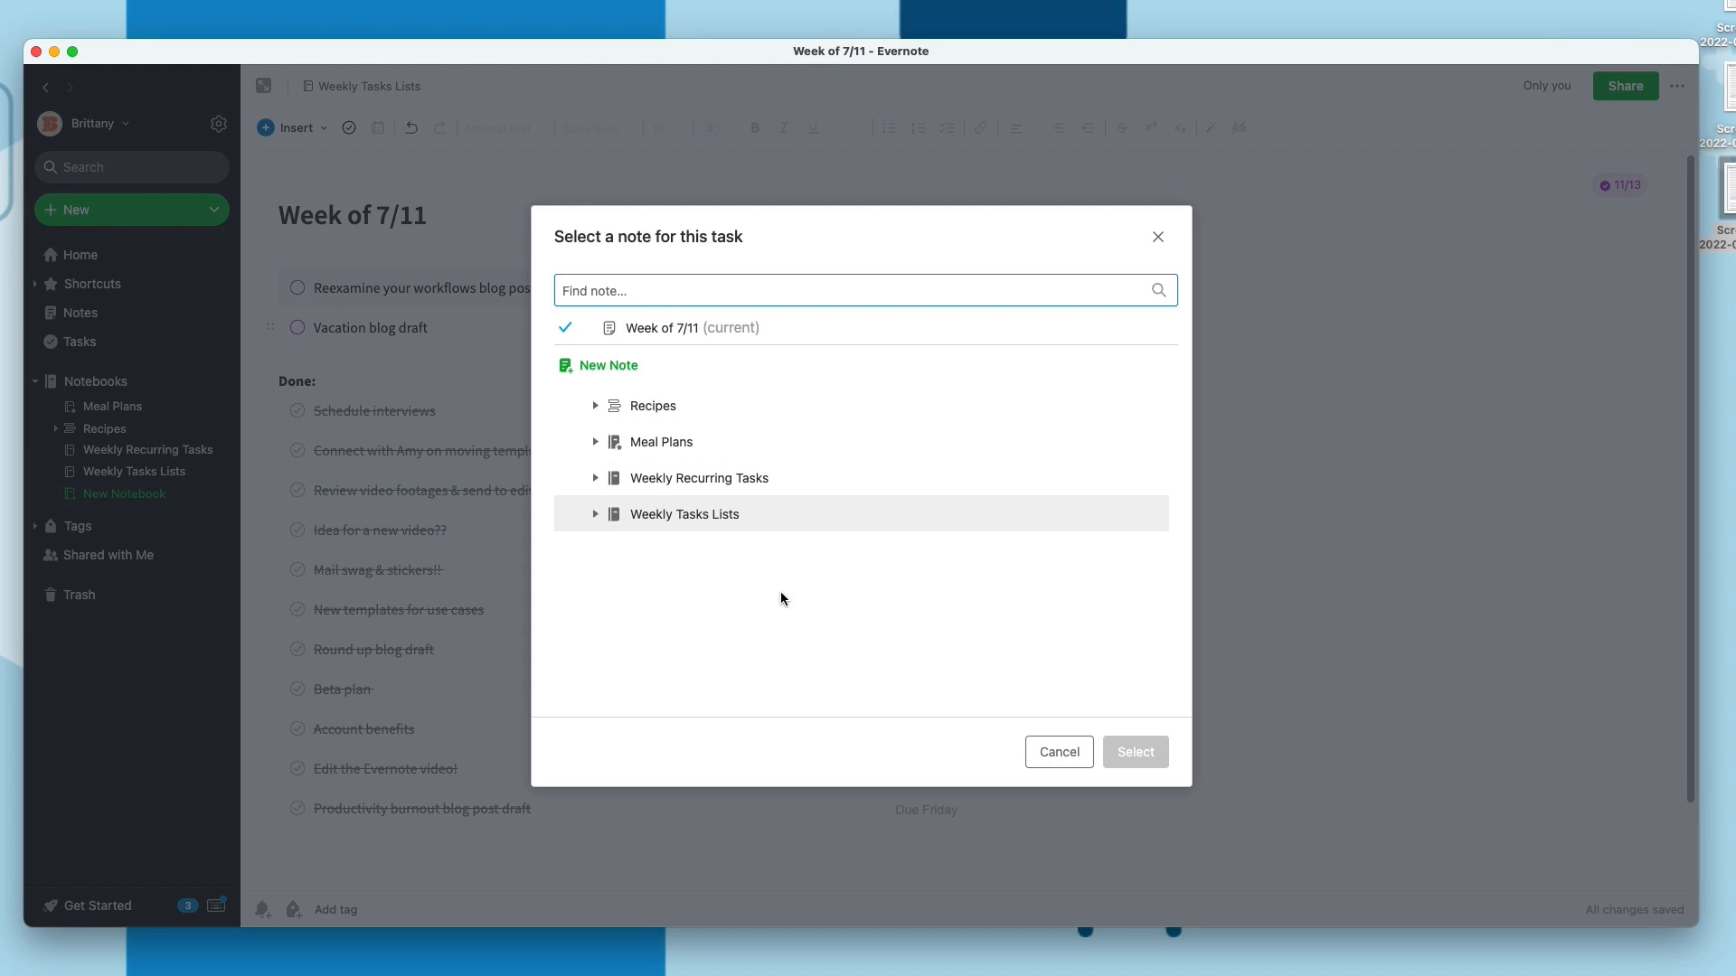
left_click(595, 514)
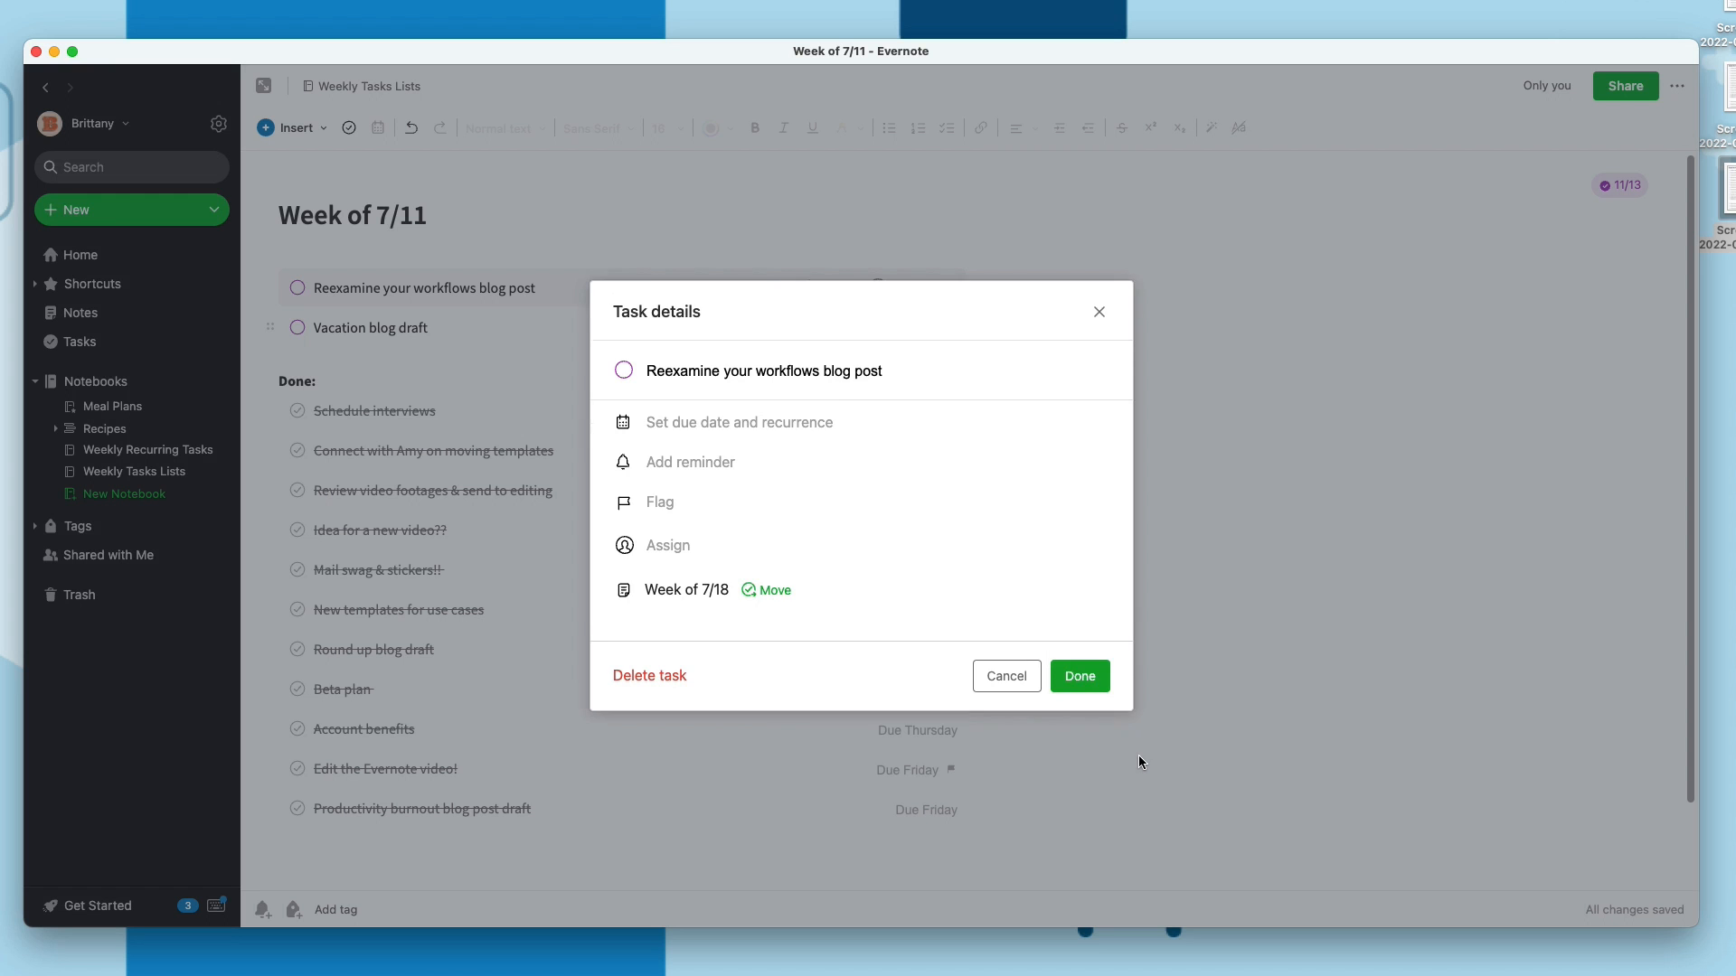
left_click(1076, 676)
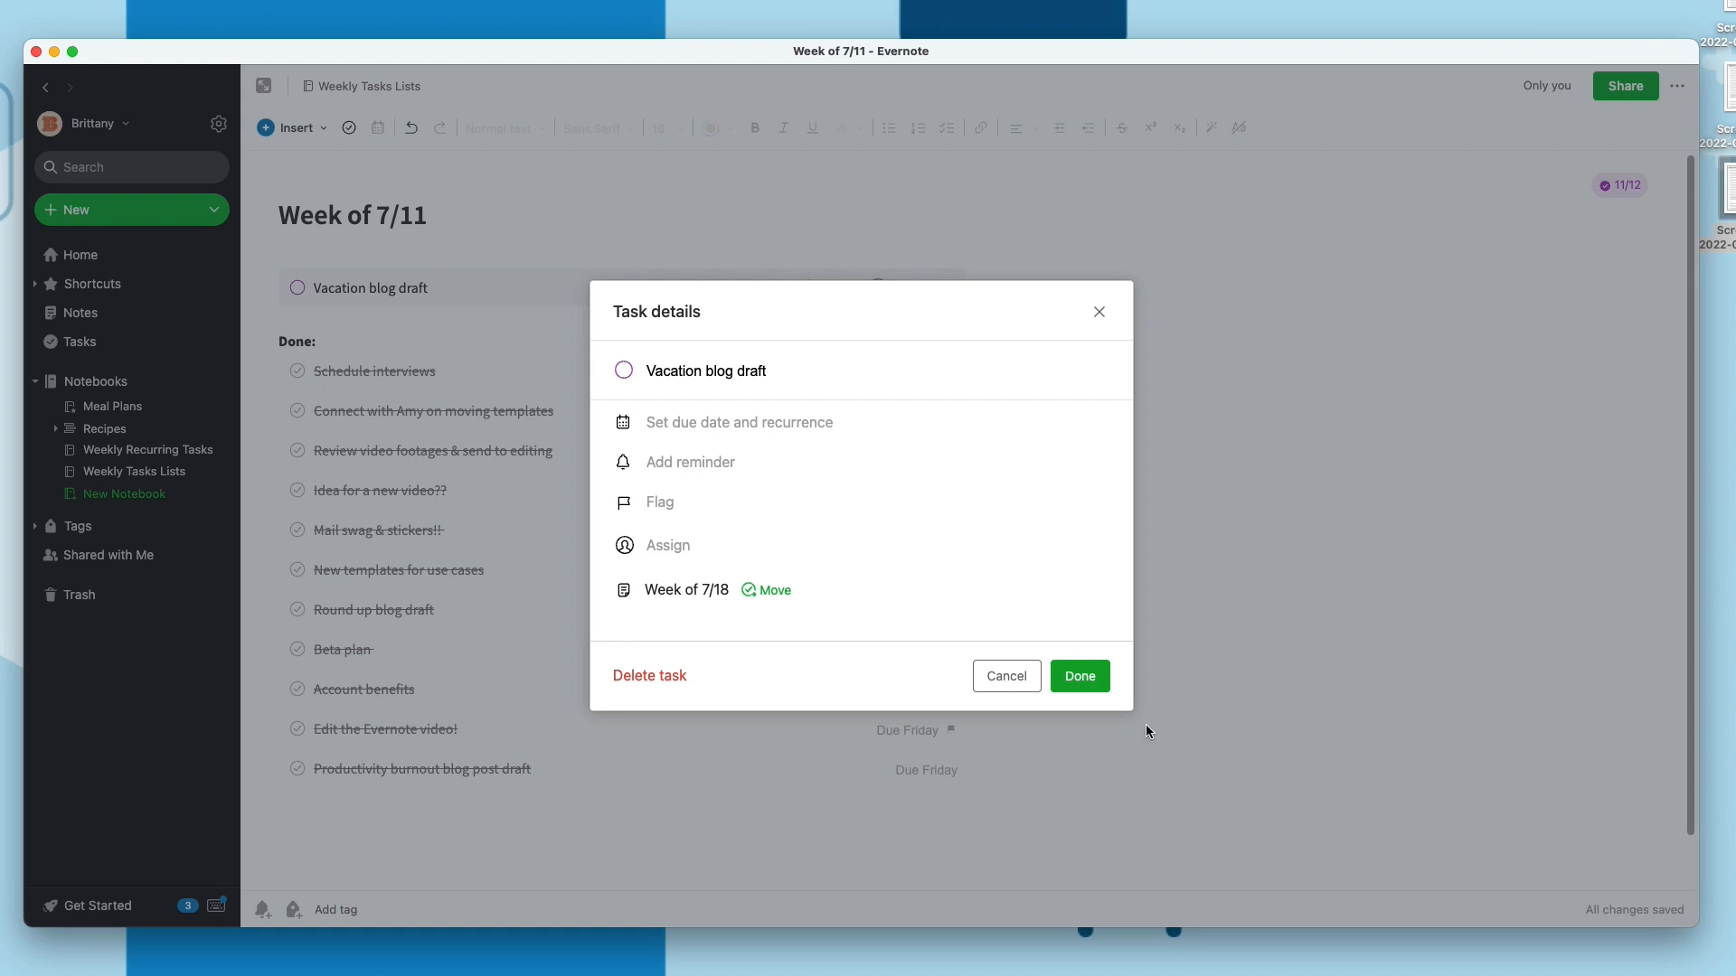
left_click(1076, 676)
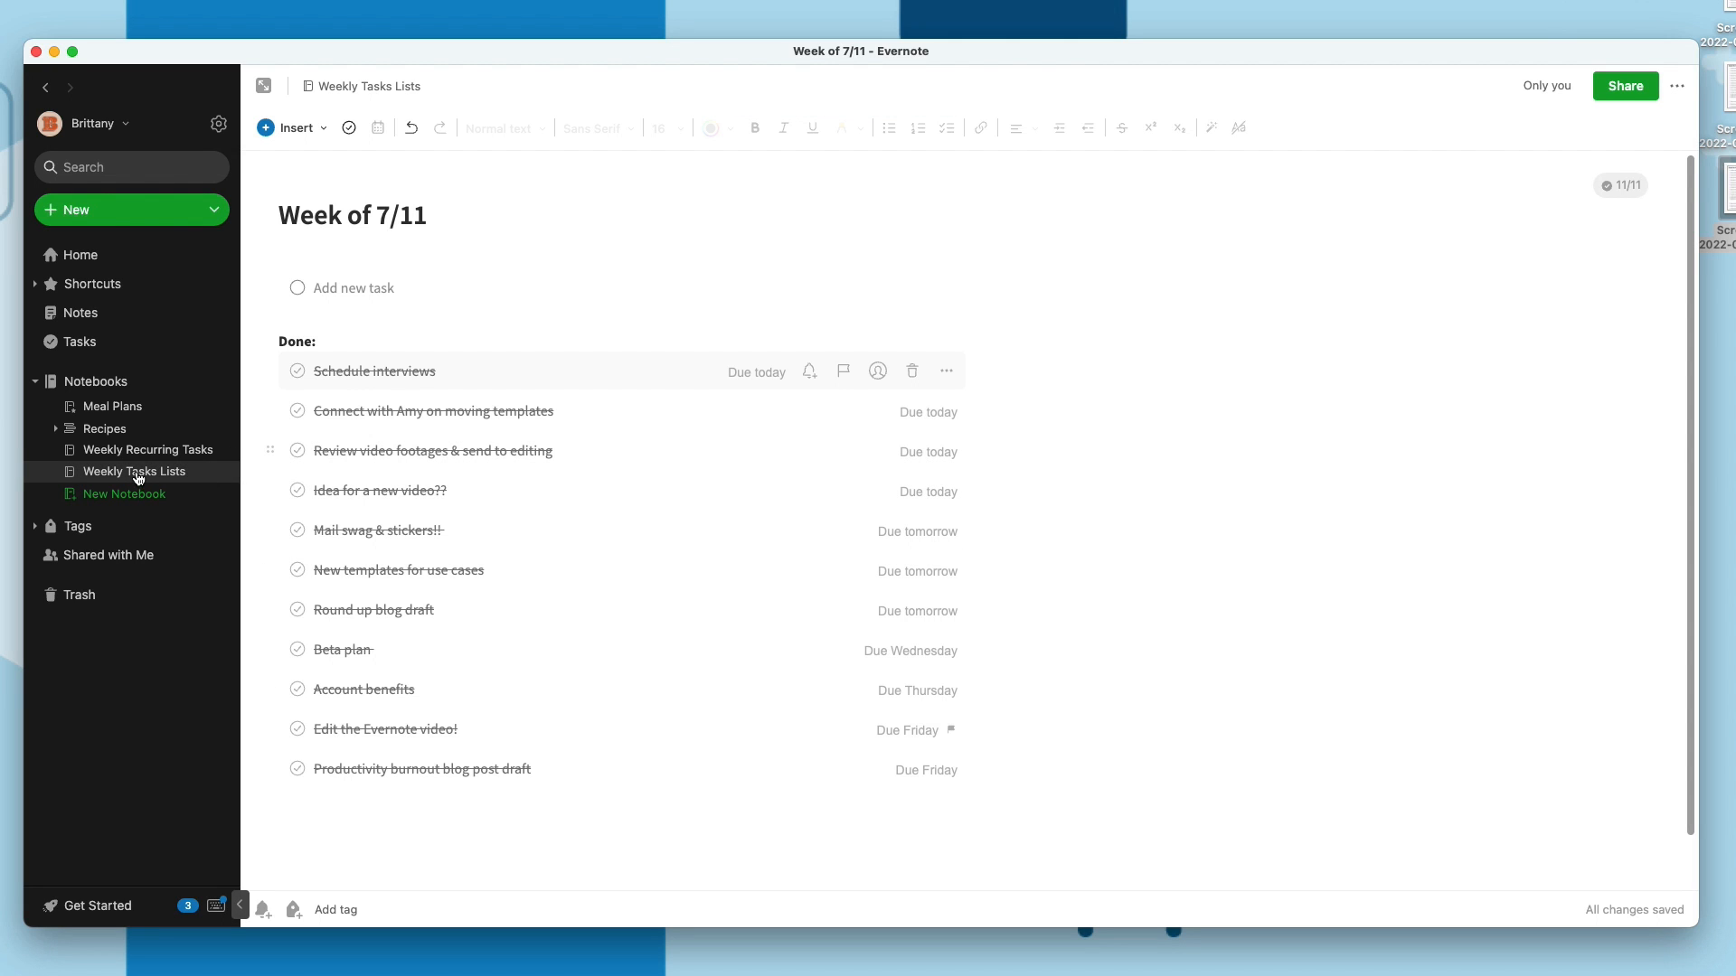
Browse the Weekly Tasks Lists notebook and open the Week of 7/25 note
left_click(135, 470)
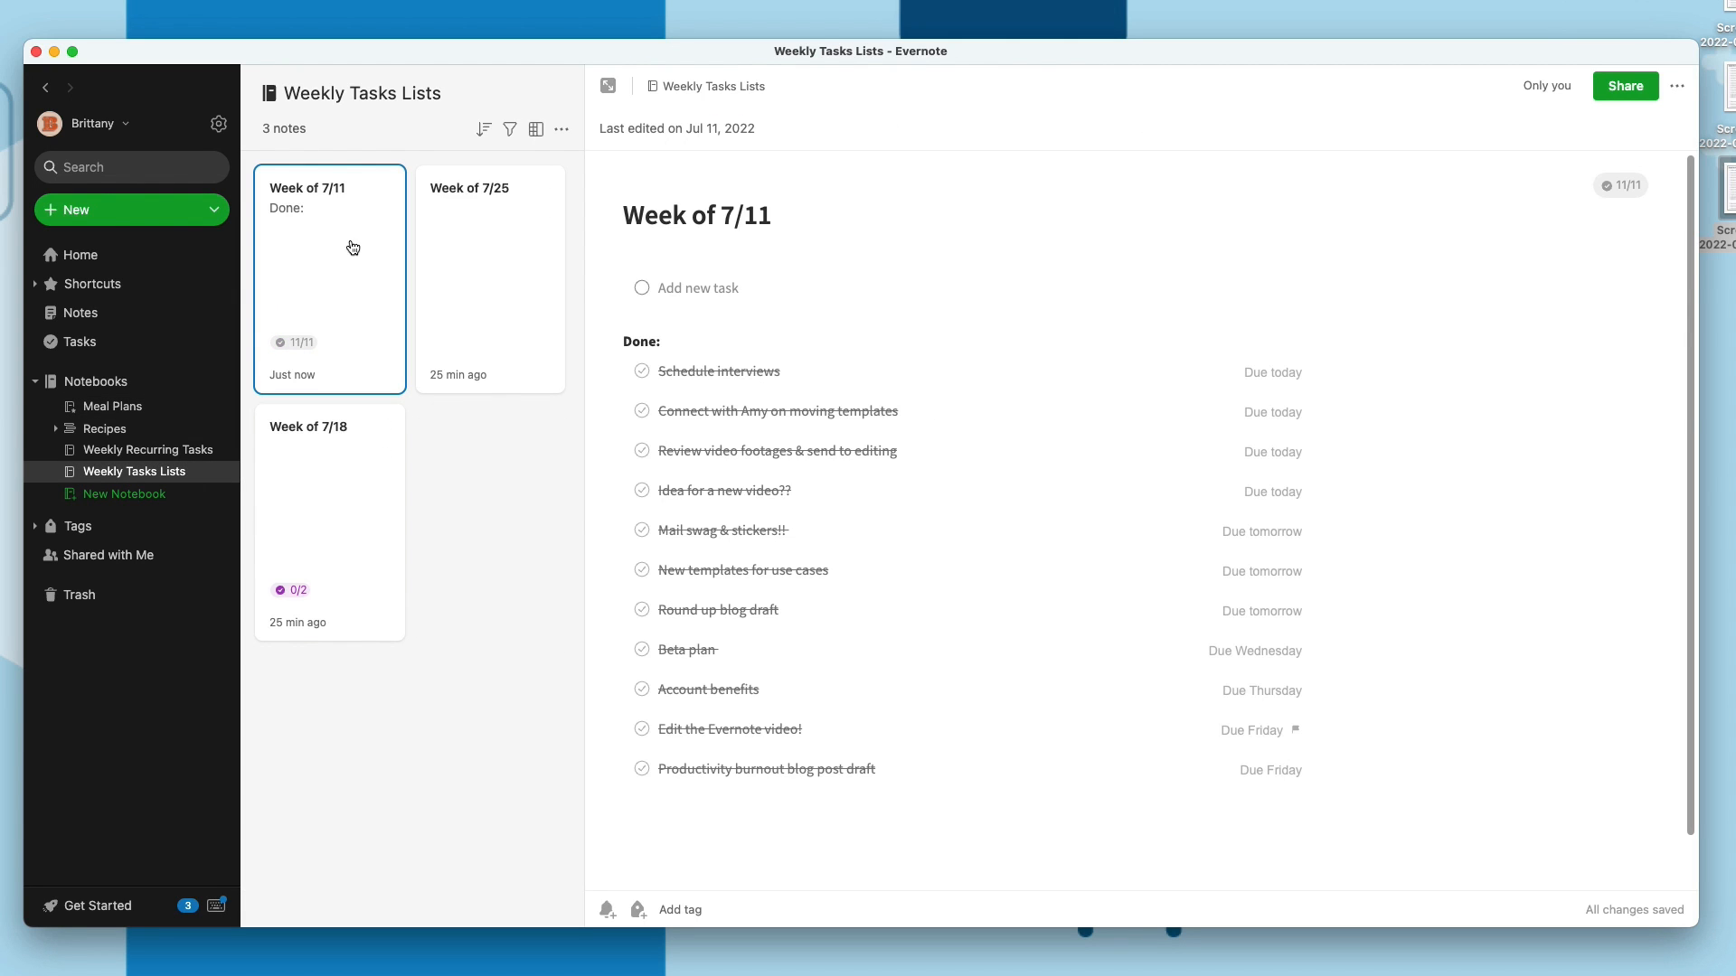
left_click(329, 521)
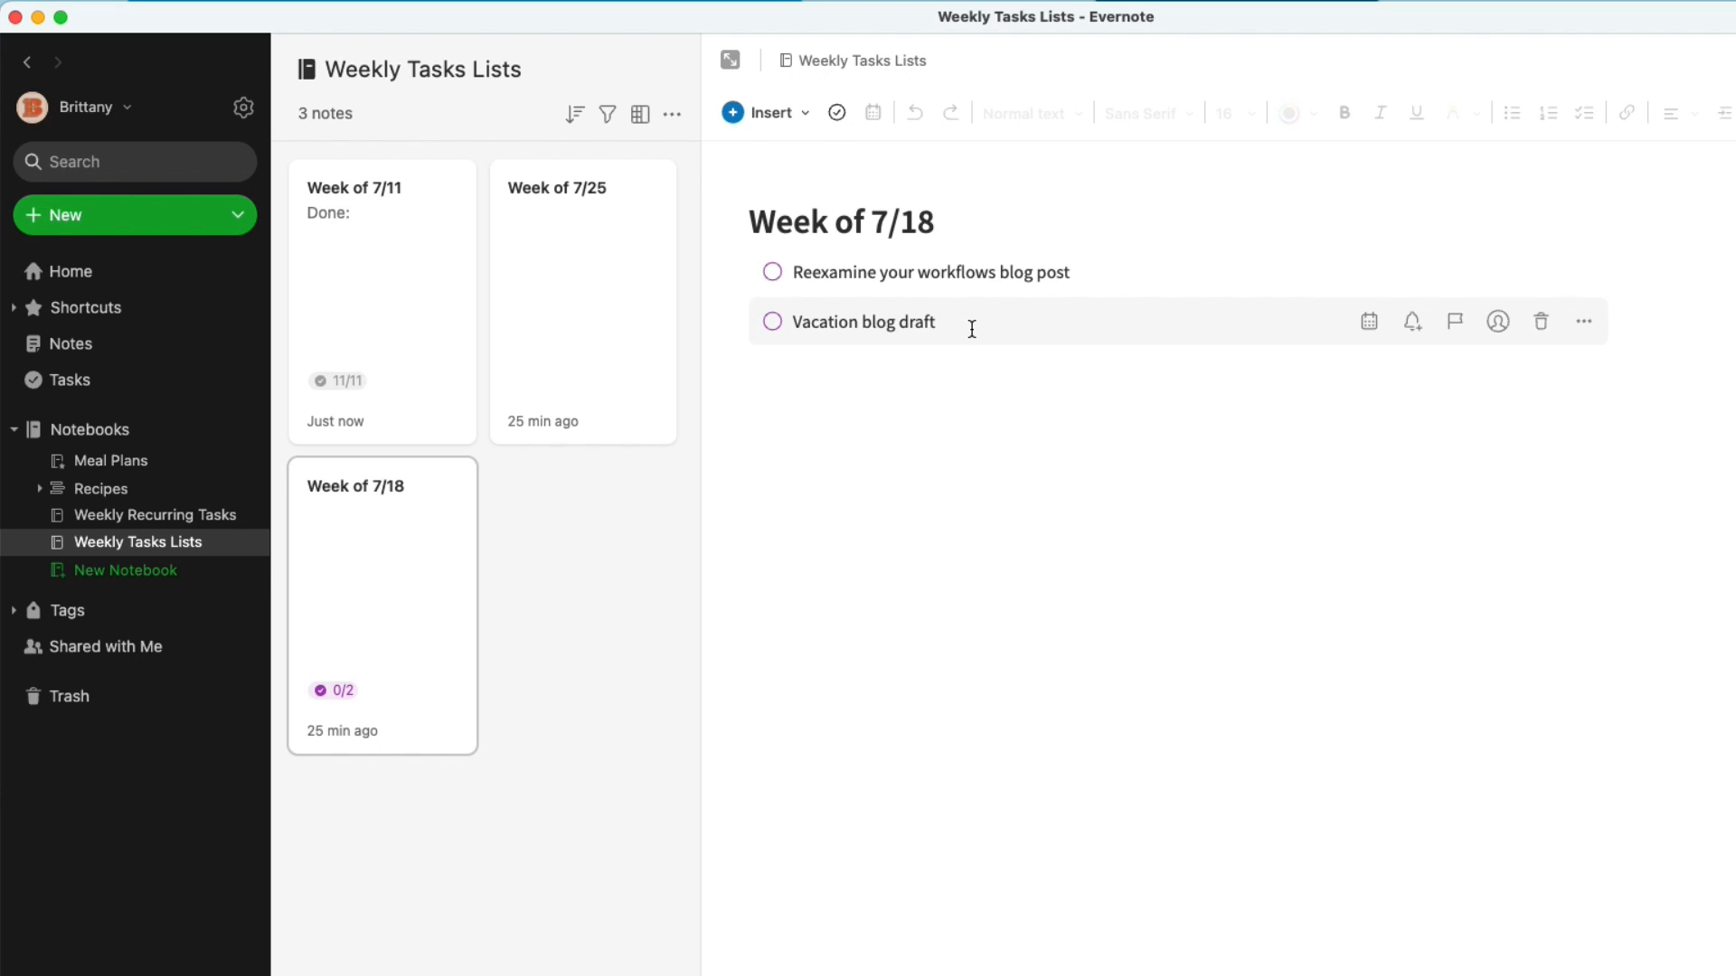
mouse_move(597, 299)
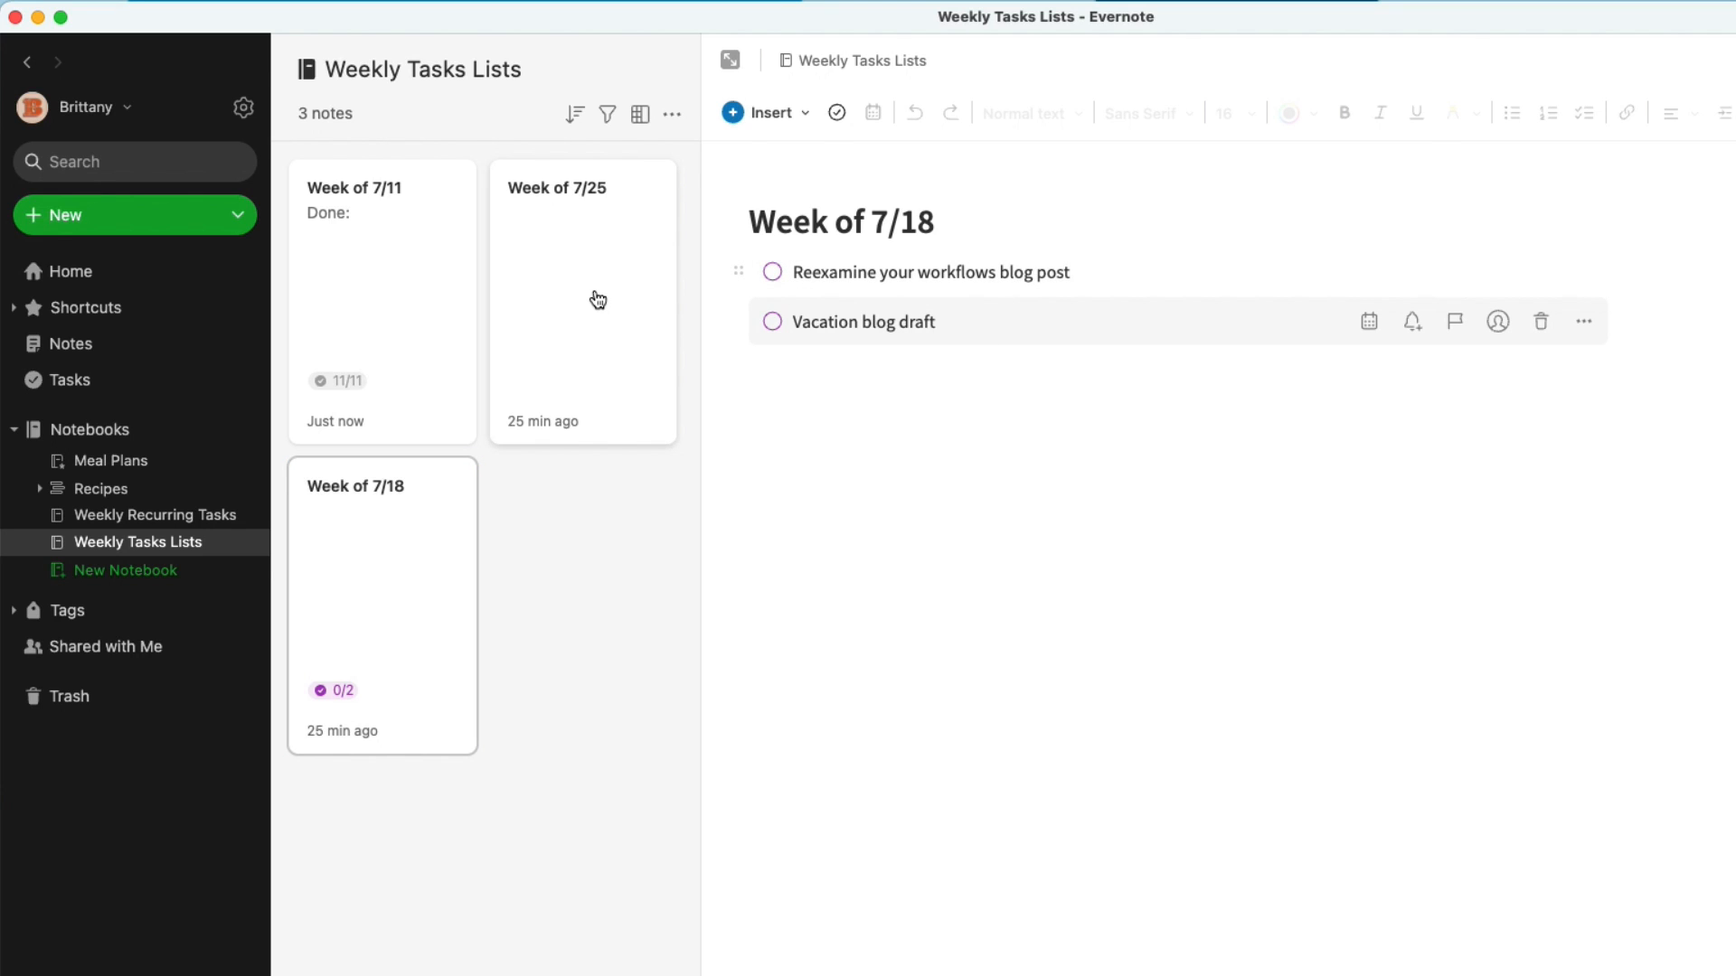
left_click(581, 299)
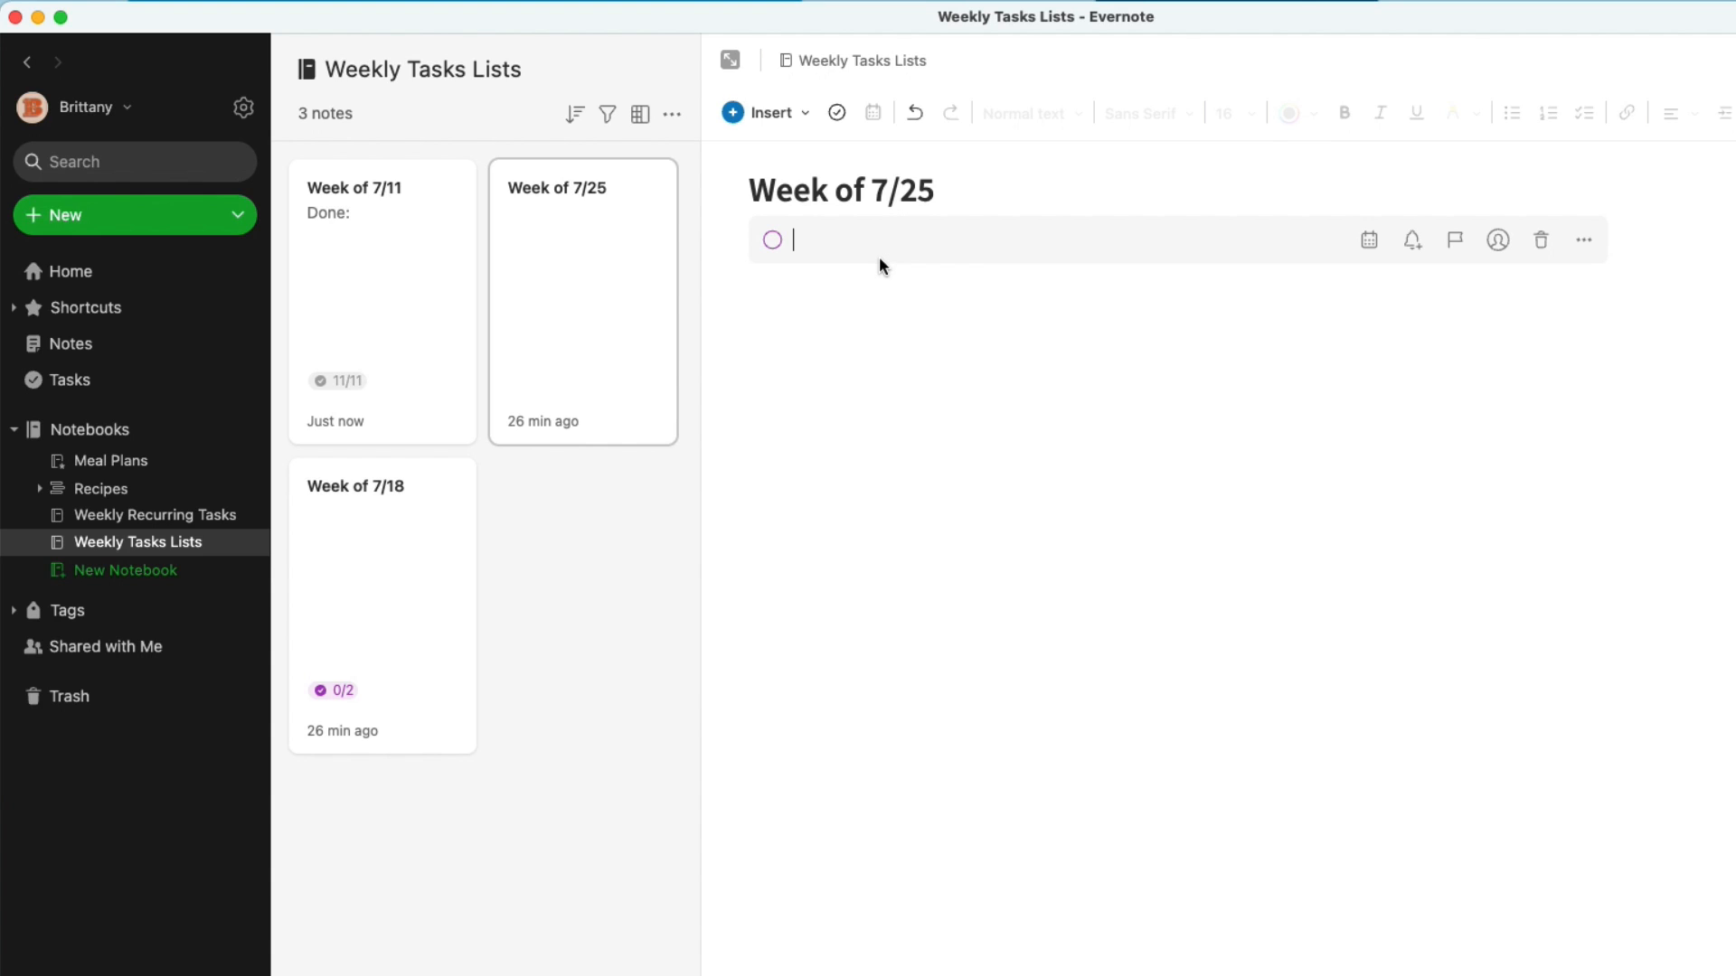
Add the task 'Set my vacation auto-responder in Gmail', due July 29
type("Set my vacation auto")
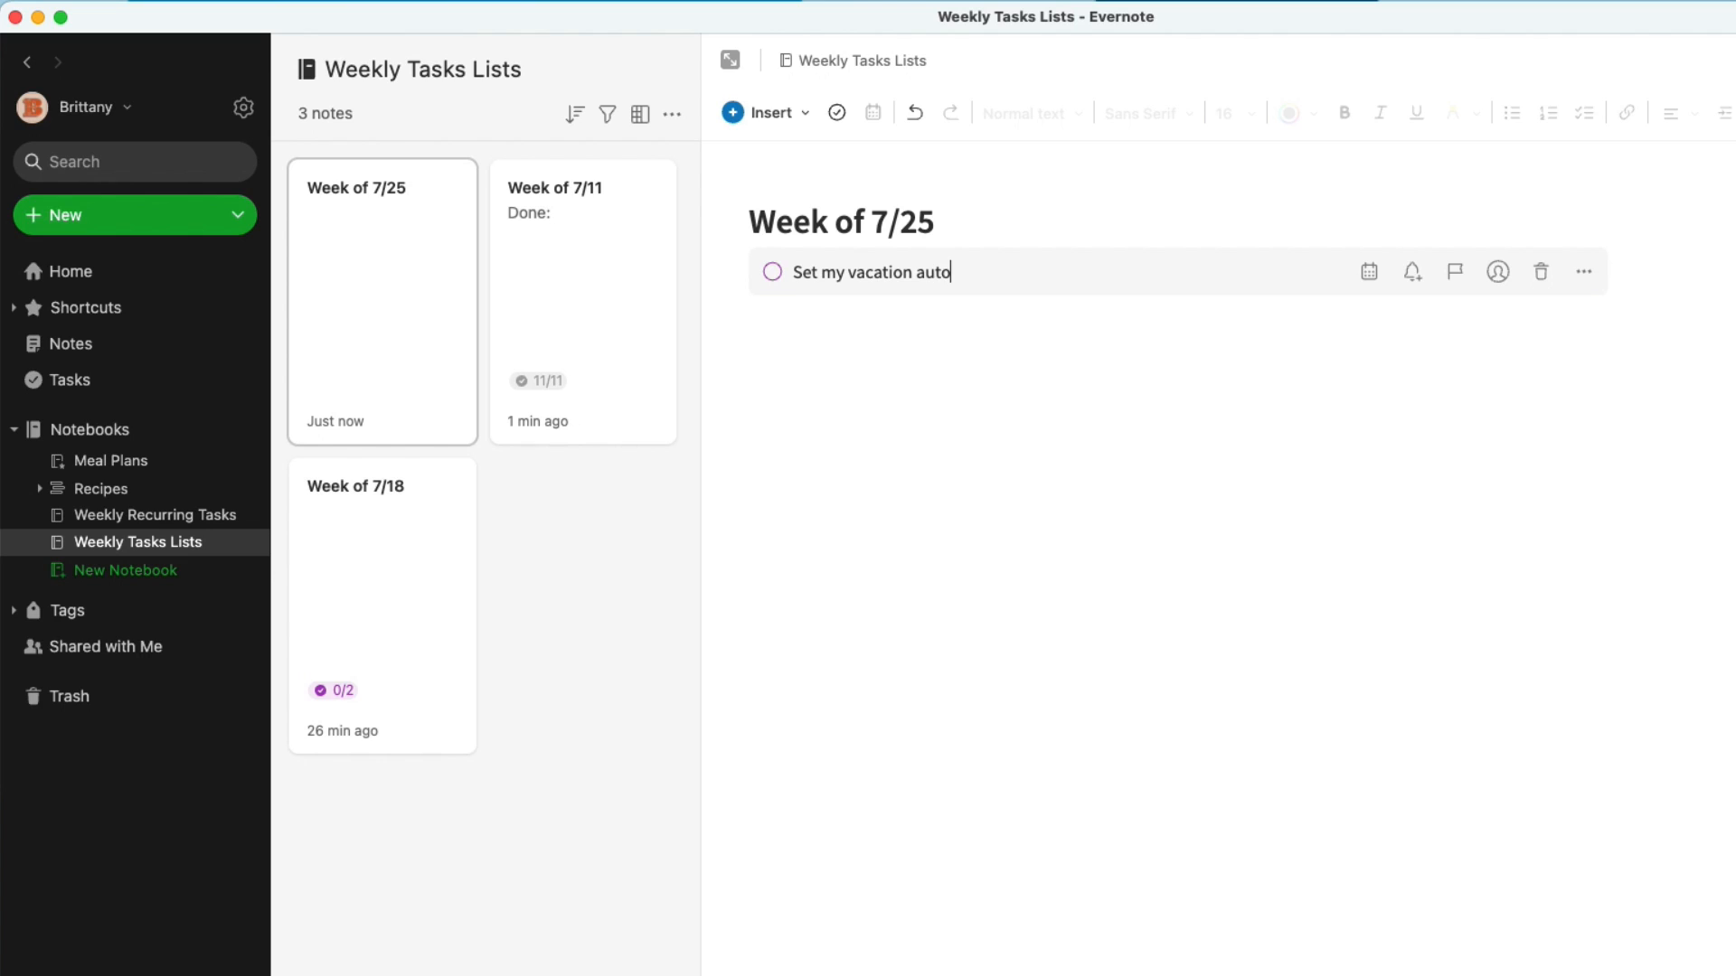
type("-responder")
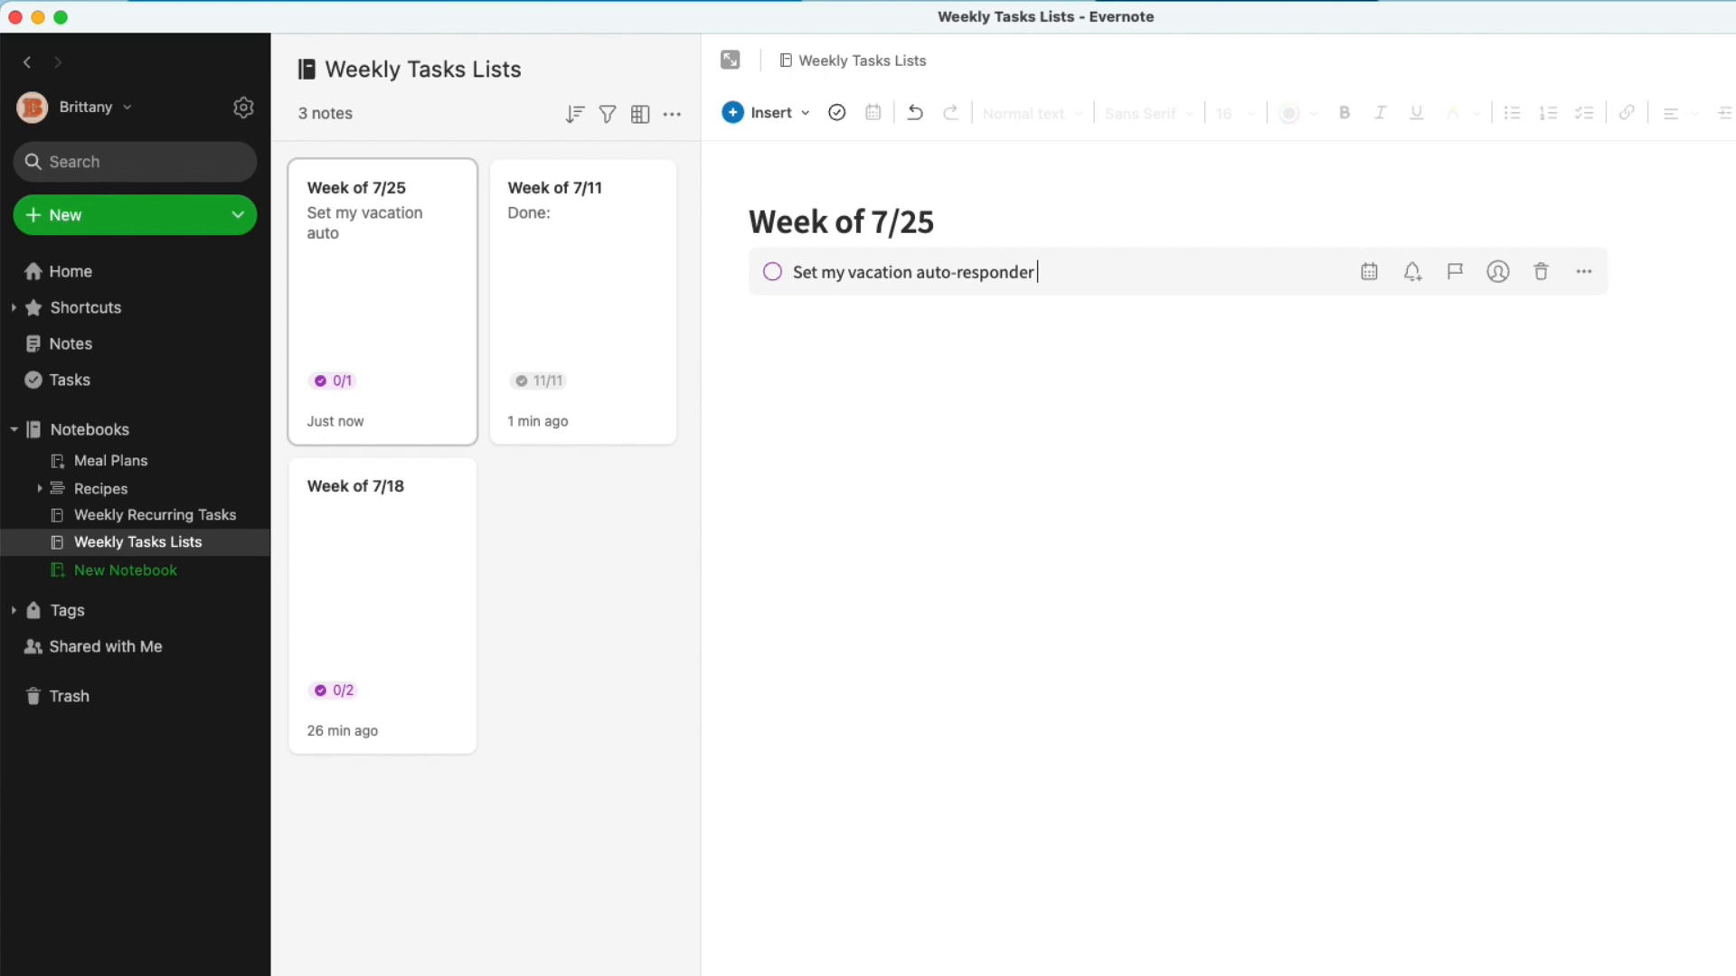
type("in Gmail")
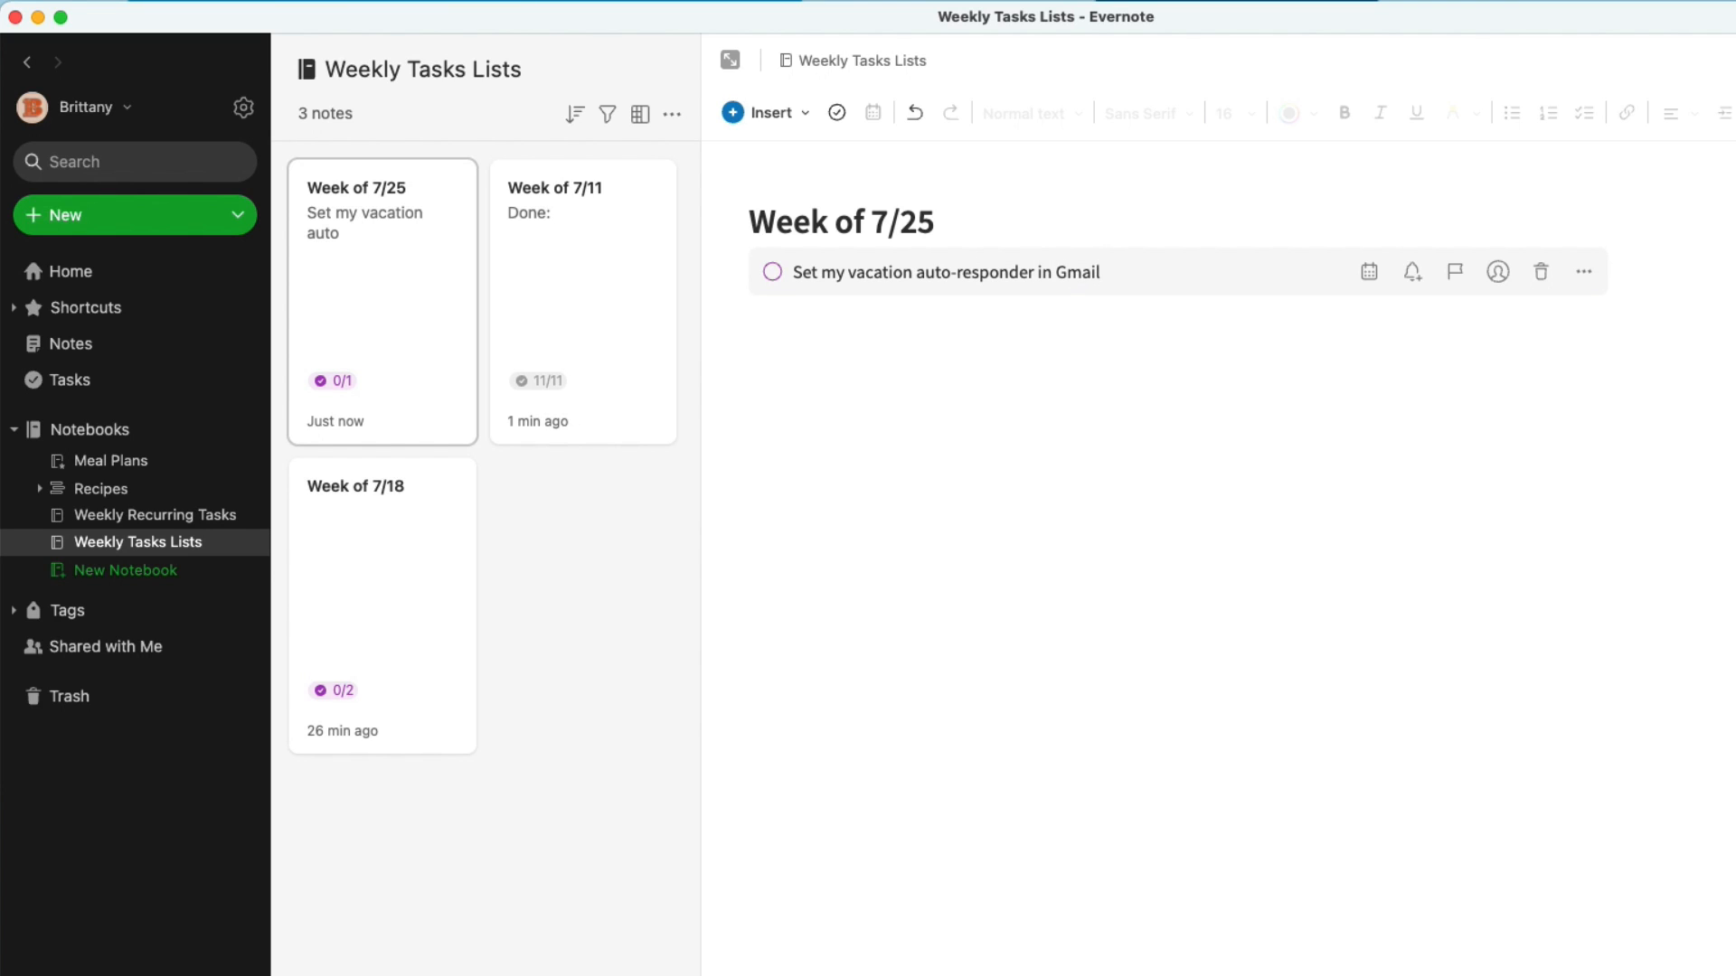
left_click(1368, 271)
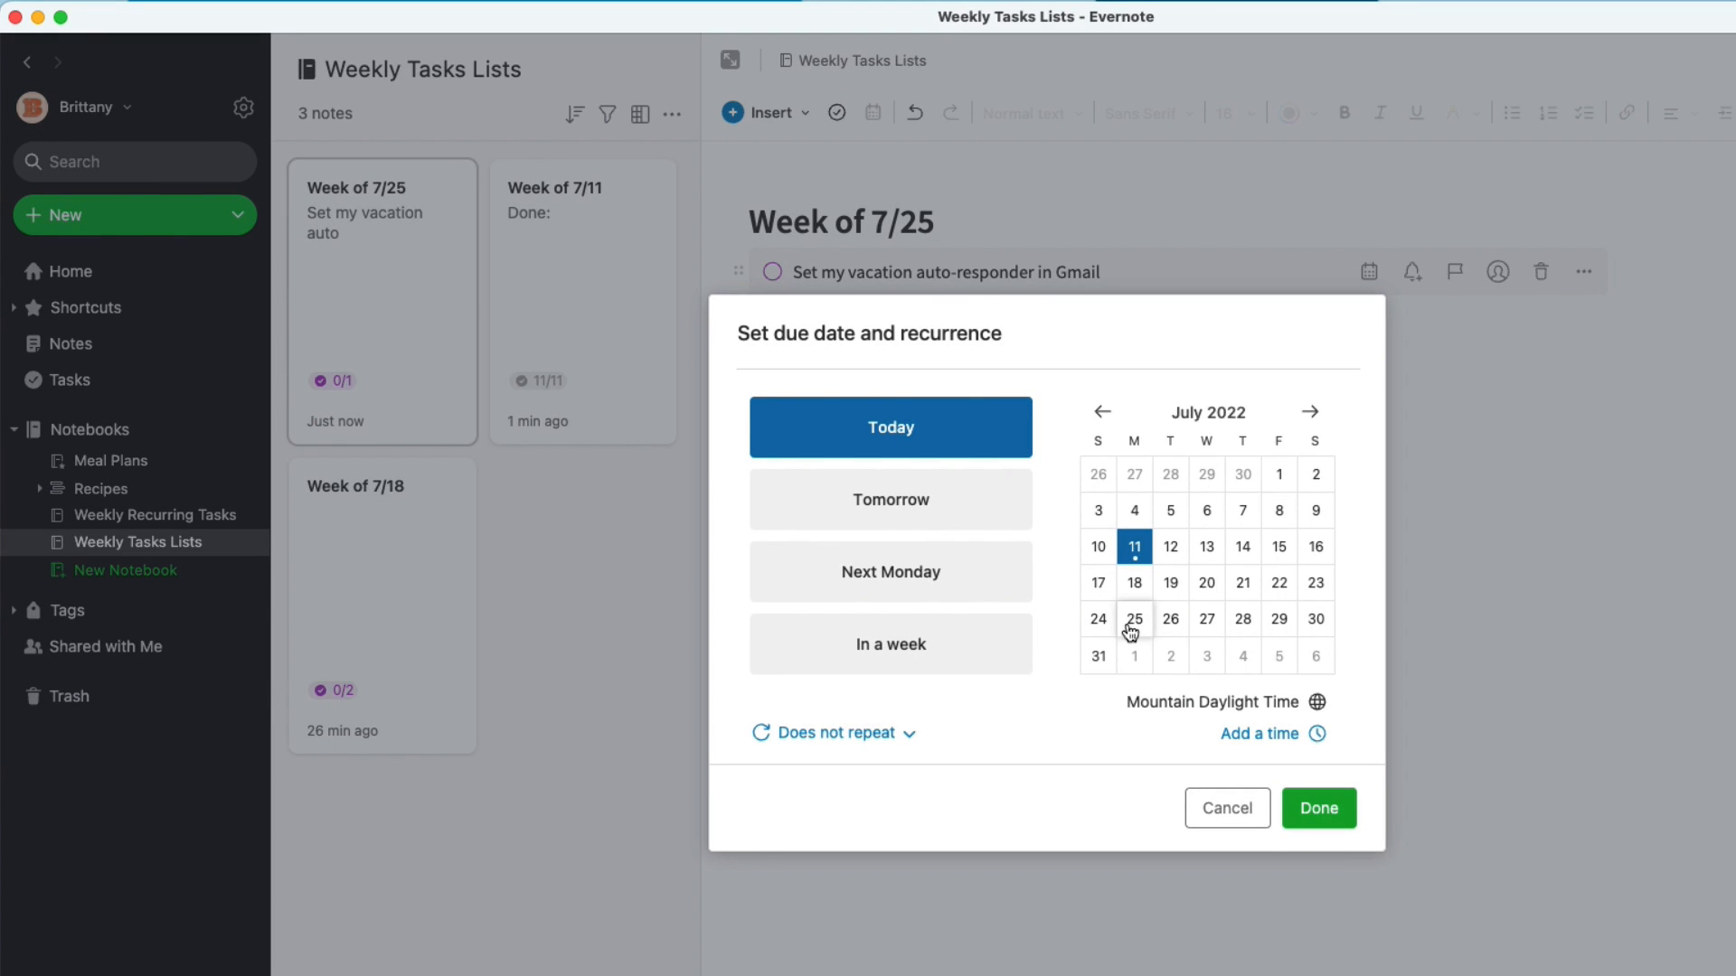
left_click(1279, 618)
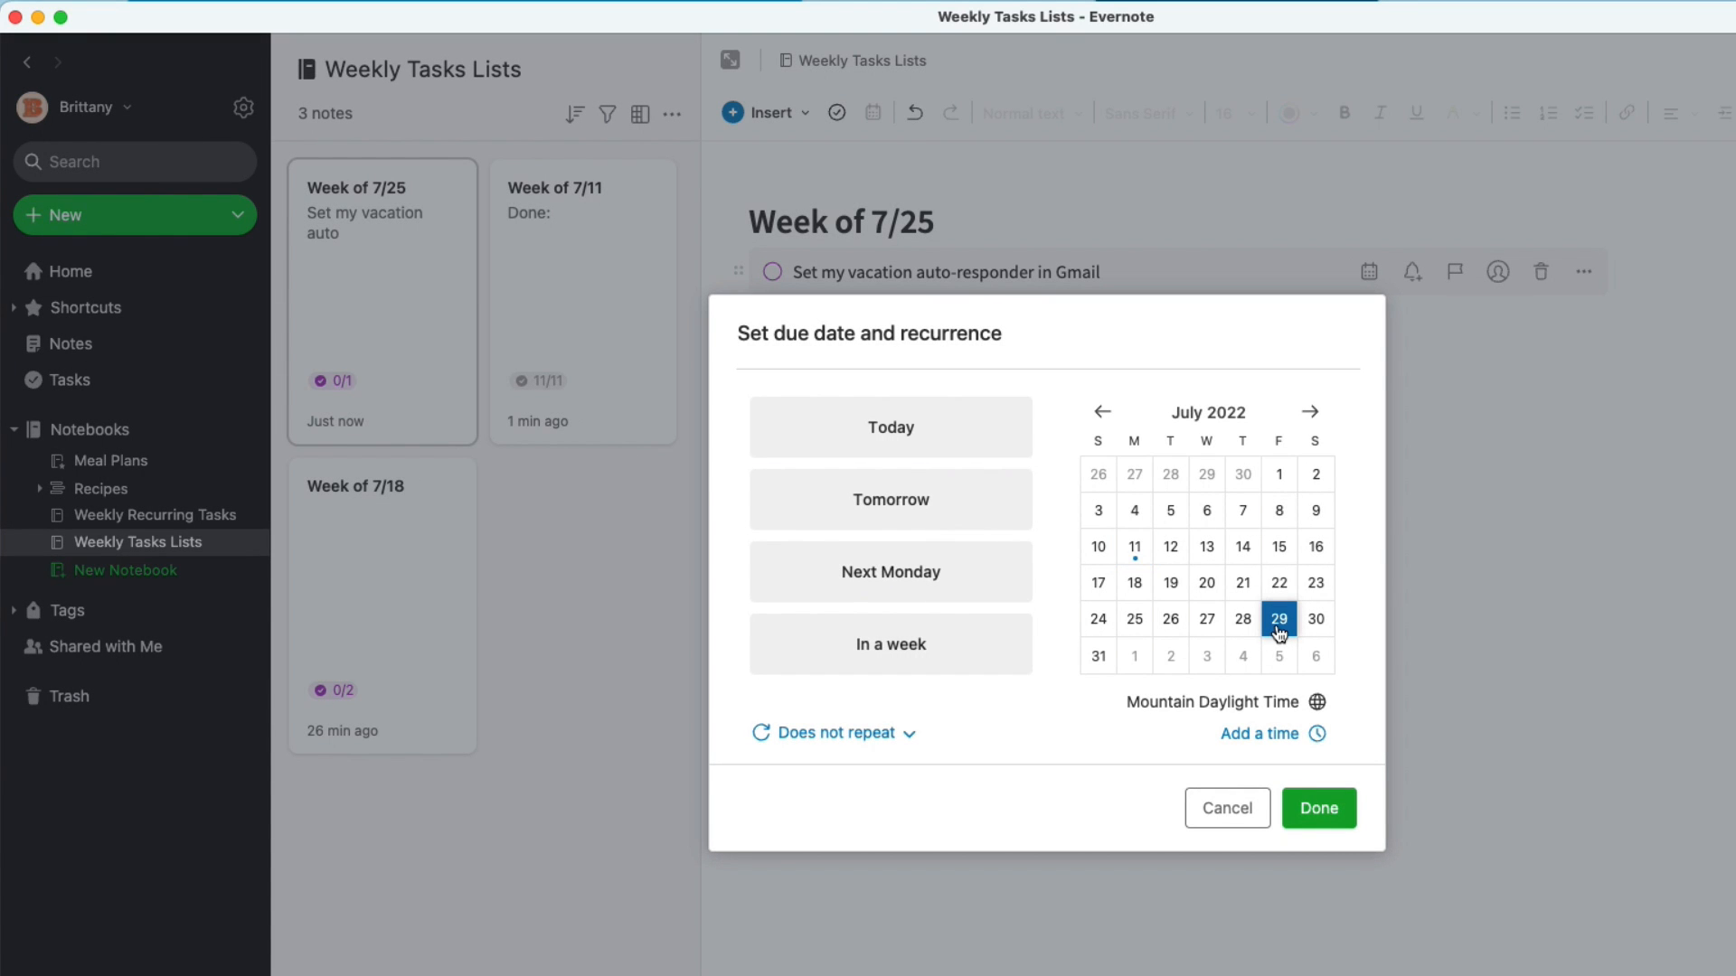
mouse_move(1317, 640)
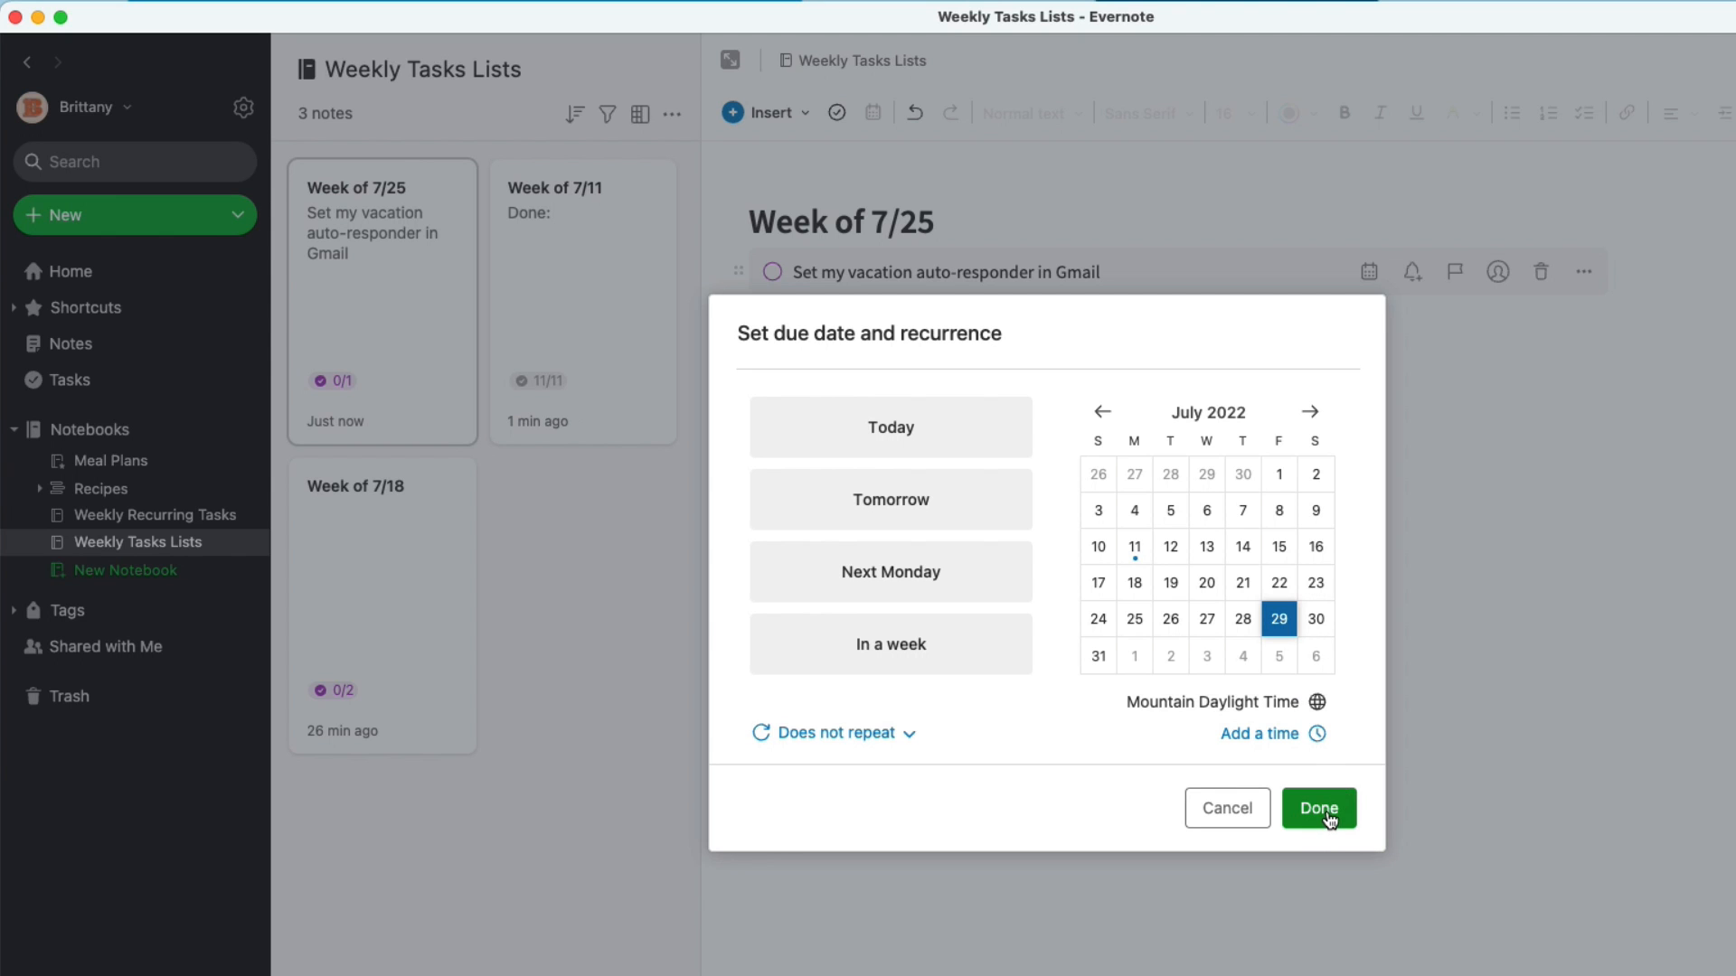
left_click(1316, 808)
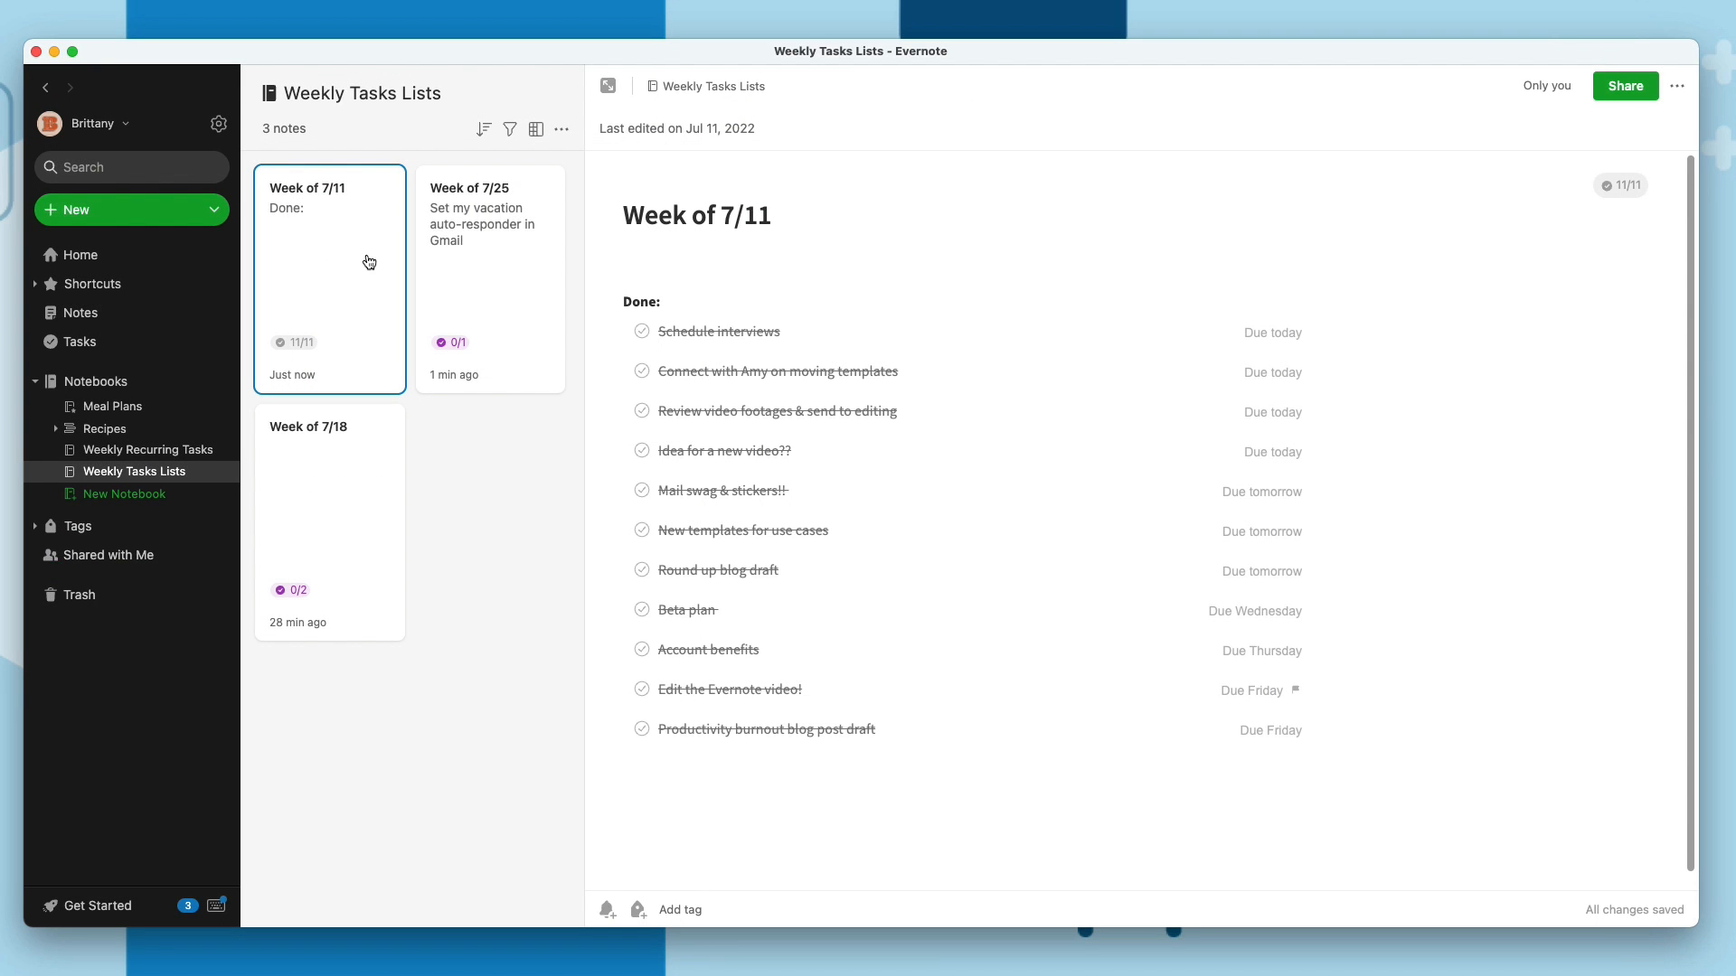
mouse_move(764, 306)
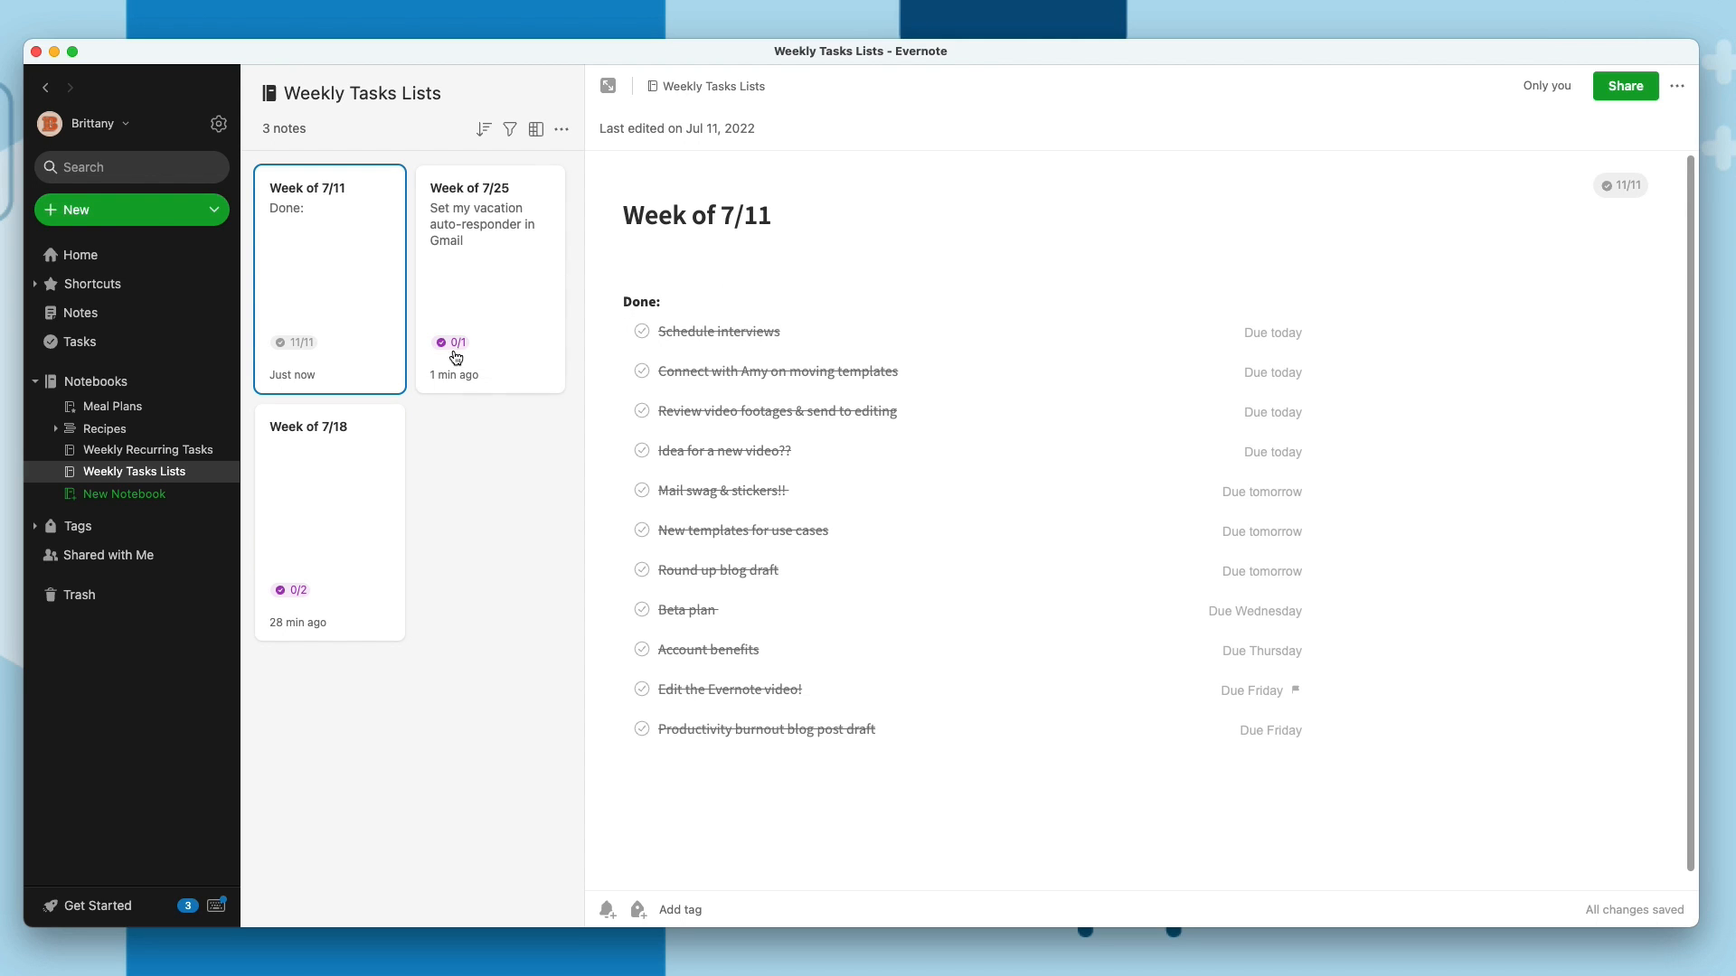
mouse_move(295, 342)
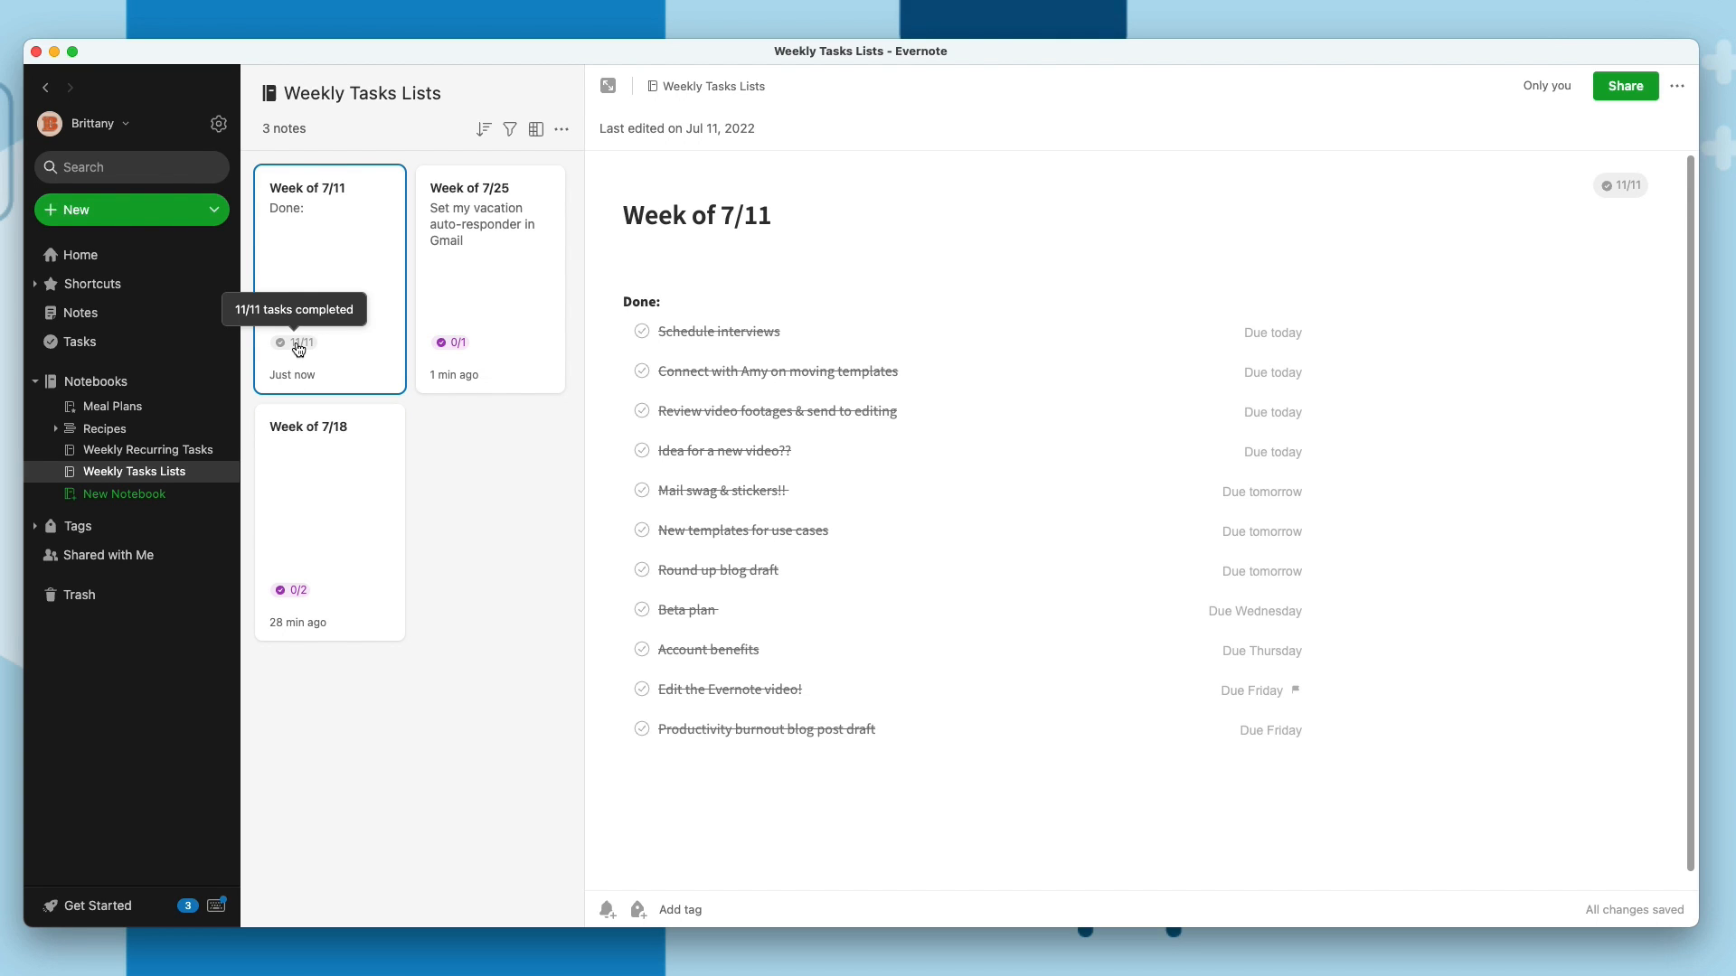
Open the Week of 7/18 note and start editing its Reexamine your workflows blog post task
left_click(329, 521)
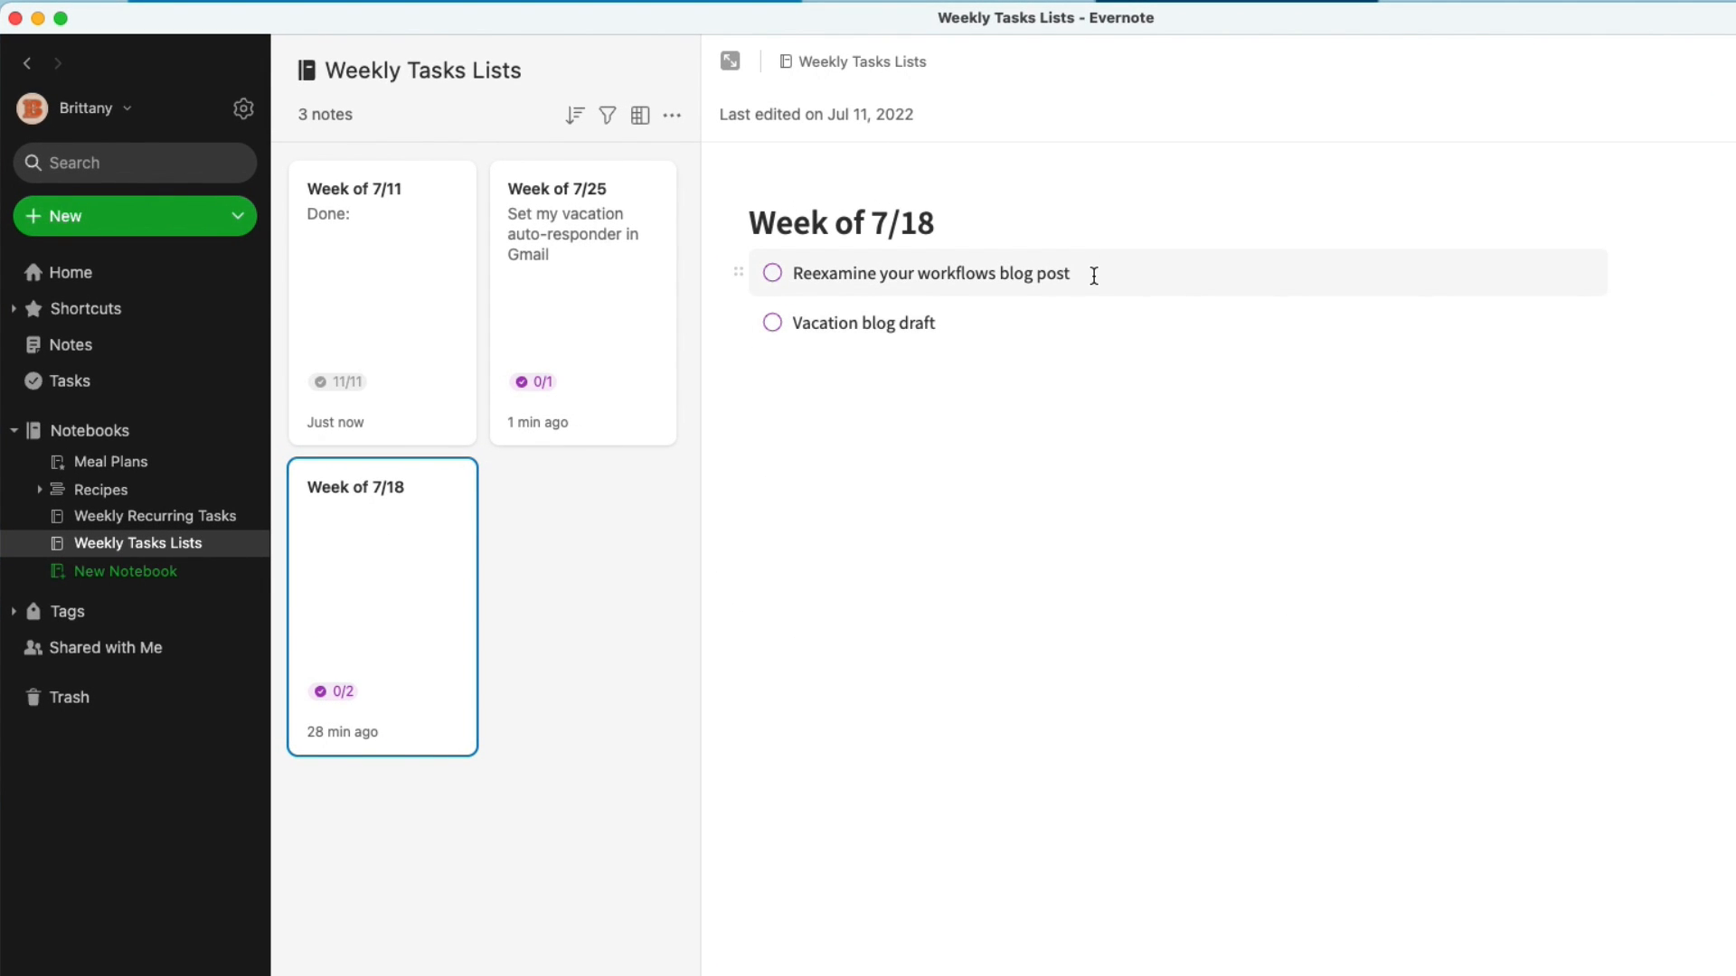
left_click(928, 273)
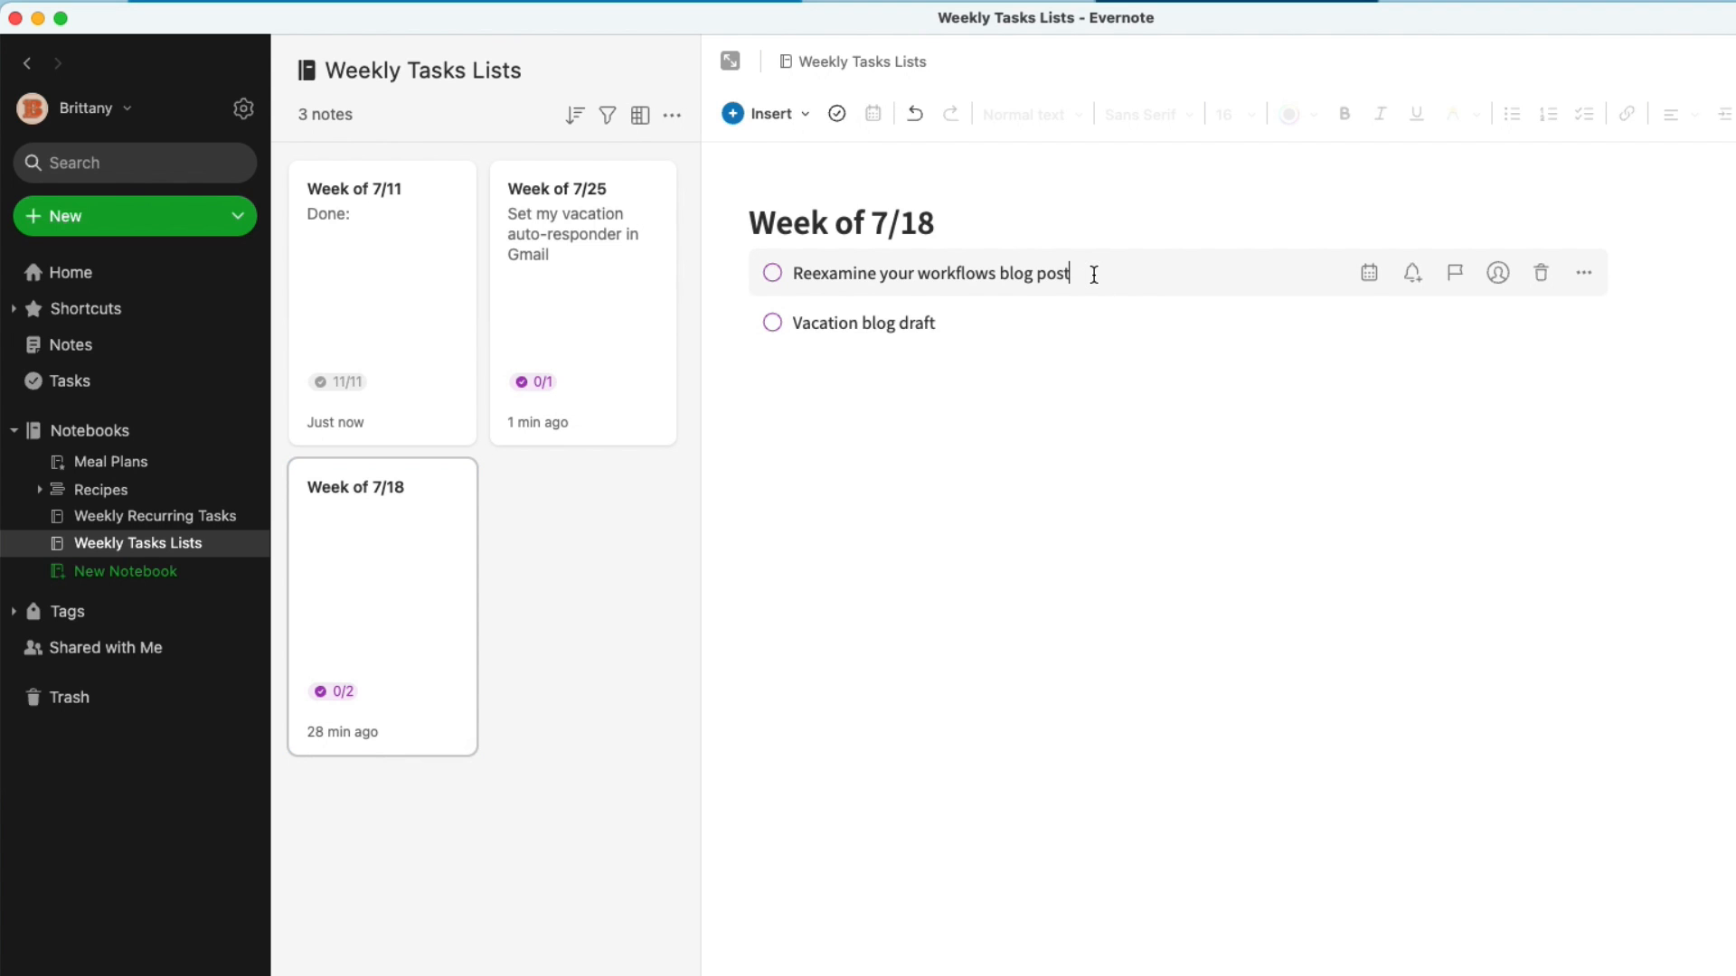
Use the calendar picker to date the workflows post July 20 and the vacation draft July 21
left_click(1370, 272)
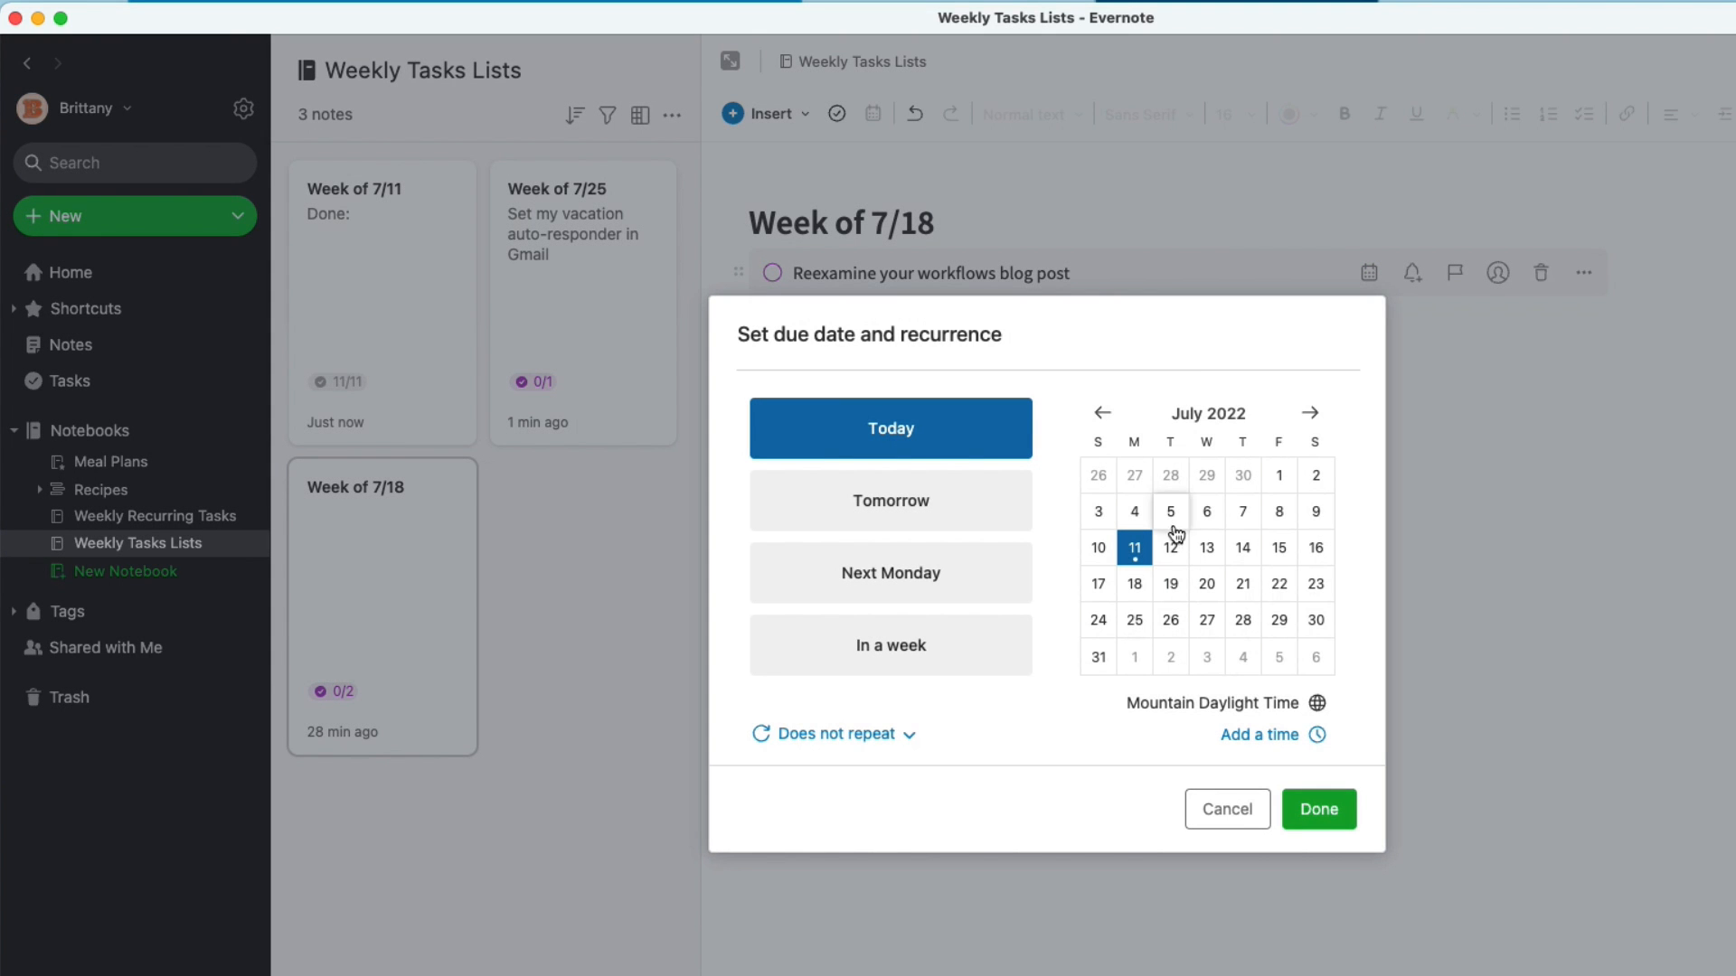
left_click(1205, 583)
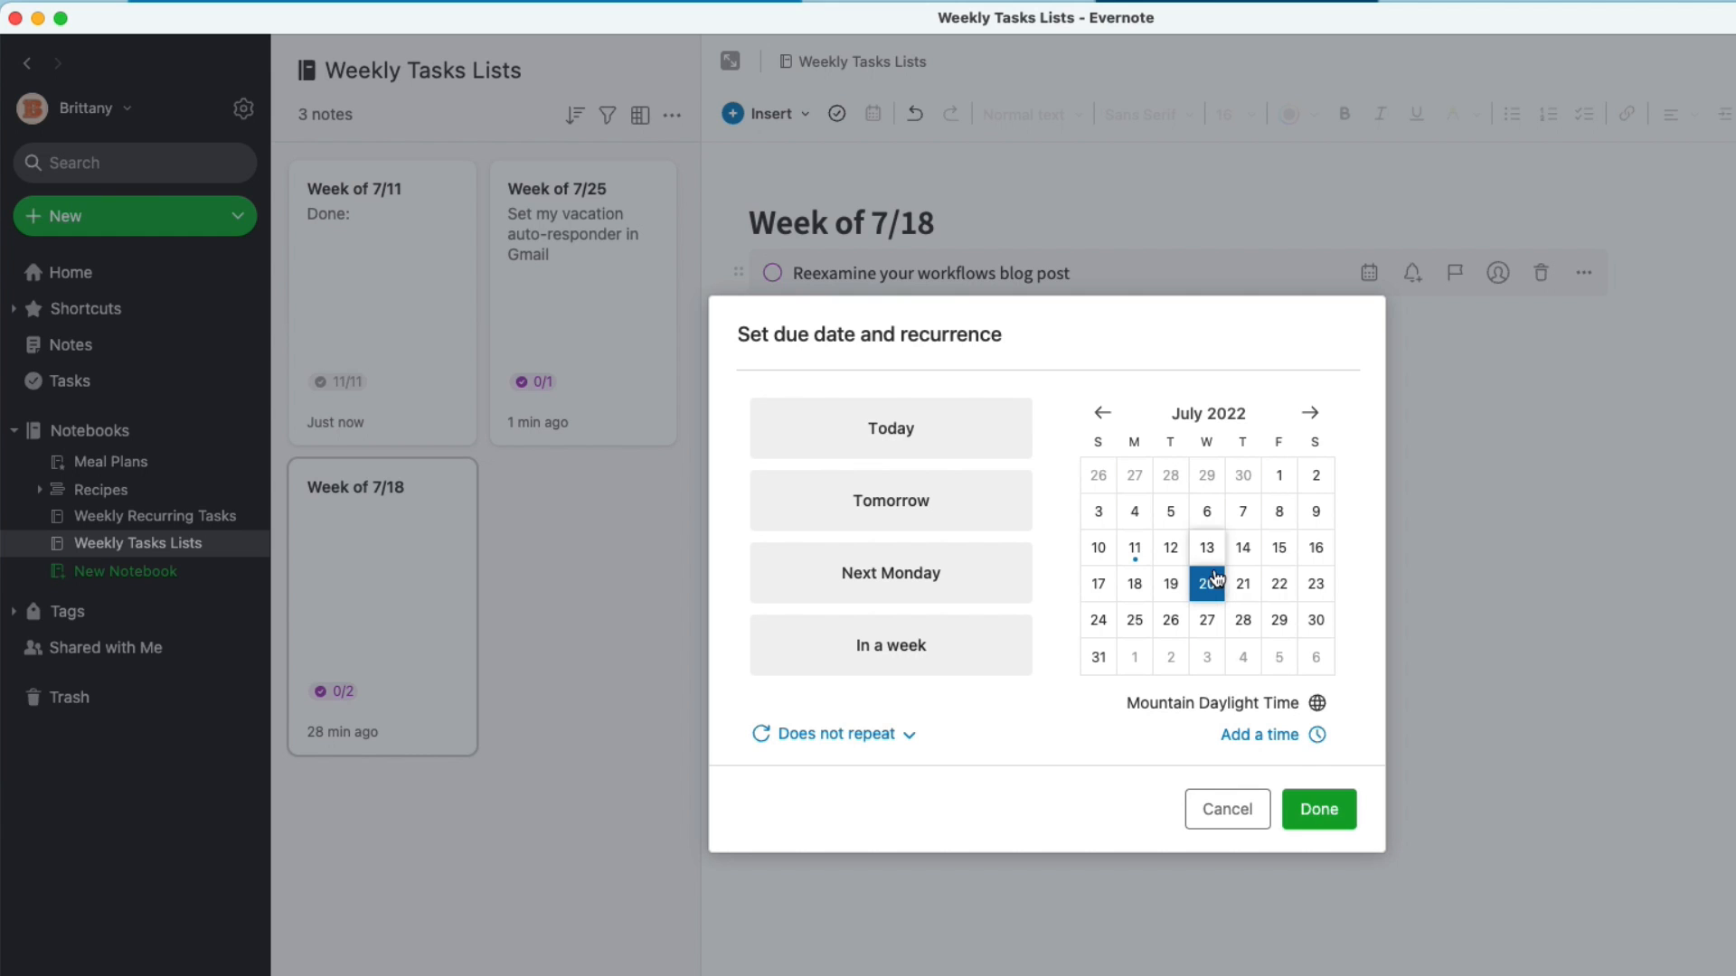
left_click(1317, 809)
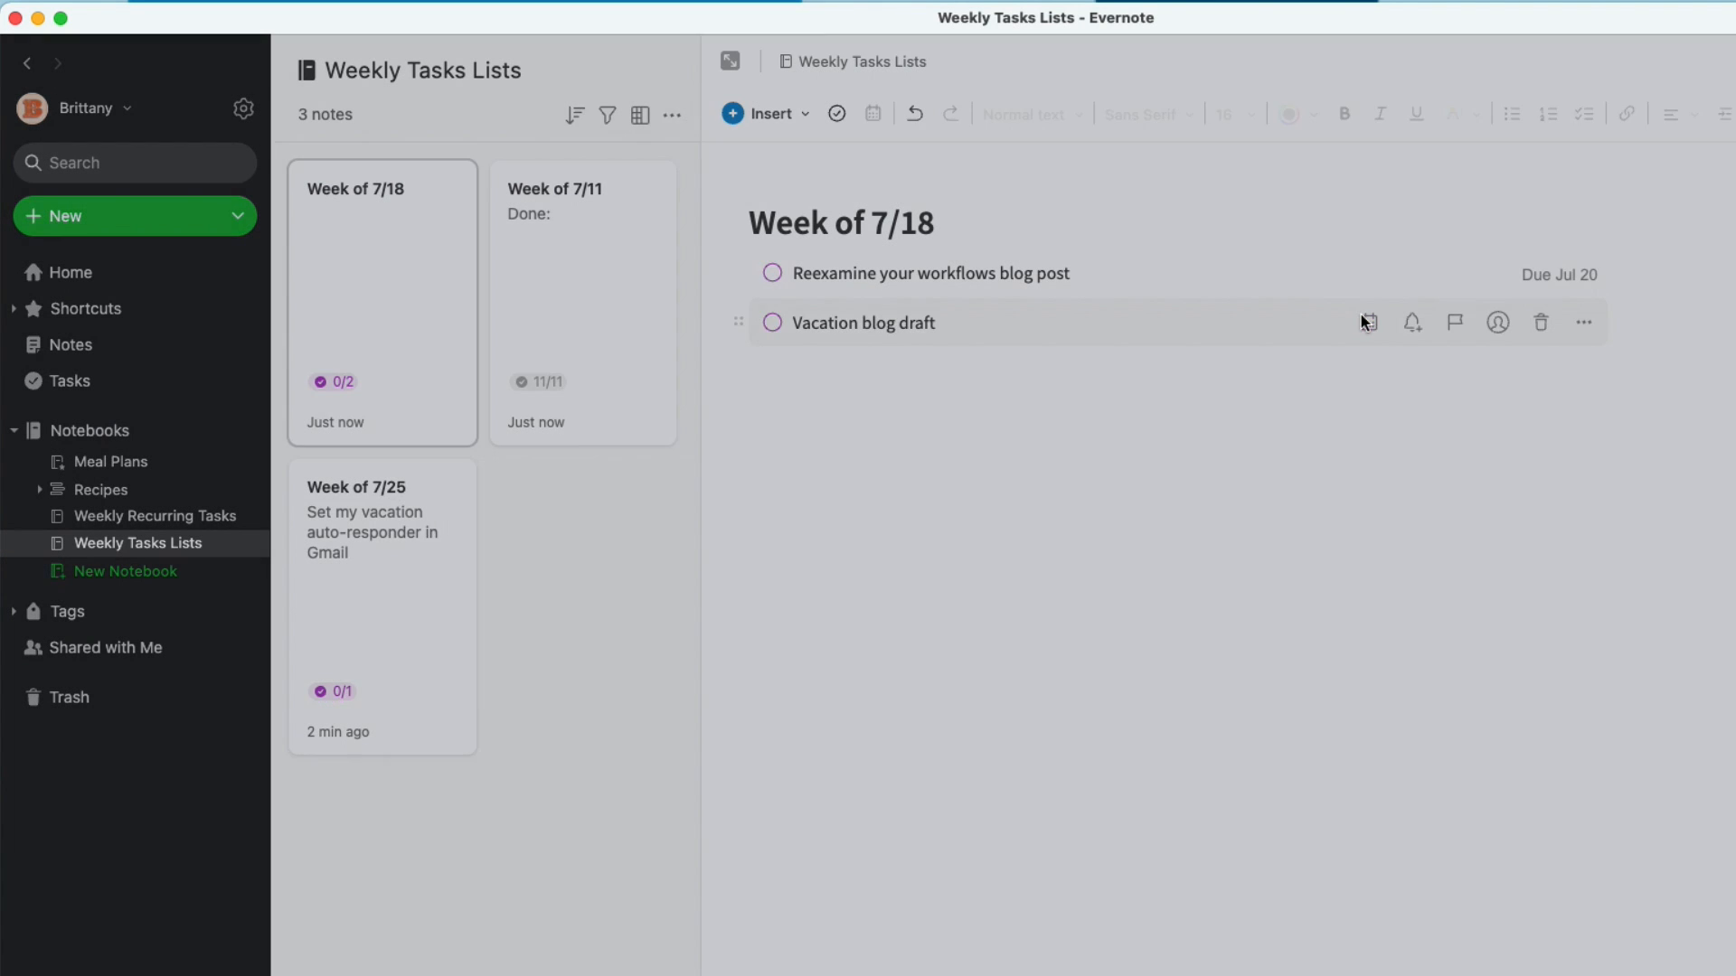
left_click(1370, 322)
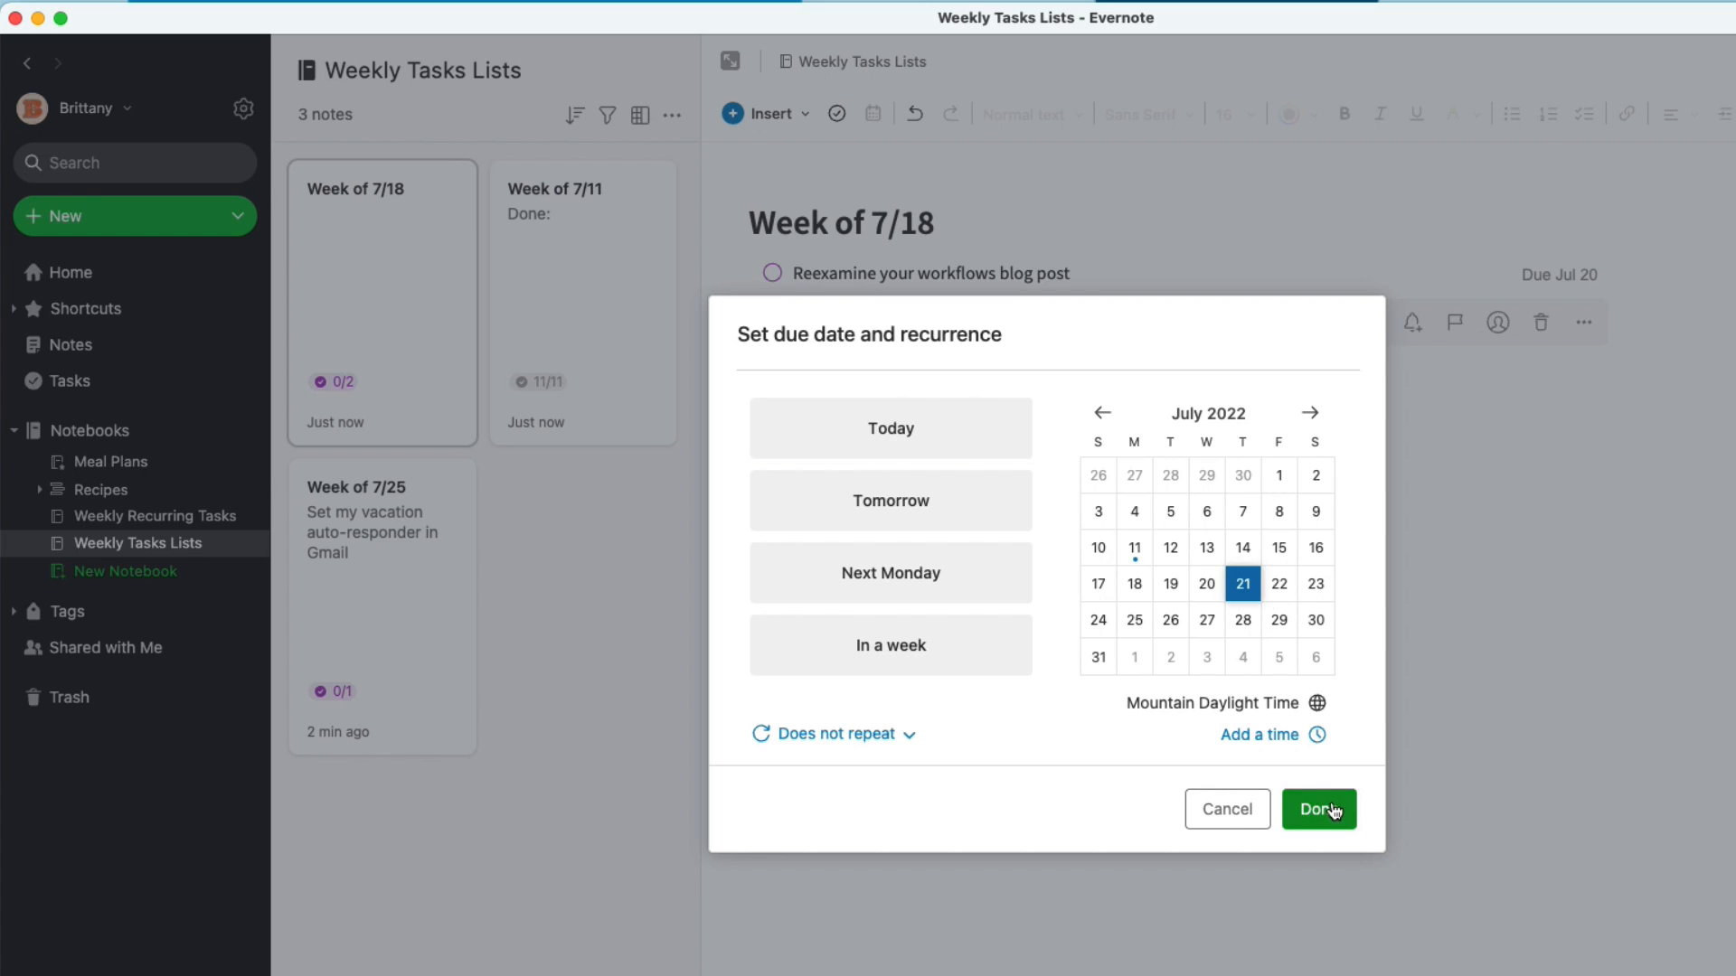
left_click(1317, 809)
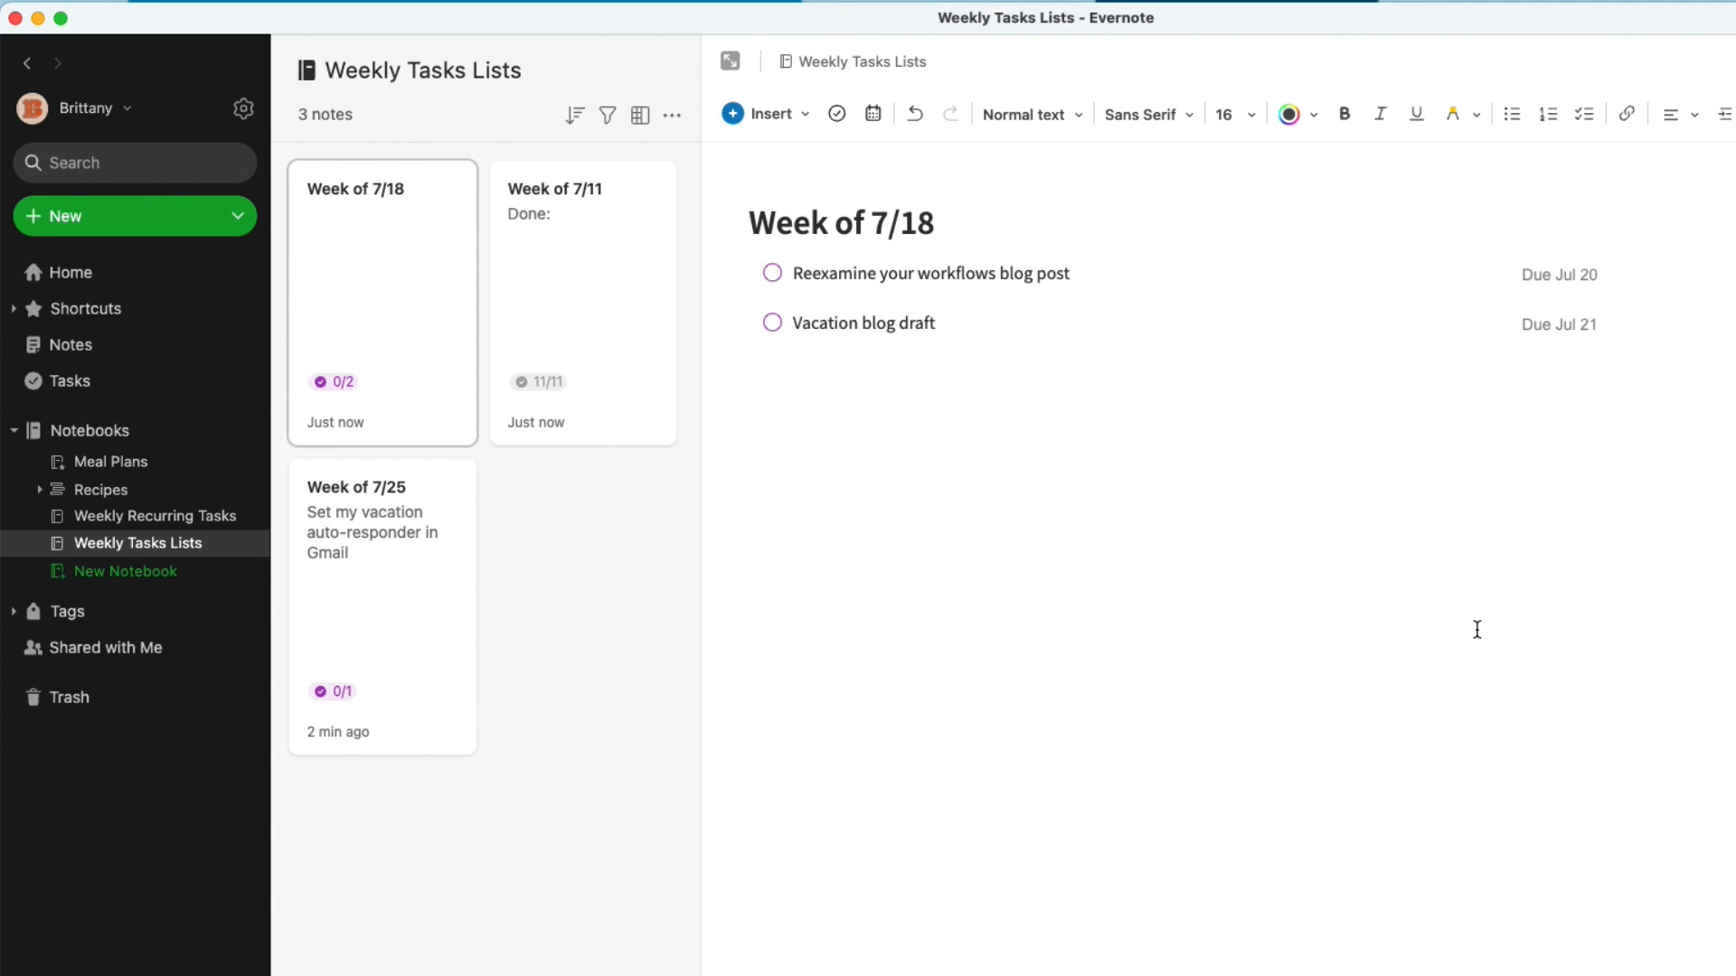
left_click(581, 302)
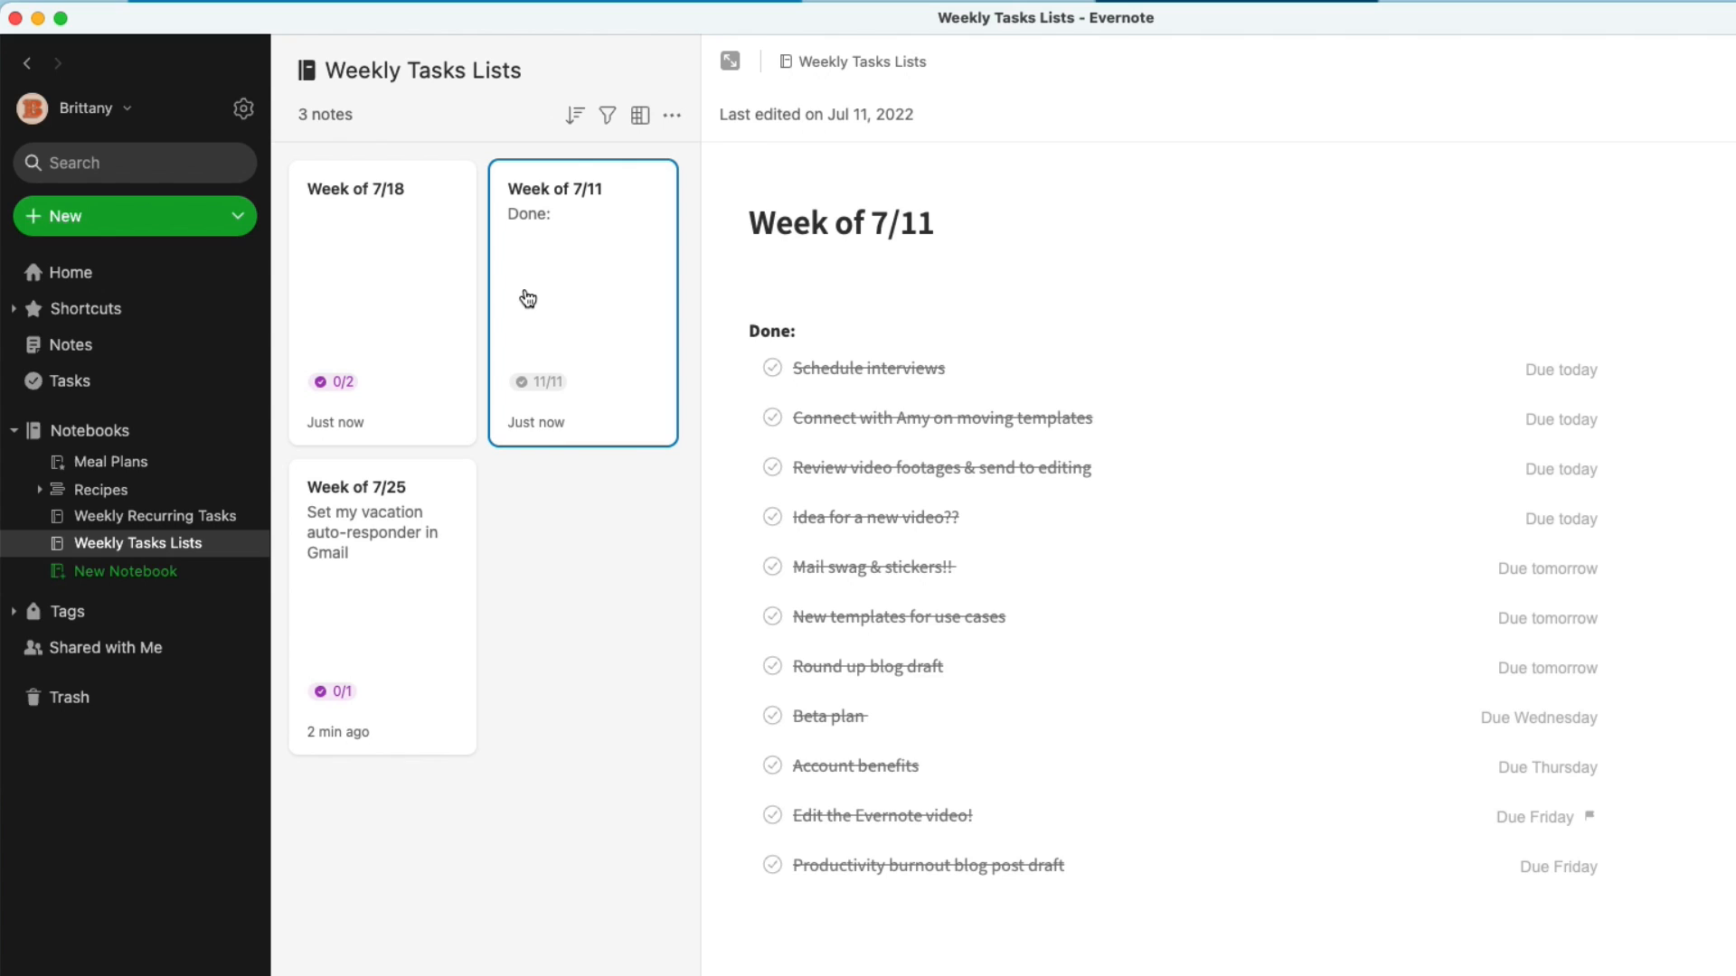
mouse_move(612, 322)
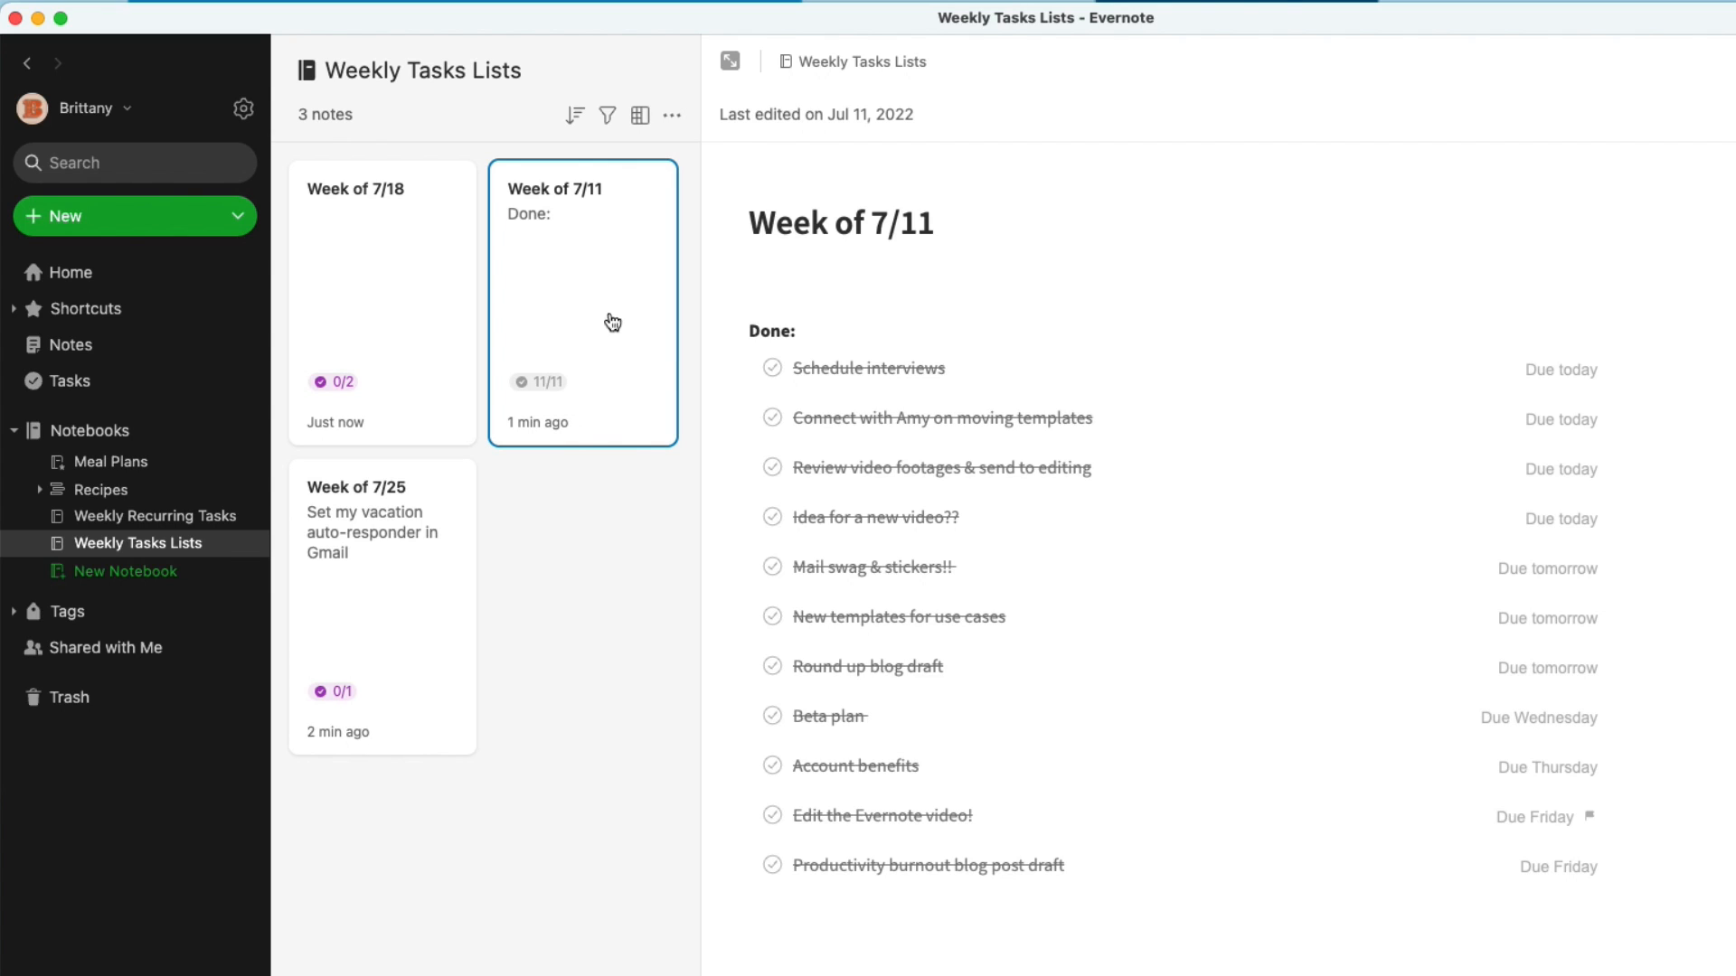
mouse_move(1227, 503)
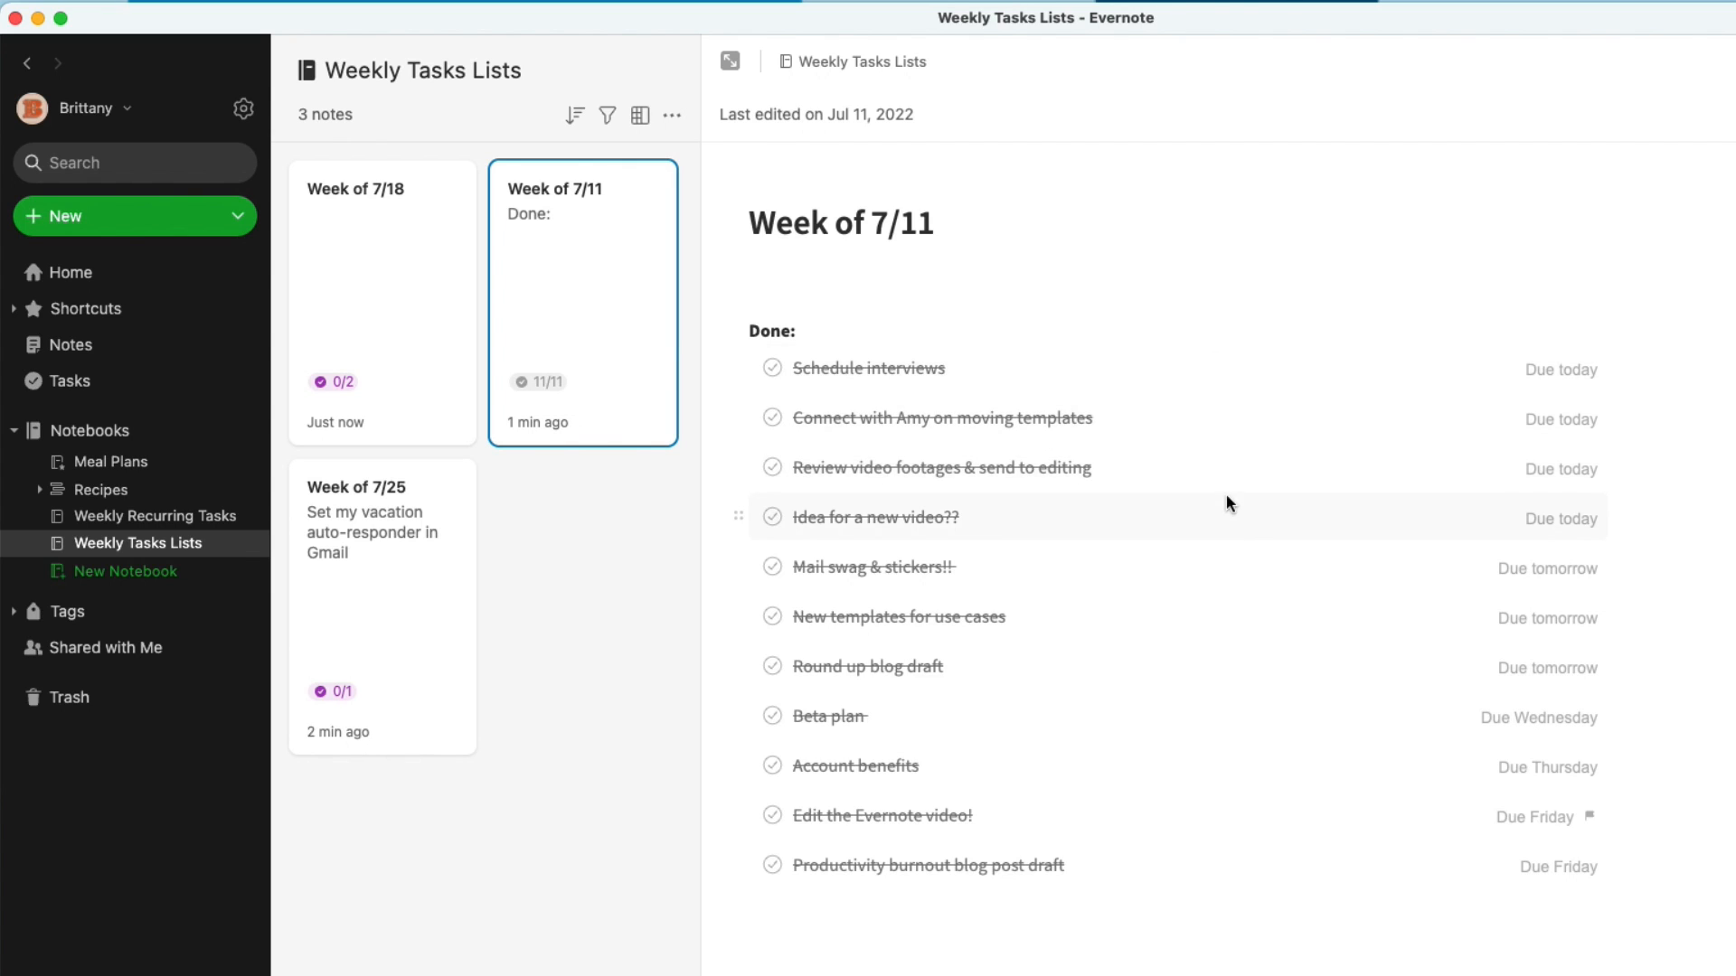
mouse_move(1327, 706)
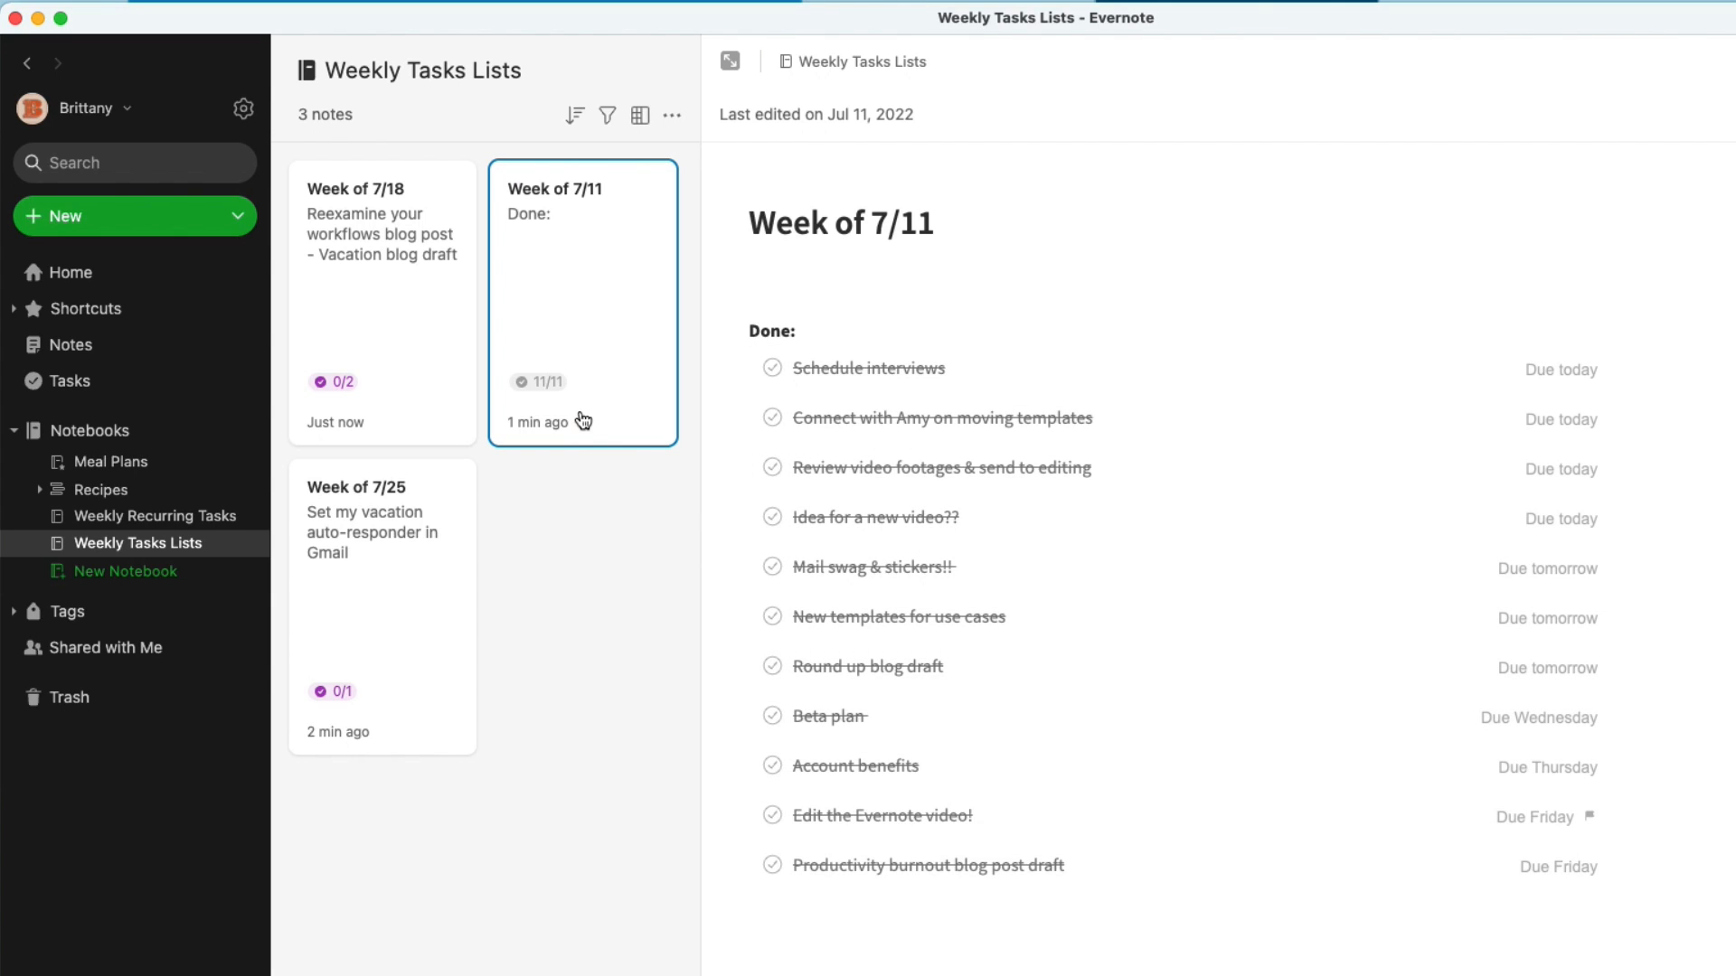
mouse_move(278, 917)
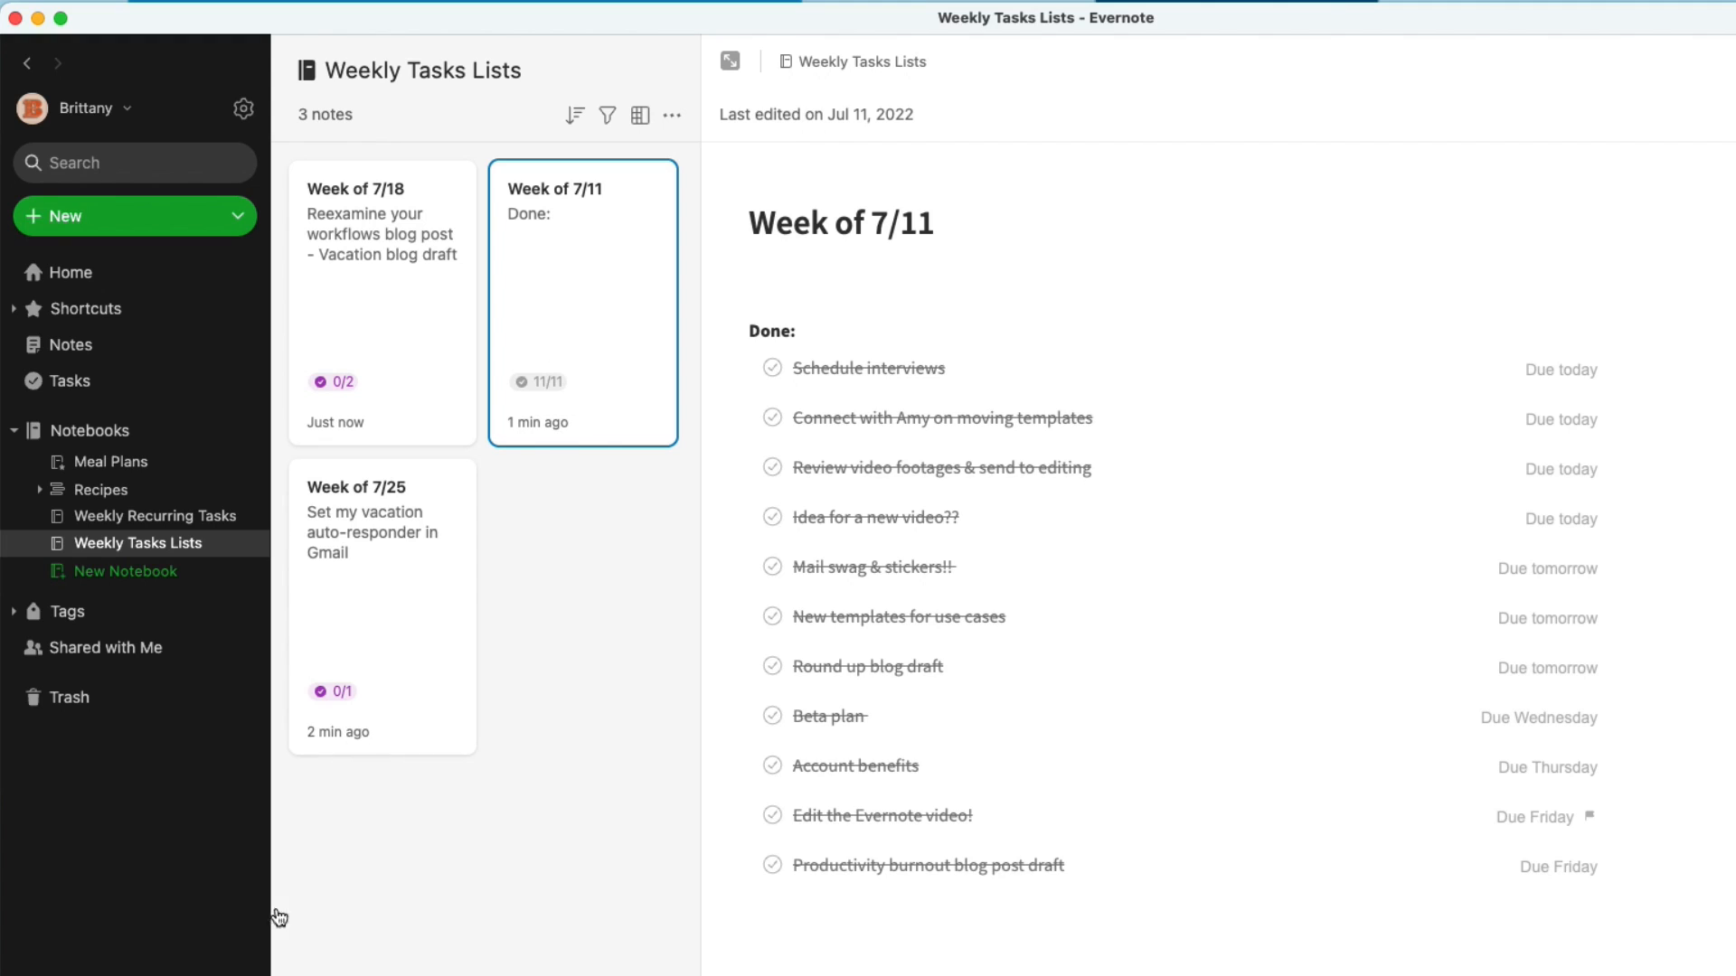
mouse_move(448, 425)
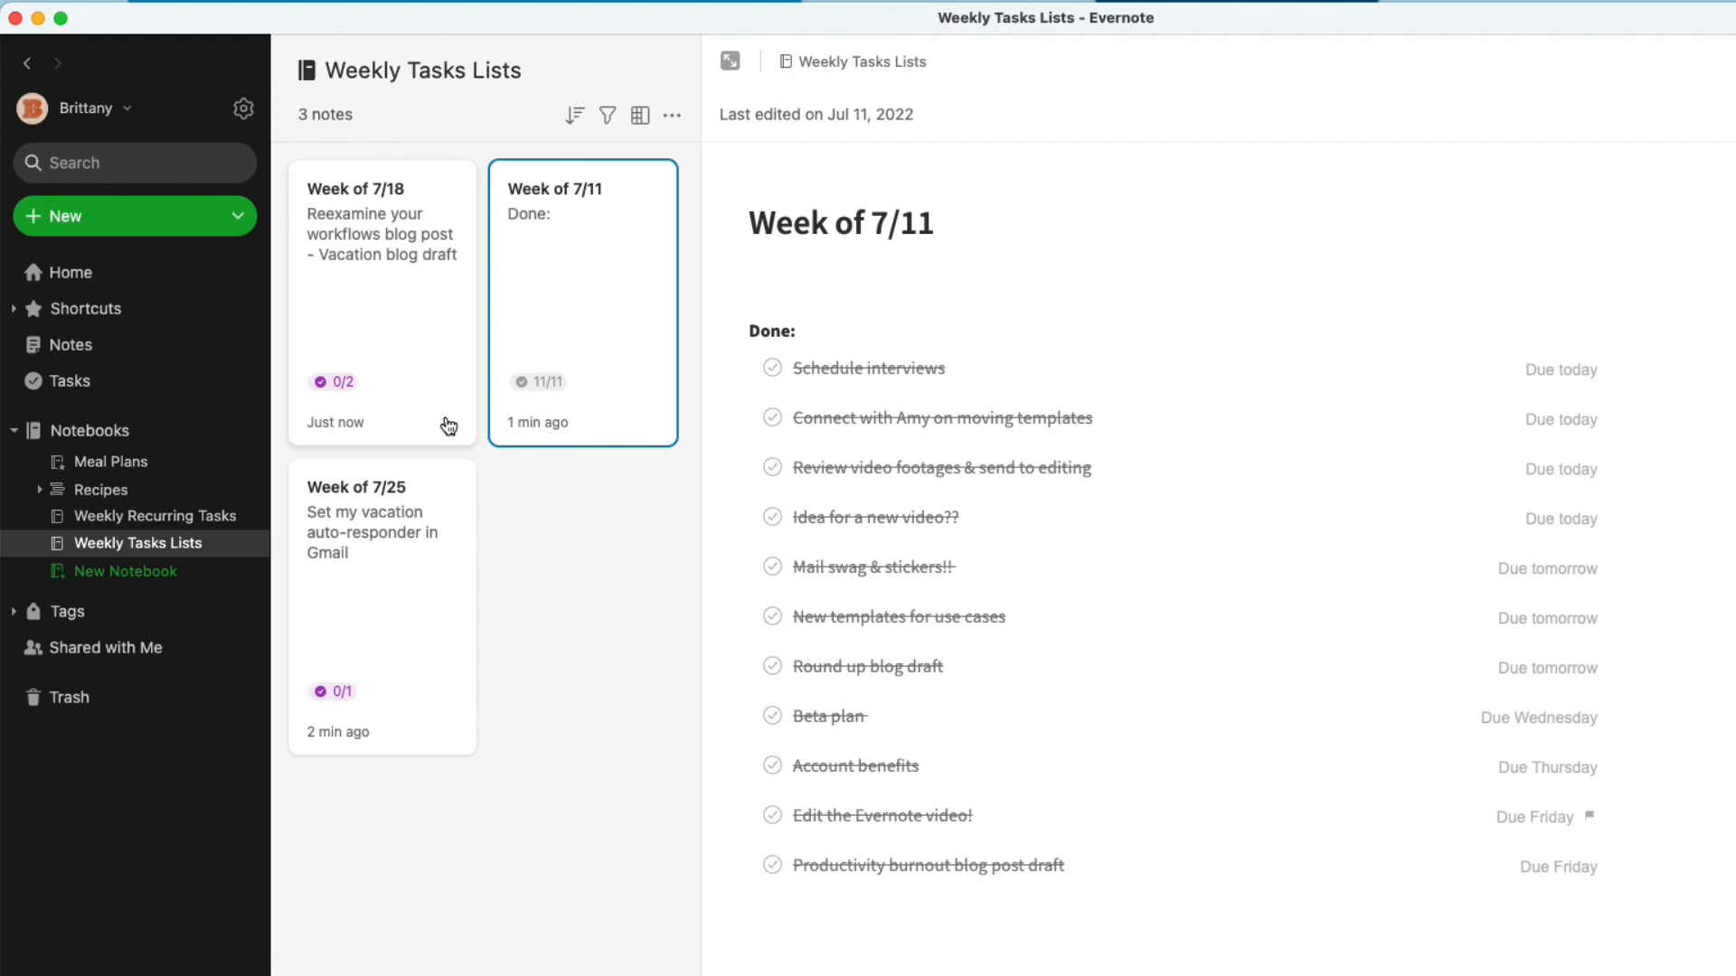
mouse_move(473, 420)
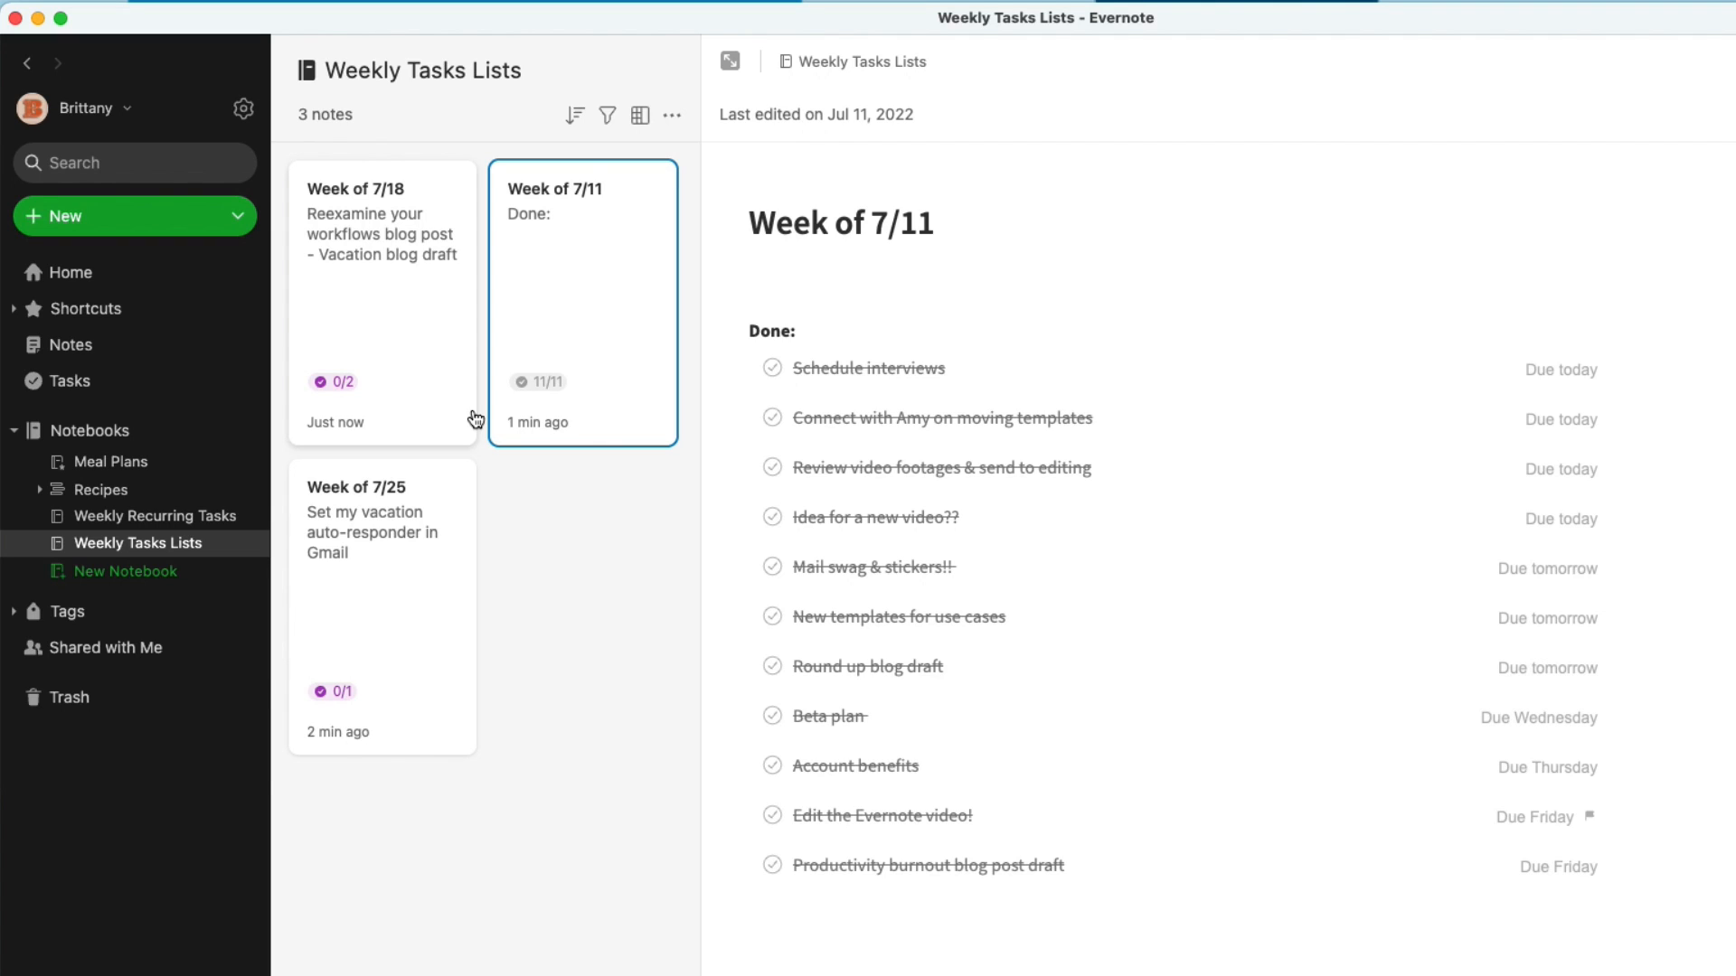
mouse_move(608, 300)
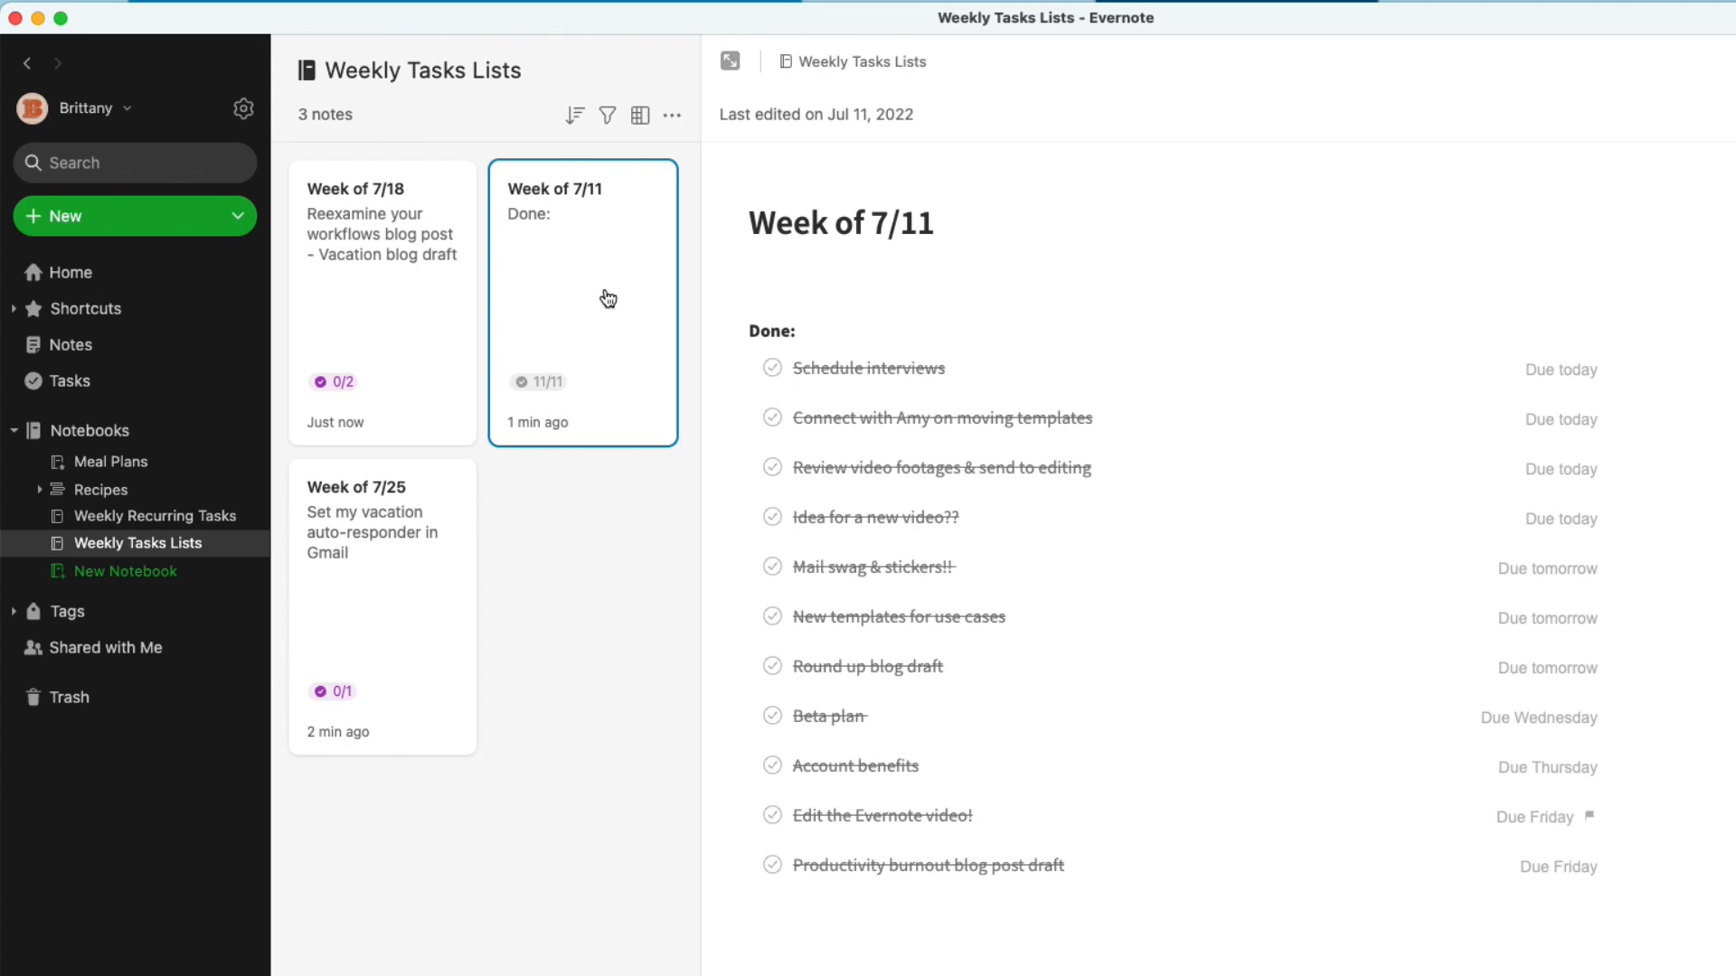
Go to the Home dashboard from the left sidebar
left_click(70, 273)
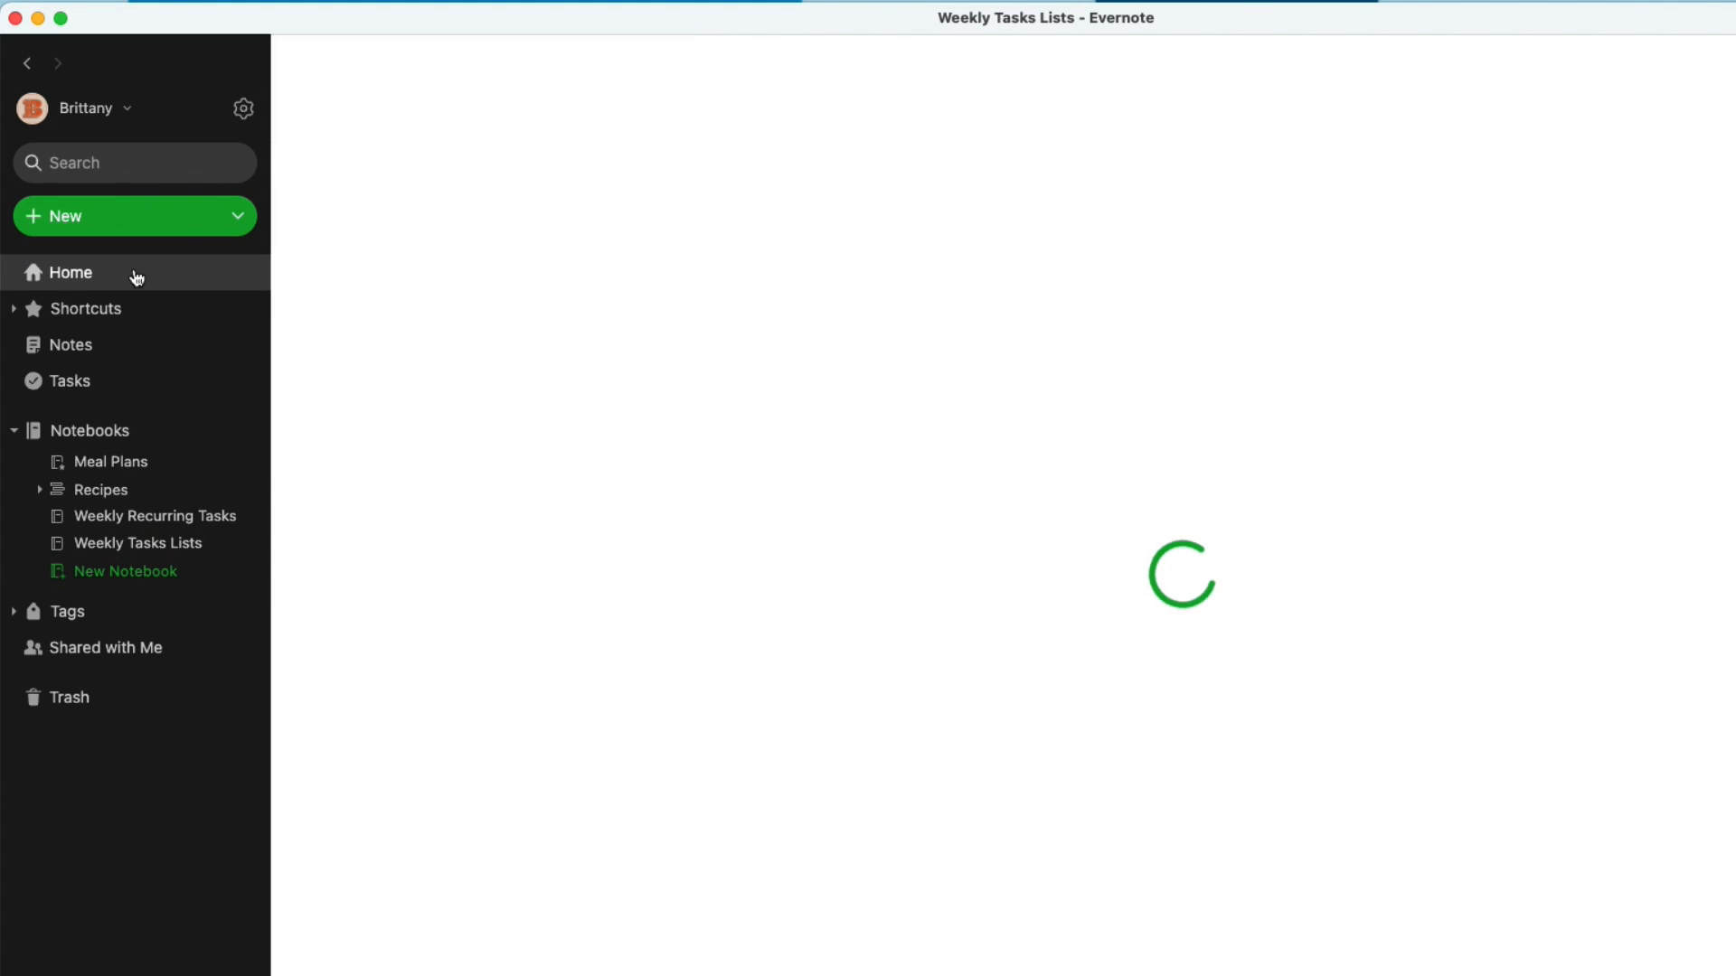
In the My Tasks widget, tick Complete weekly task note & reflections so it recurs on Jul 22
left_click(69, 272)
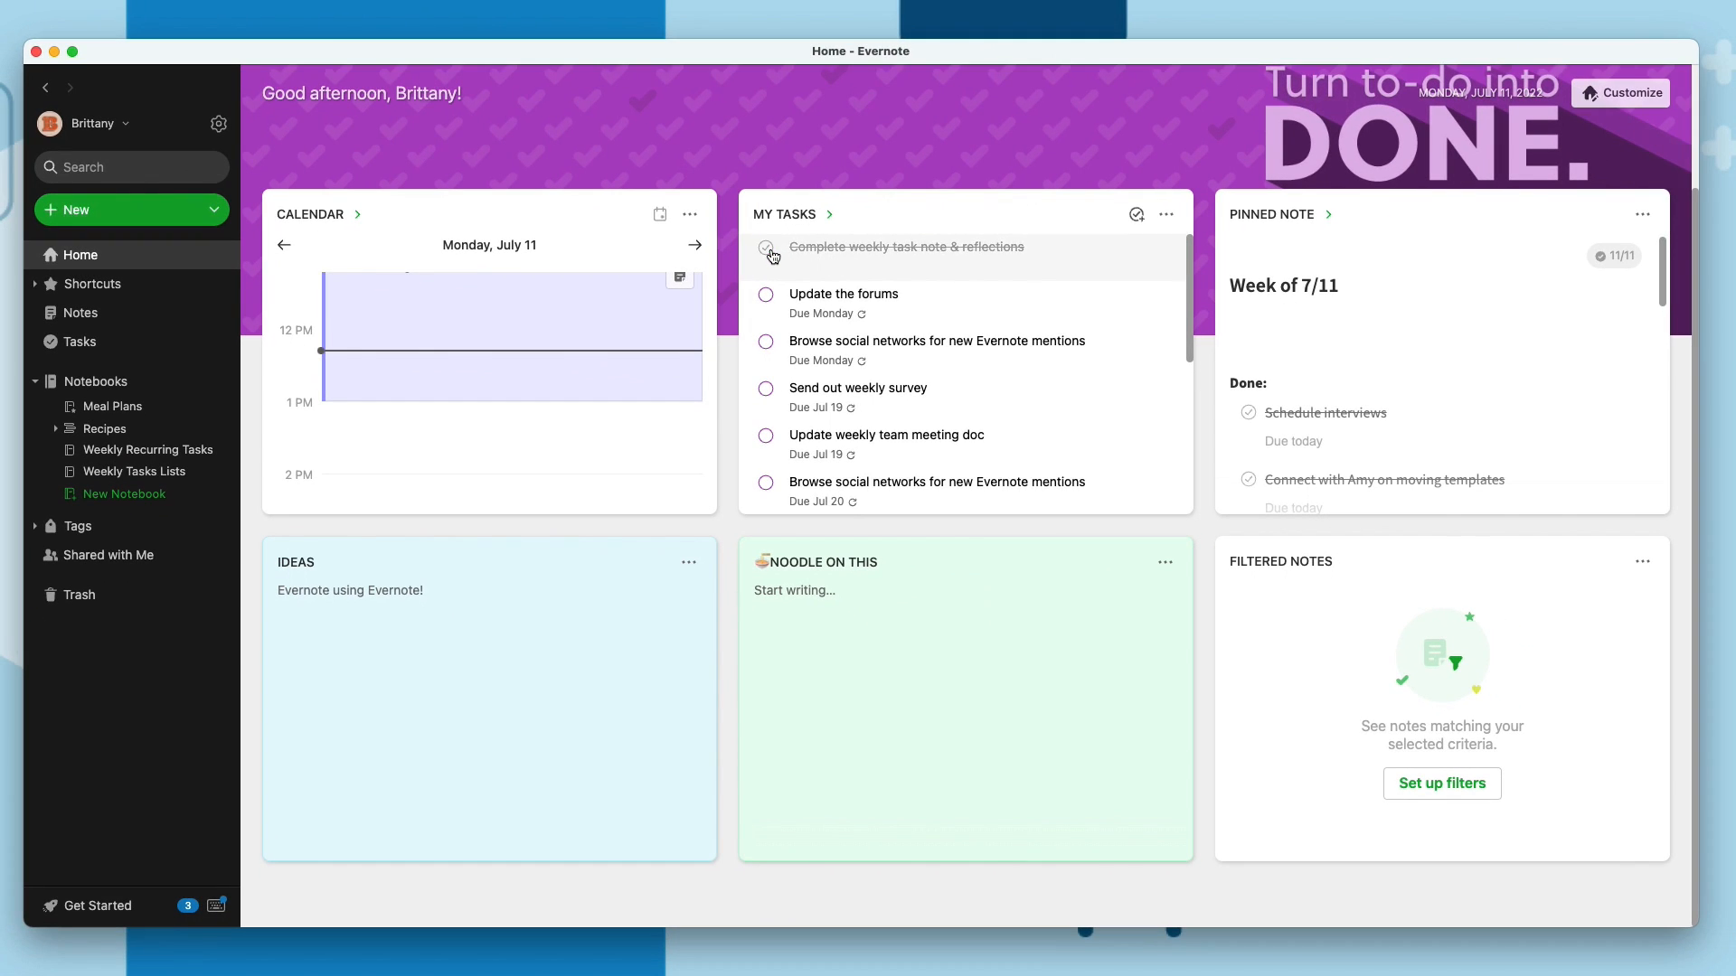
left_click(765, 247)
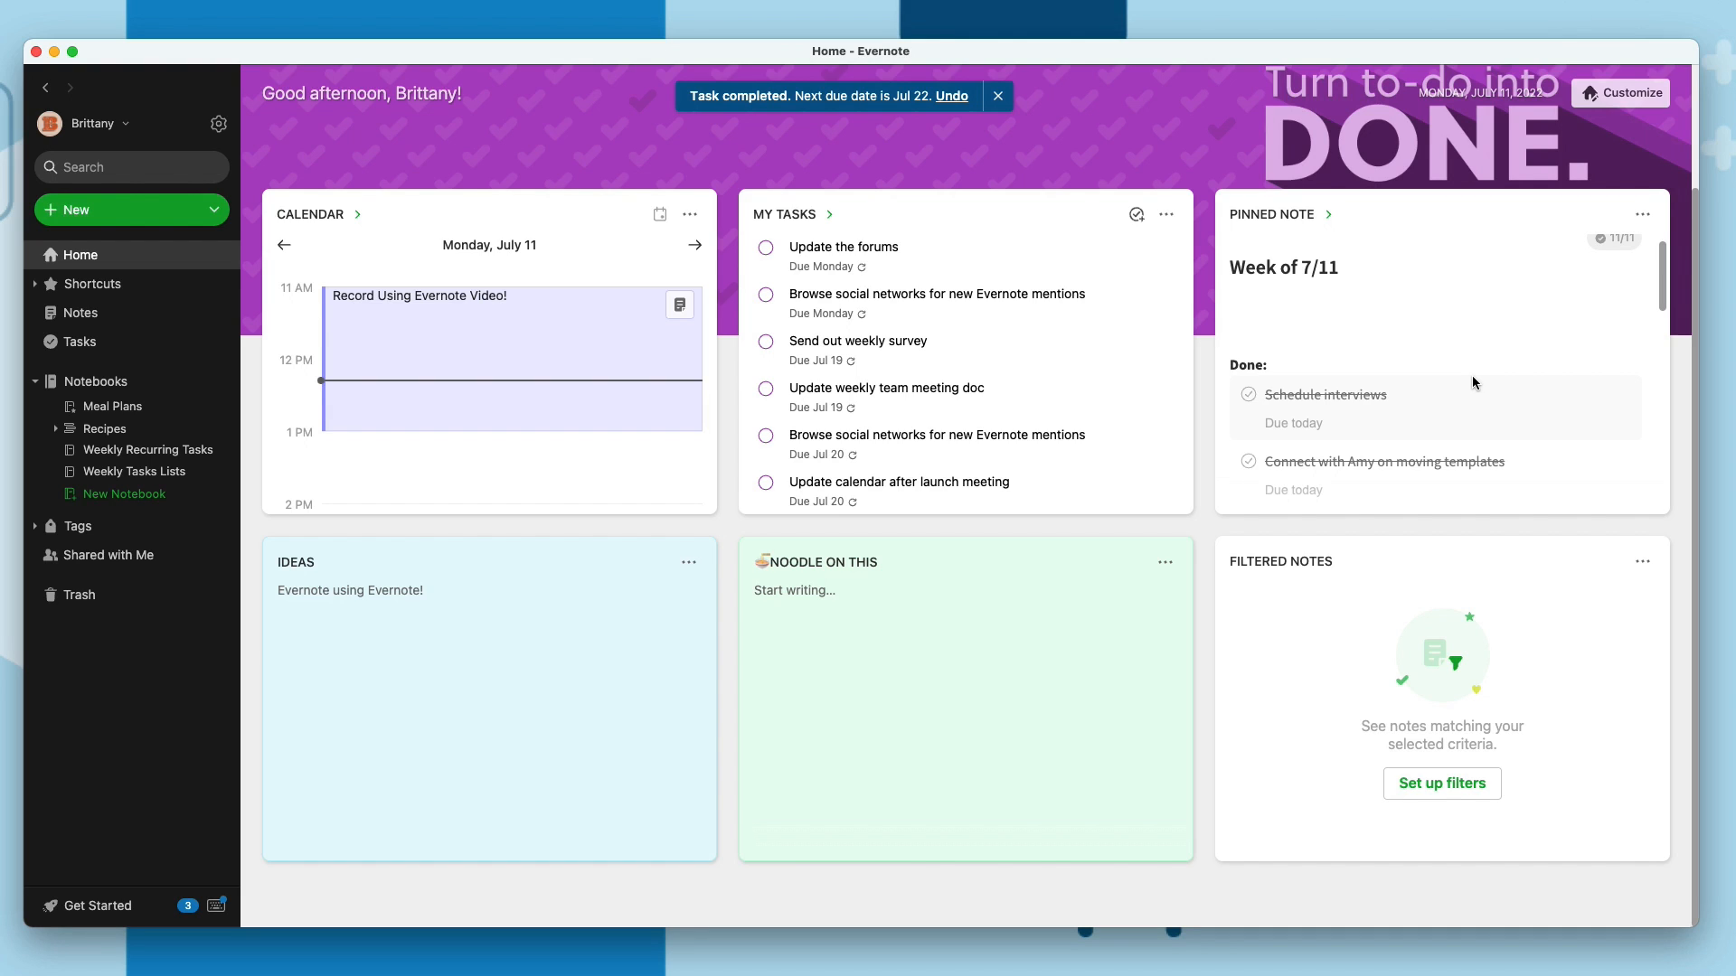
mouse_move(1336, 640)
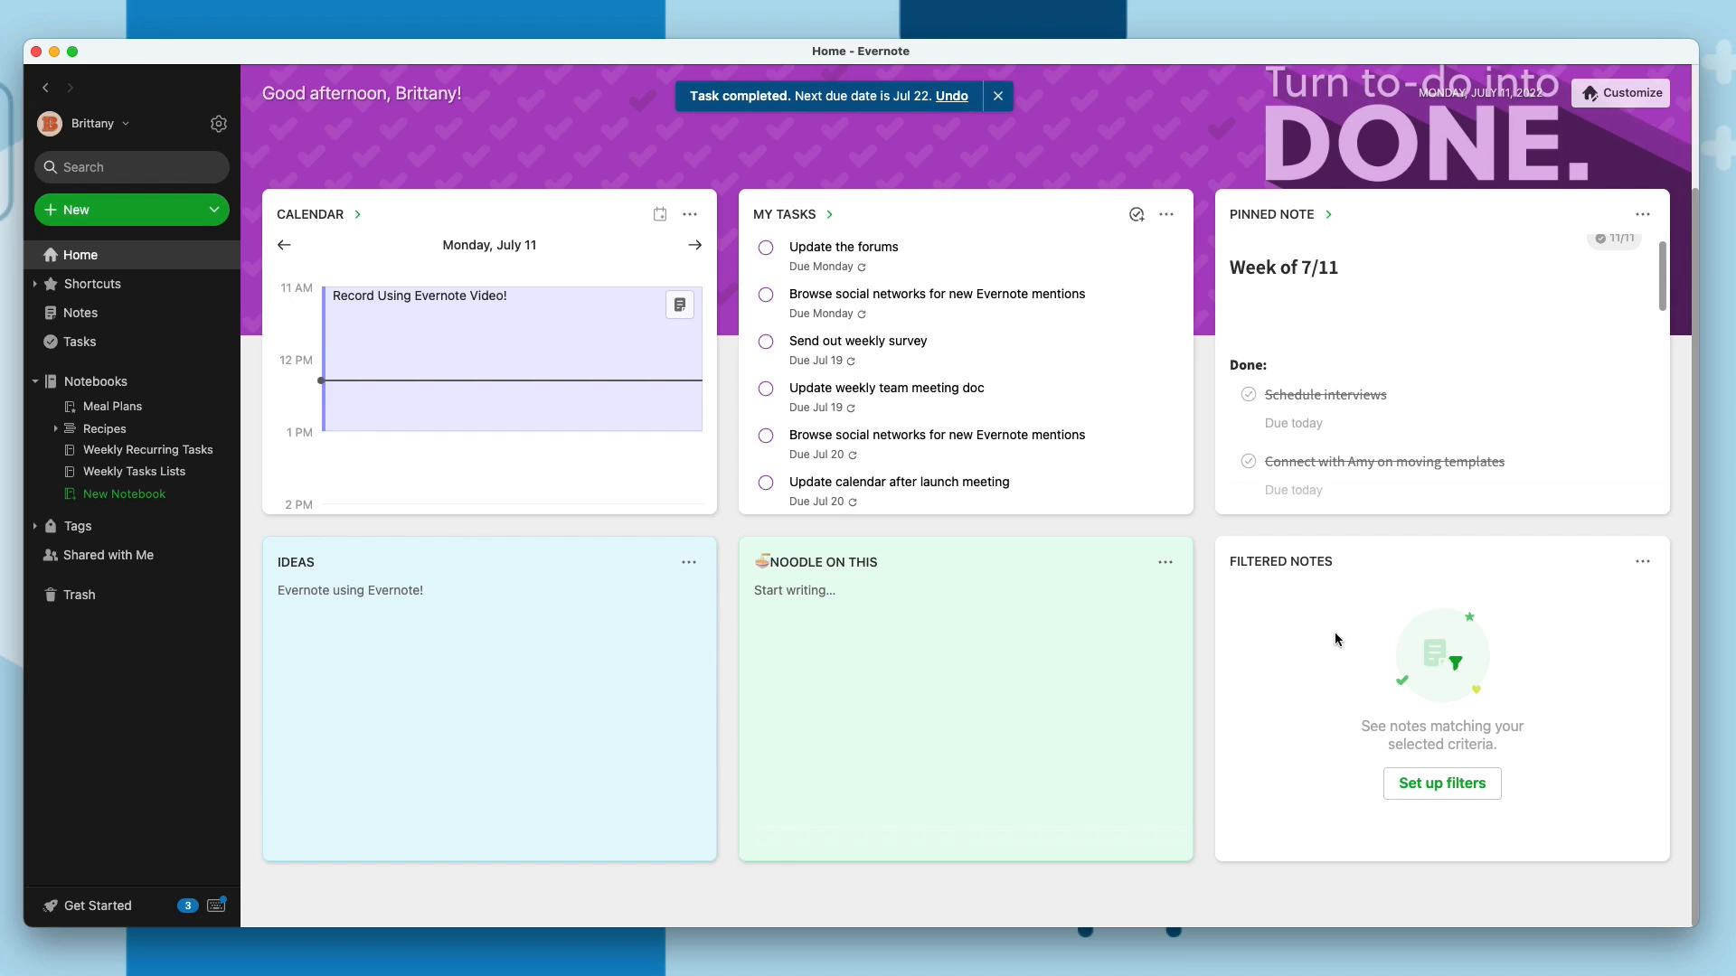
left_click(996, 96)
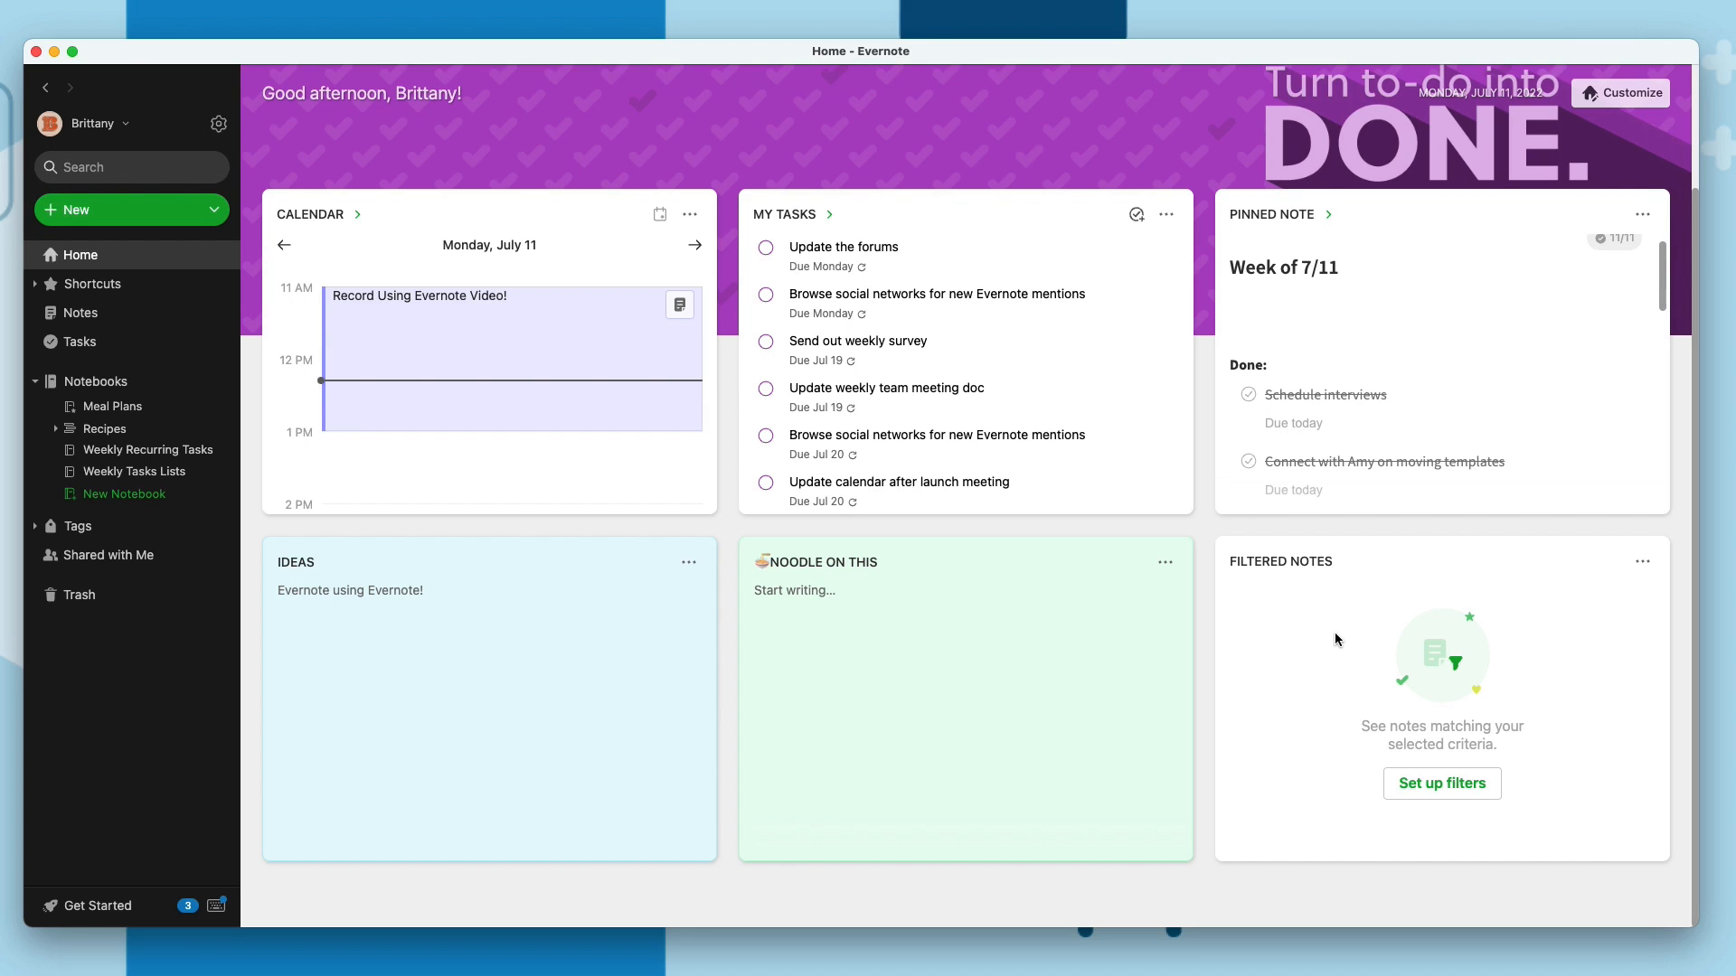